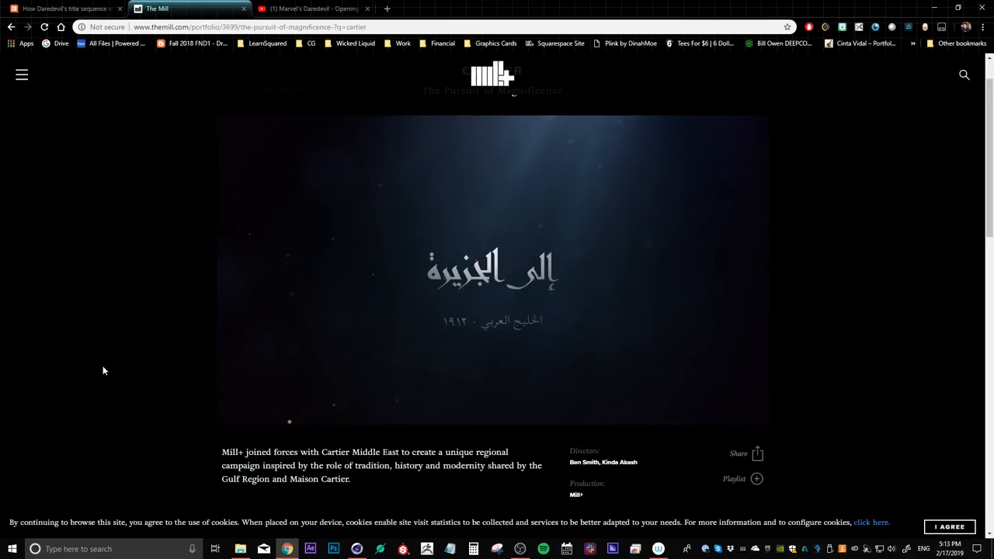
mouse_move(107, 363)
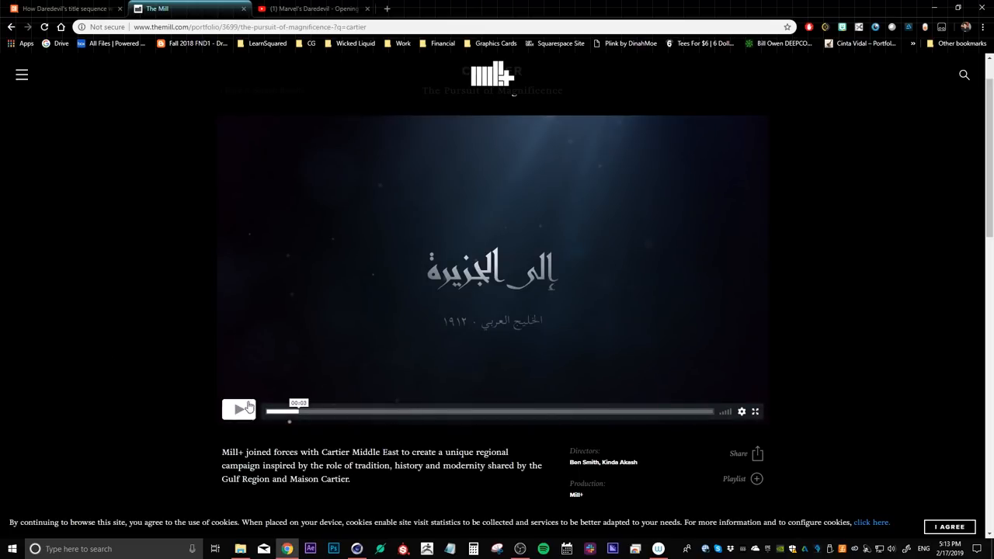
Play The Mill's Cartier campaign film and move on to the Daredevil titles tab.
click(239, 410)
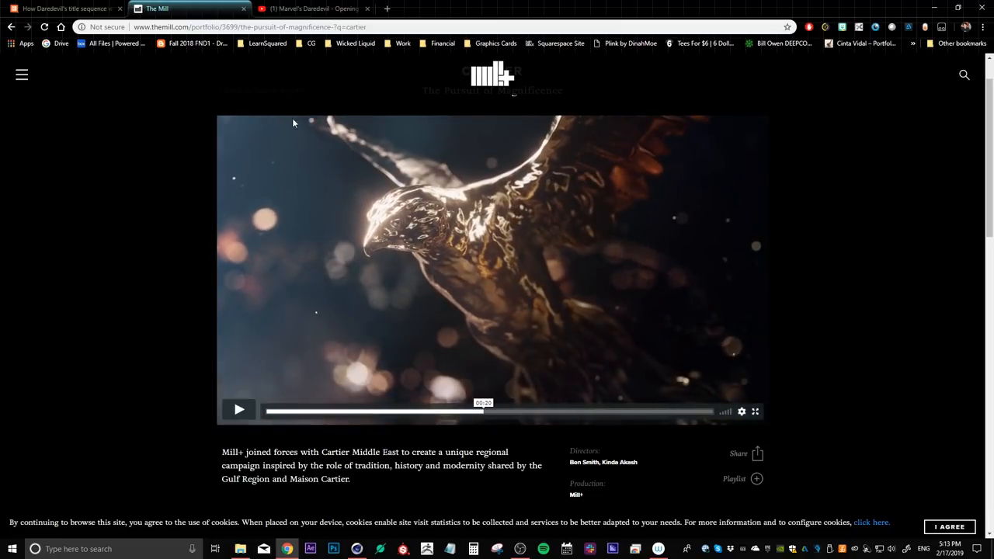
click(310, 9)
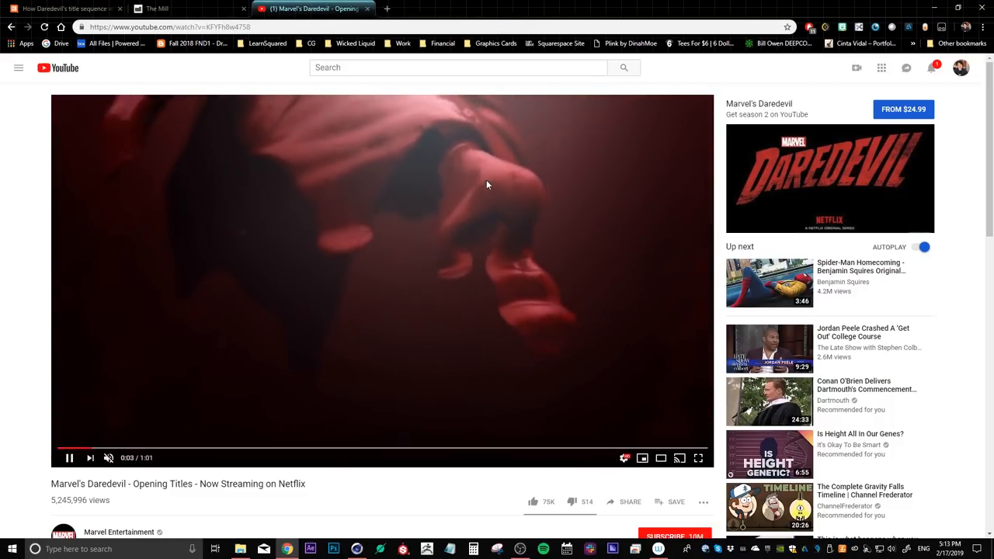
mouse_move(417, 250)
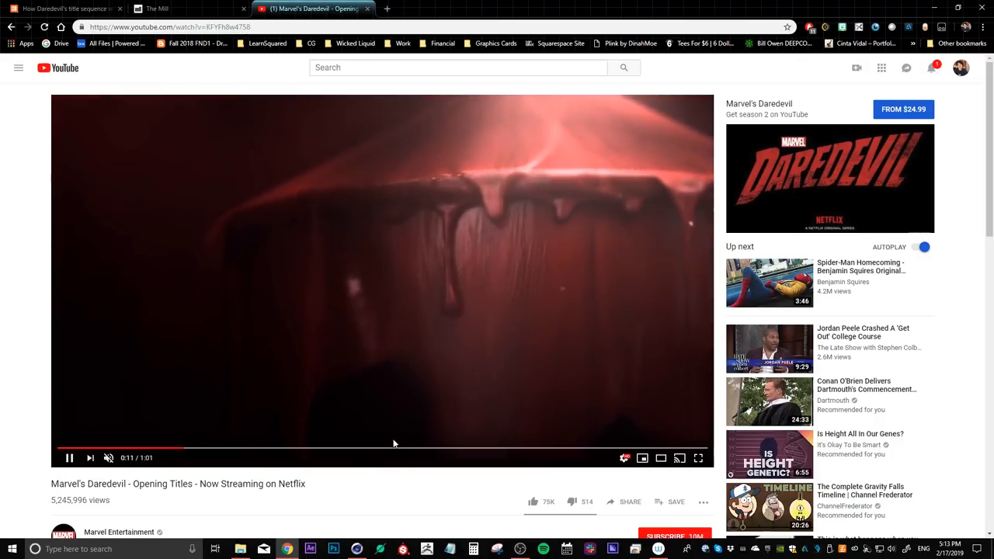
Skip ahead in the Daredevil titles, then bring up the Creative Bloq article.
click(370, 447)
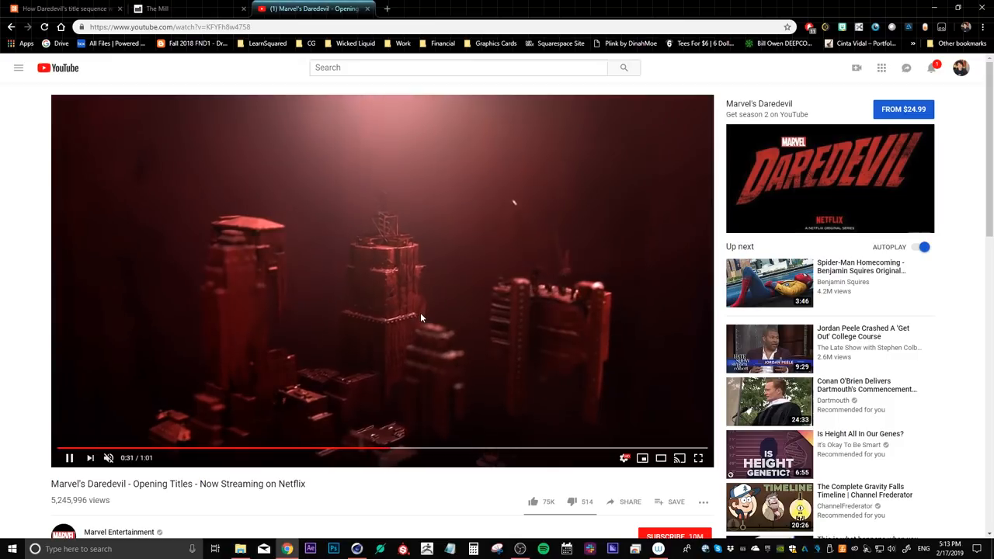
mouse_move(535, 405)
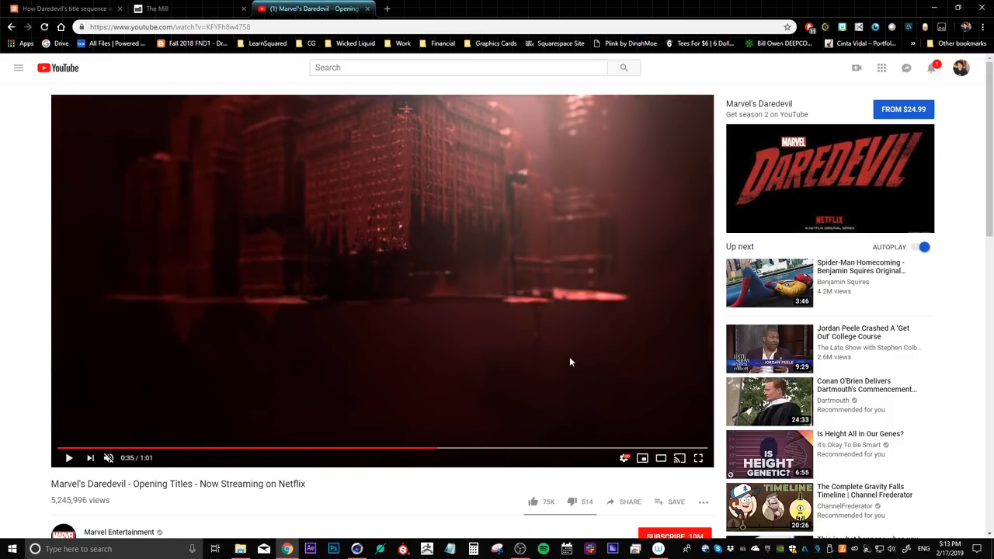
click(66, 9)
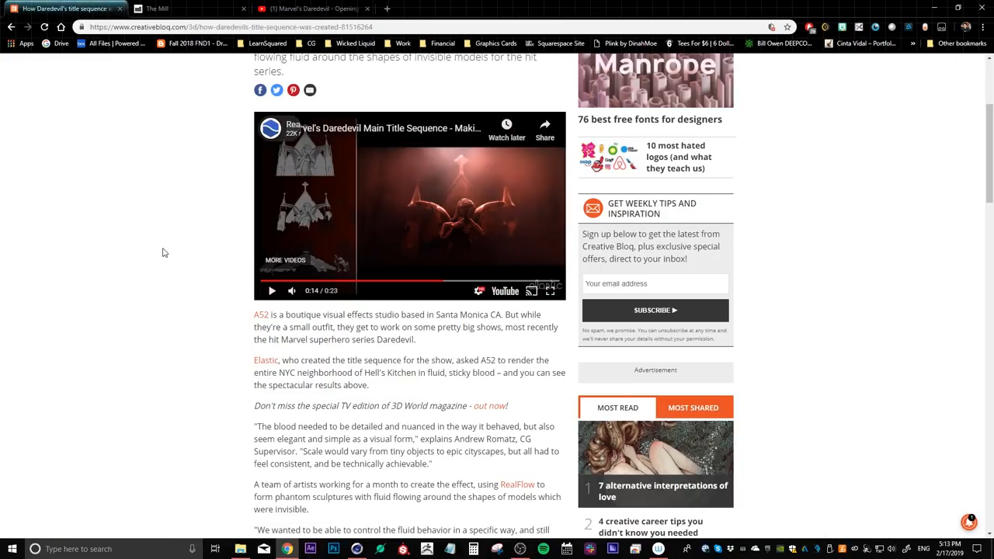
Scroll down the Daredevil article through the RealFlow fluid section.
scroll(down, 3)
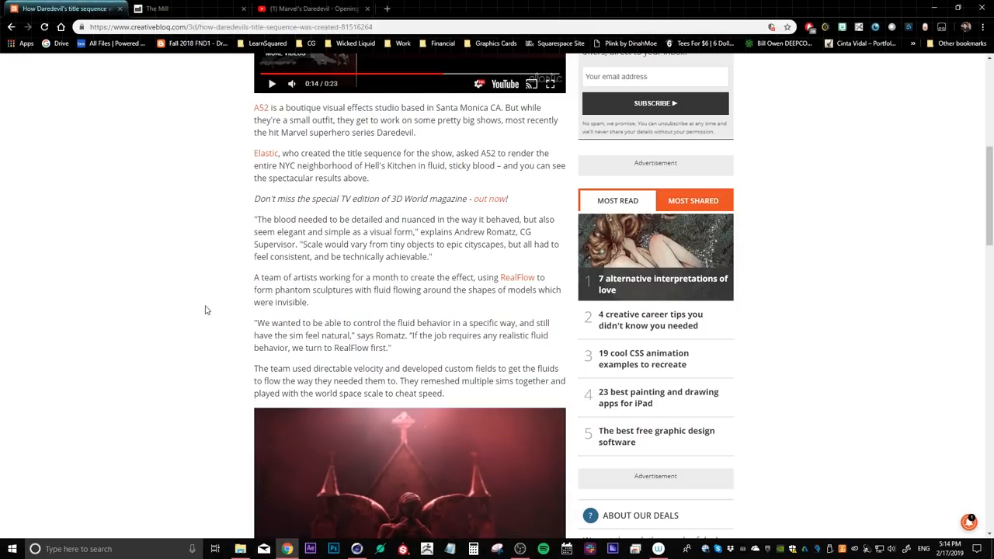
scroll(down, 3)
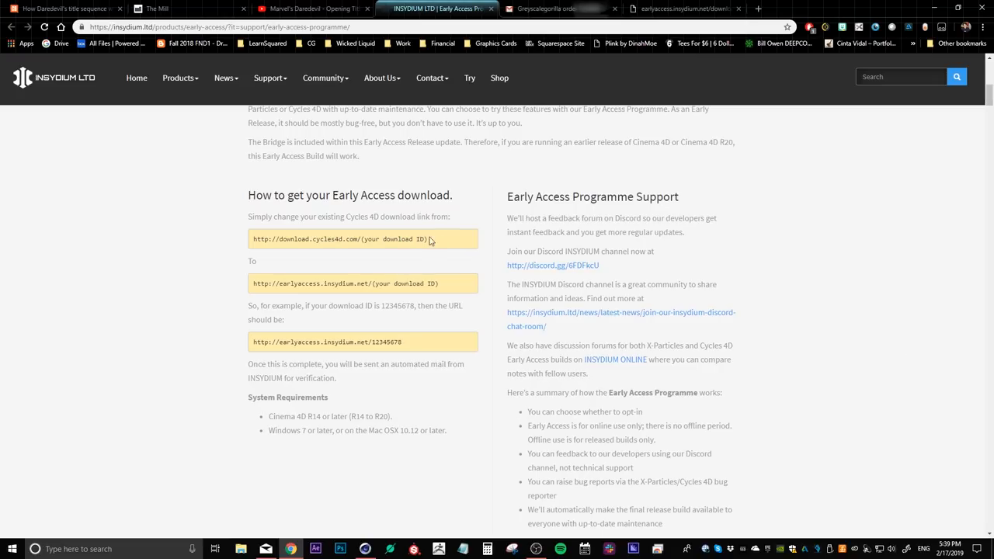
mouse_move(432, 246)
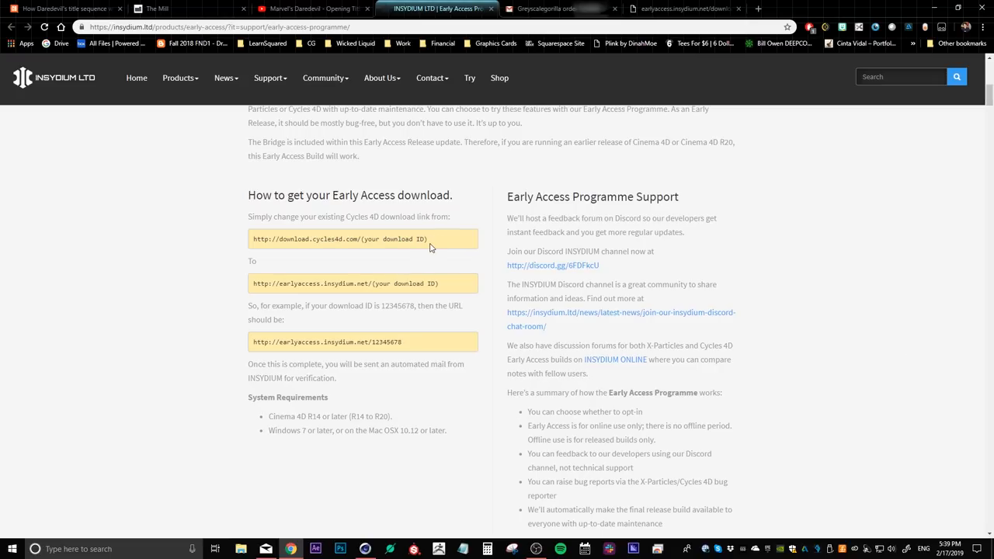
Select the X-Particles download ID in the Gmail order email and the placeholder in the early access link.
click(559, 9)
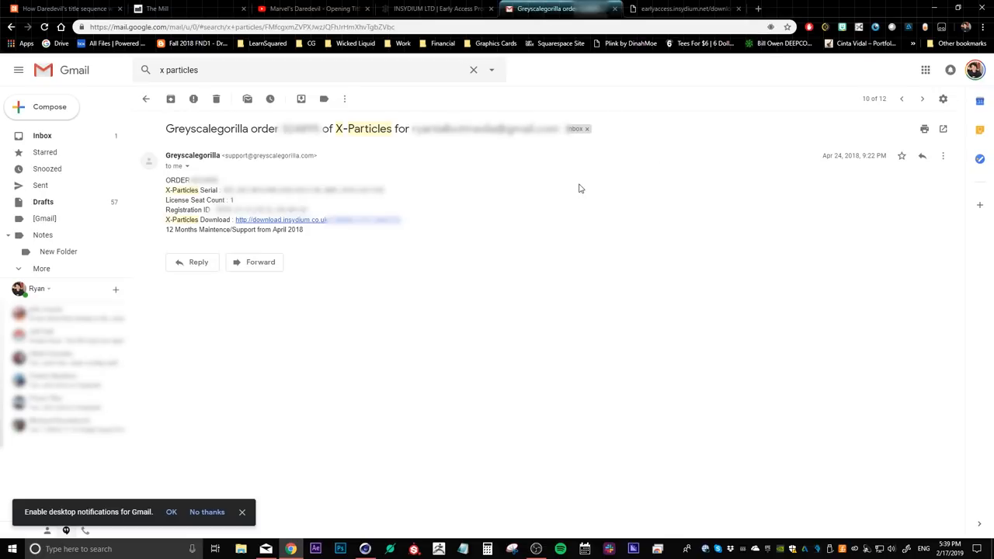
mouse_move(584, 180)
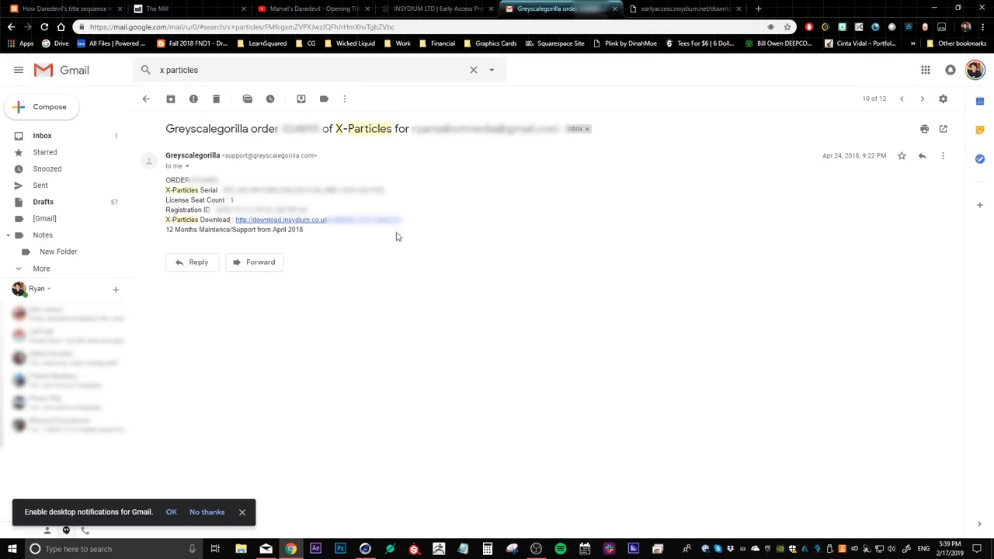
click(279, 220)
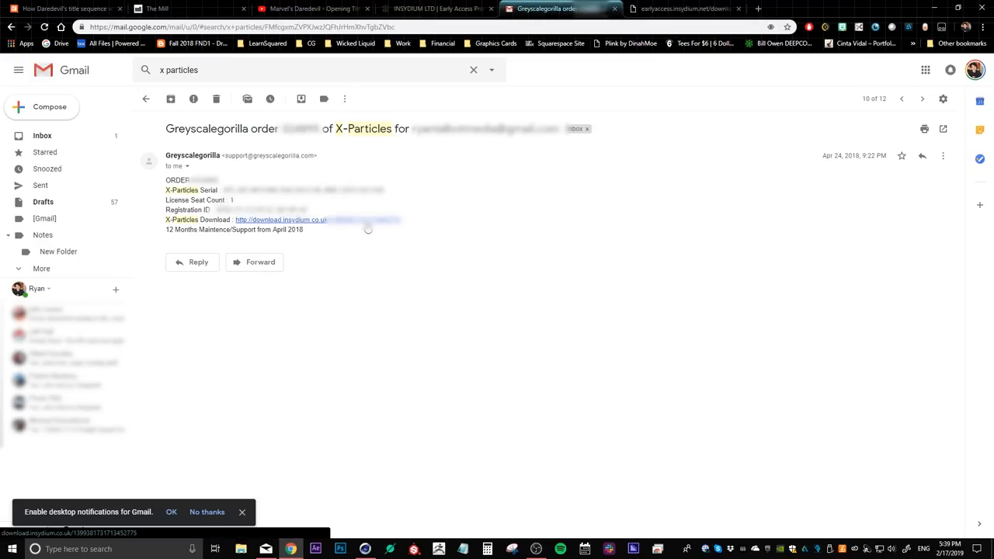
mouse_move(388, 236)
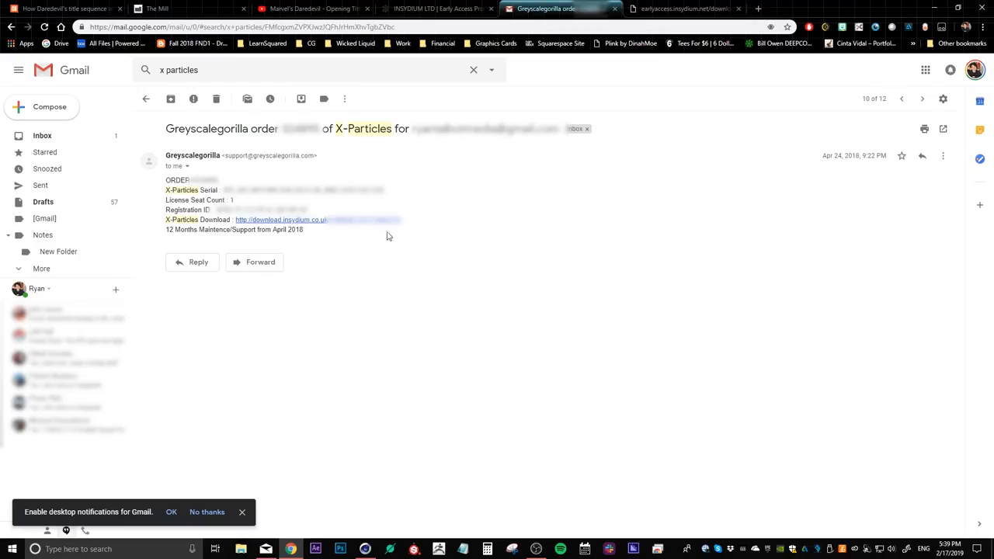
mouse_move(391, 245)
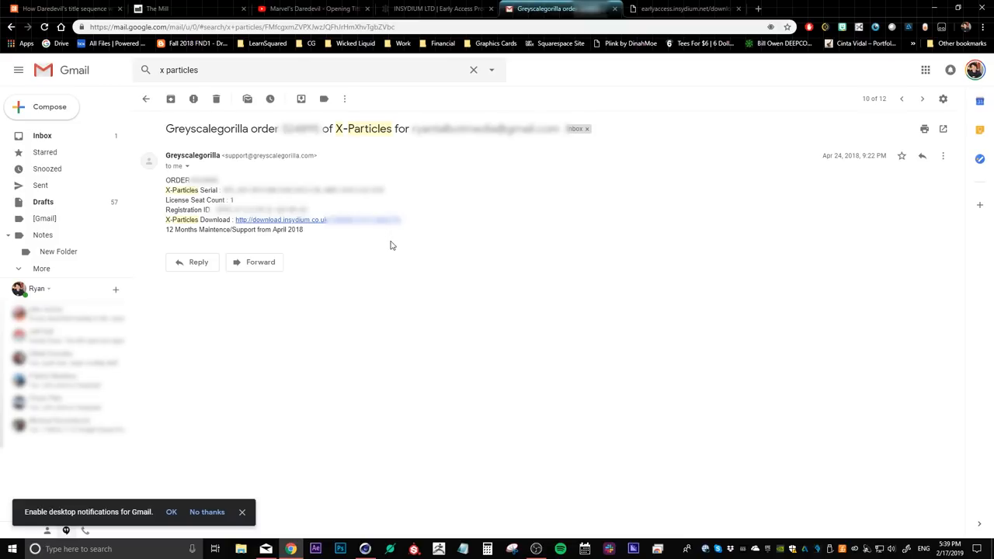
mouse_move(413, 232)
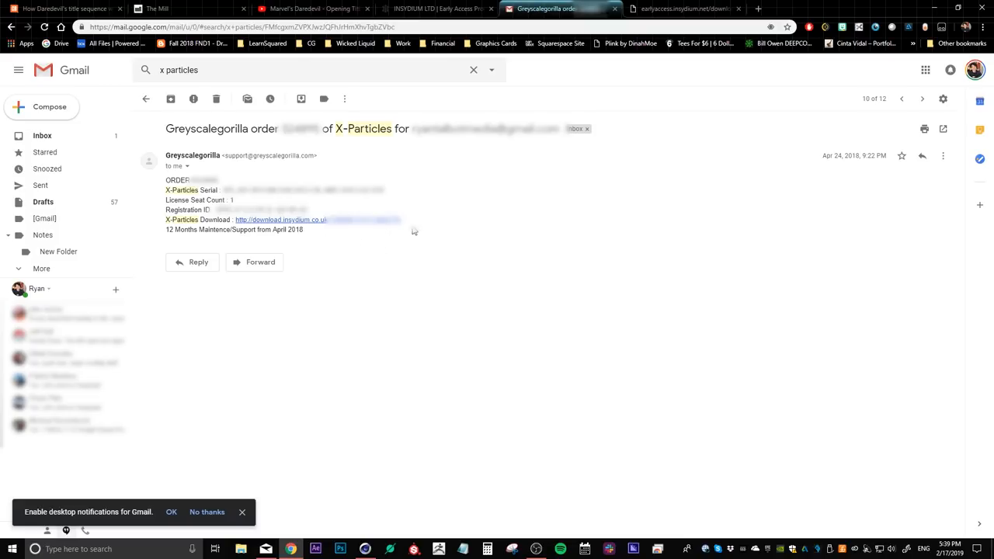
mouse_move(410, 229)
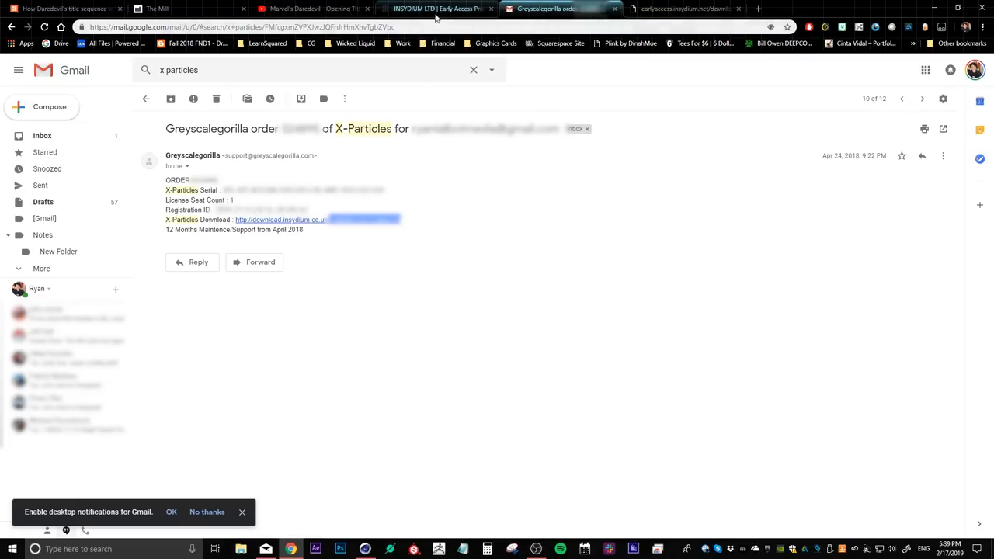
click(435, 9)
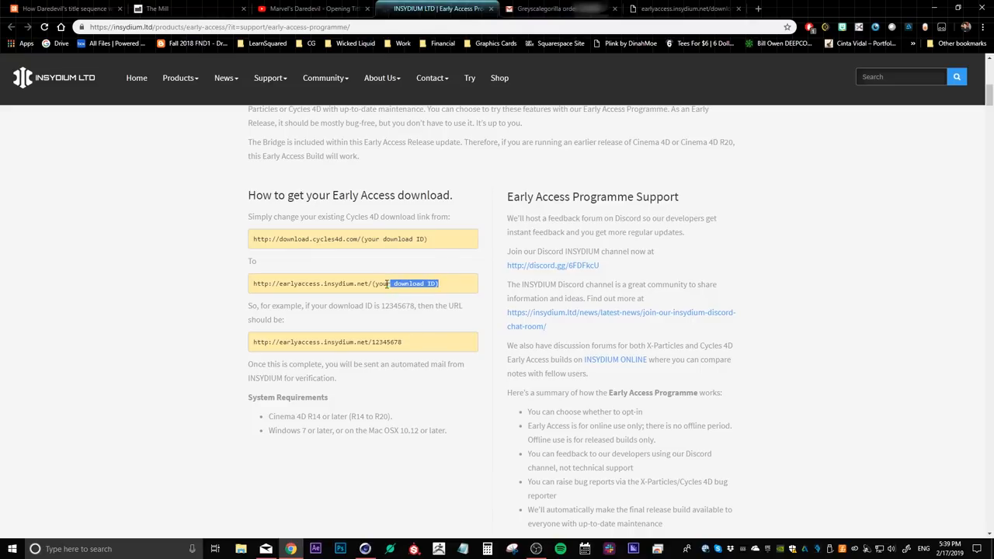
double_click(404, 283)
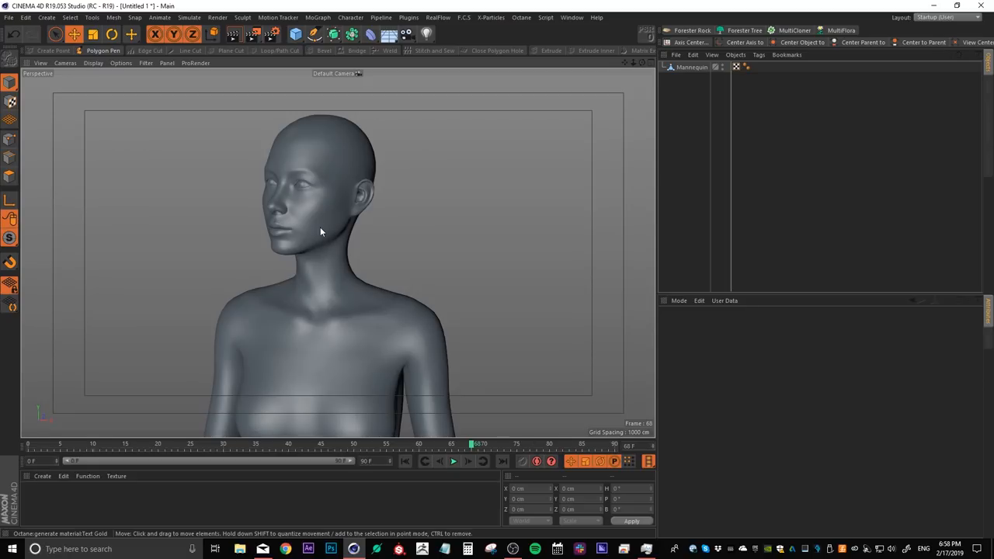
mouse_move(397, 234)
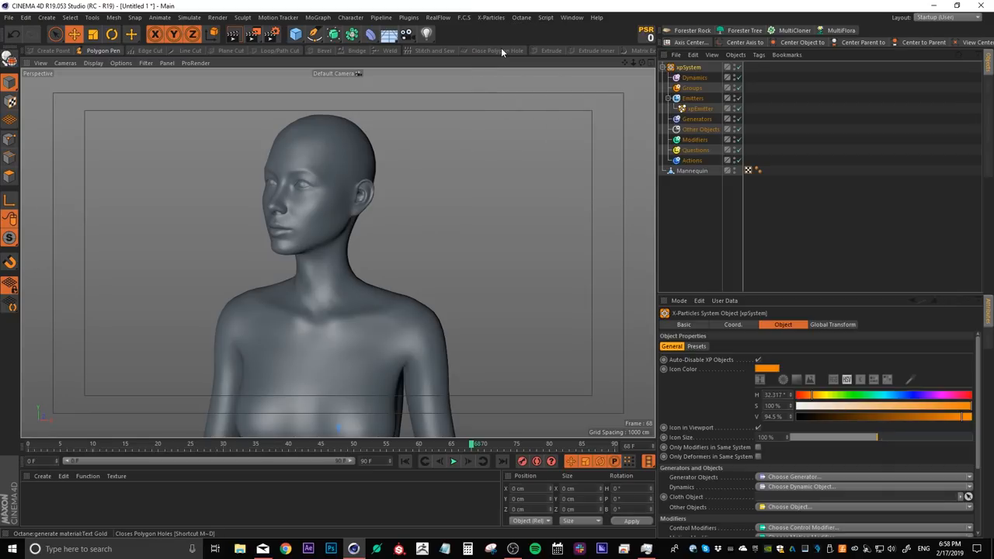
Select the xpEmitter and play the timeline to see particles emit over the mannequin.
click(699, 108)
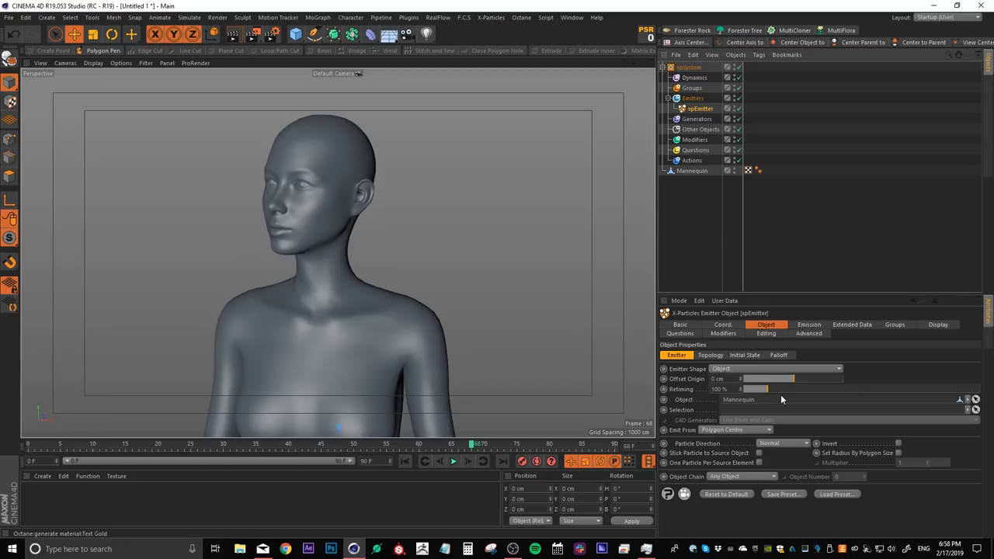
click(453, 460)
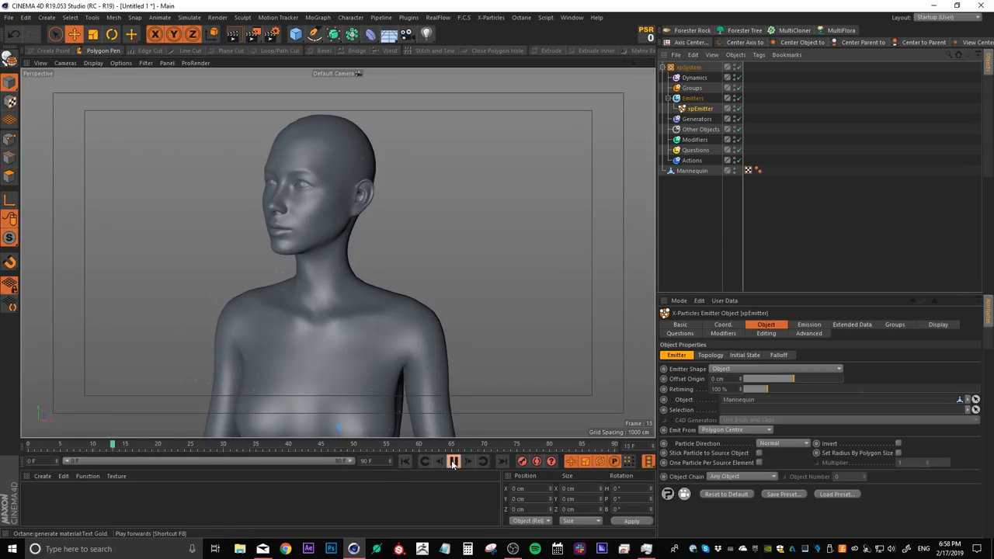
click(453, 460)
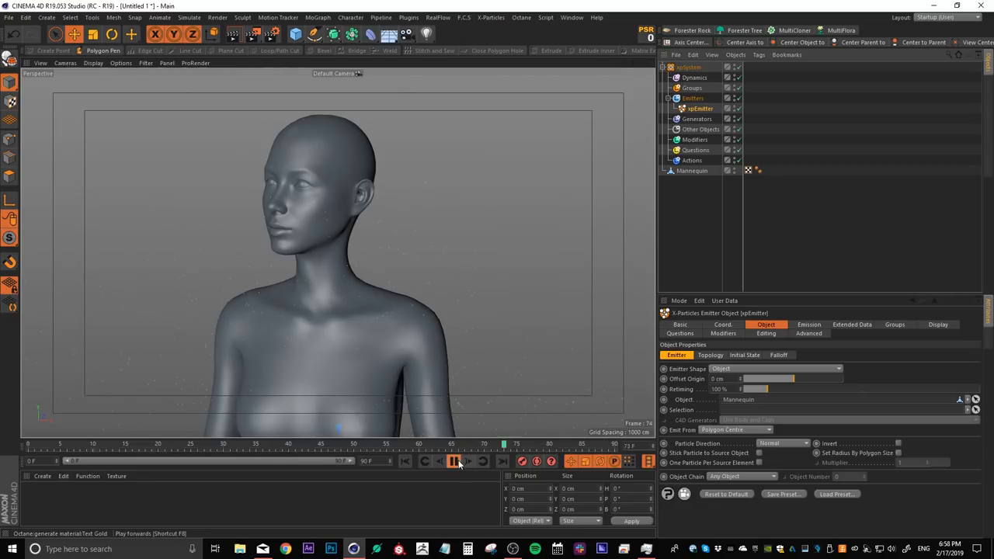
click(454, 462)
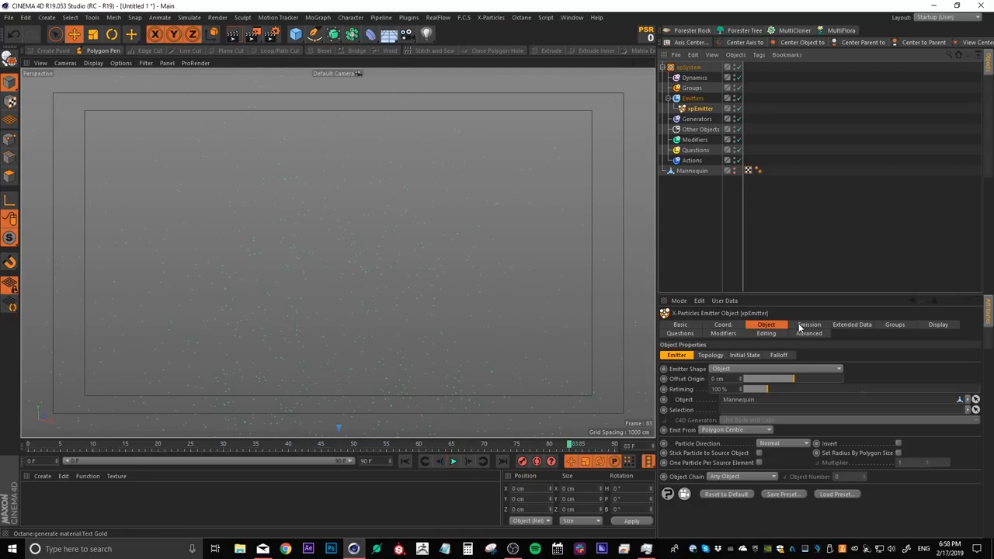
In the Emission settings, set Speed to 0 cm and Shot Count to 20000, replaying to check.
click(807, 325)
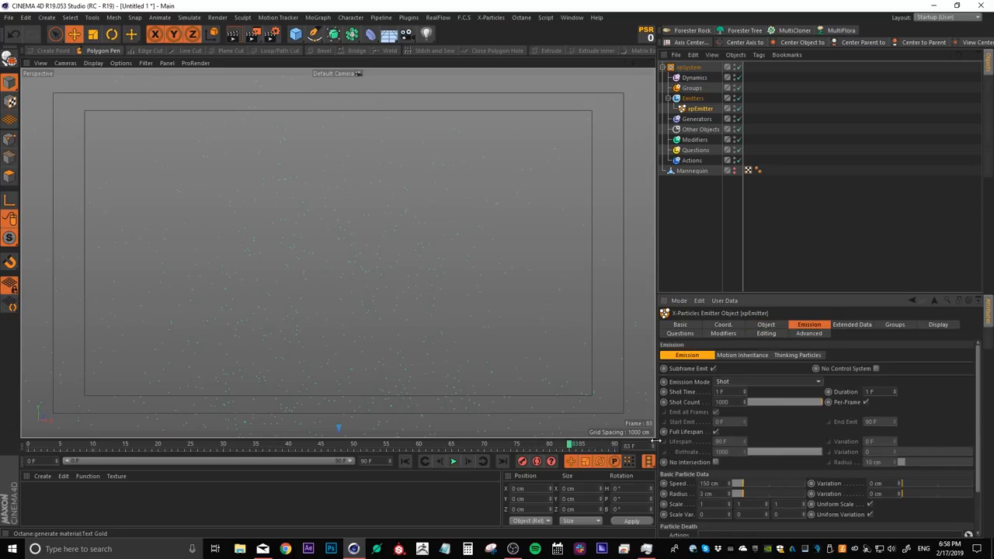
click(453, 460)
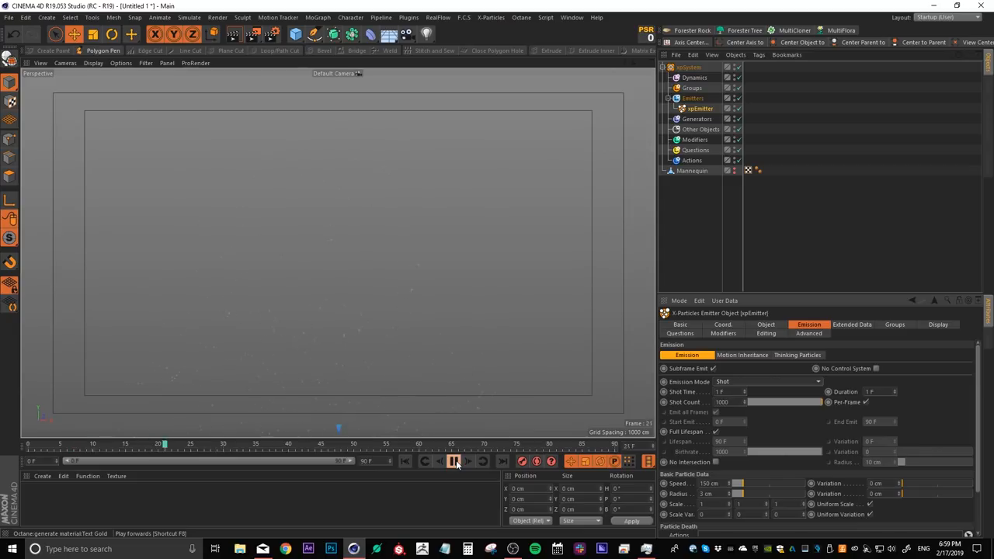
click(454, 461)
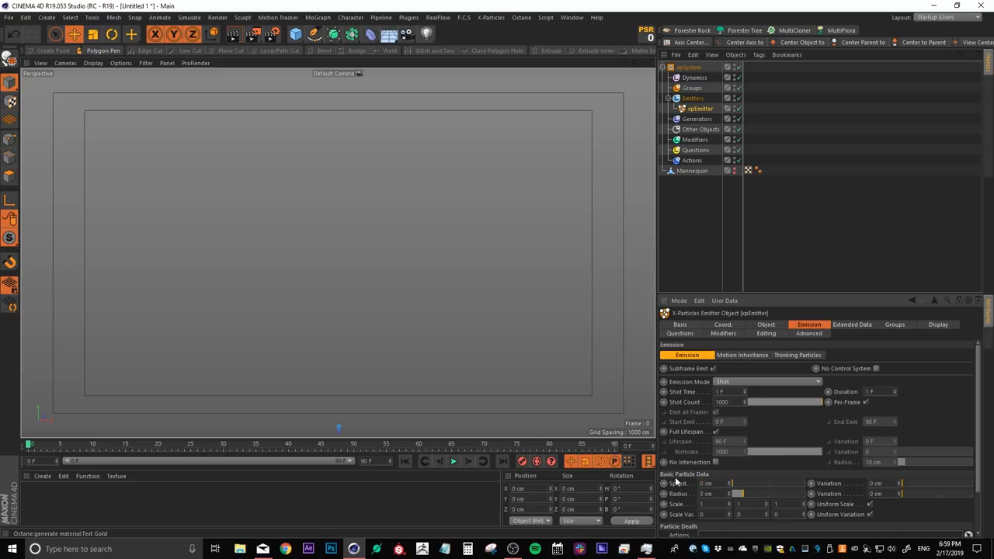
click(454, 461)
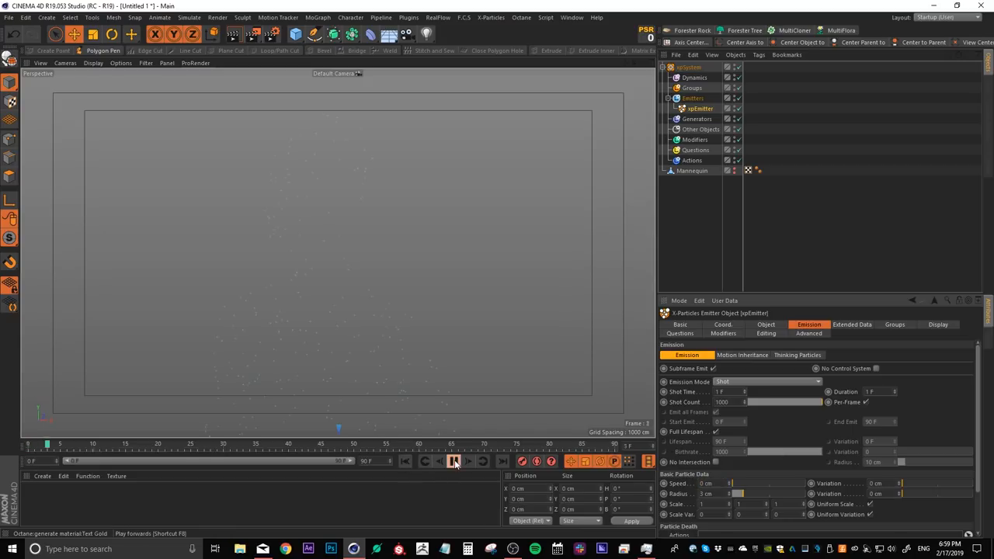
click(454, 460)
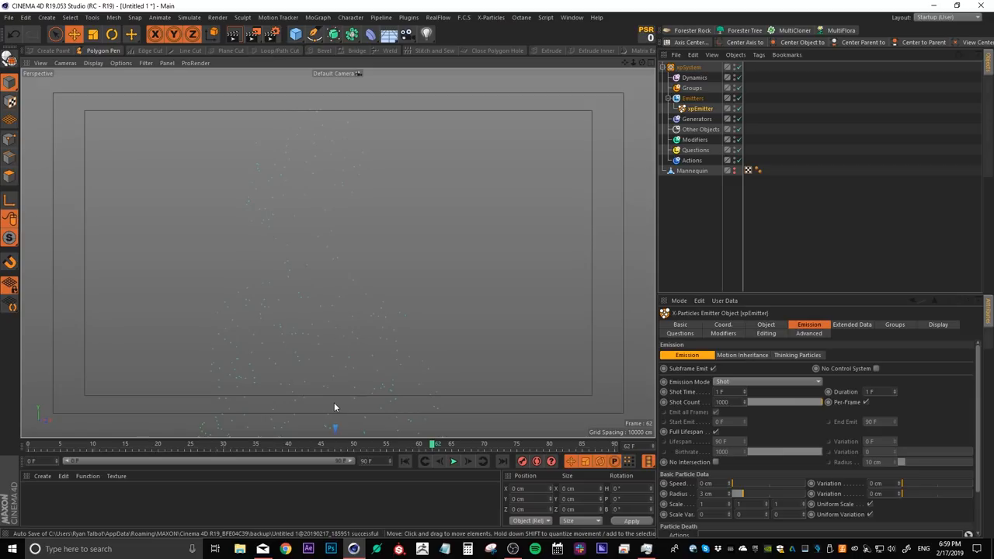
mouse_move(345, 402)
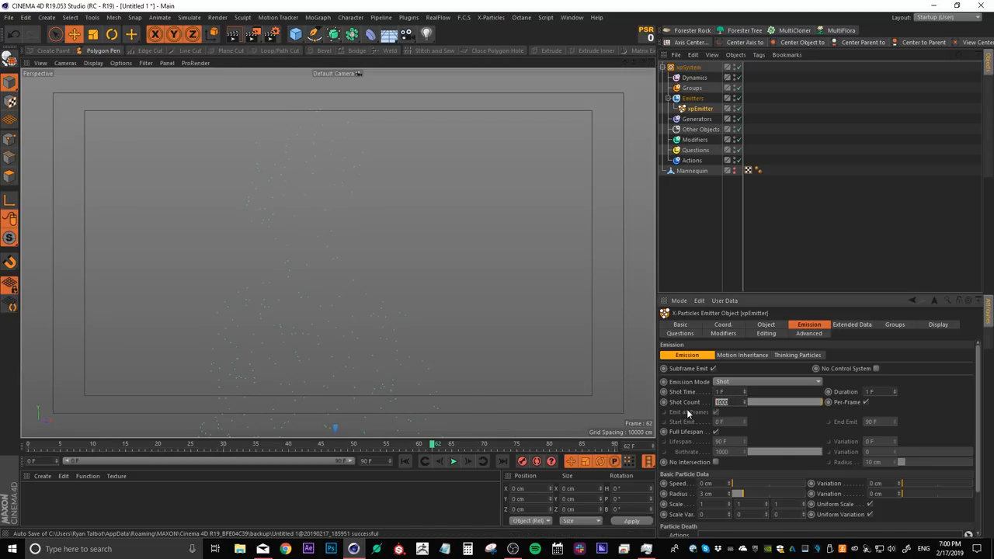
text(200000)
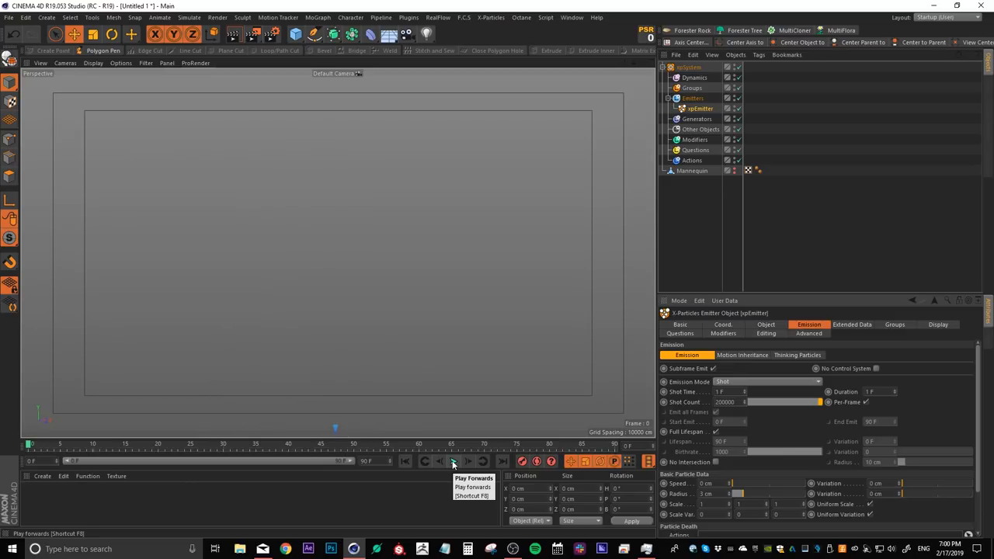
Set the emitter's object source to emit from the Mannequin's polygon area.
click(454, 461)
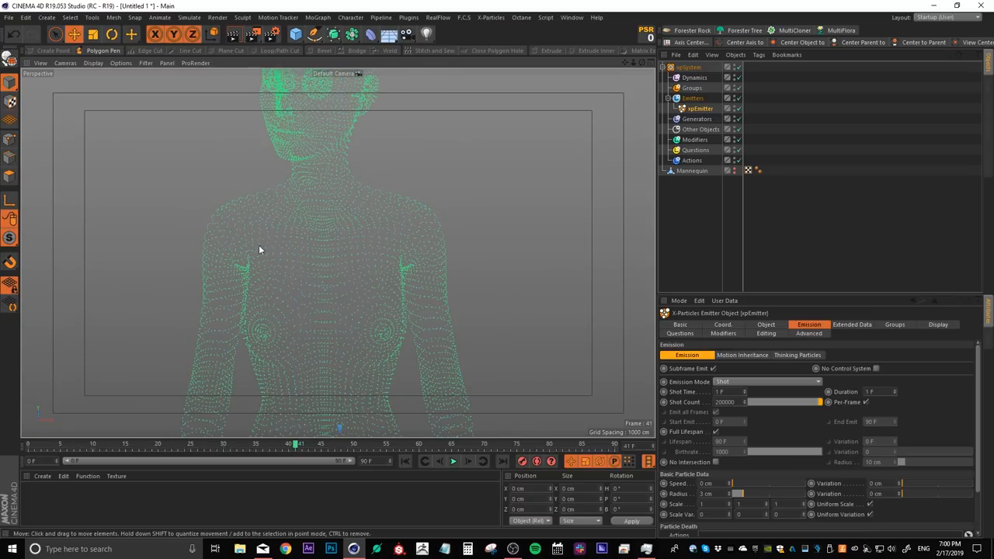
mouse_move(780, 337)
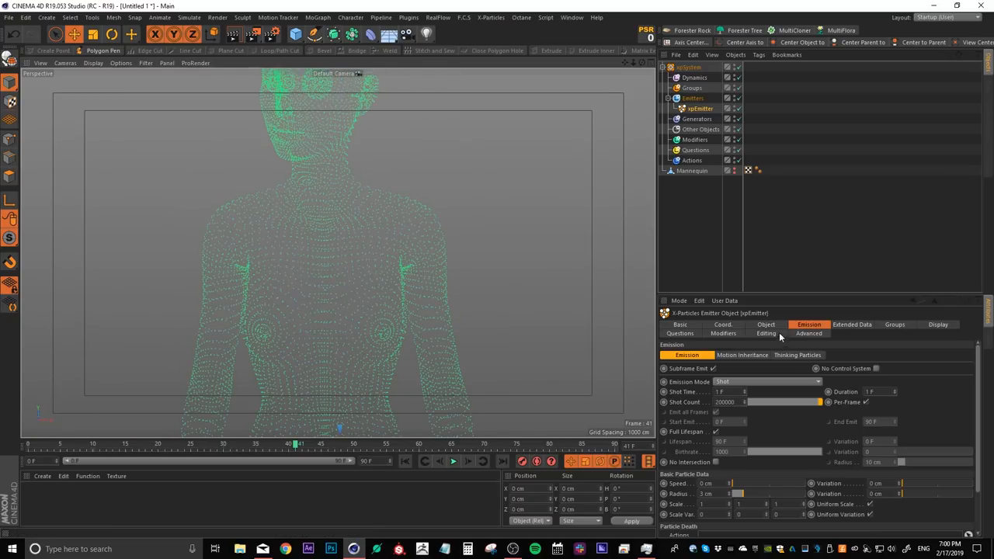
click(766, 324)
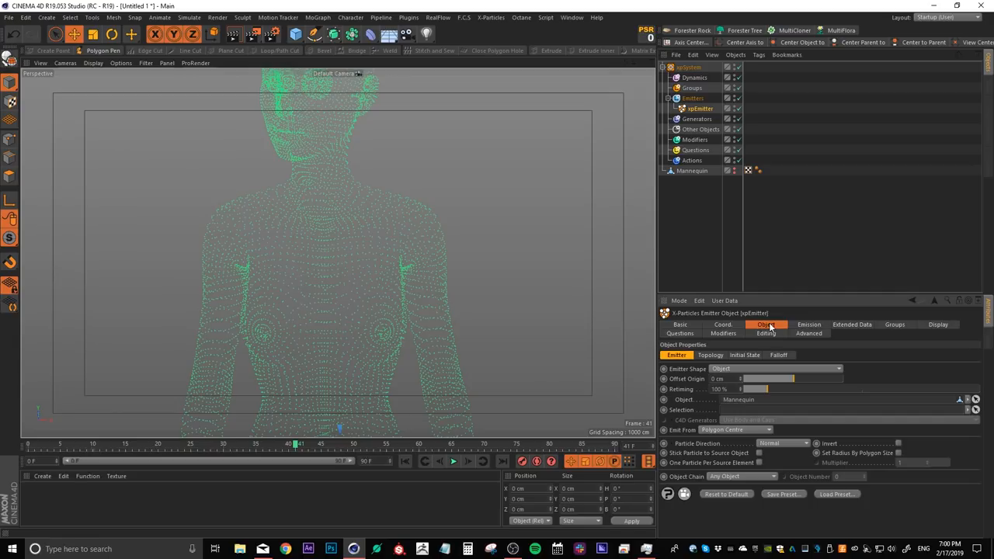
click(767, 325)
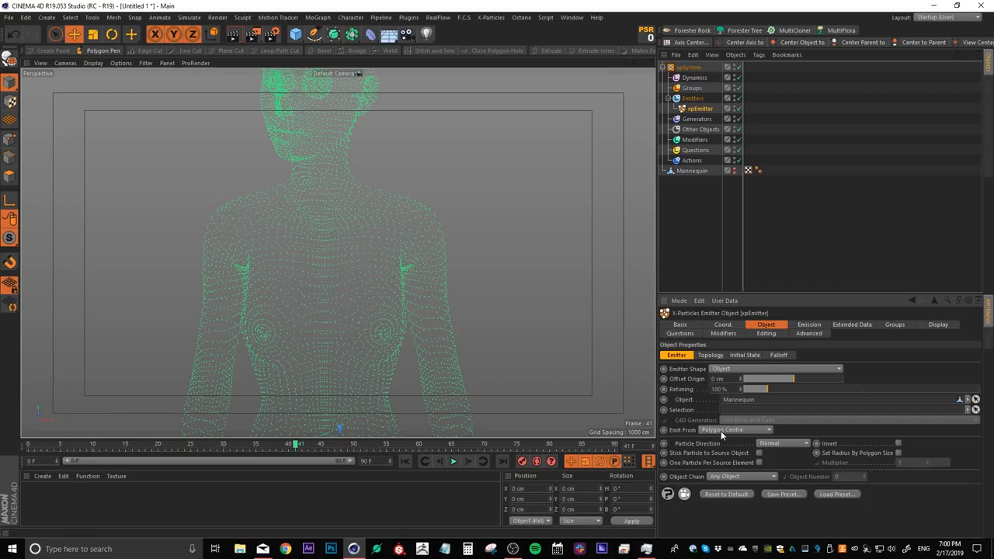
click(735, 429)
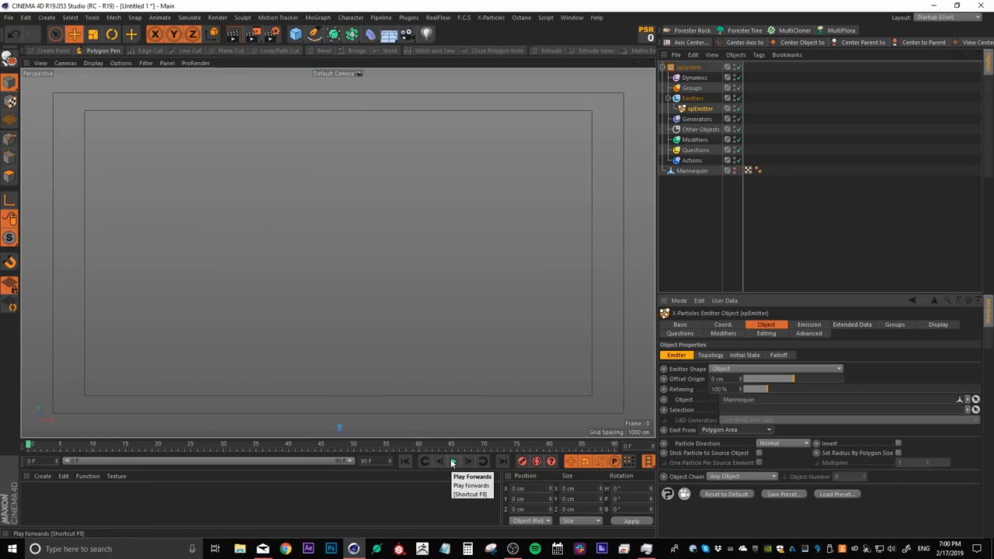
Play the simulation so particles trace the head and shoulders, and show the mannequin mesh again.
click(453, 462)
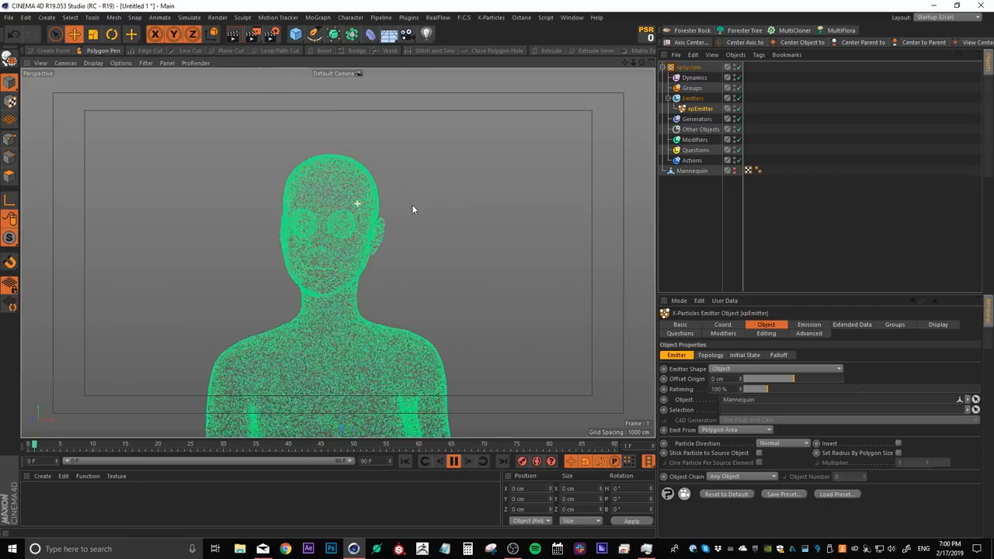
click(452, 461)
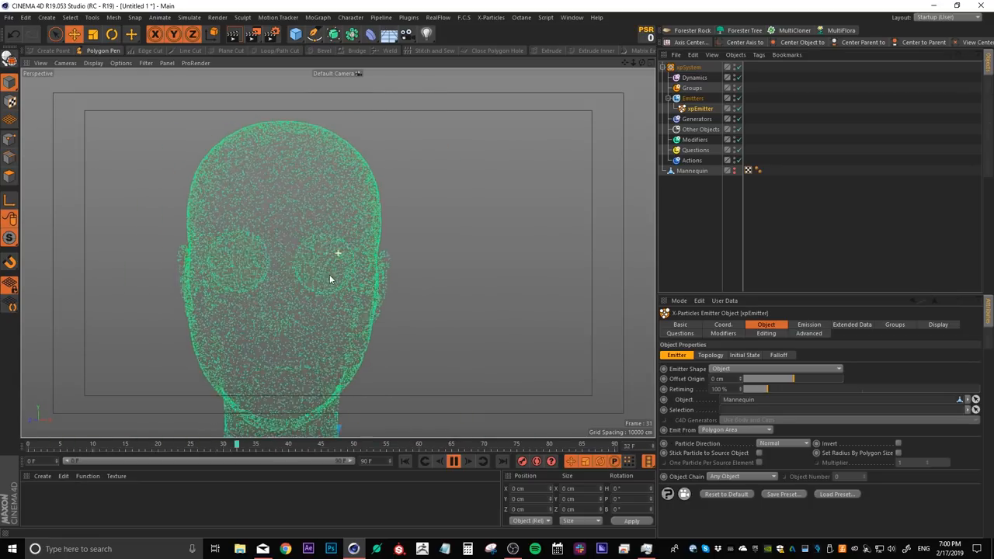
click(453, 460)
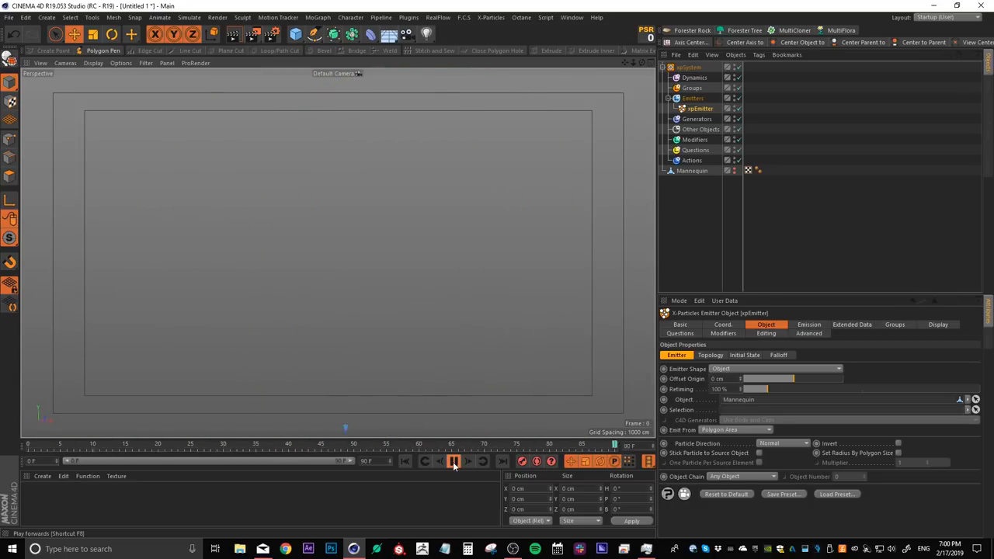
click(453, 461)
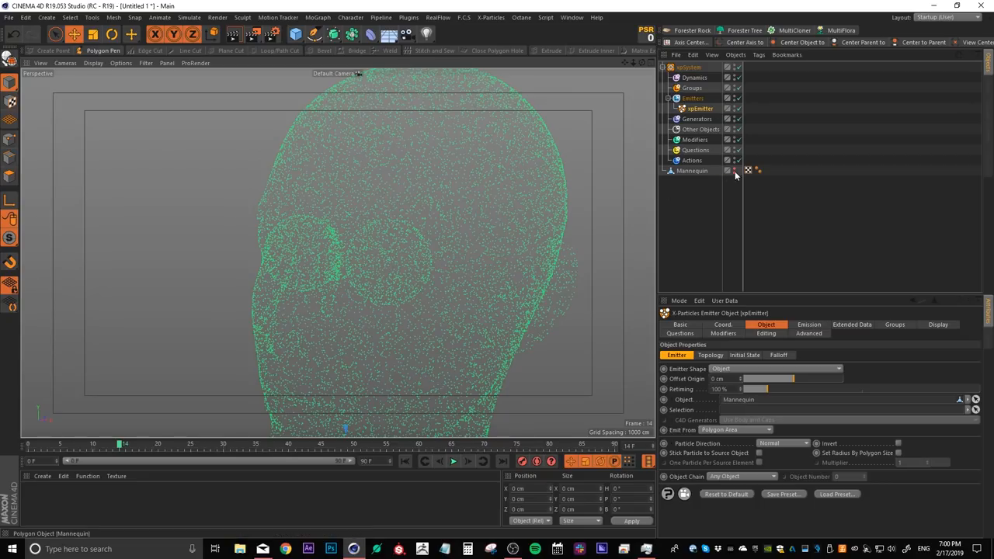
click(691, 170)
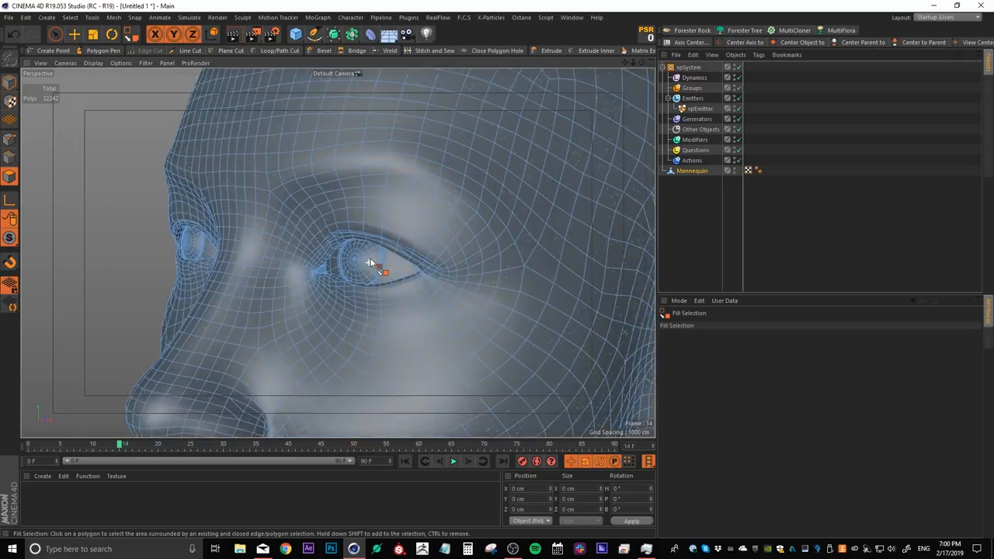
click(371, 264)
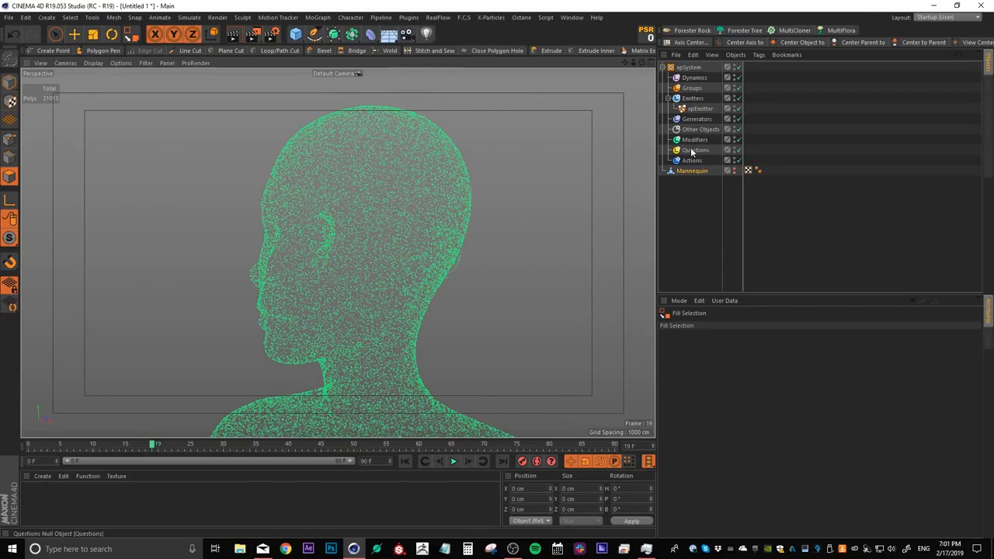
Add an xpInfector control modifier with Color Mode set to Use Groups.
click(695, 140)
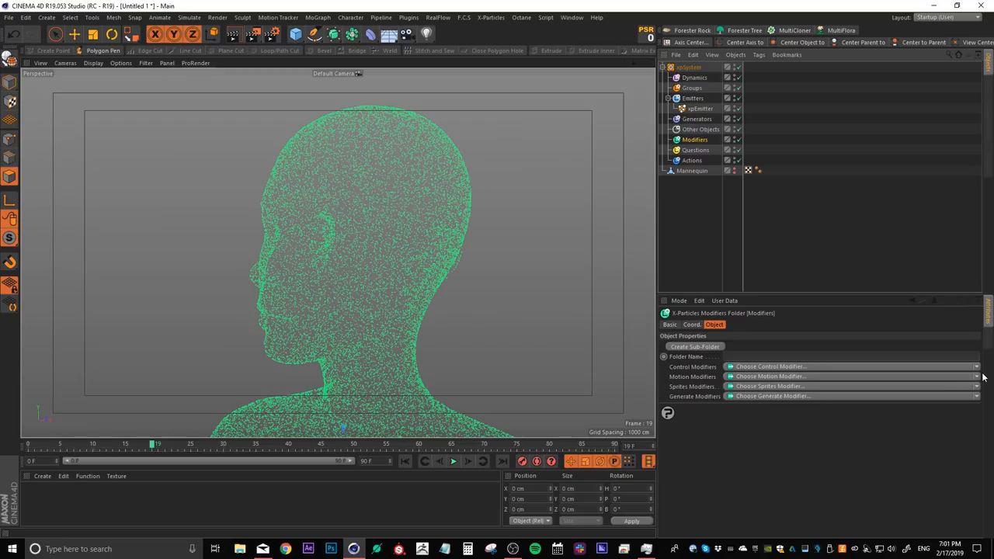
click(855, 366)
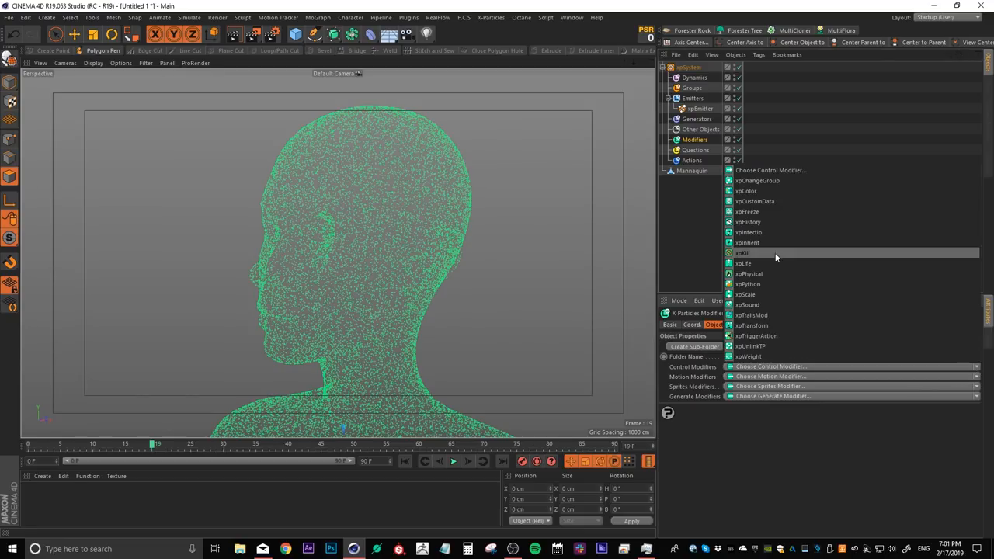
click(749, 233)
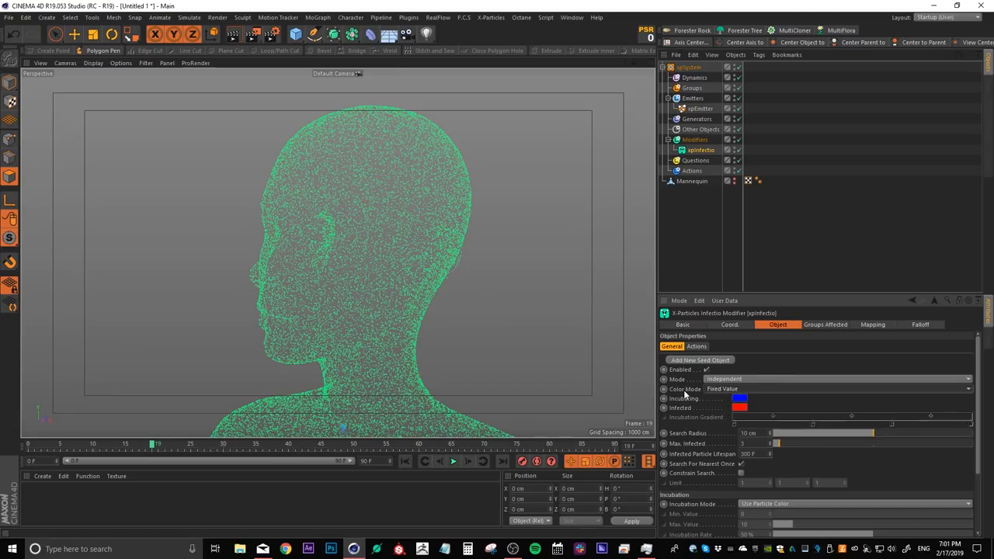
click(723, 388)
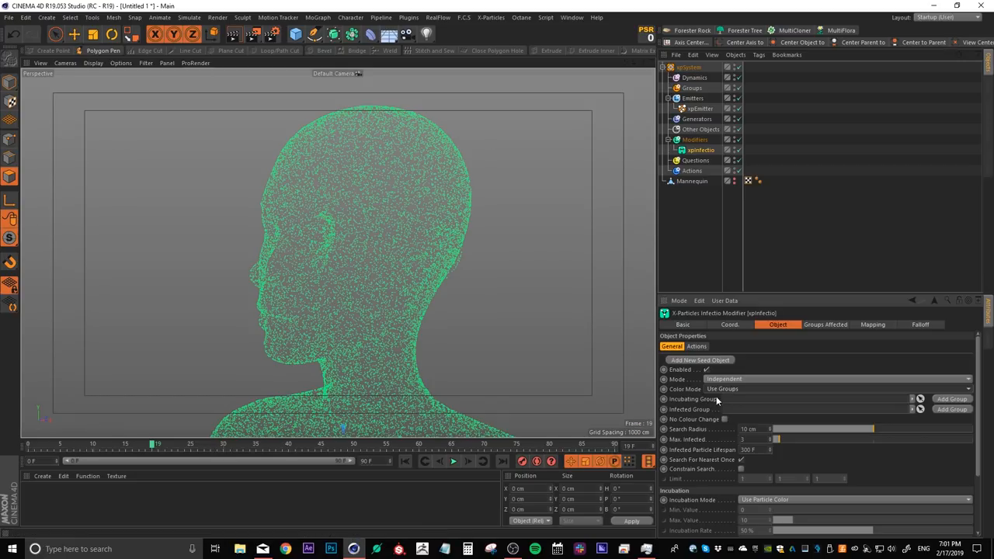
mouse_move(699, 410)
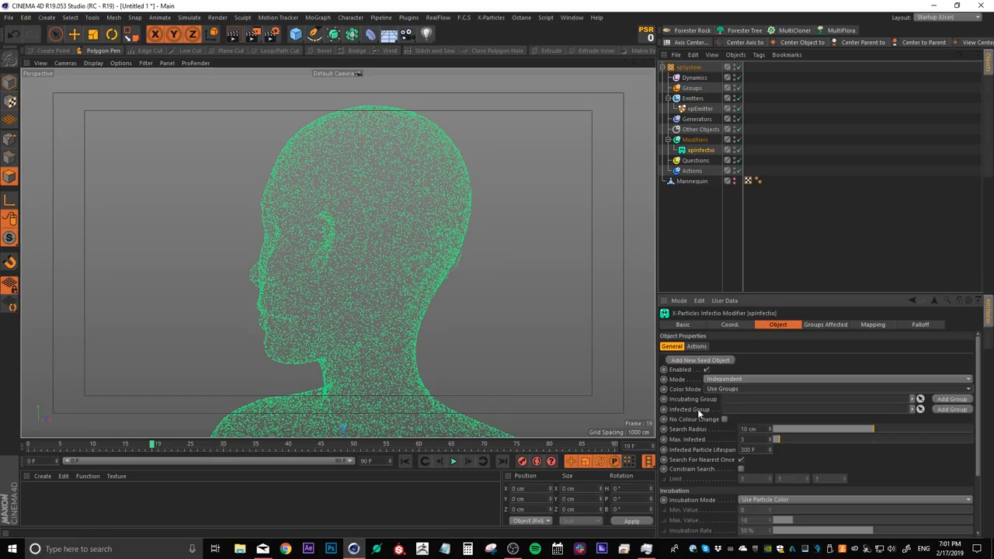
Create particle groups Incubating and Infected (red) and link them into the xpInfector.
click(693, 87)
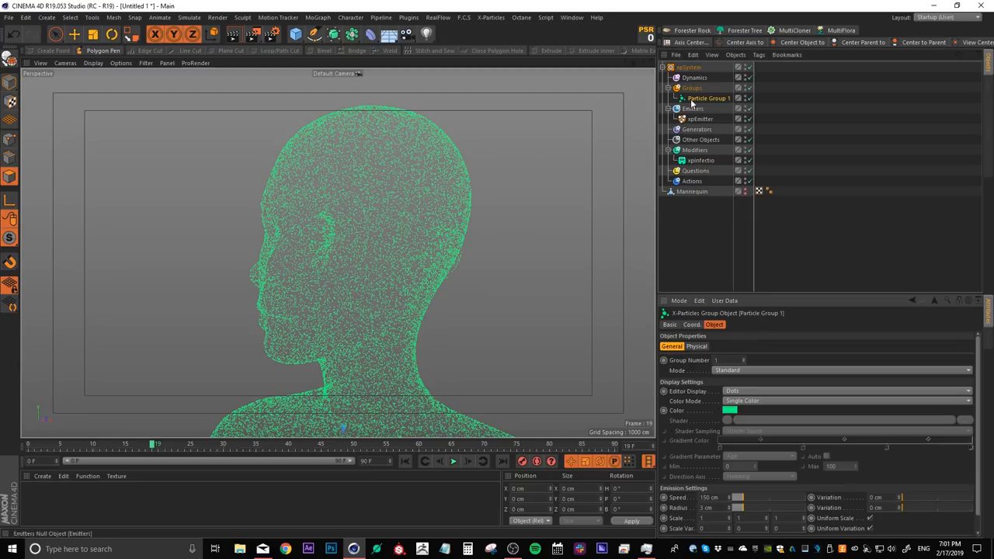
double_click(705, 98)
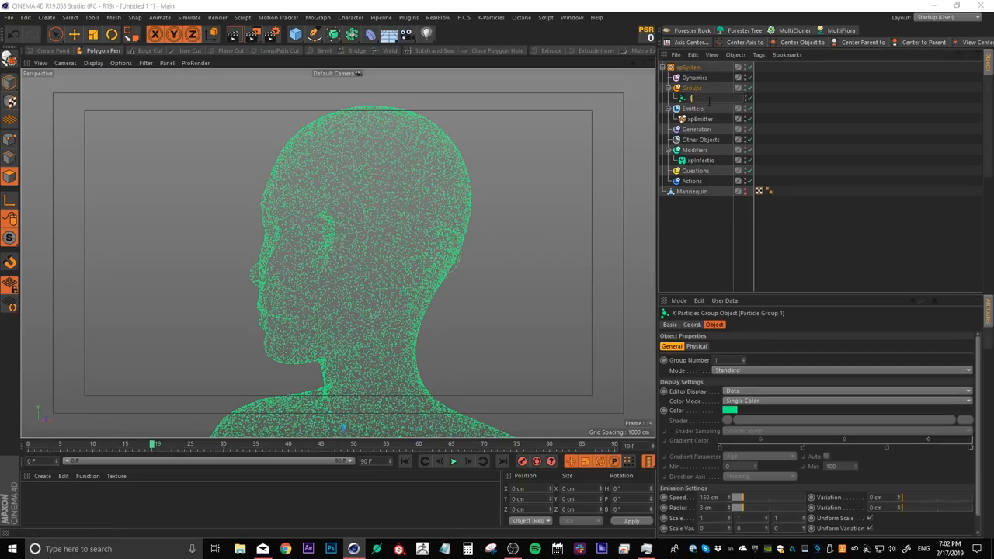
text(Incubating)
text(Infected)
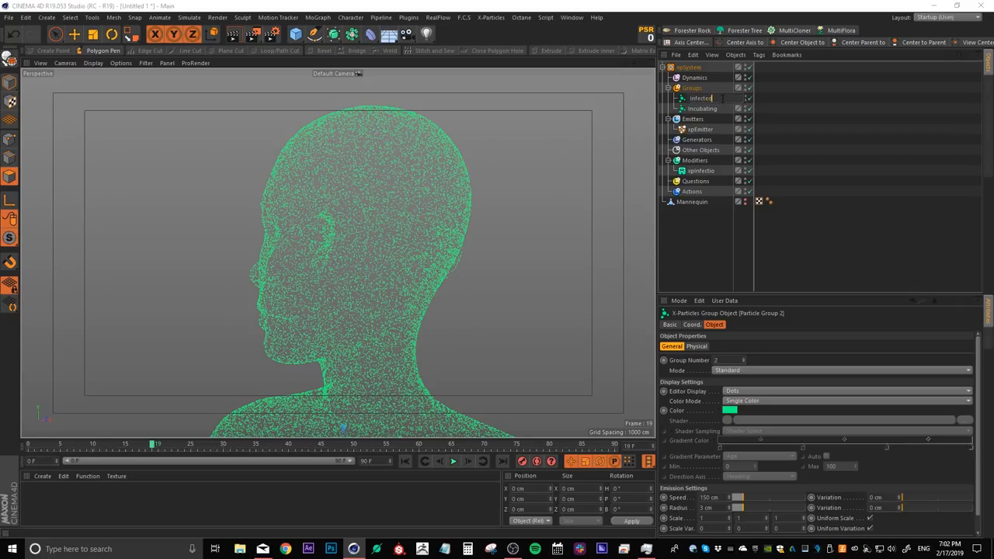
click(699, 98)
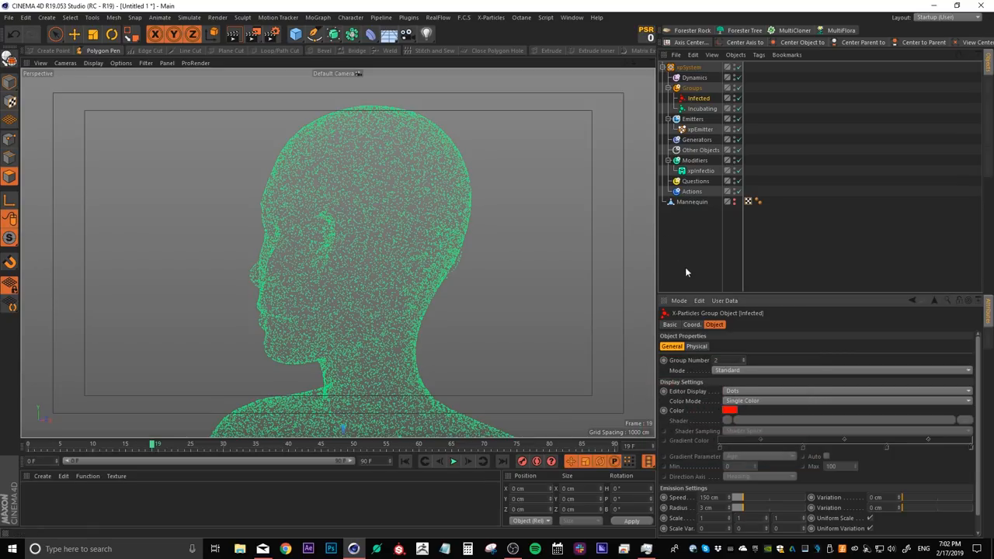
click(701, 169)
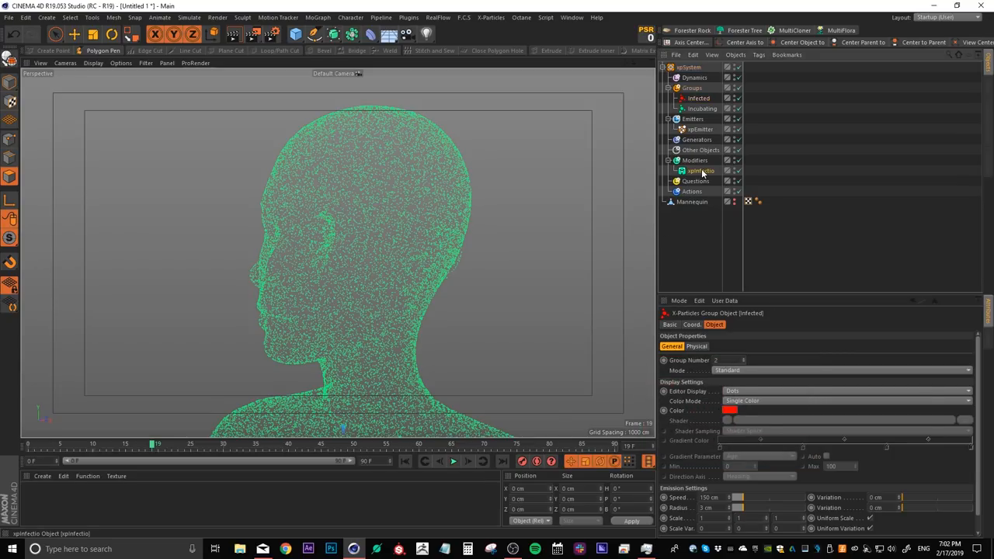
click(702, 171)
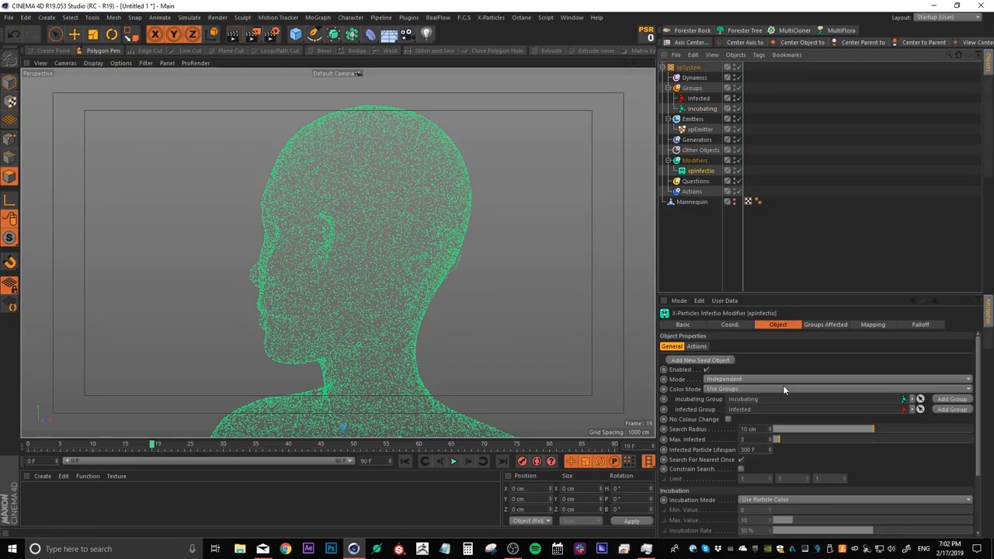
mouse_move(675, 363)
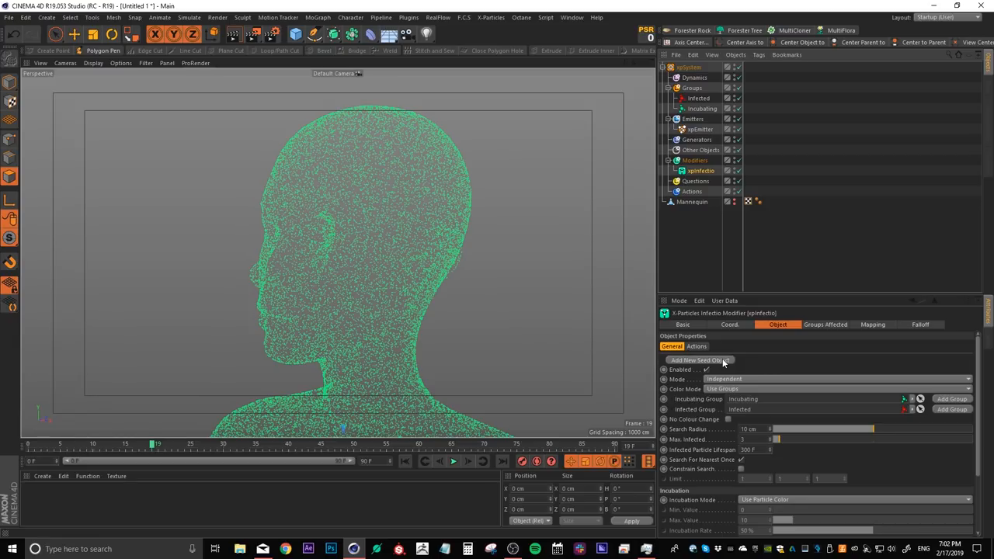
Add a seed object above the crown of the head and play the infection to test.
click(699, 360)
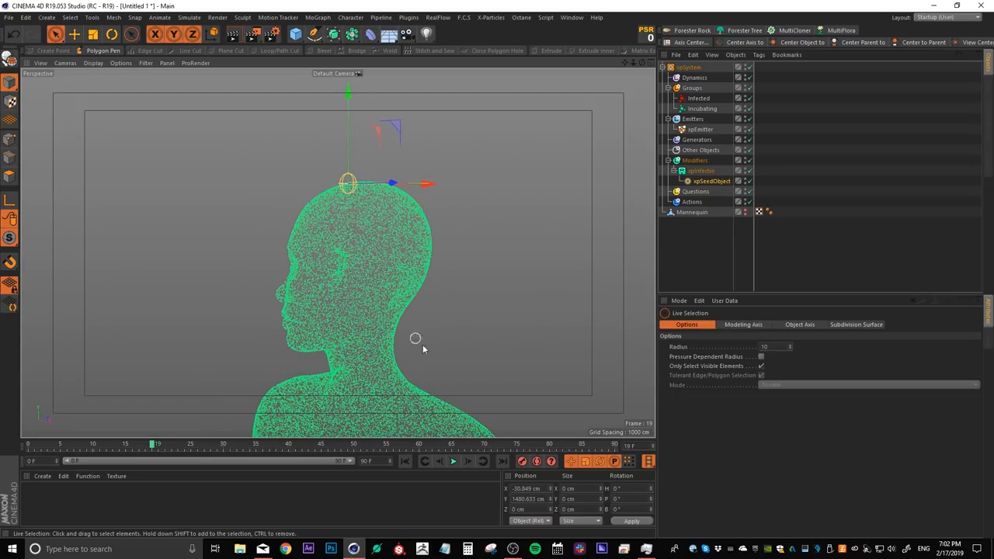
mouse_move(454, 461)
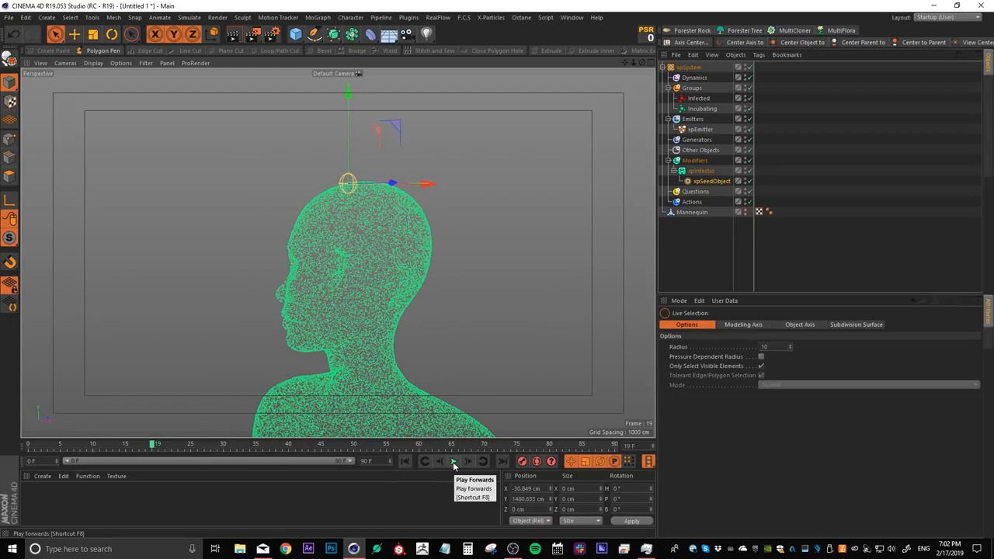
click(453, 460)
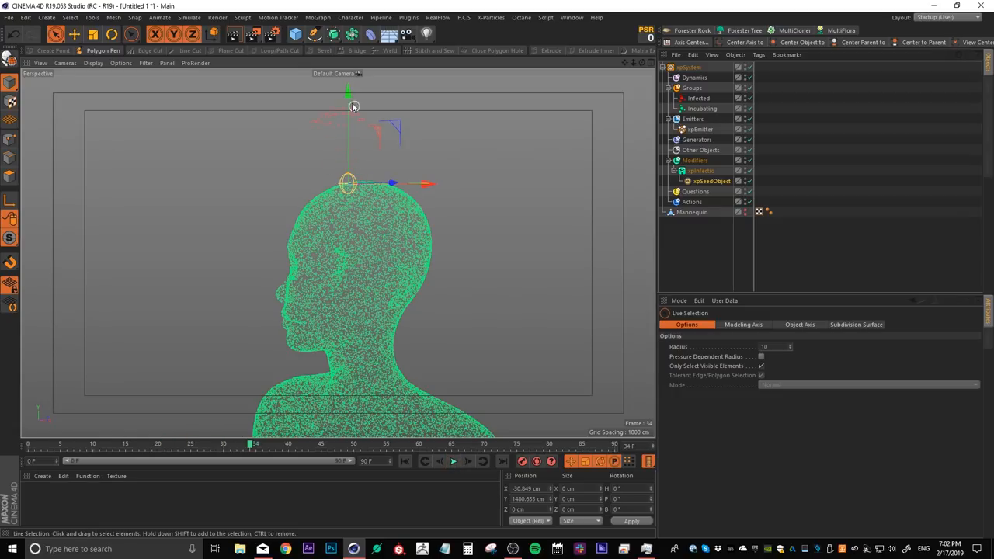
mouse_move(385, 112)
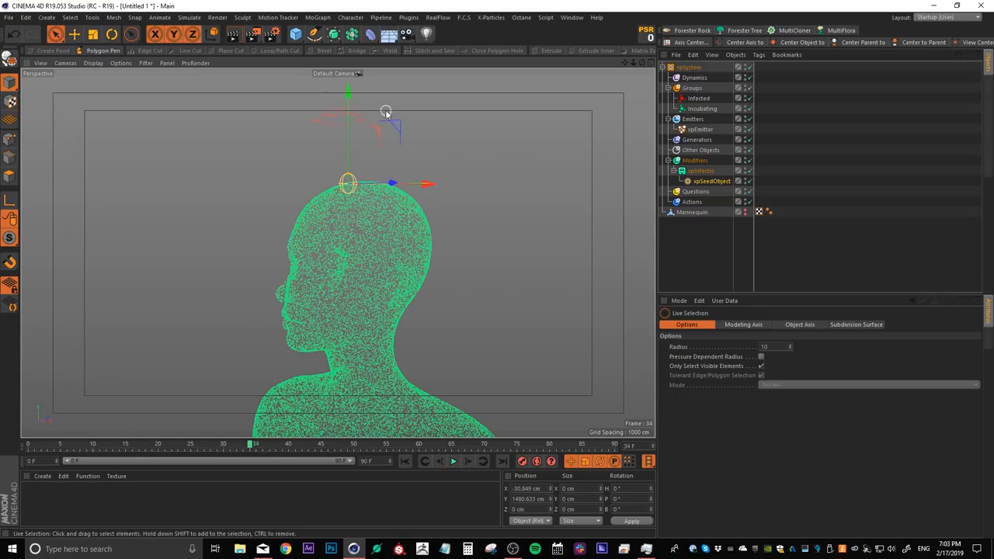
click(699, 98)
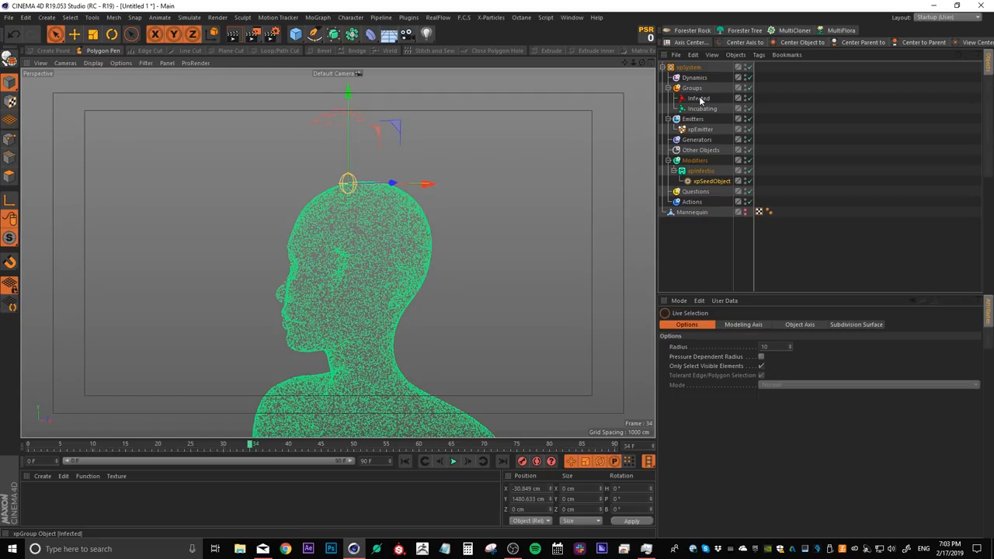
click(700, 97)
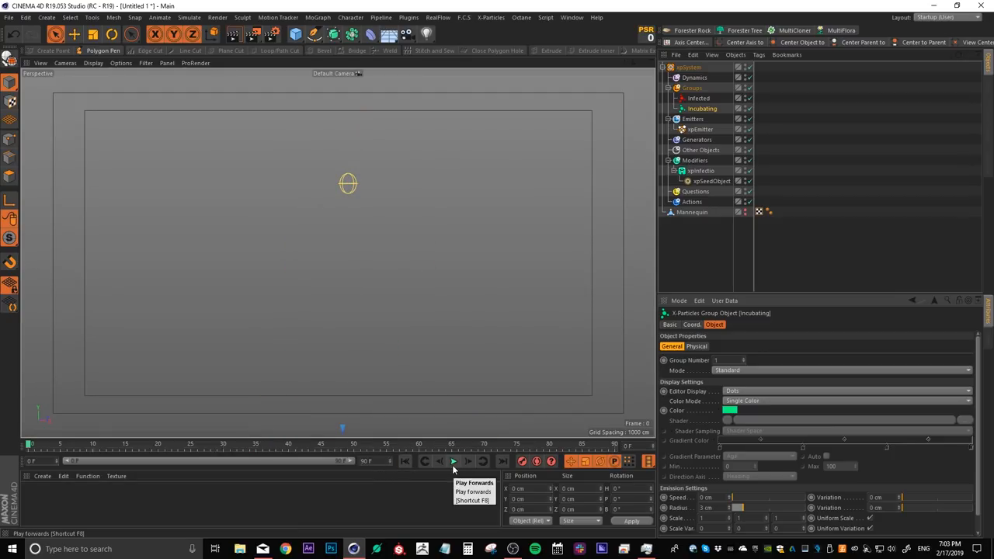
Replay the infection simulation a few times to check how the particles spread.
click(454, 461)
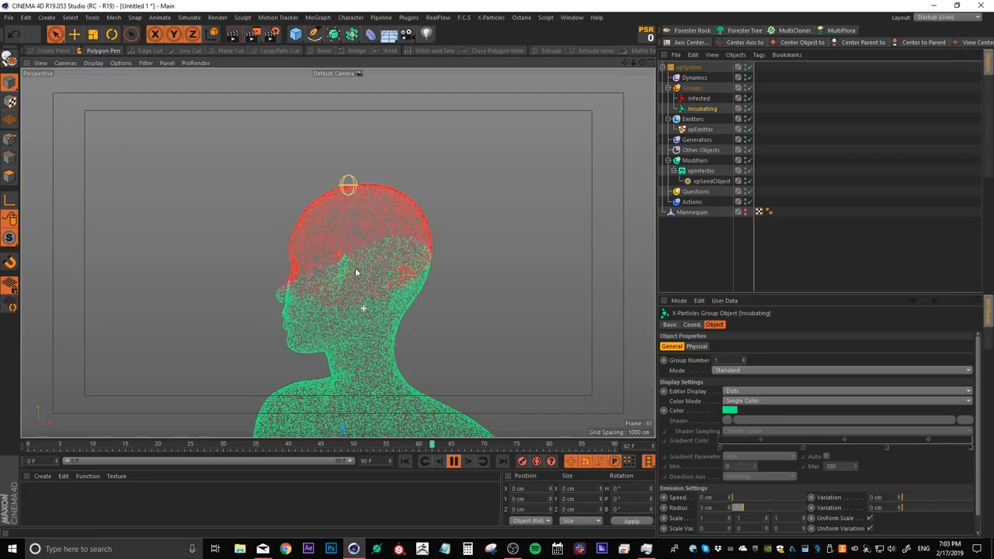
click(454, 461)
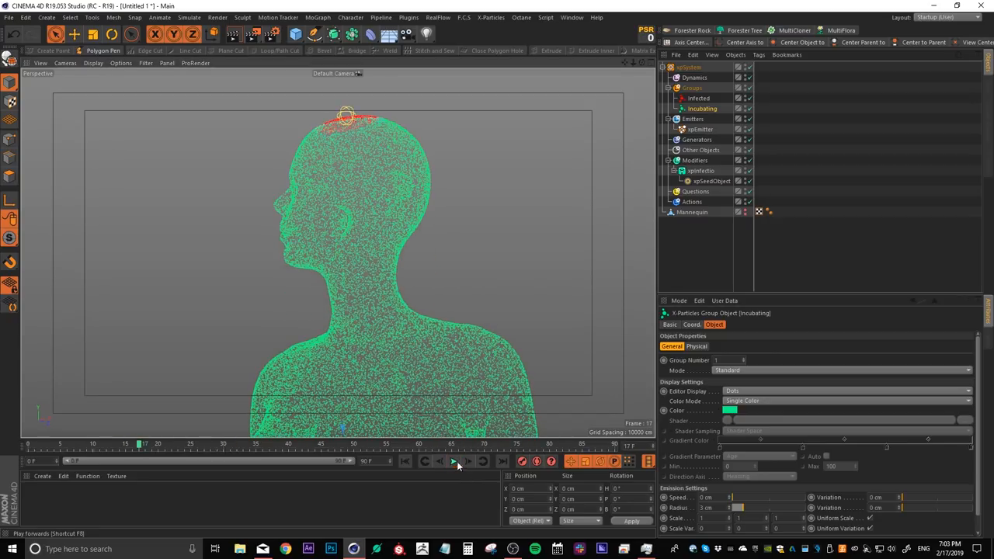
click(453, 462)
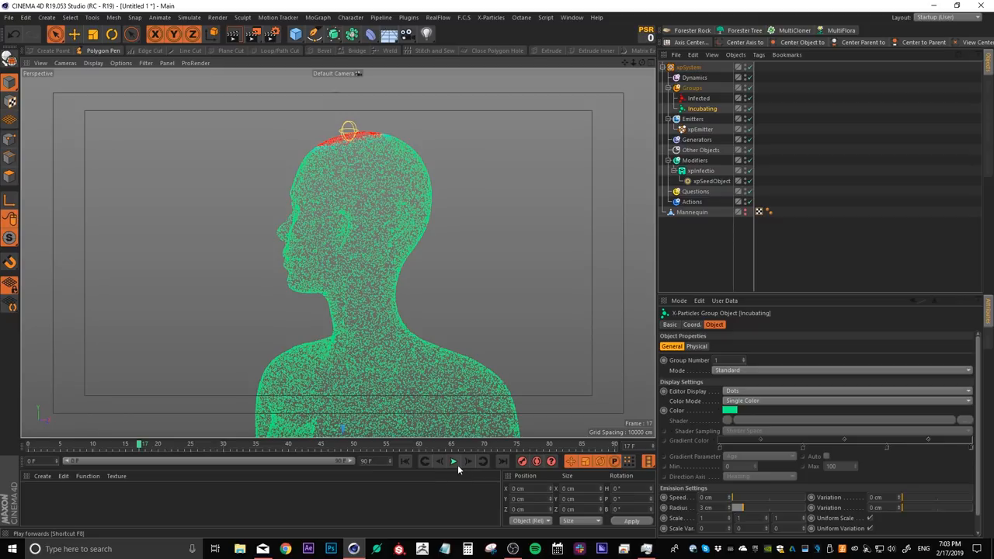
click(454, 460)
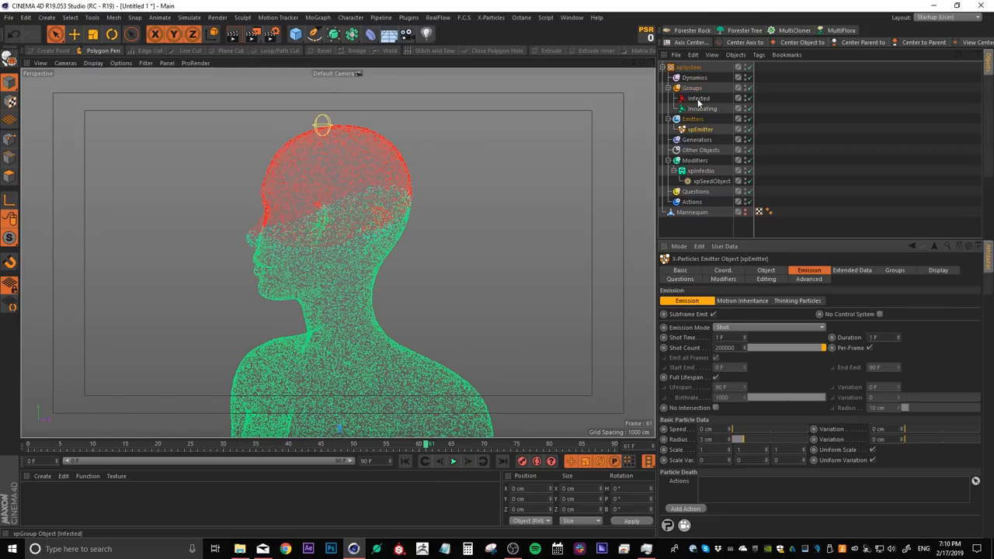
Set Editor Display to Squares for the Infected and Incubating groups and the emitter.
click(699, 97)
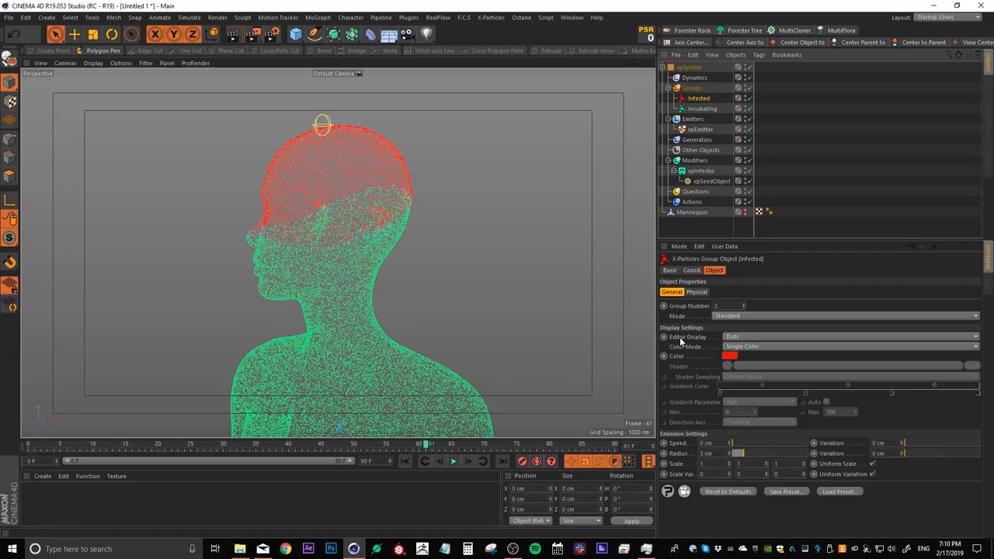
click(851, 336)
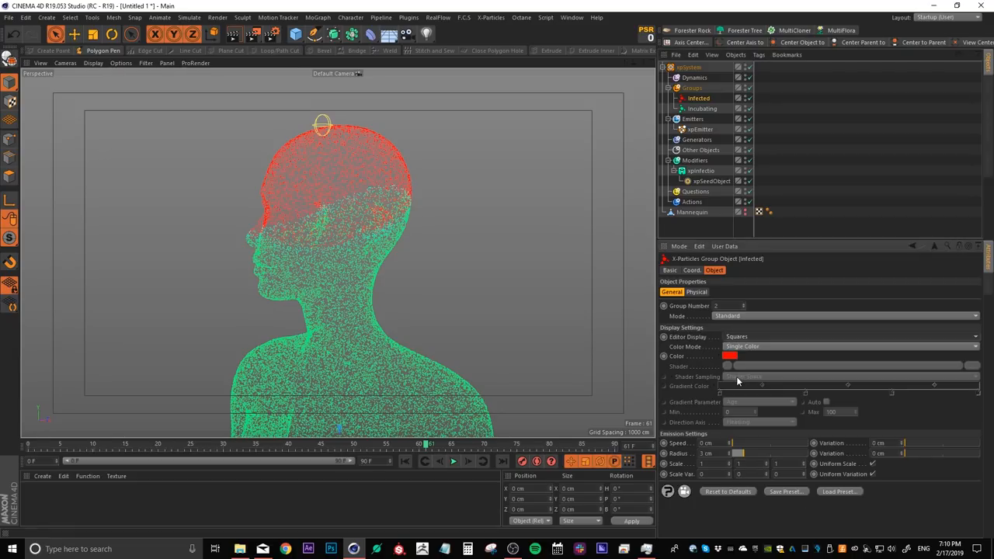
click(701, 108)
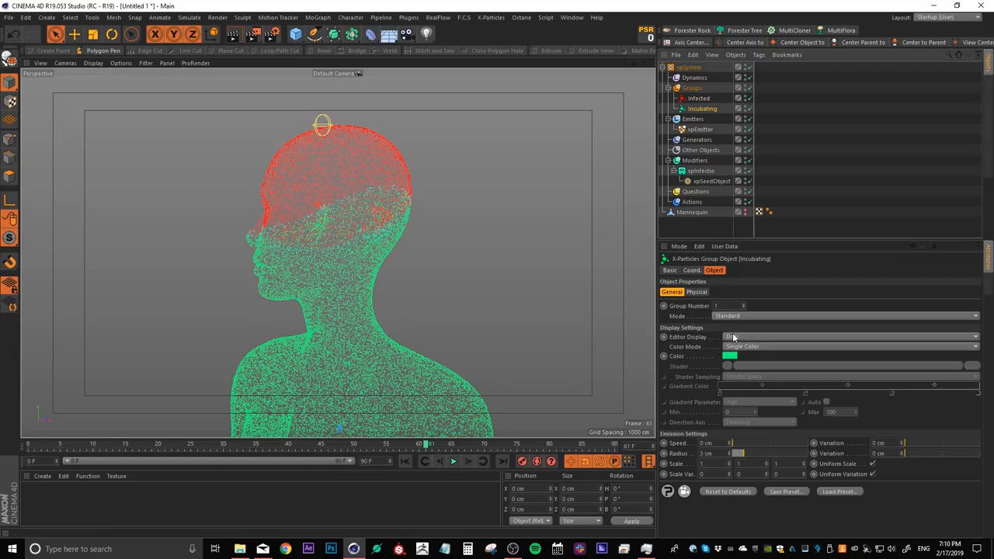
click(847, 336)
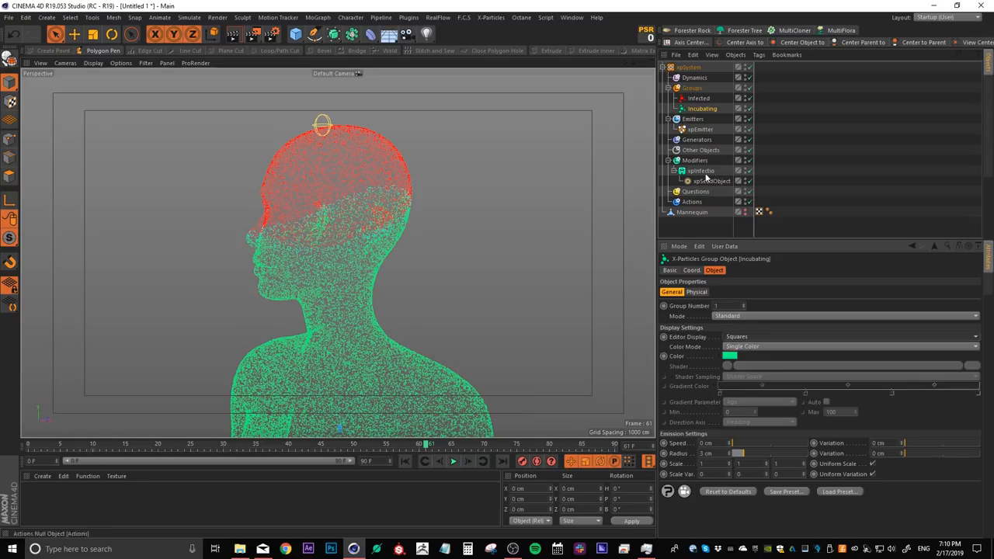
click(699, 129)
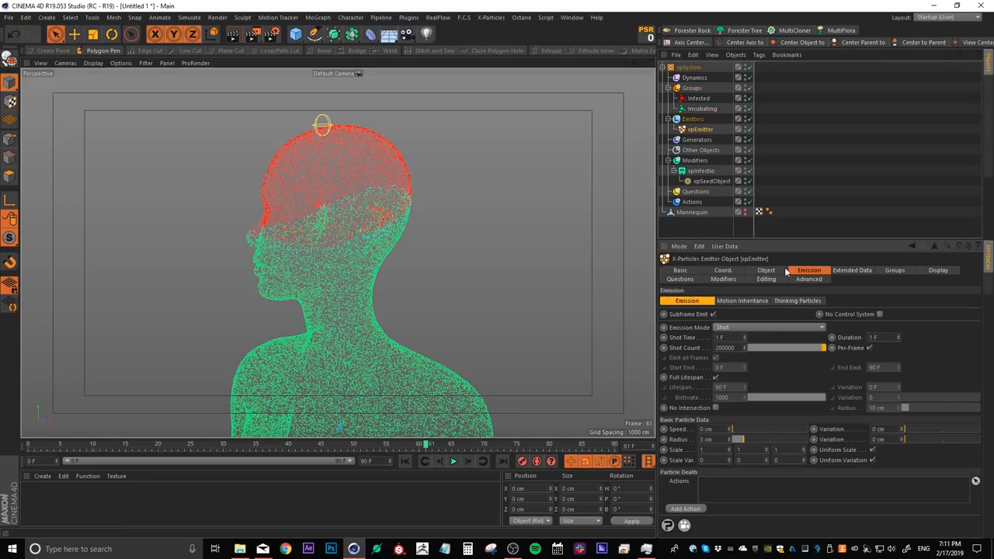
click(938, 270)
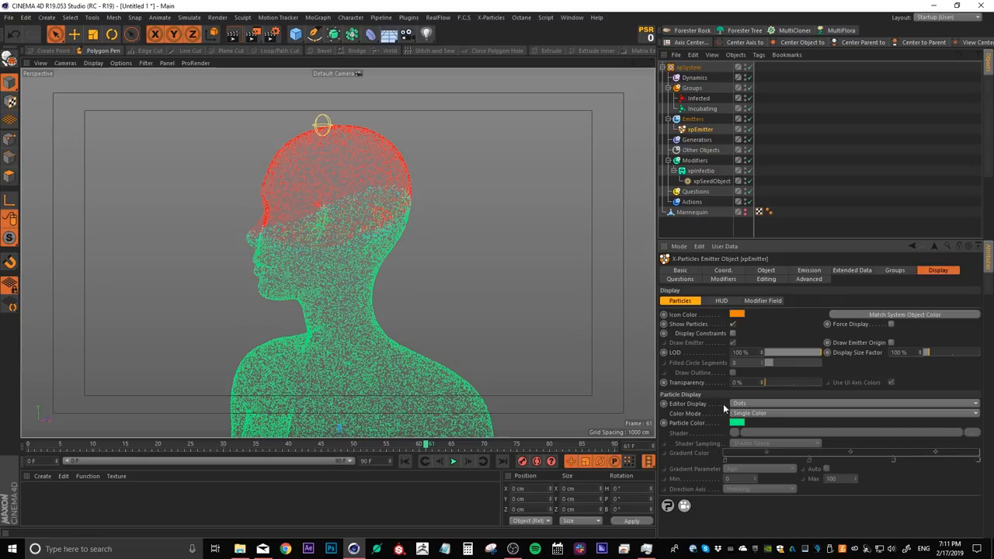
click(854, 404)
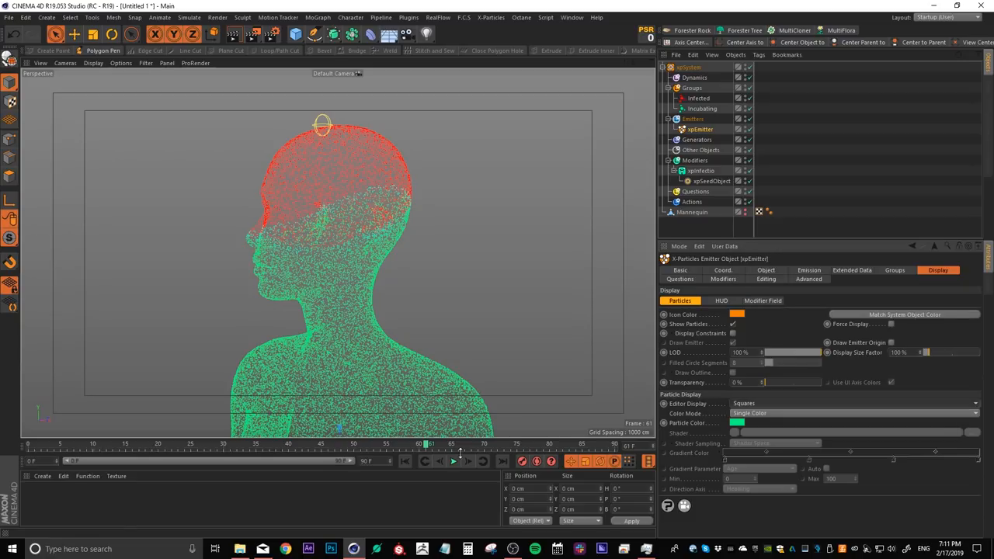
Play the simulation to watch red infected squares spread across the crown, then stop.
click(453, 459)
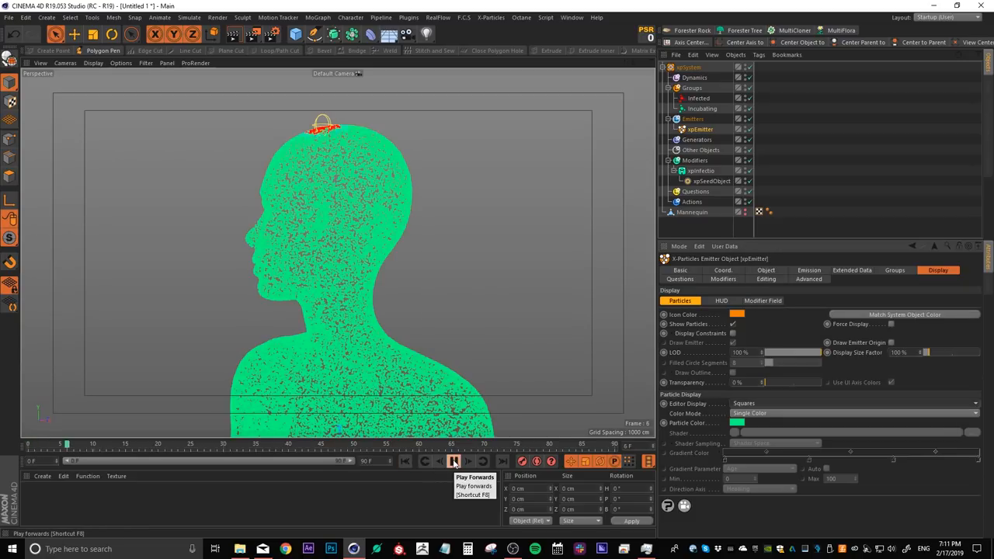
click(454, 459)
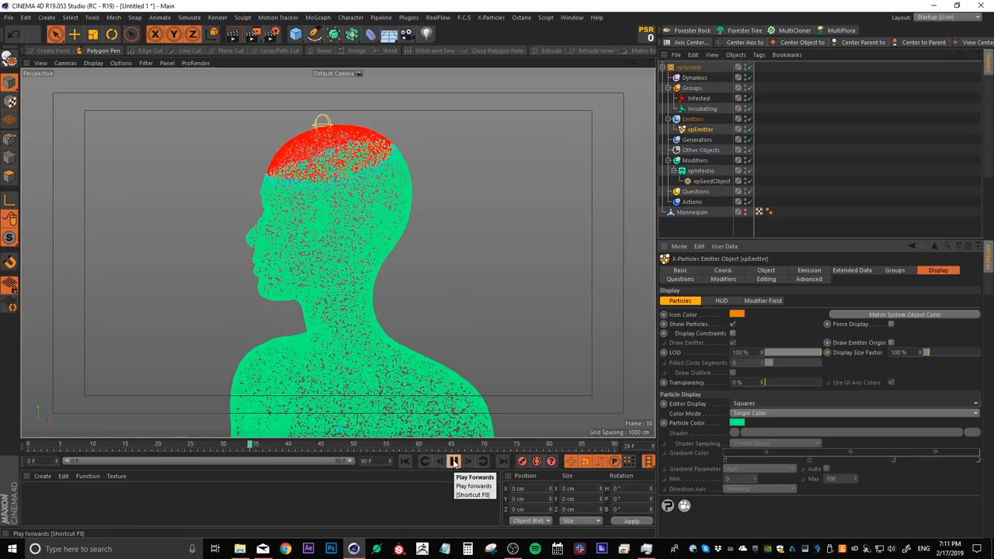
click(454, 462)
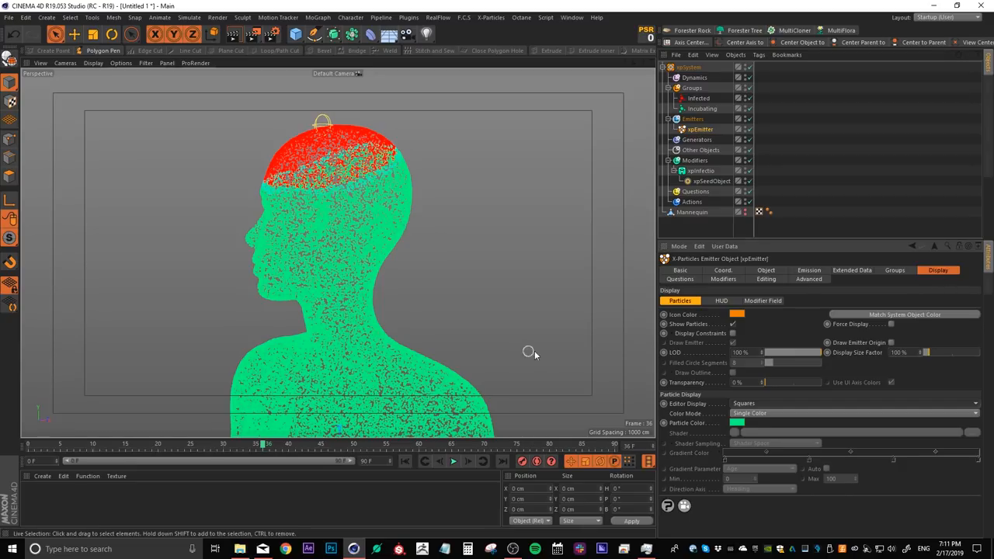
mouse_move(736, 404)
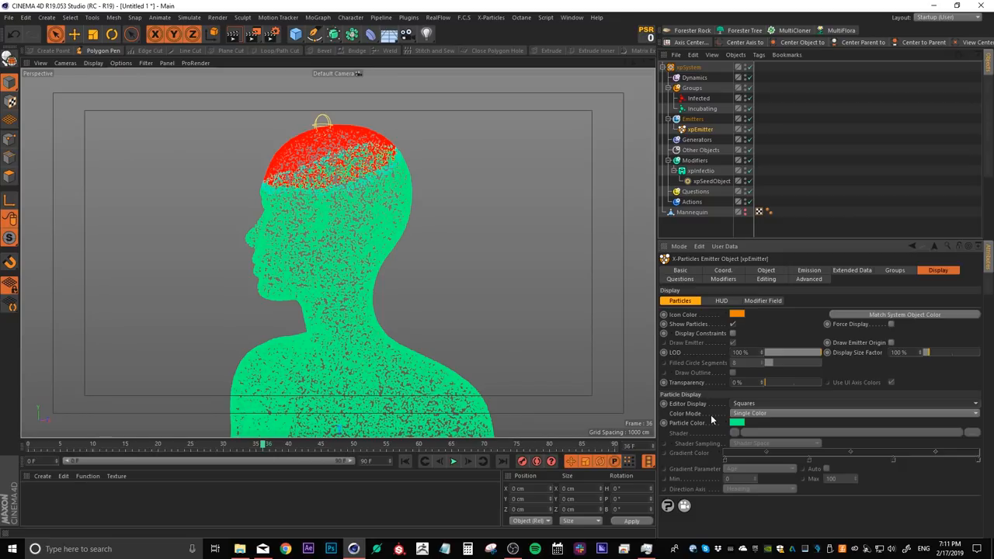
mouse_move(968, 424)
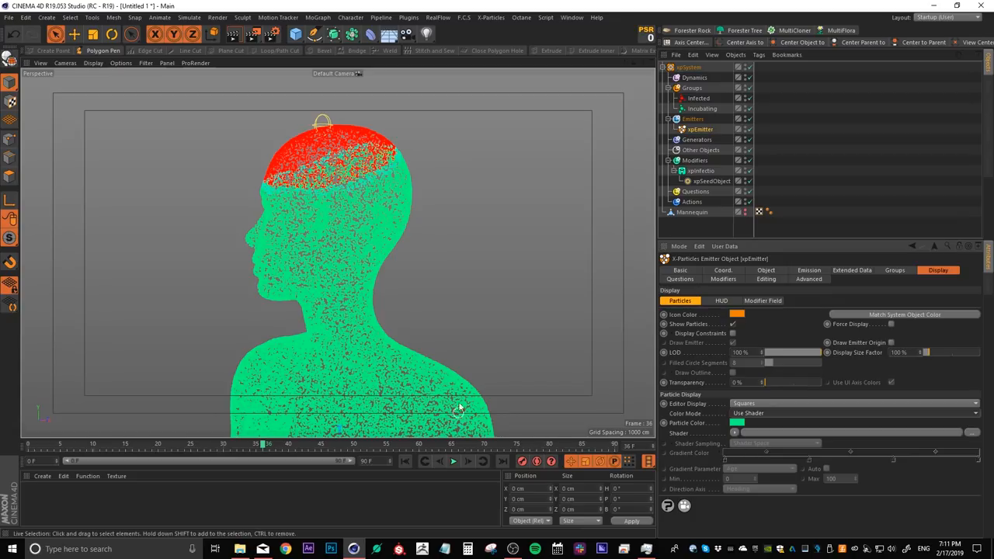
mouse_move(332, 183)
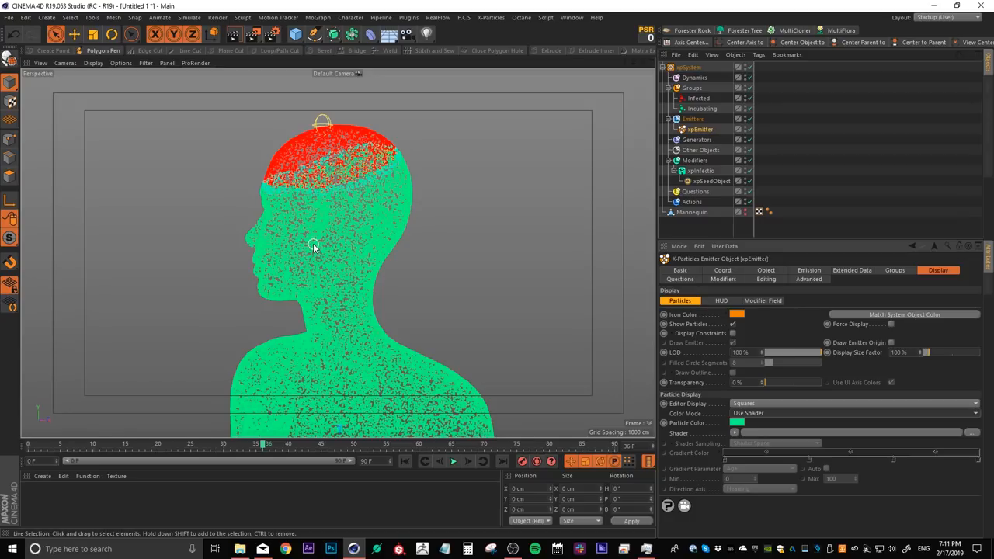
mouse_move(376, 270)
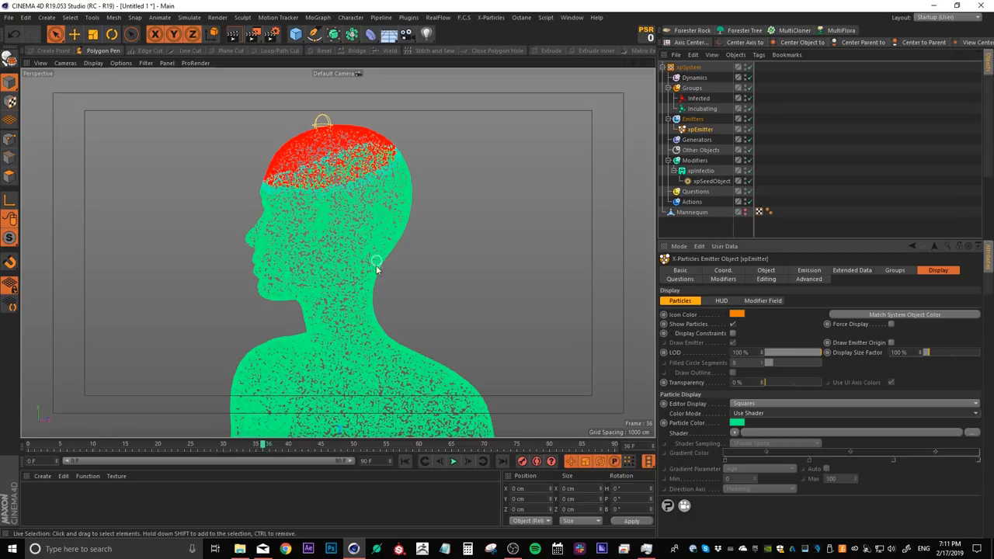
Colour the emitter's particles with a Noise shader at Global Scale 500 and play the result.
click(734, 432)
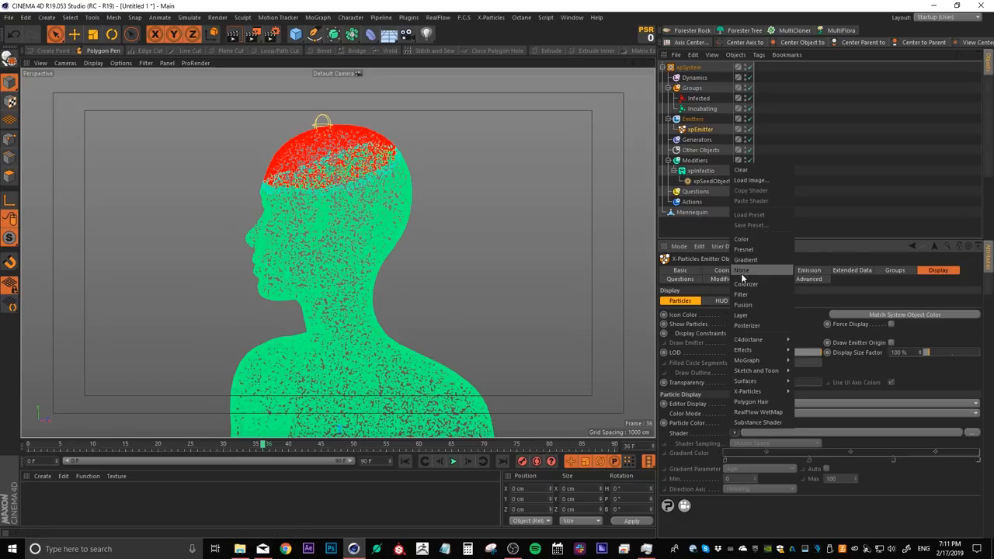
click(742, 270)
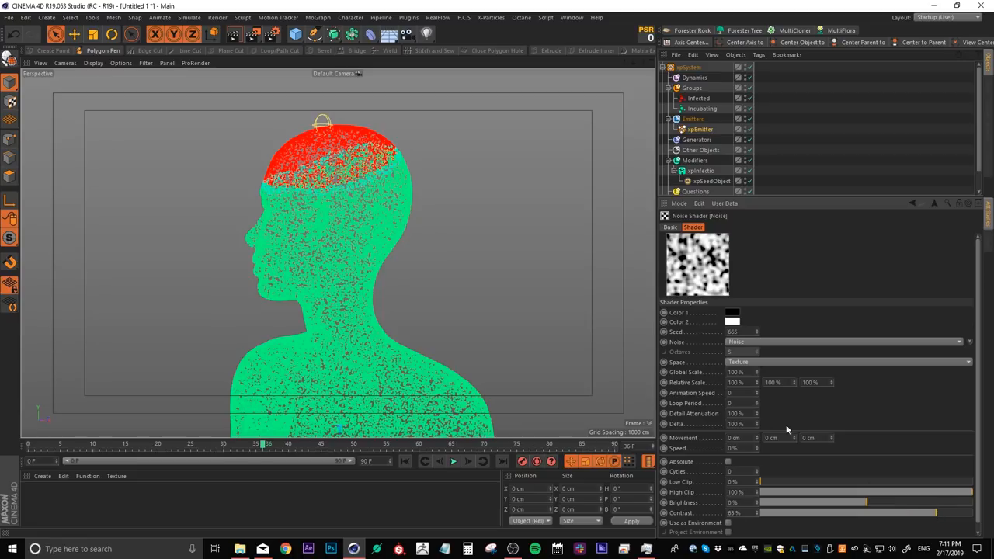
click(735, 373)
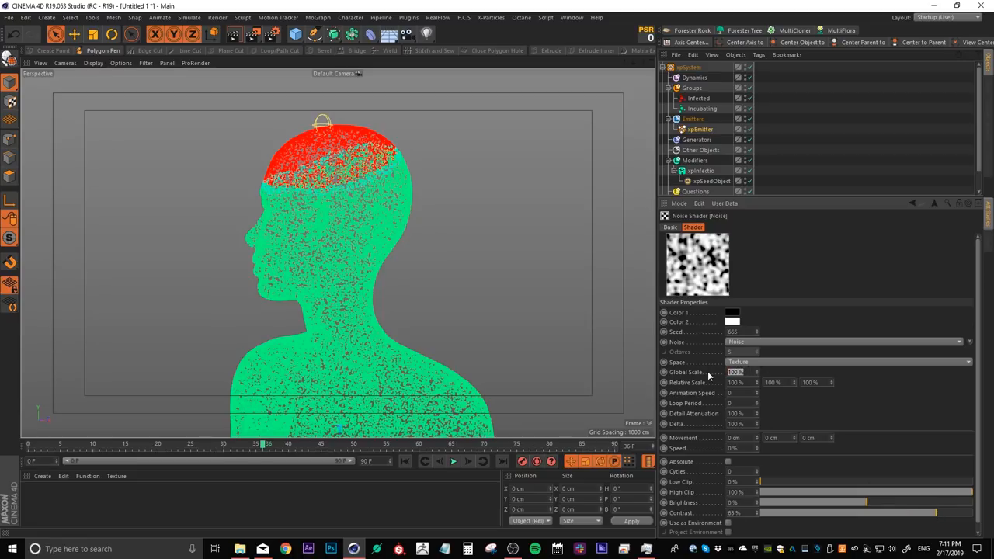
text(500)
click(780, 382)
text(300)
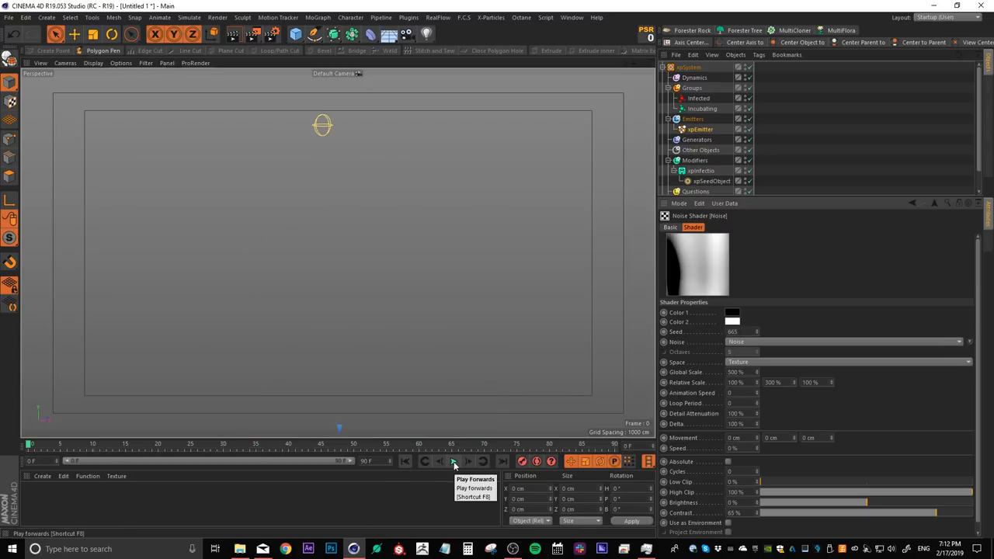
click(453, 461)
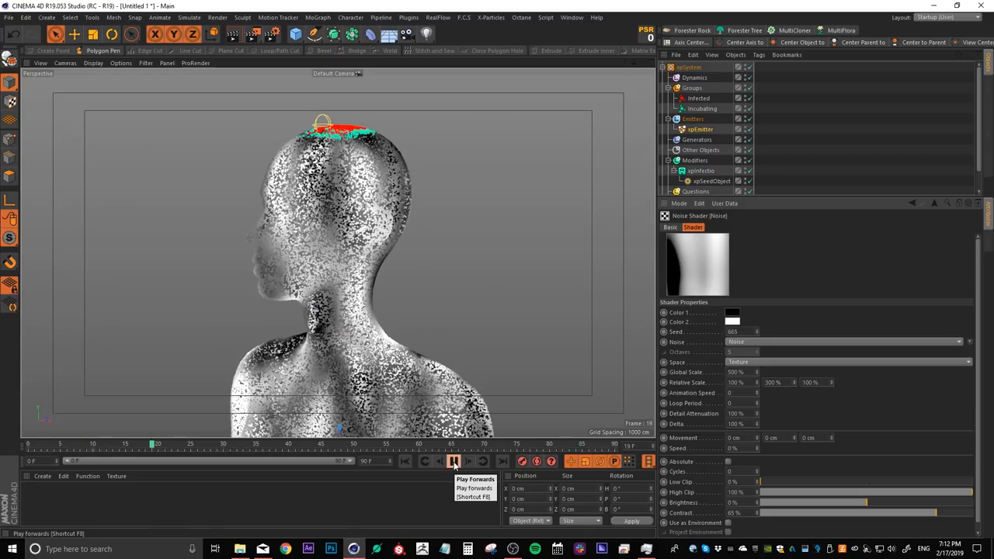
click(454, 462)
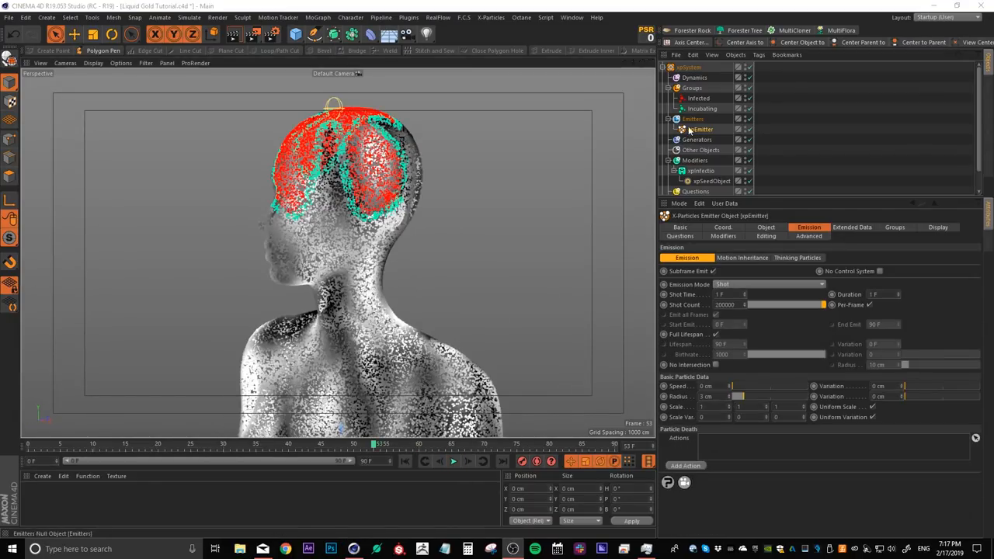
Mesh the Infected group with an OpenVDB Mesher and play to grow the liquid surface over the head.
click(697, 140)
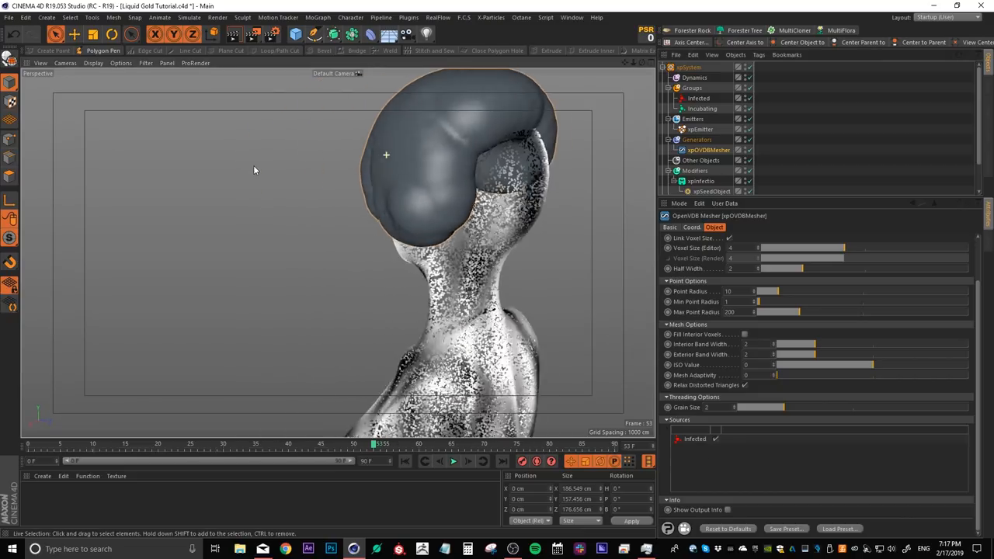
drag(385, 155, 539, 158)
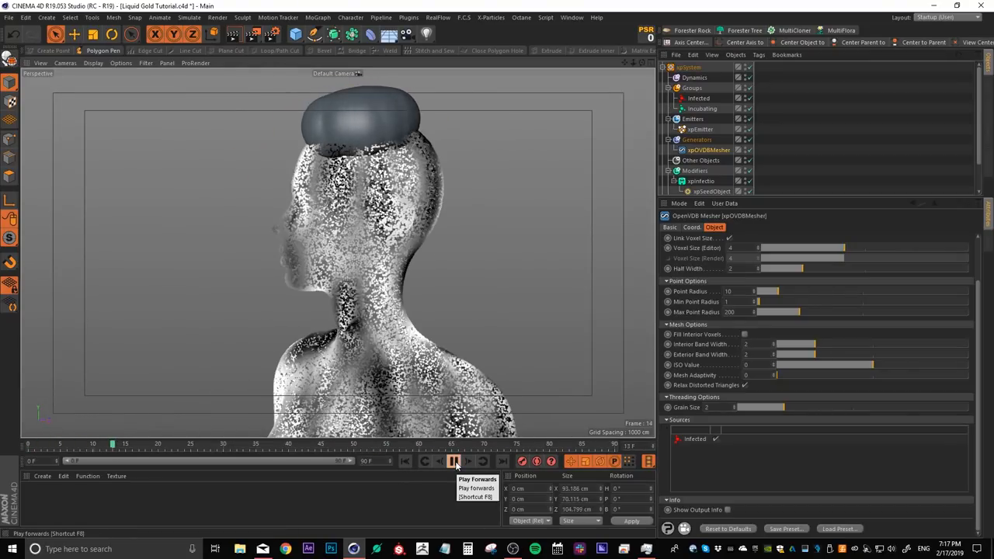
click(454, 459)
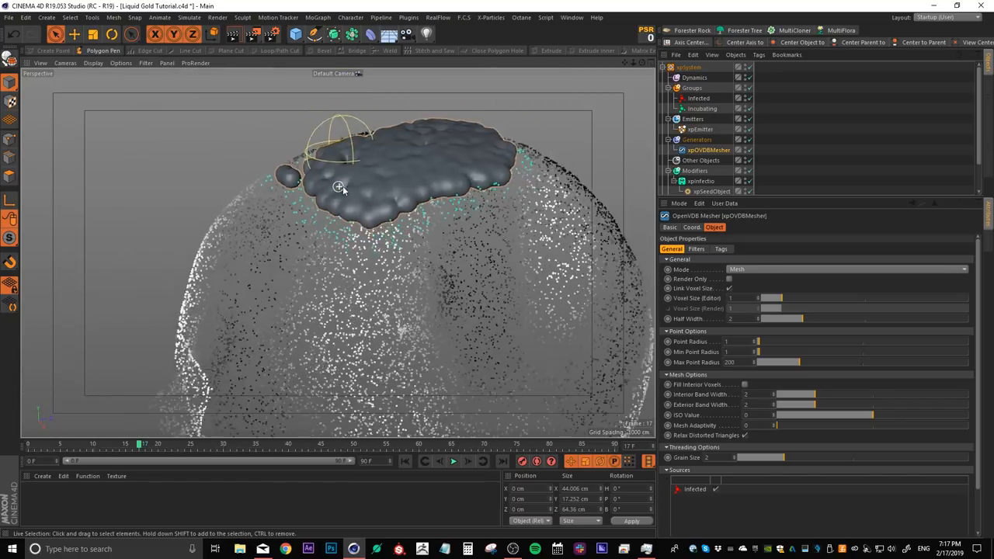
click(453, 460)
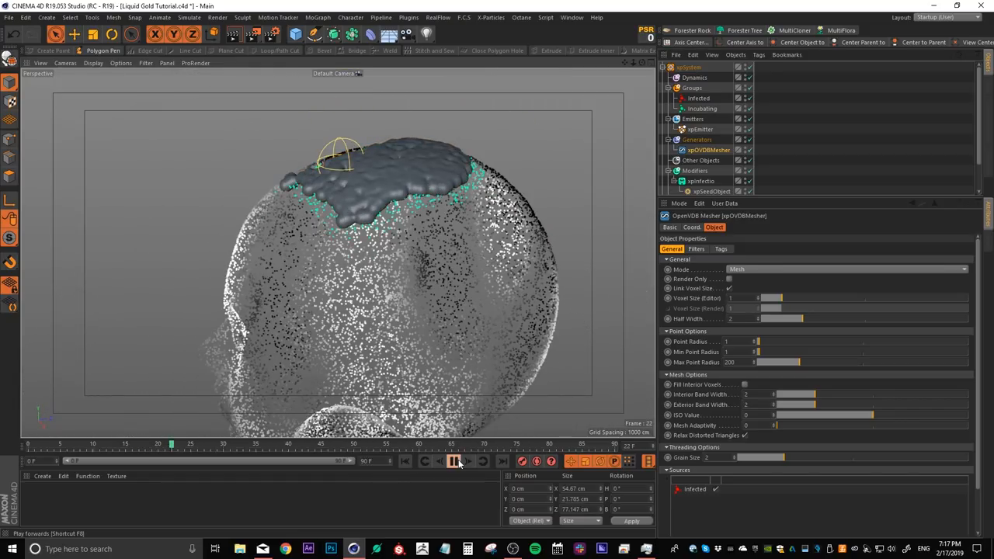
click(454, 460)
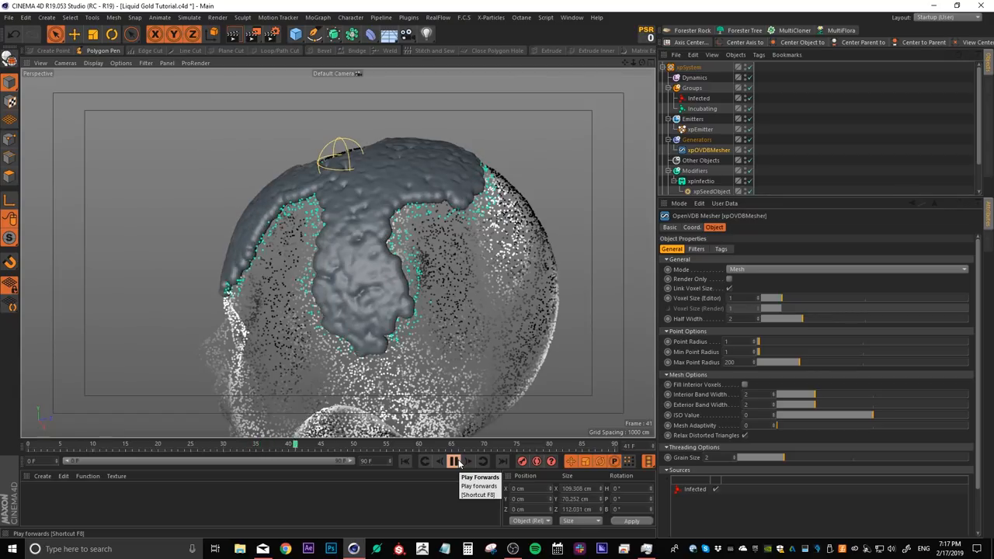
click(454, 459)
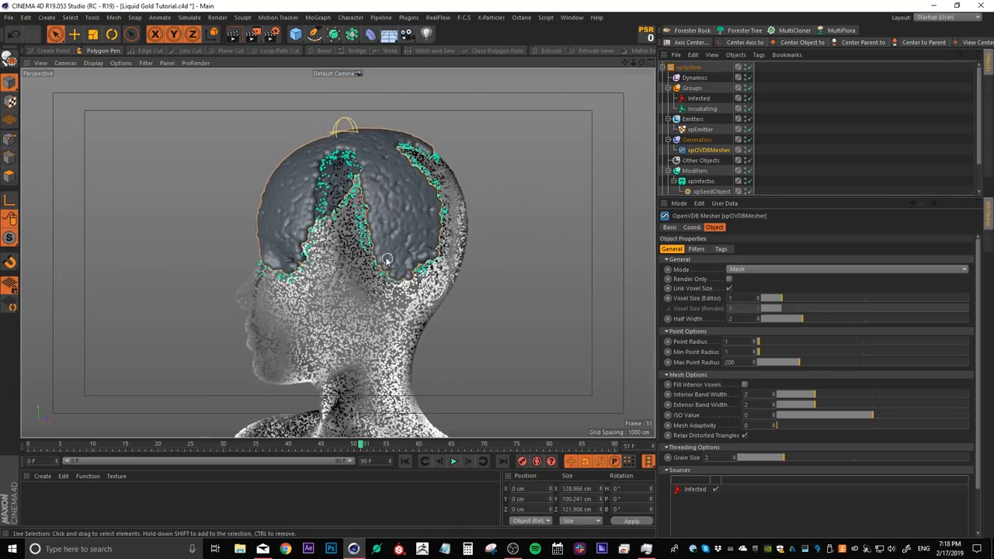
Add a Median filter to the OpenVDB Mesher's Filters list and show its Strength and Iterations.
click(696, 249)
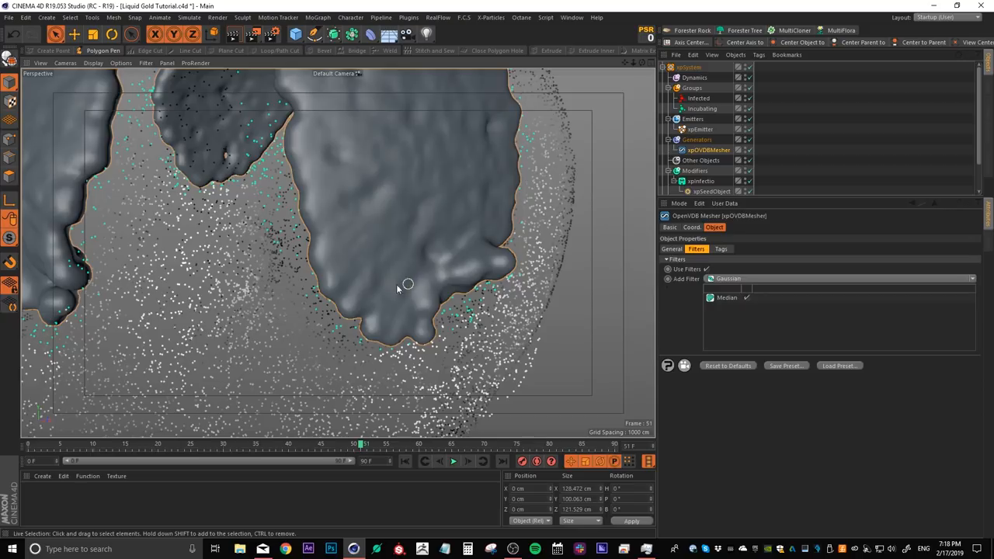
drag(407, 283, 427, 308)
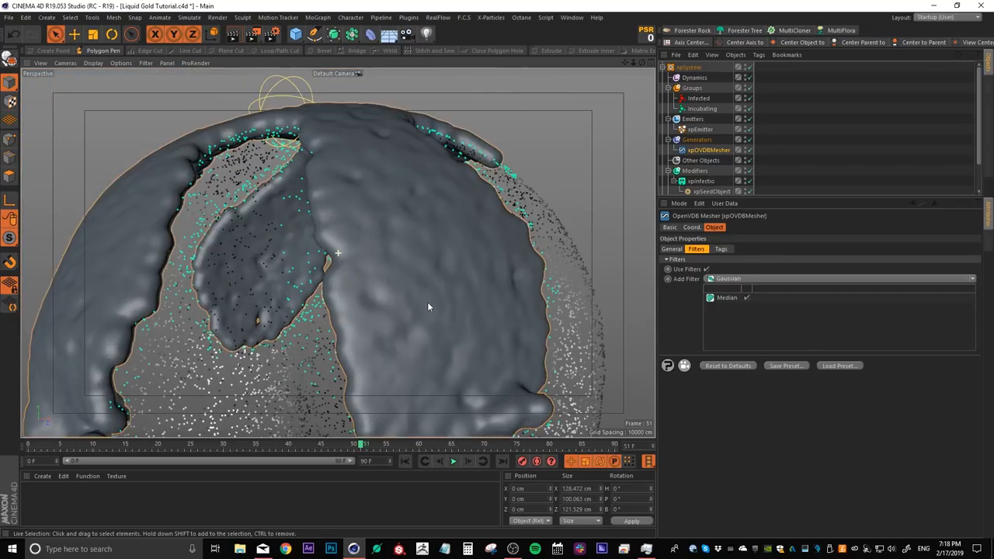
click(727, 298)
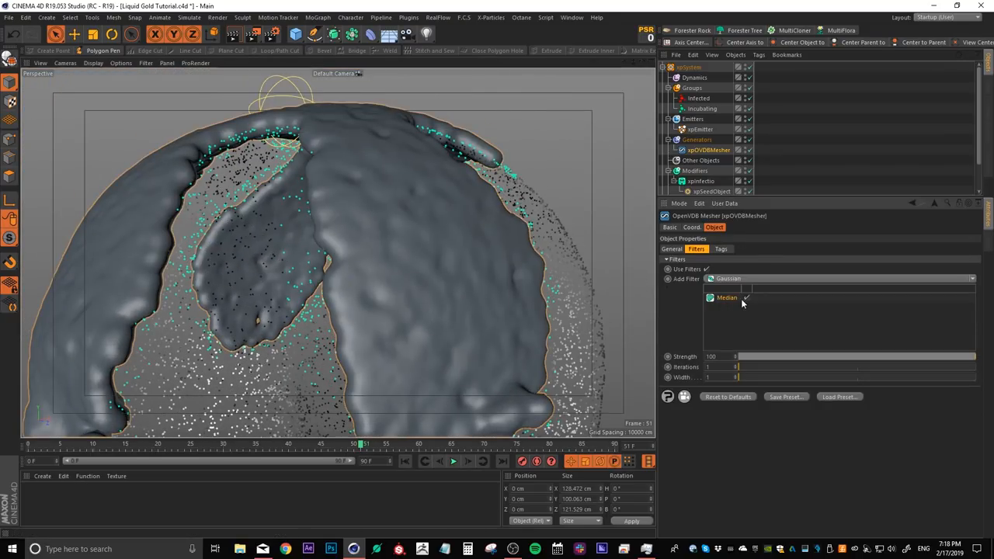
click(744, 298)
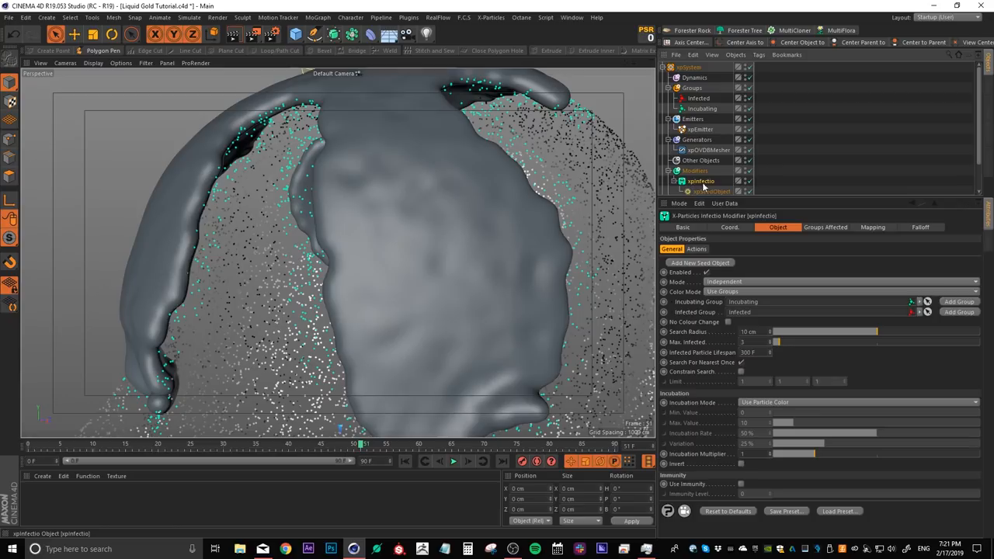
mouse_move(684, 465)
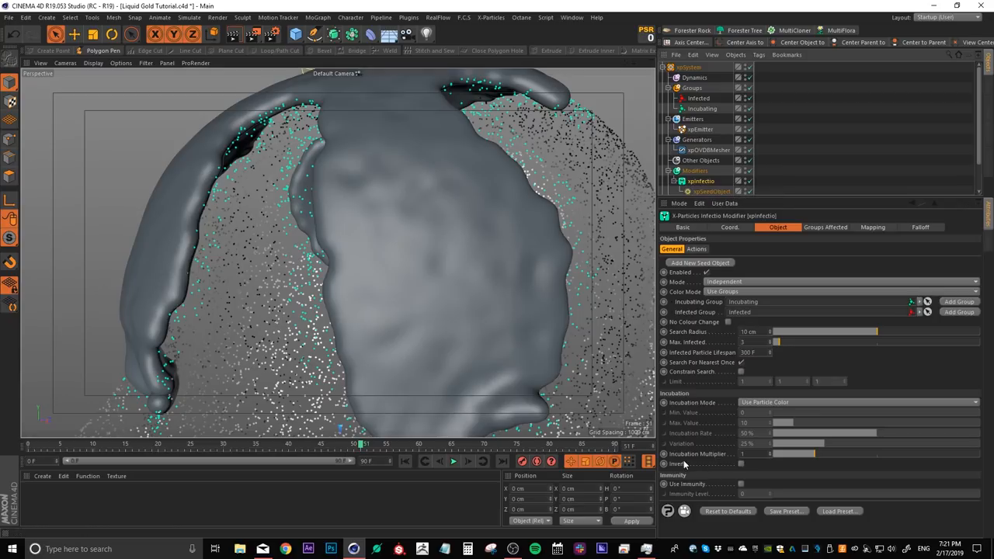
mouse_move(708, 459)
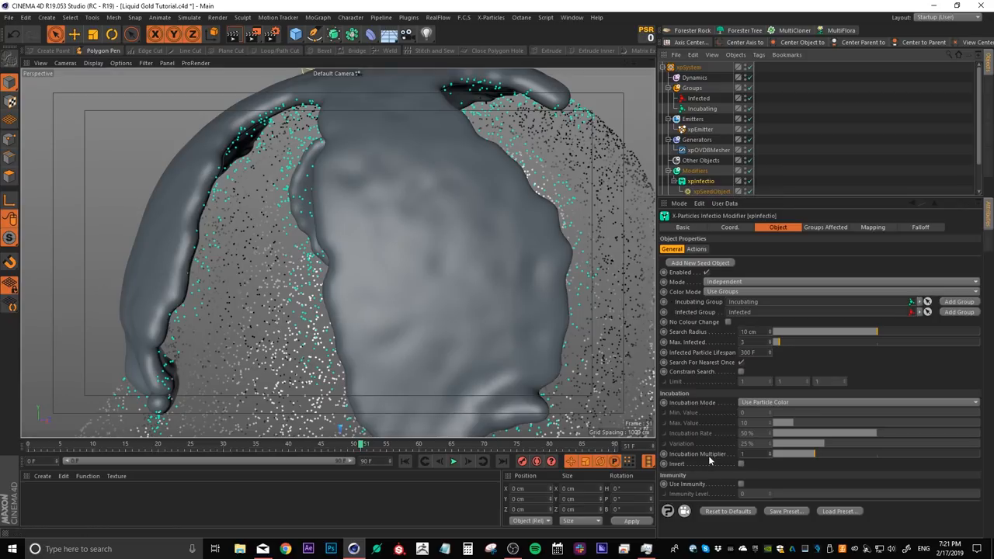
drag(784, 454, 969, 454)
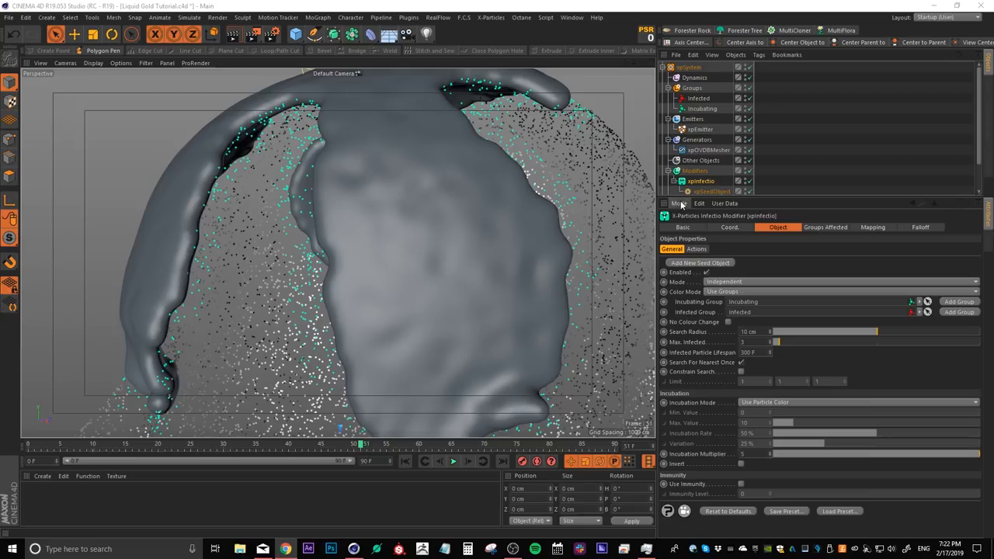
In Project mode's X-Particles settings set Subframe Steps to 2 and Iterations to 2.
click(679, 202)
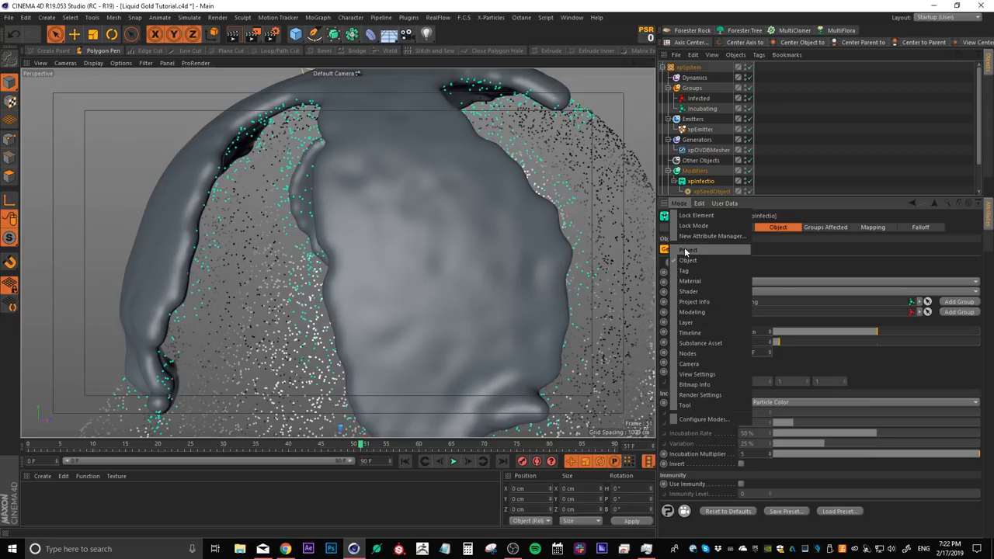
click(688, 250)
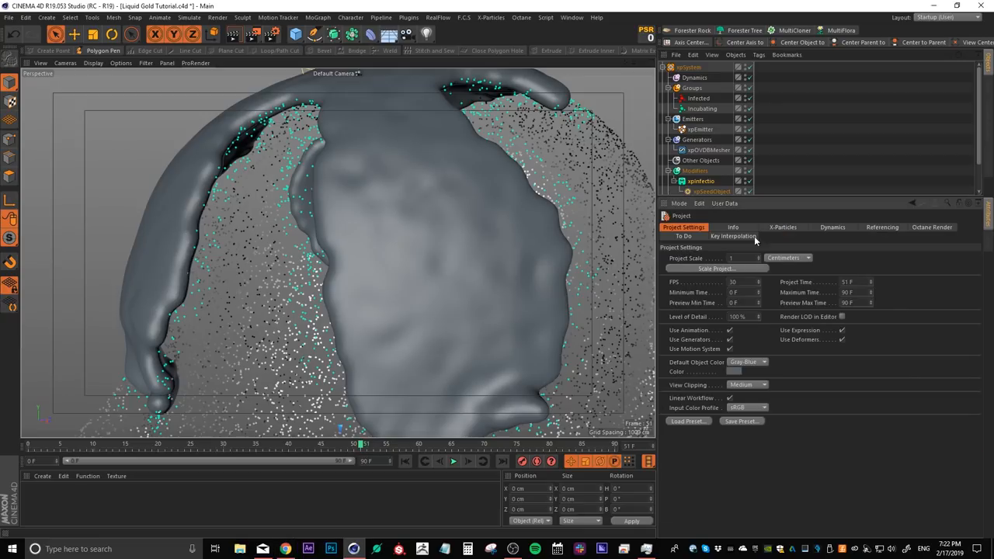
click(783, 226)
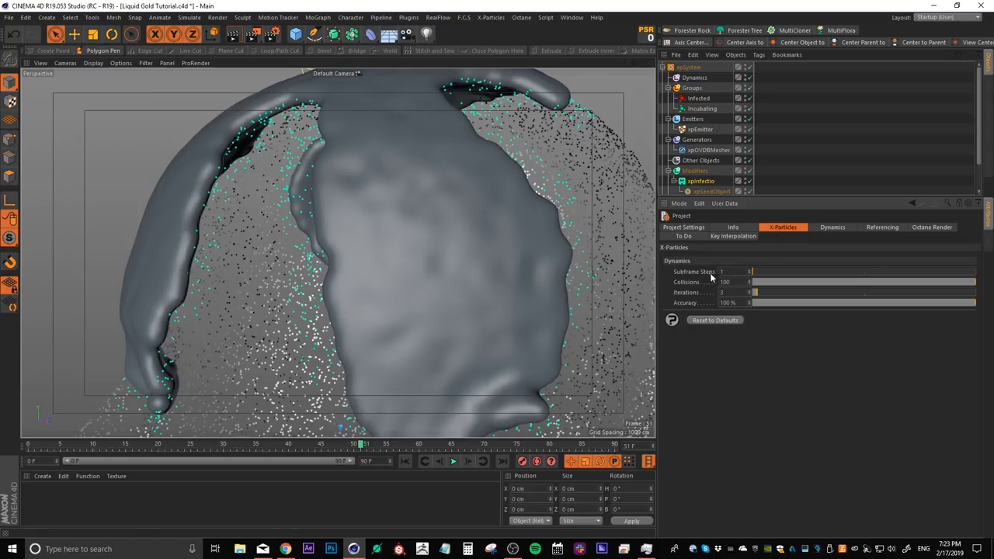
click(727, 270)
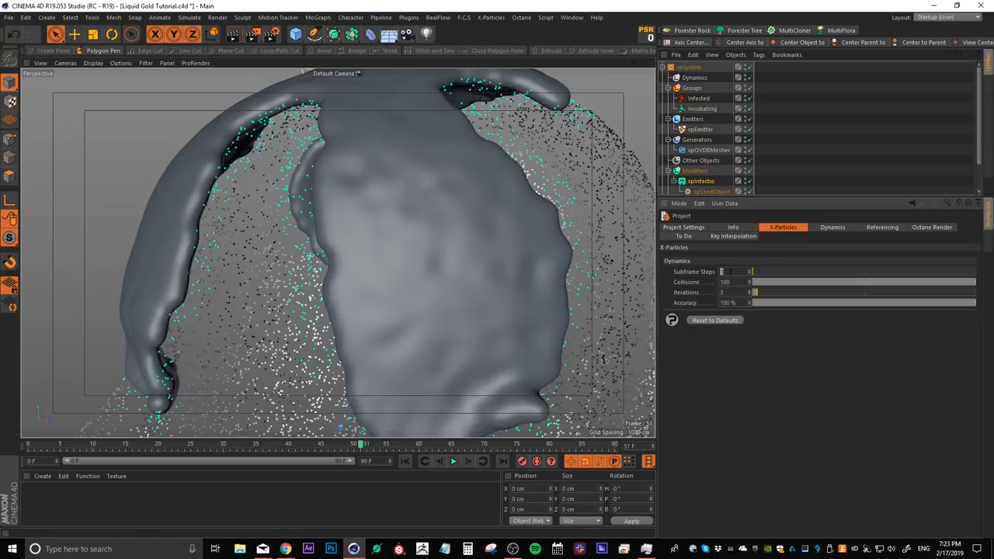
text(2)
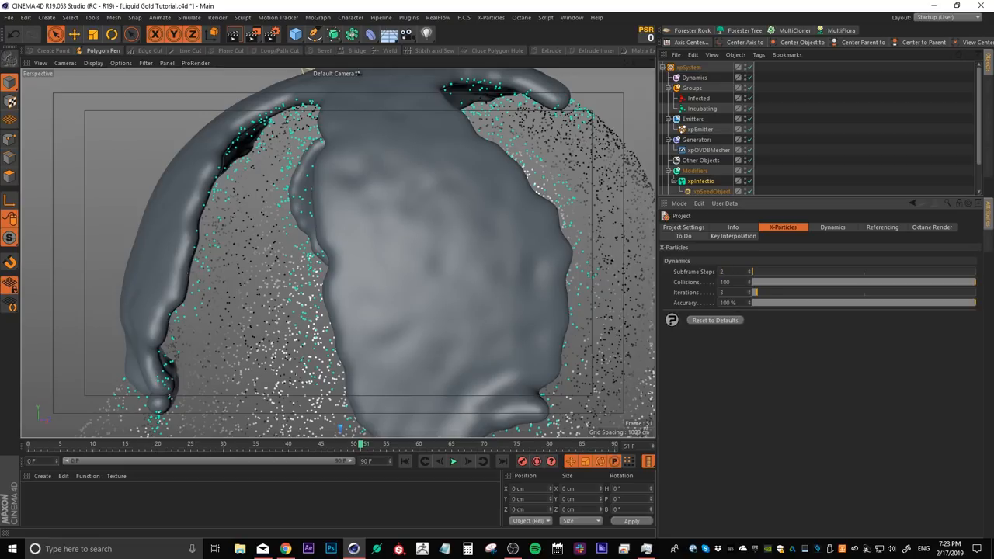
click(723, 270)
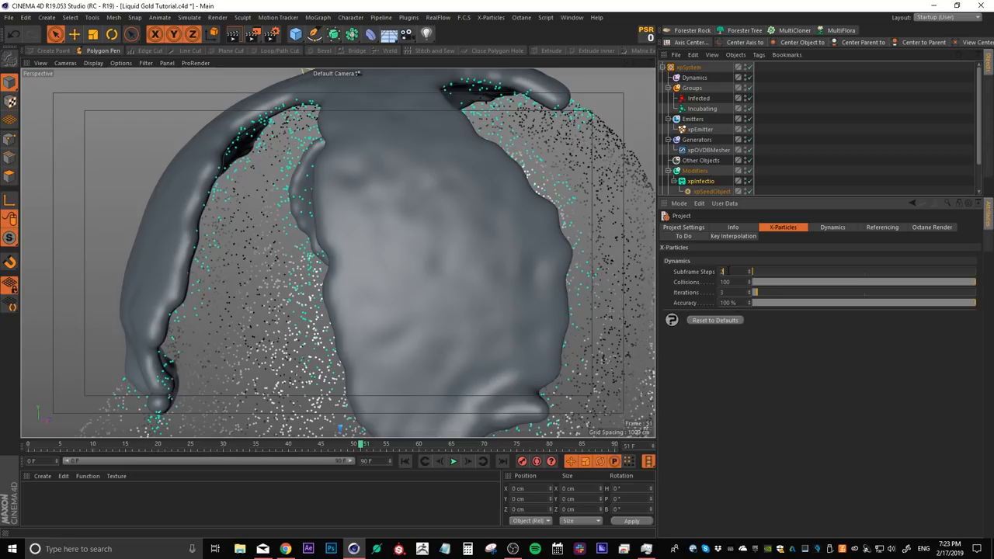
text(2)
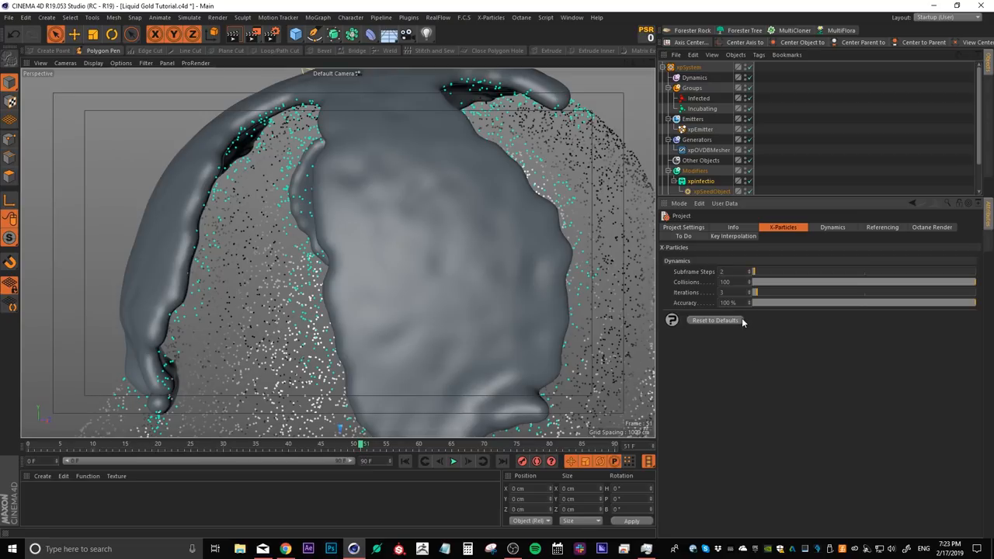
click(454, 459)
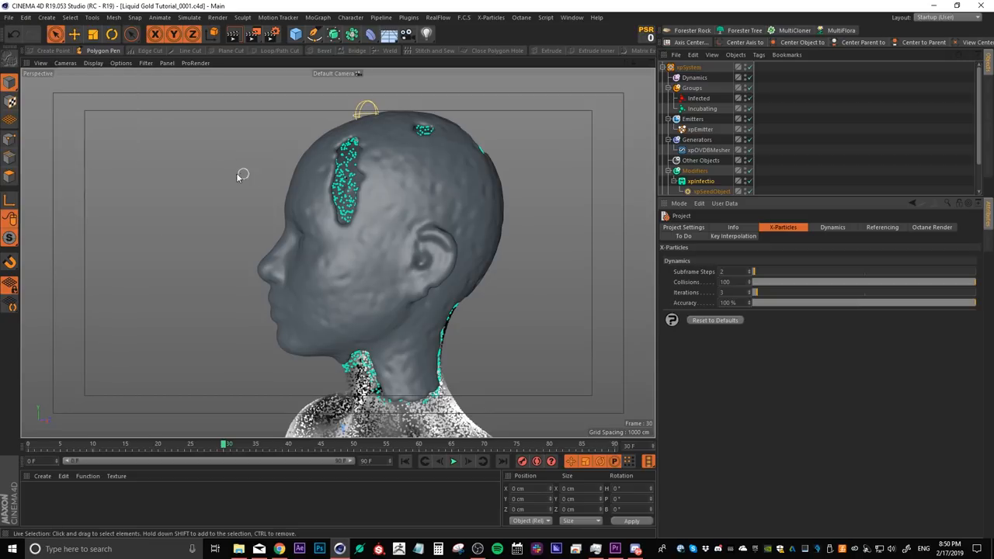
mouse_move(292, 200)
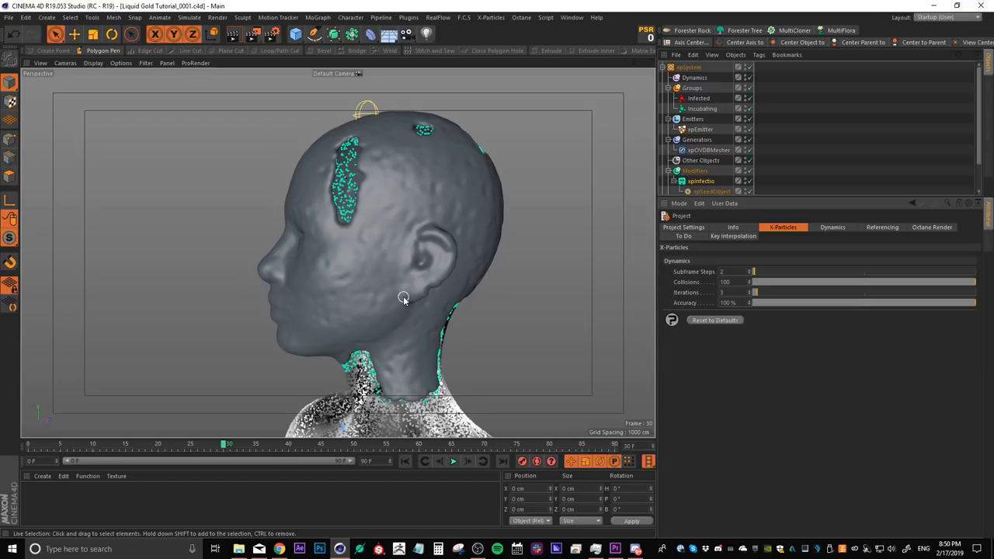
mouse_move(544, 351)
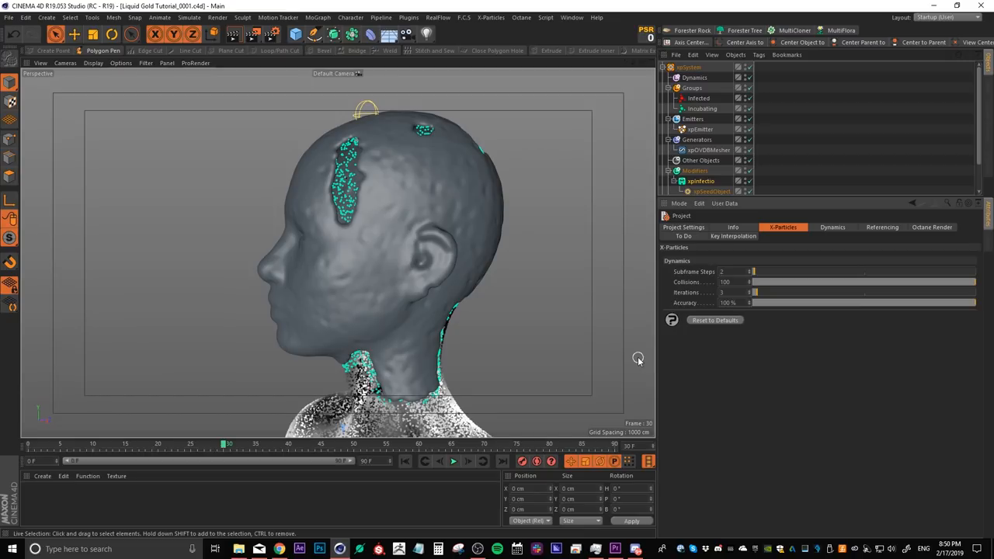
click(699, 131)
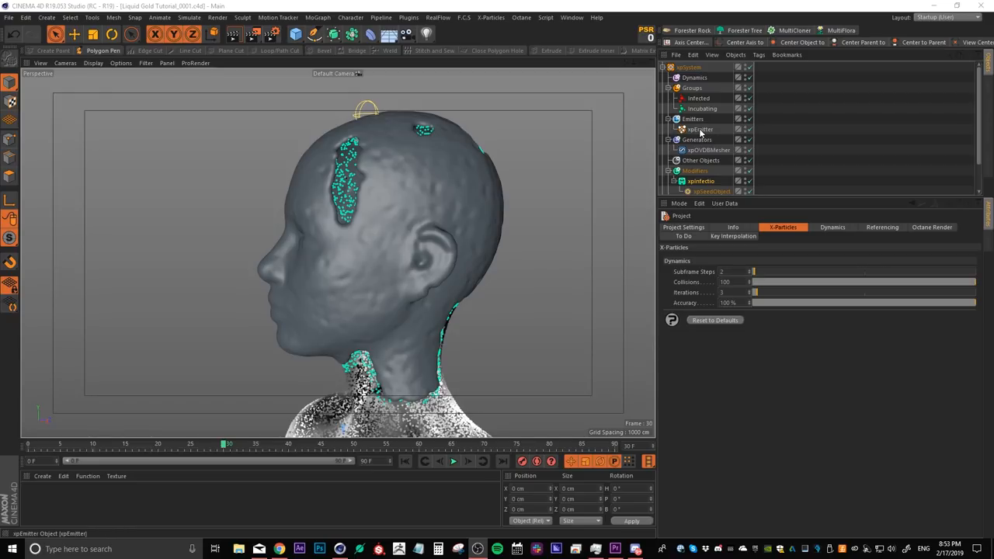
Set the xpEmitter's Shot Count to 1000000 particles.
click(699, 129)
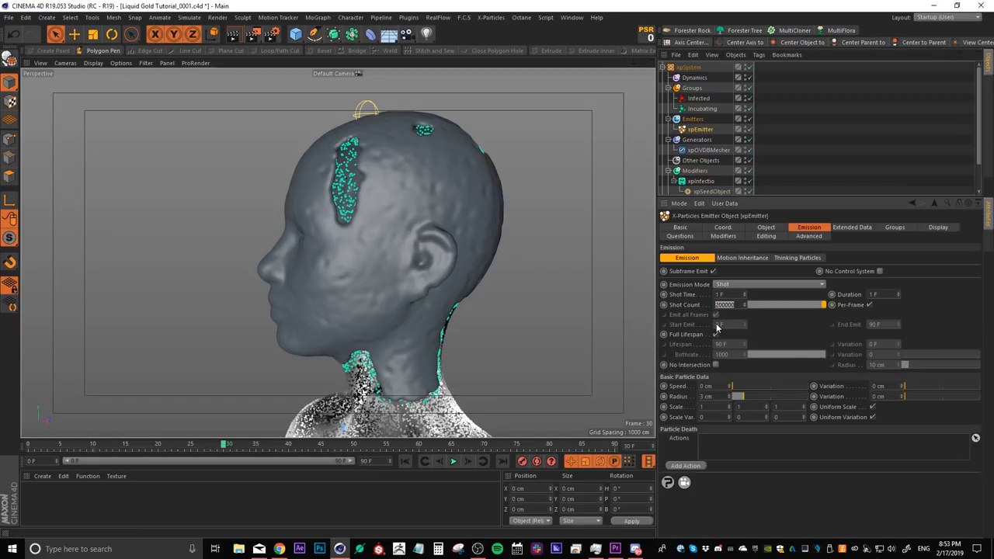
text(100)
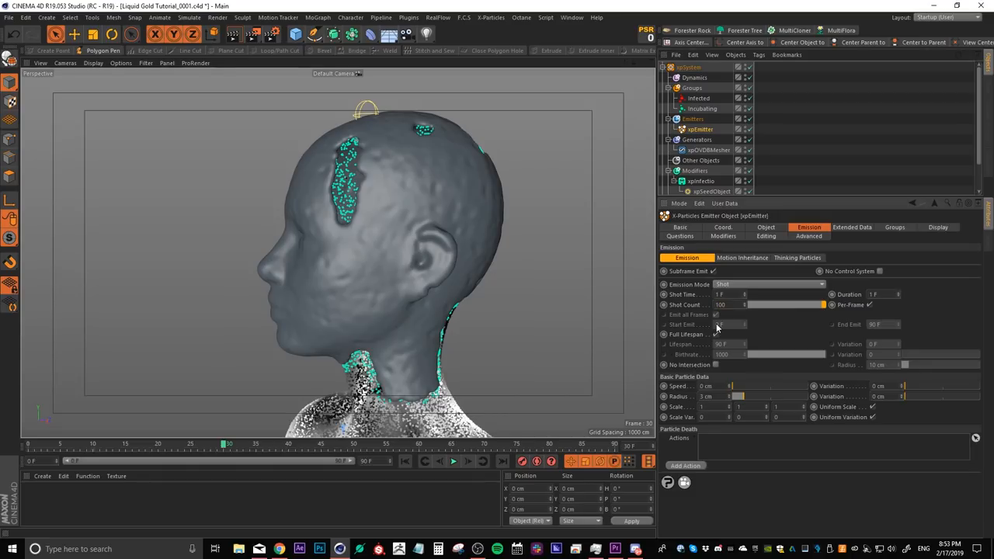
text(1000000)
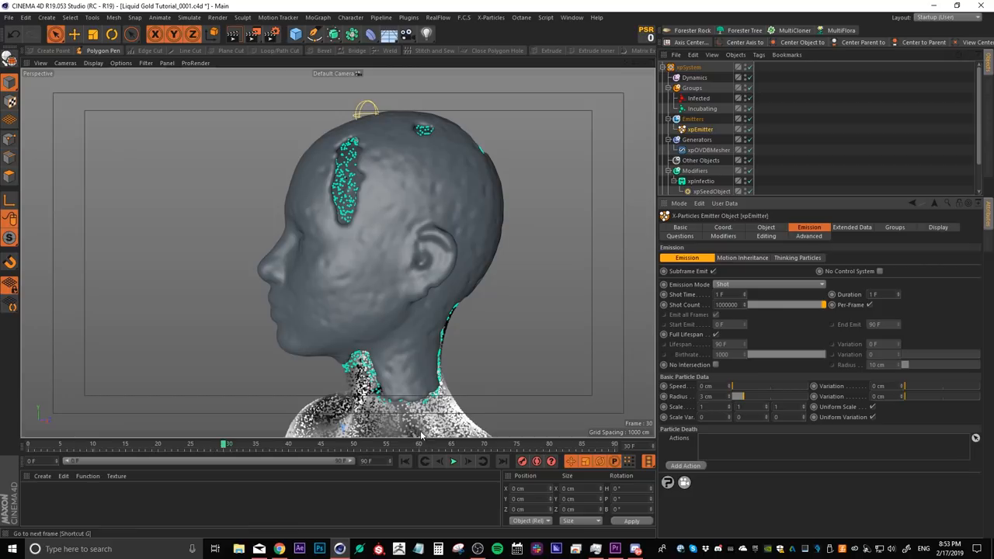
Rewind and play the simulation to watch the denser infection spread, then stop.
click(453, 462)
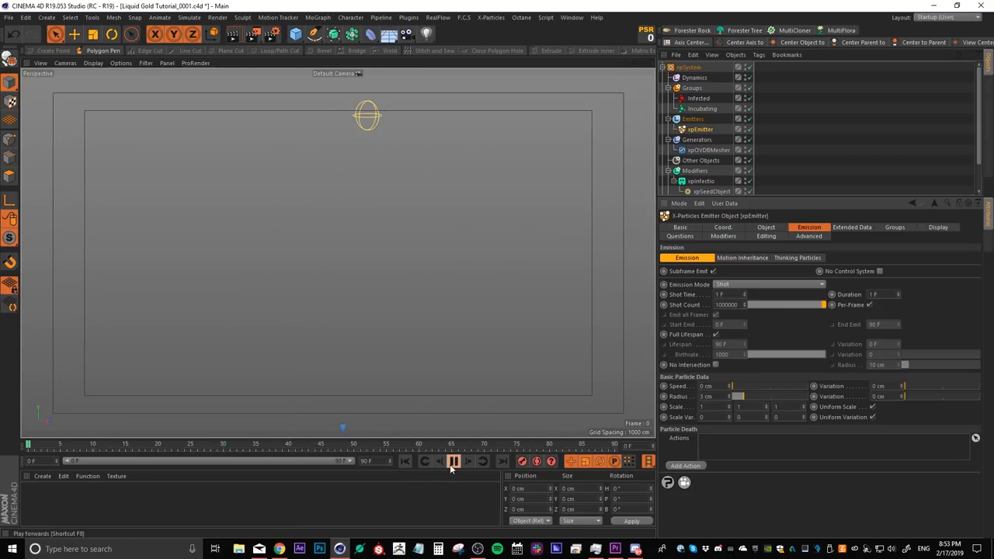
click(453, 461)
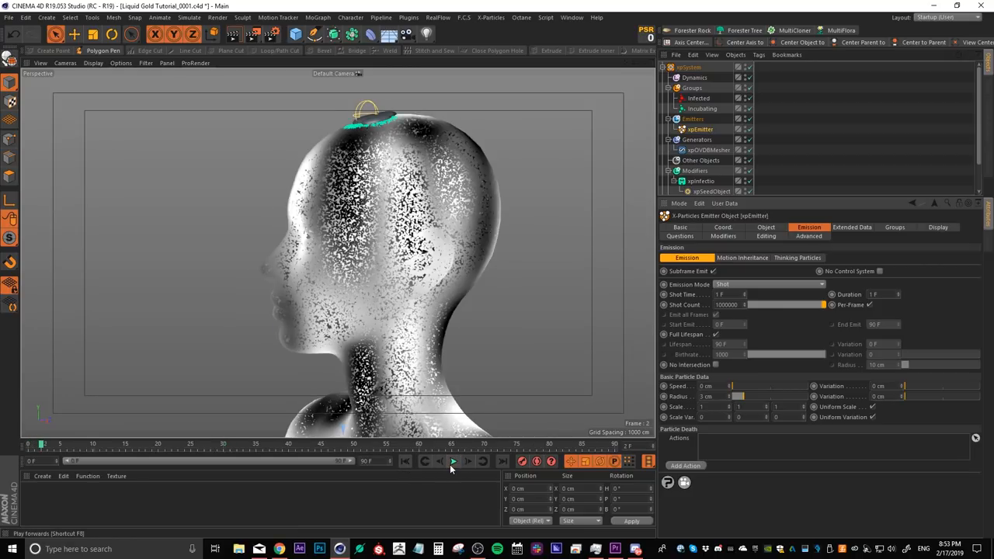
click(454, 461)
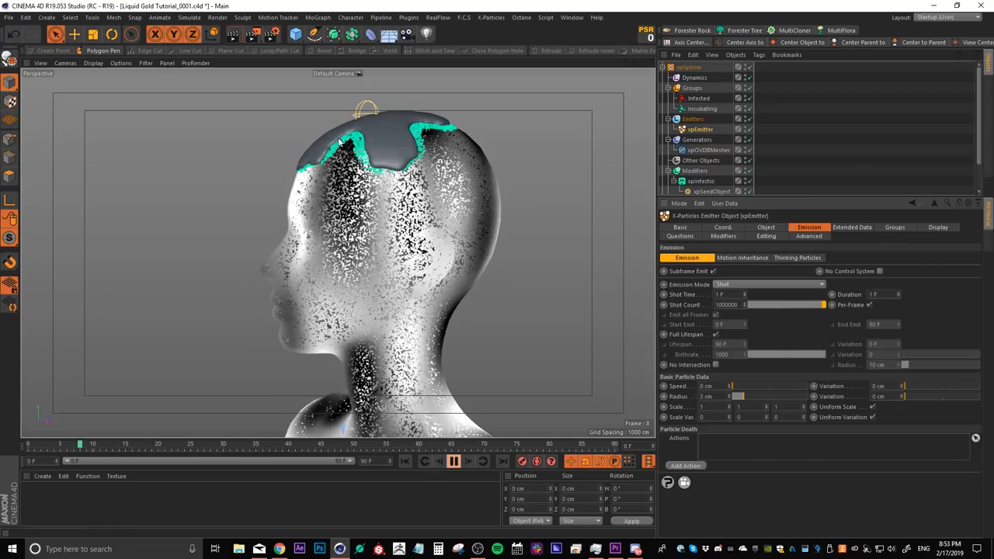
click(939, 215)
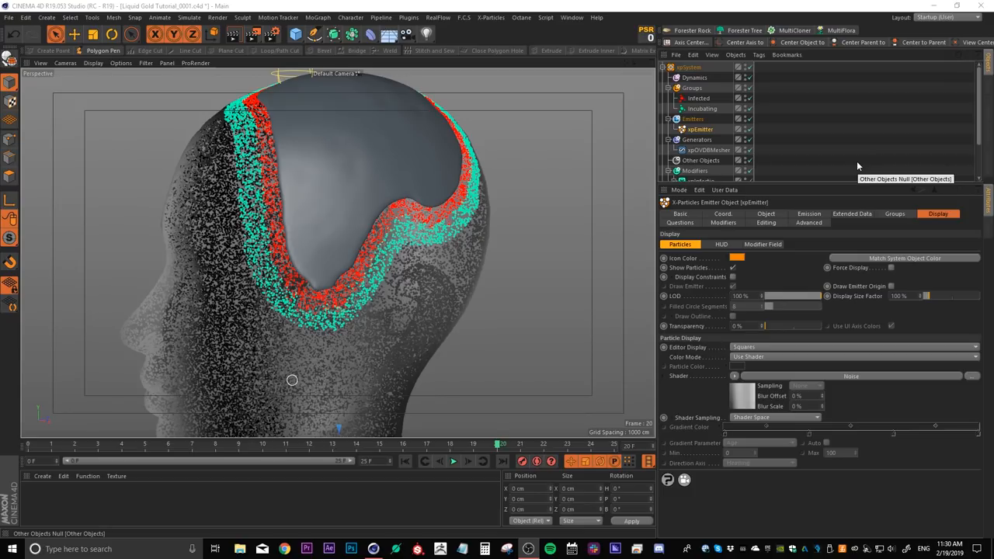
mouse_move(824, 281)
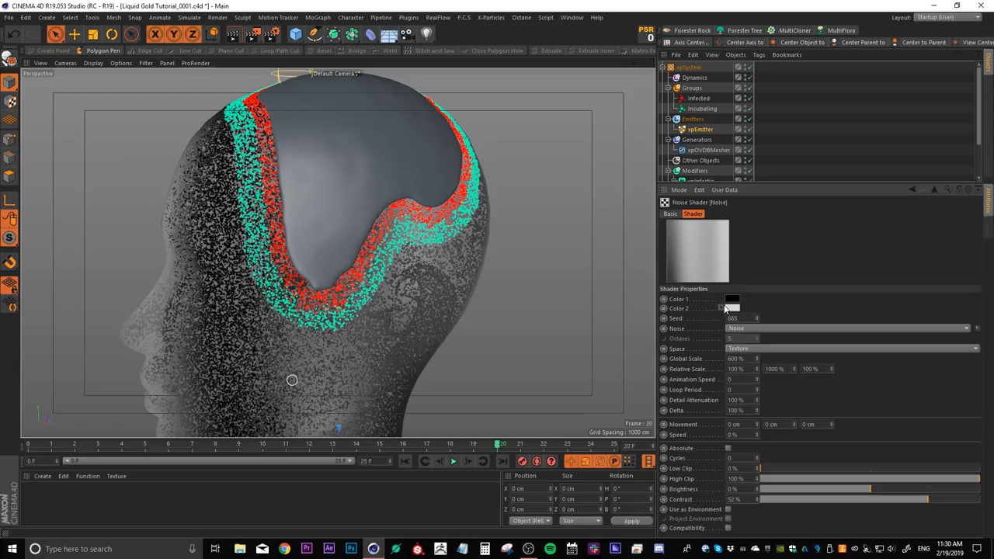
Pick a new Color 1 for the emitter's Noise display shader in the Color Picker.
click(730, 307)
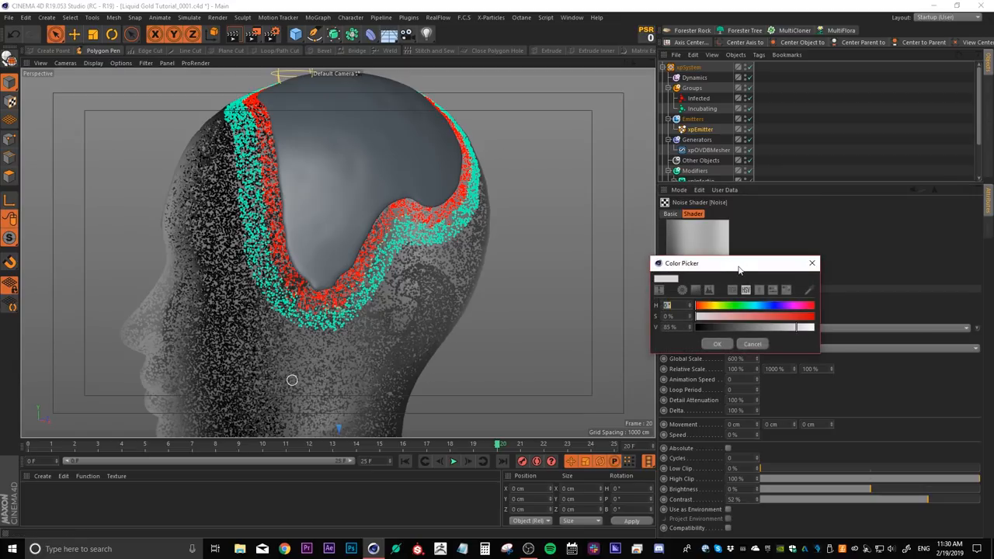
drag(680, 263, 783, 208)
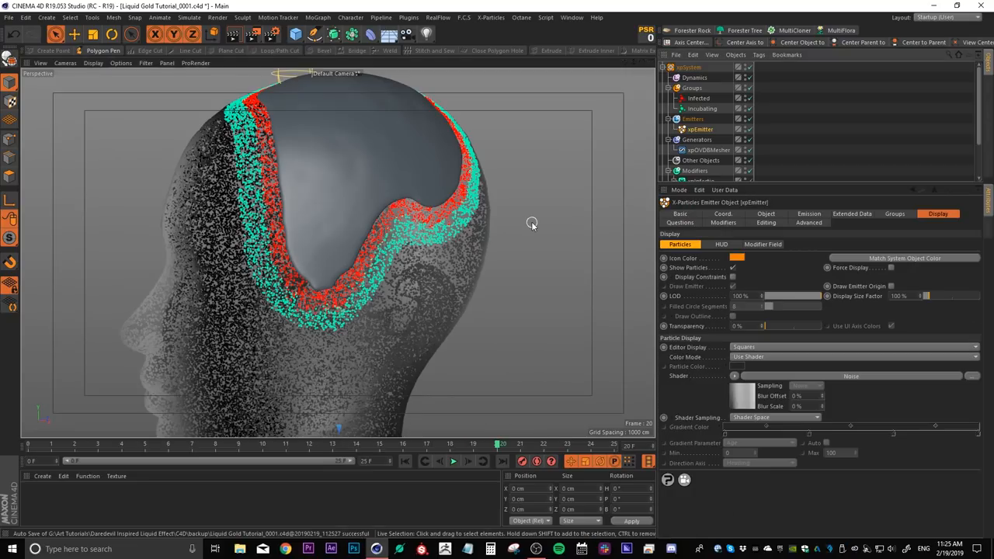
Check the OpenVDB Mesher's Gaussian filters, selecting the third one.
click(708, 149)
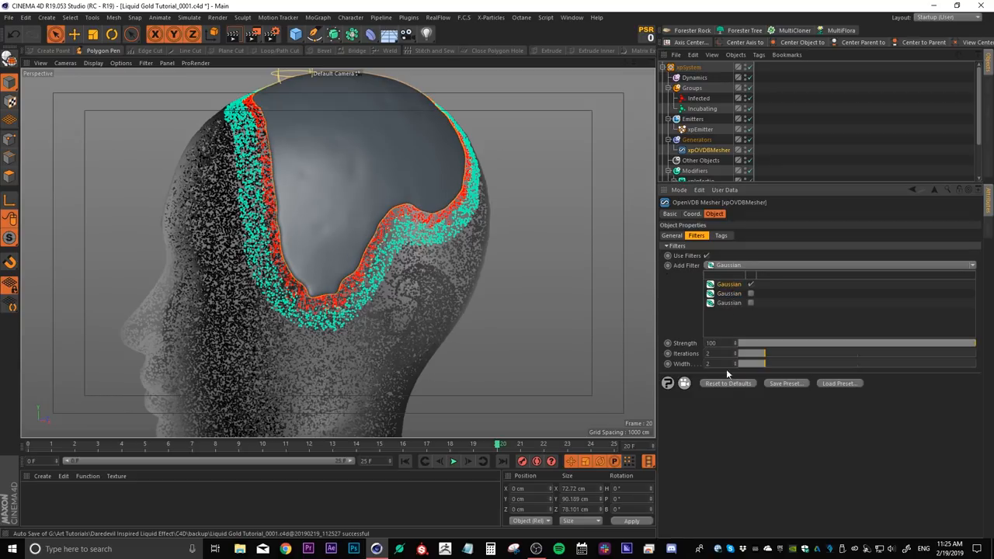
drag(752, 363, 842, 363)
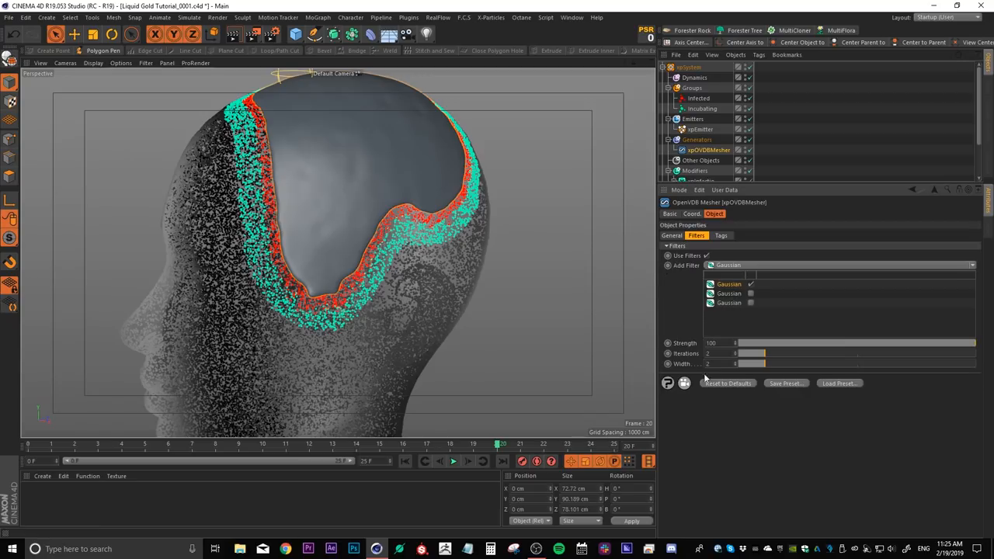
mouse_move(739, 301)
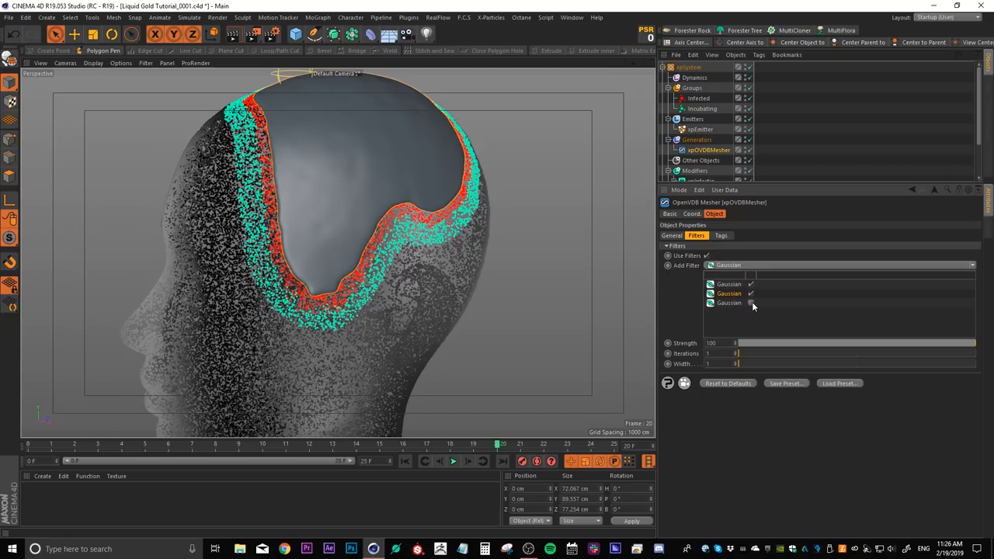
click(750, 303)
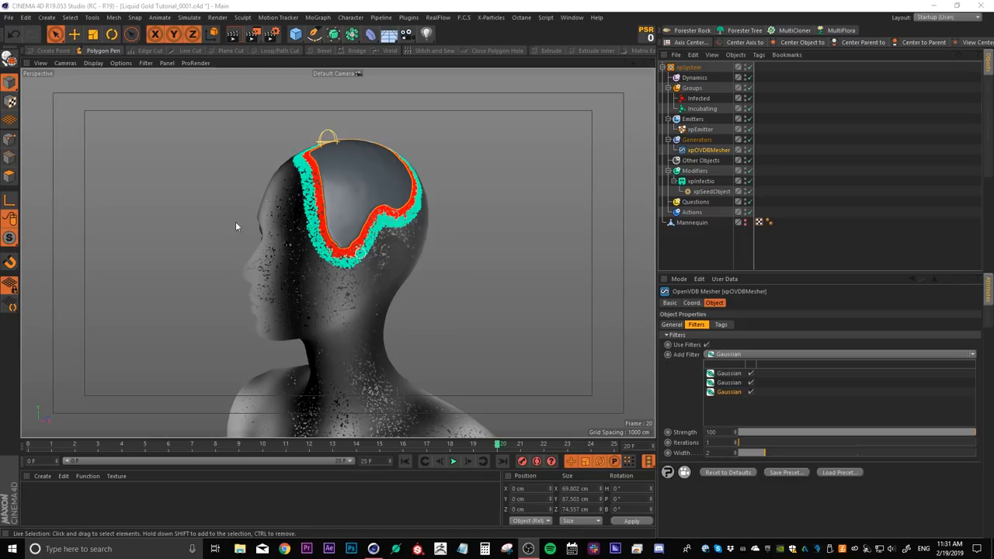
Set the xpInfectionModifier's Max. Infected to 1240000.
click(703, 181)
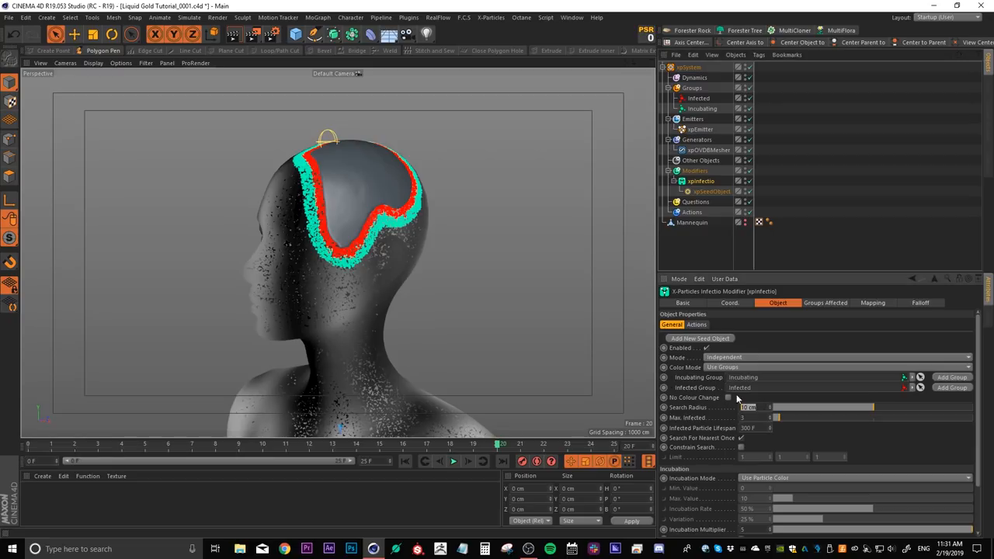
mouse_move(738, 394)
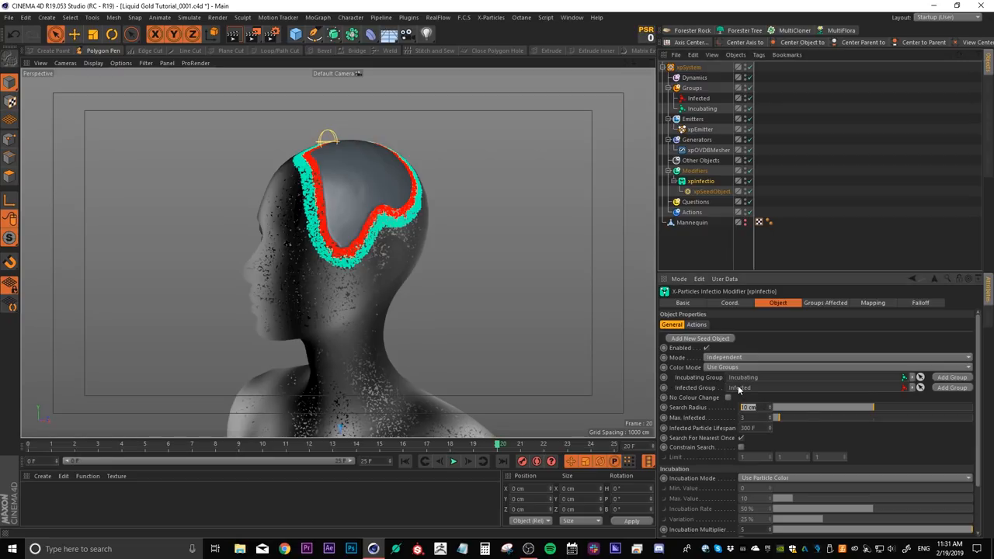
click(749, 407)
text(5)
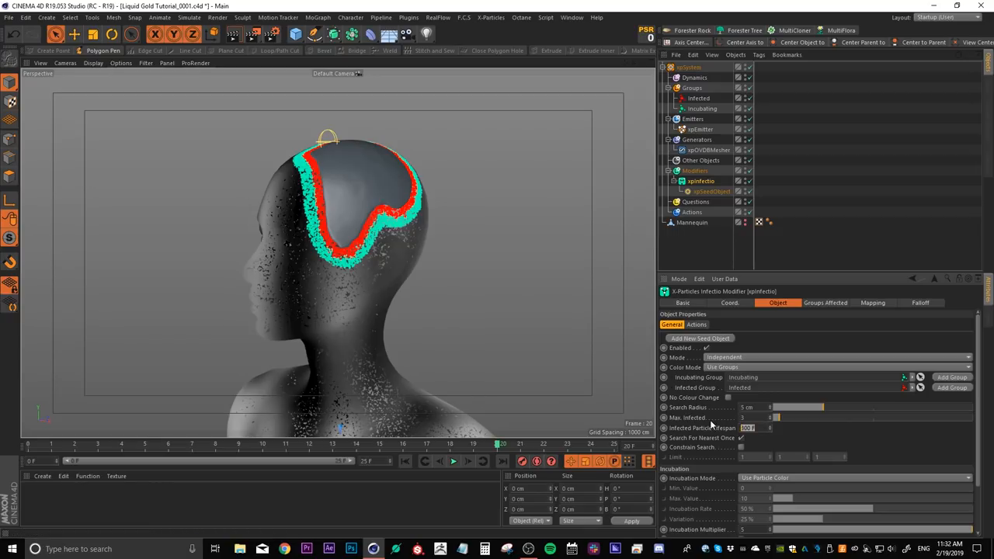
text(1240000)
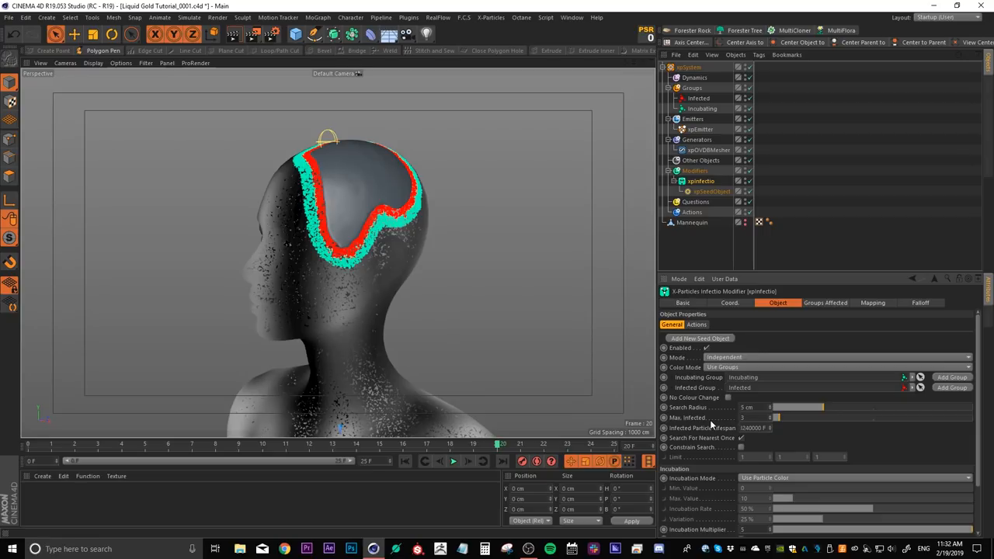
mouse_move(380, 246)
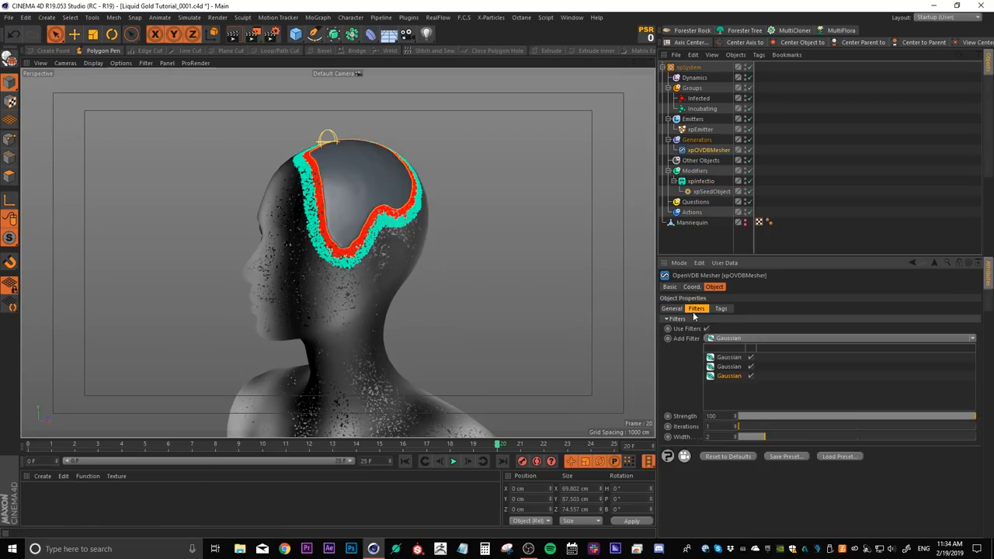
In the Mesher's Sources enable the Infected and Incubating groups and adjust Sources Properties.
click(671, 307)
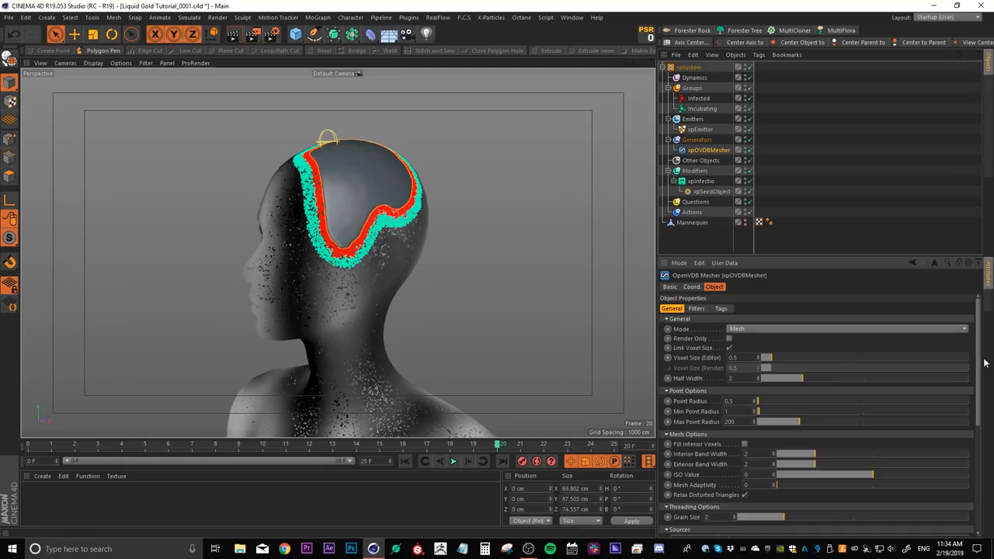
scroll(down, 3)
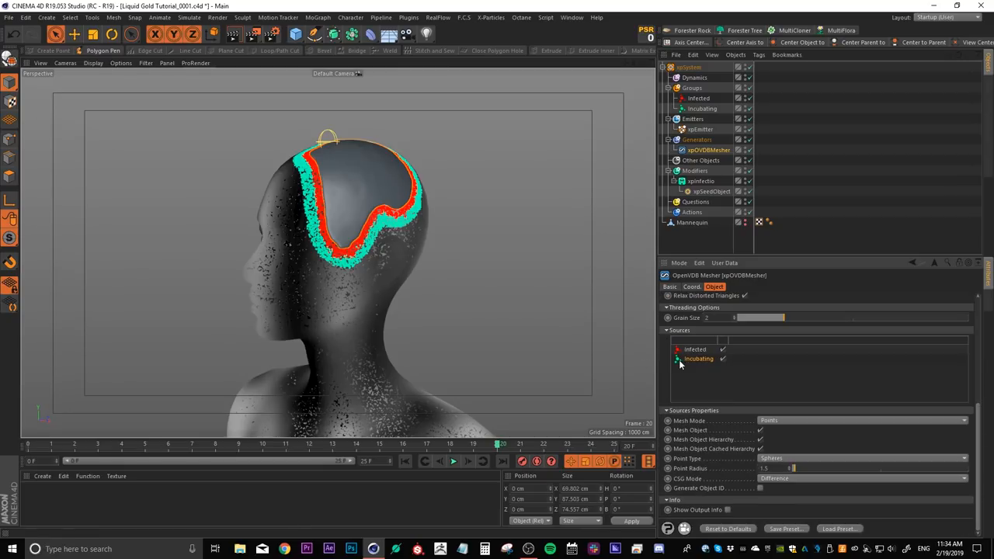
mouse_move(690, 363)
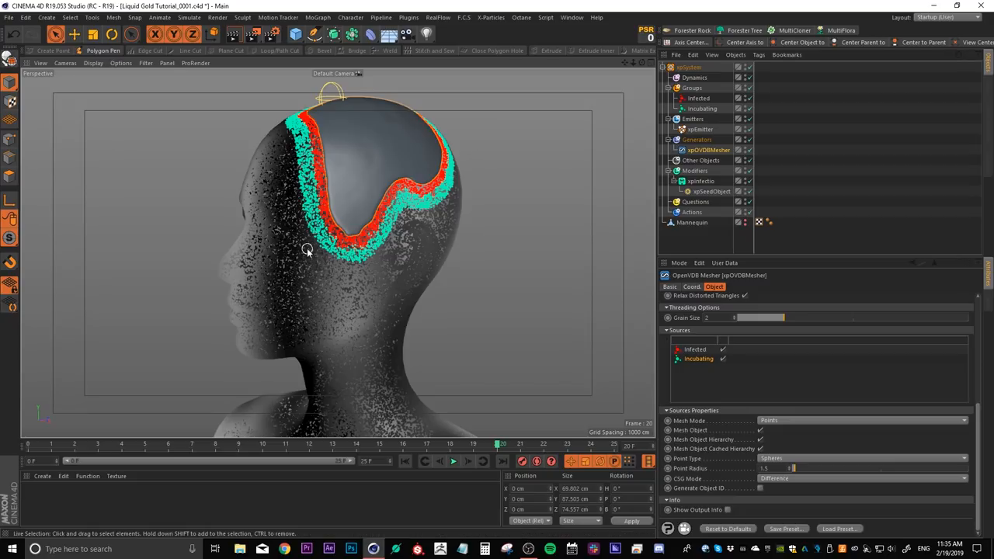
mouse_move(341, 193)
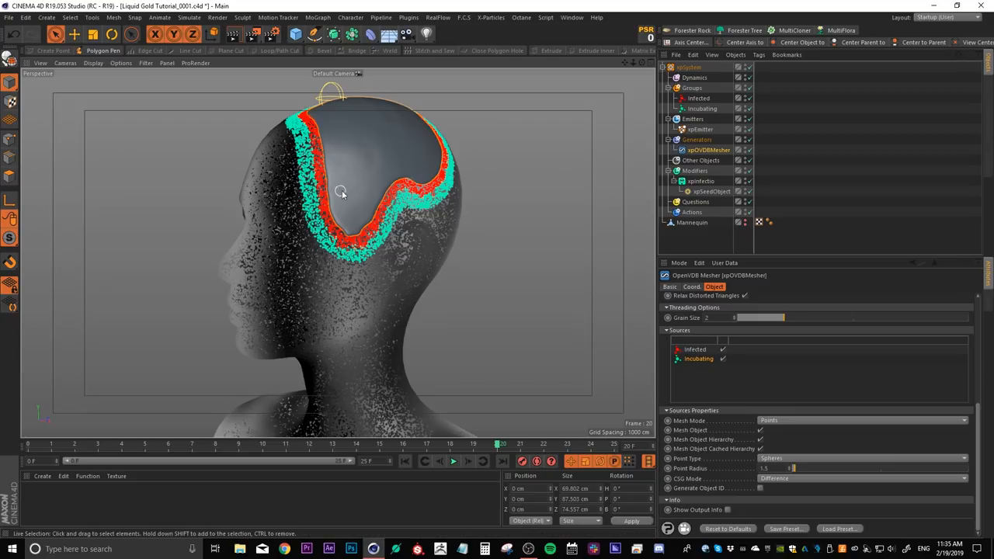
click(862, 479)
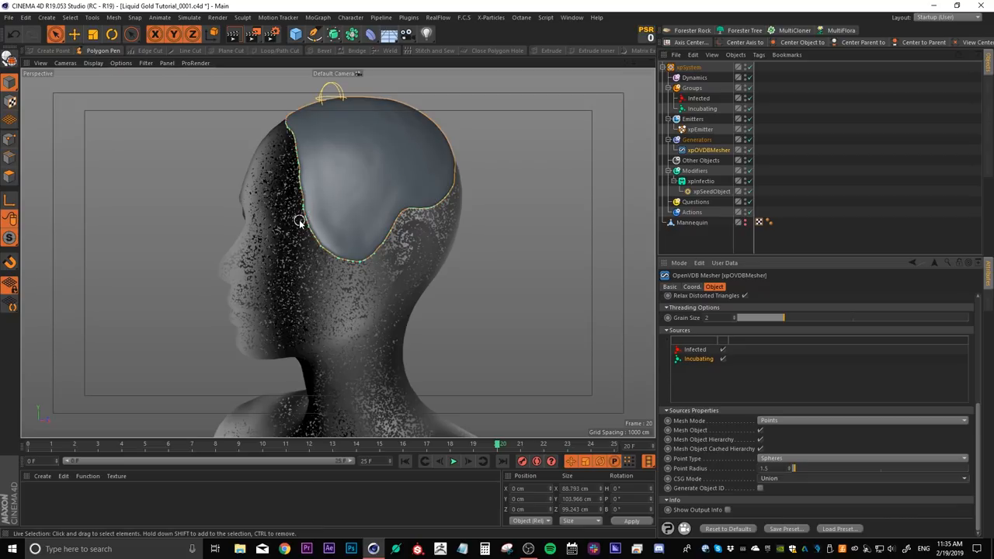
mouse_move(329, 239)
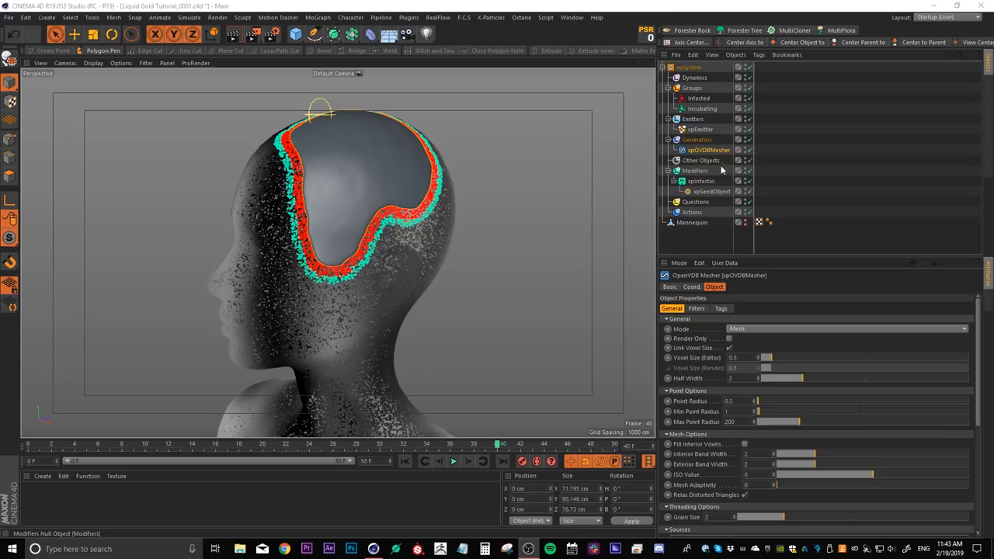
Add an xpCache under Other Objects with its folder set to the project's XP Cache directory.
click(702, 160)
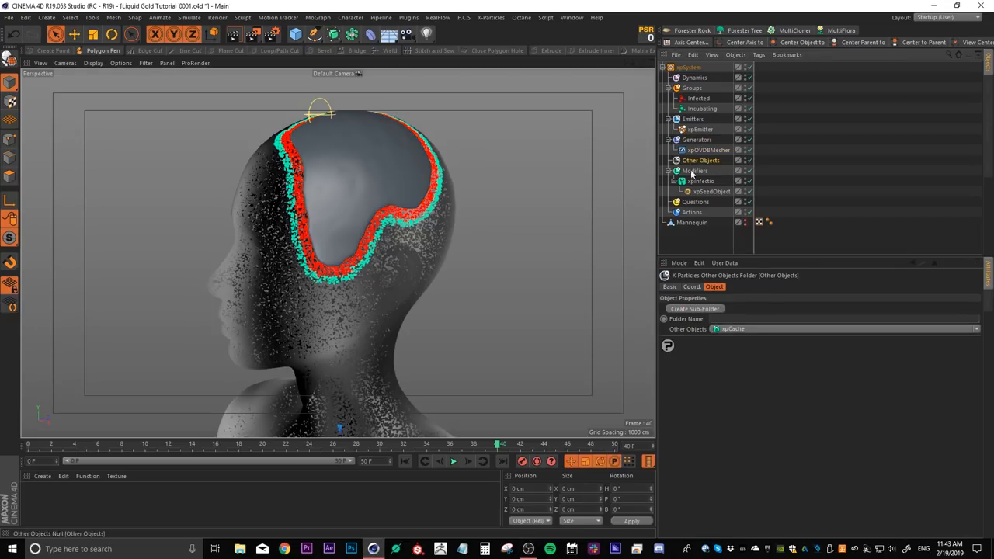
click(699, 171)
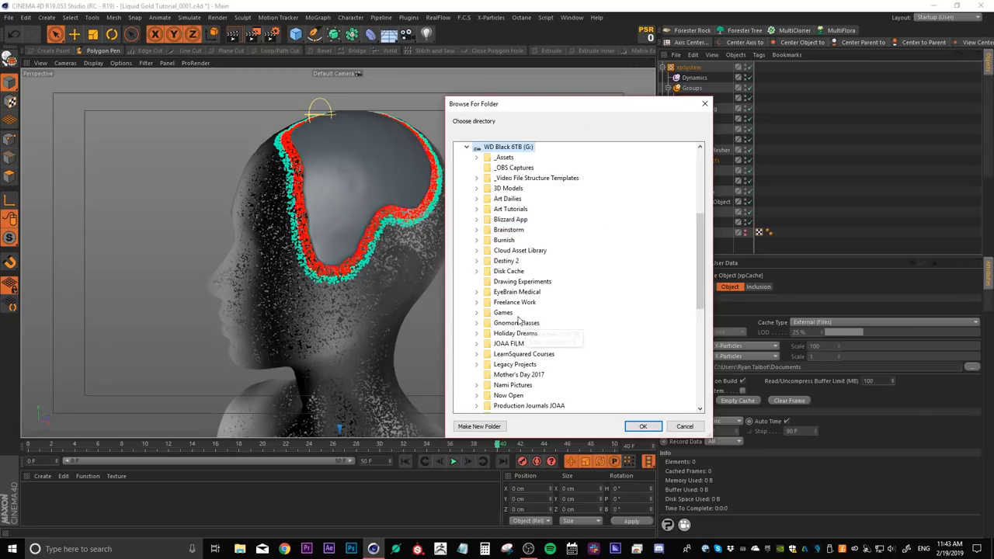
mouse_move(564, 281)
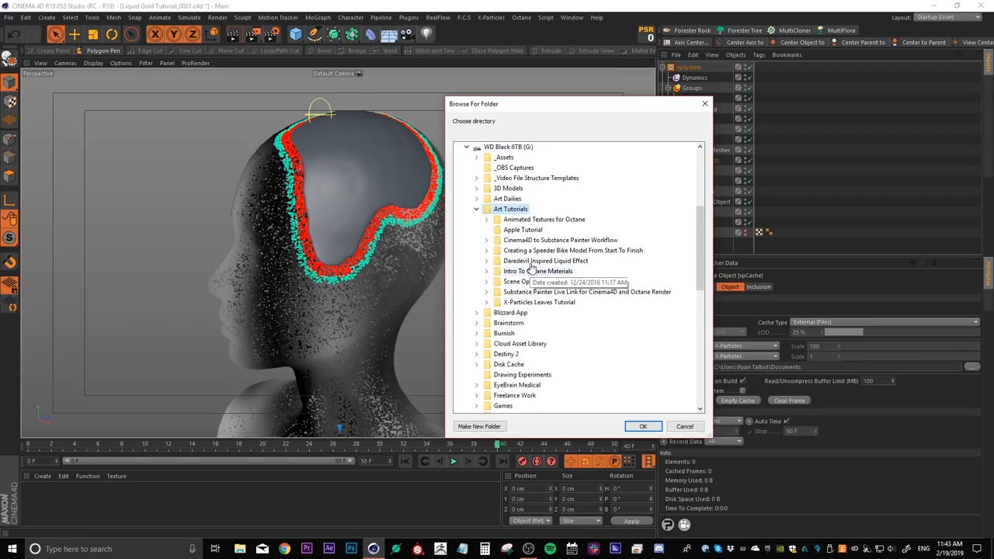
click(486, 261)
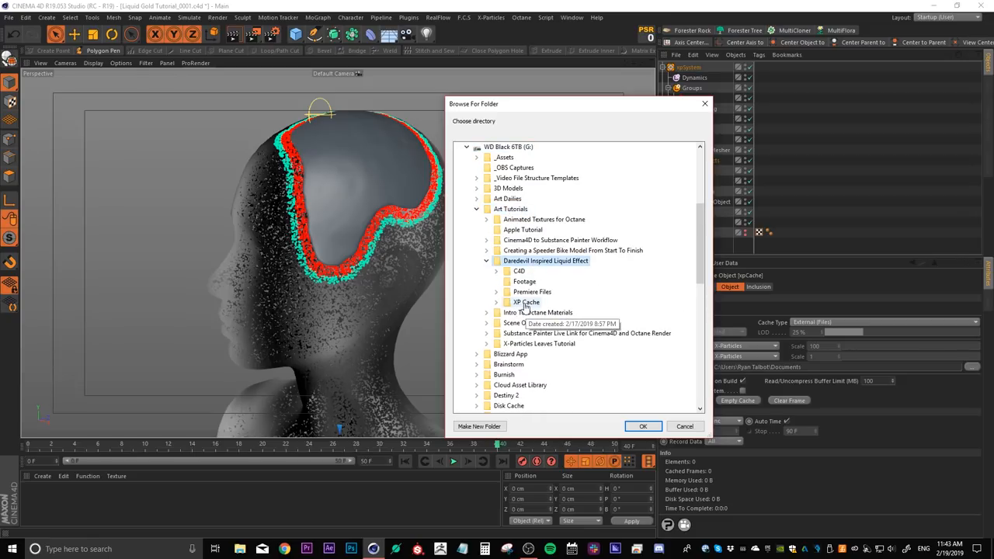
click(497, 301)
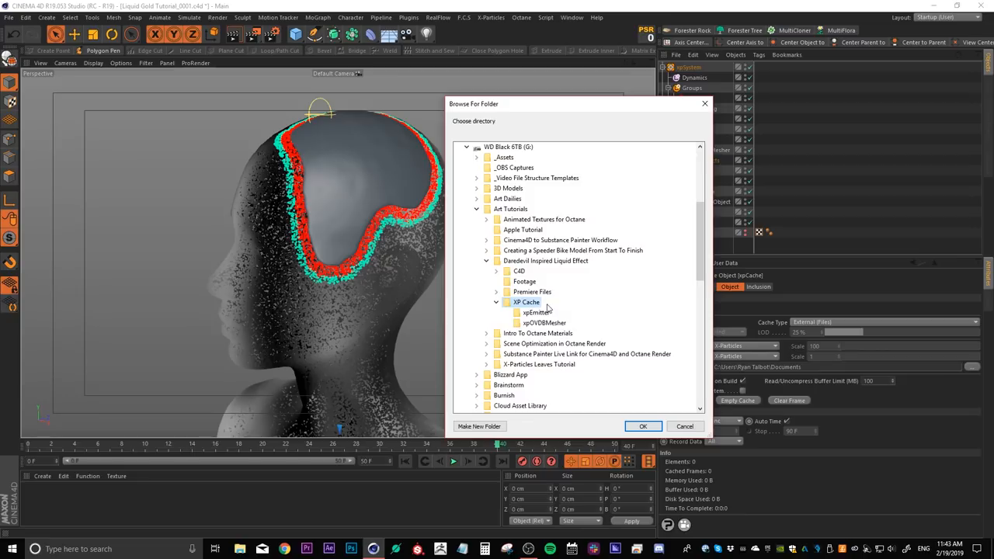
click(643, 426)
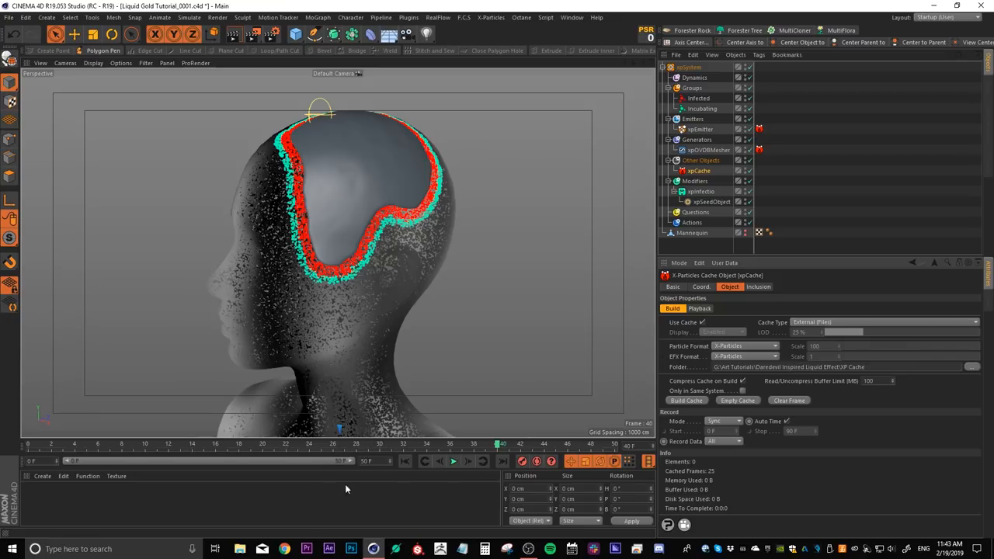
mouse_move(365, 476)
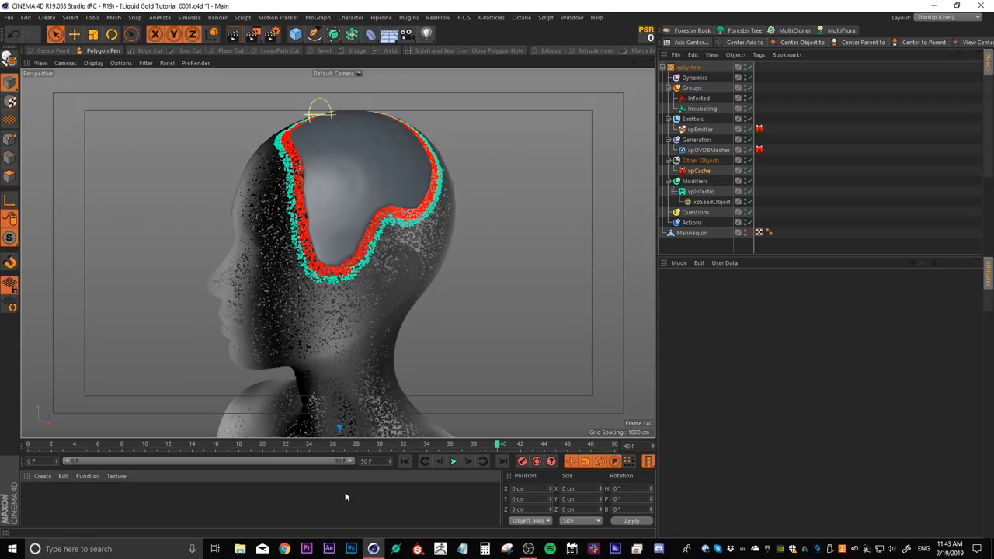
mouse_move(419, 461)
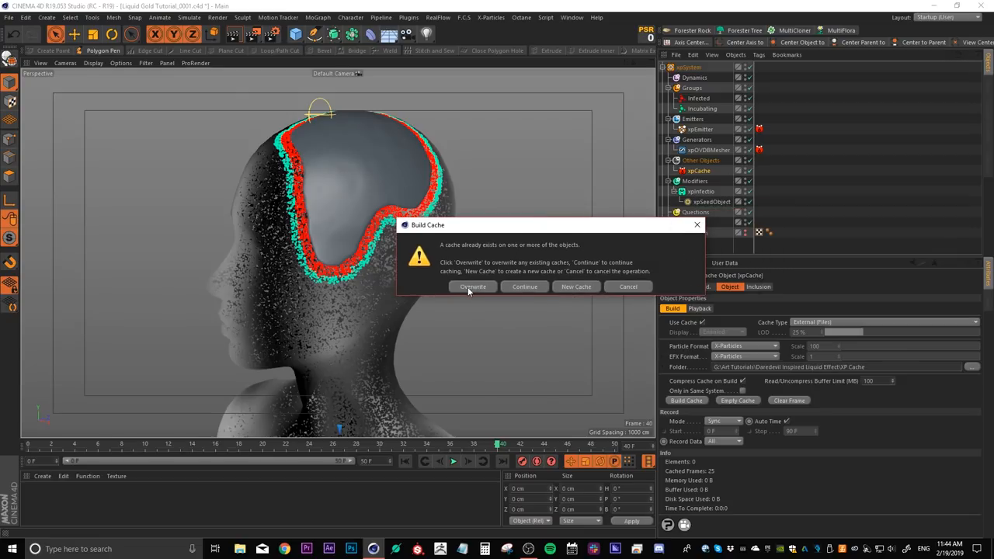
Build the xpCache over the existing particle cache, choosing Overwrite.
click(473, 286)
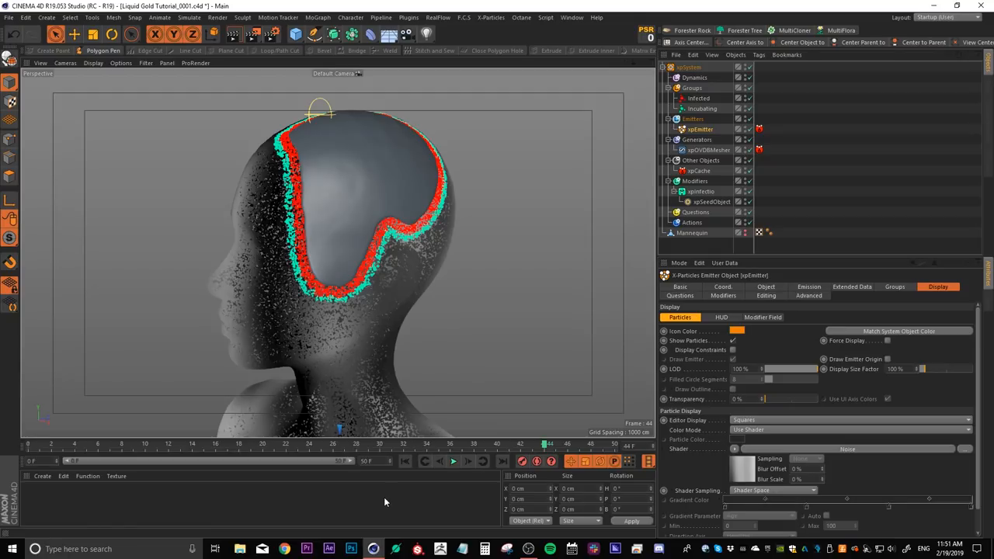
mouse_move(528, 447)
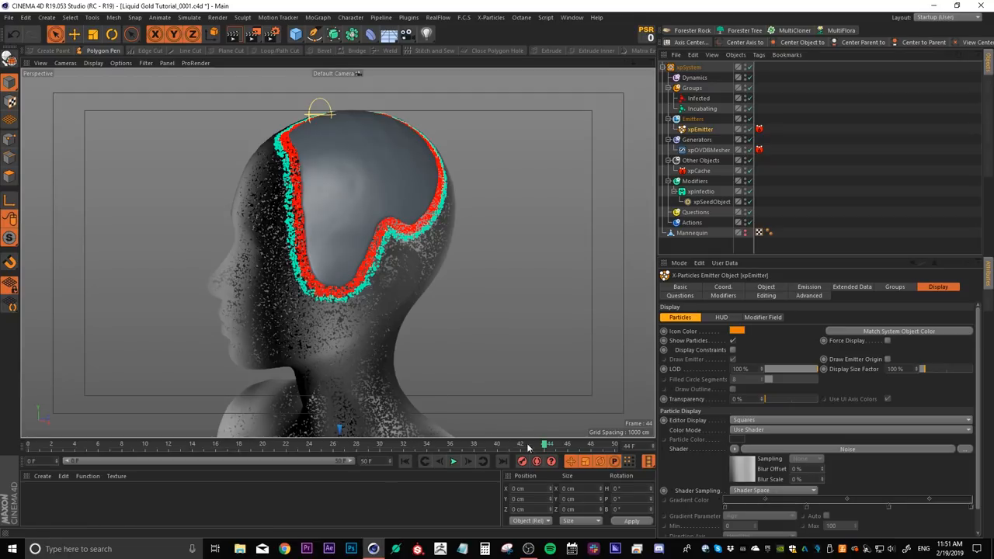
Scrub the timeline back through the cached simulation frames.
drag(547, 445, 429, 444)
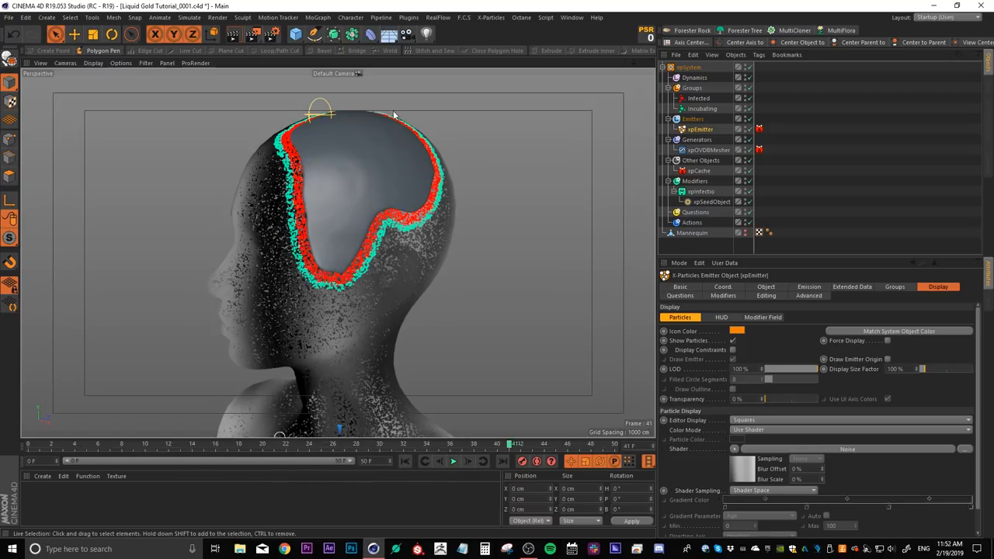
mouse_move(404, 196)
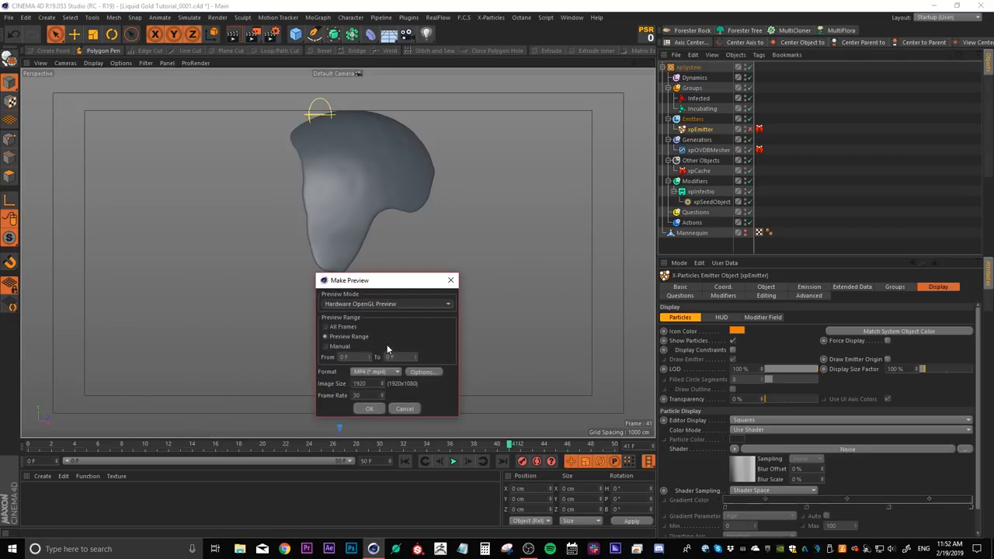
Render a Hardware OpenGL preview of the liquid animation after trying Full Render mode.
drag(349, 279, 512, 163)
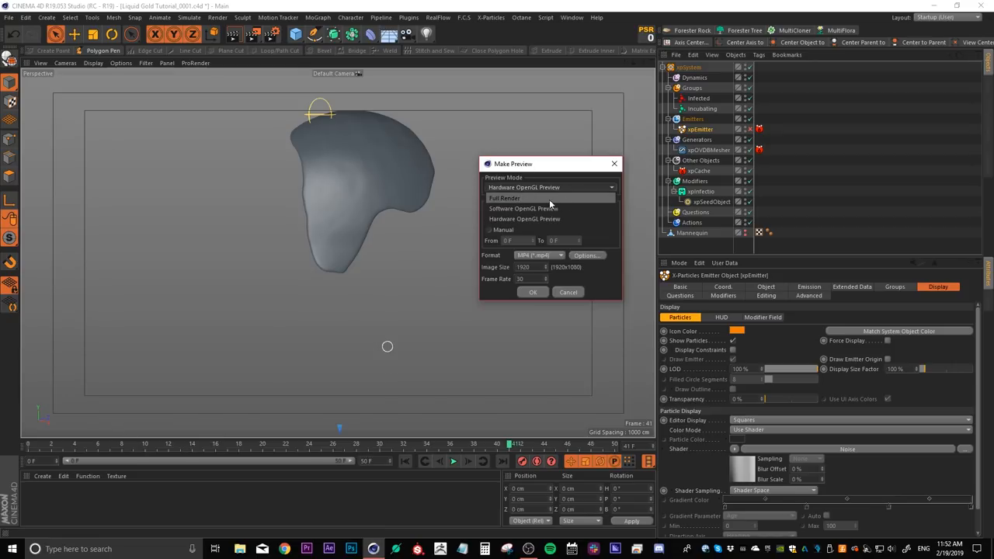
click(504, 199)
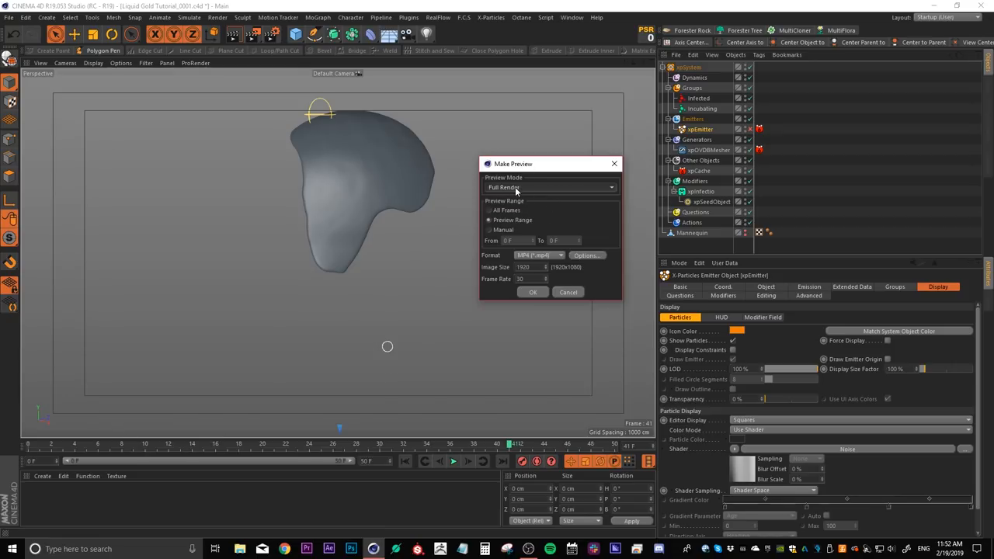
mouse_move(559, 196)
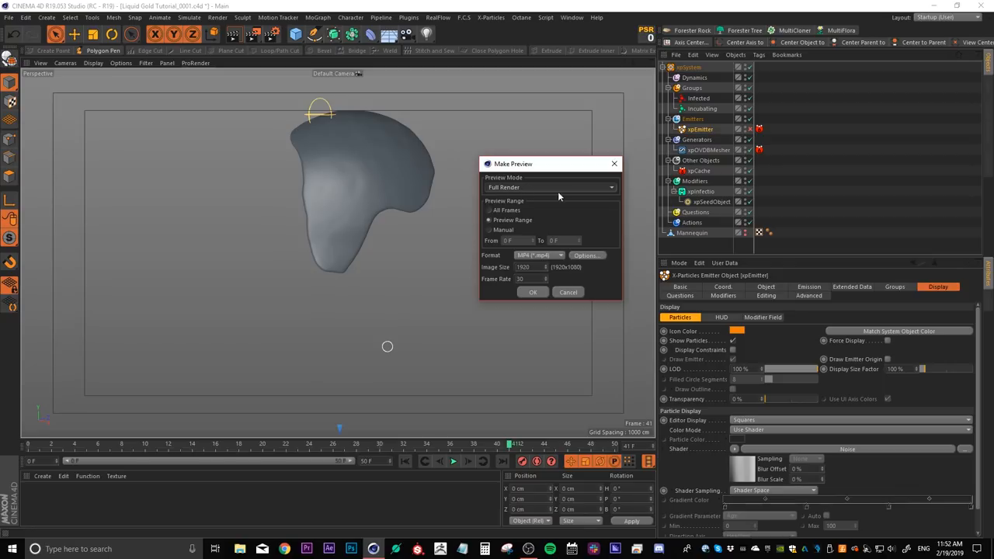
click(550, 186)
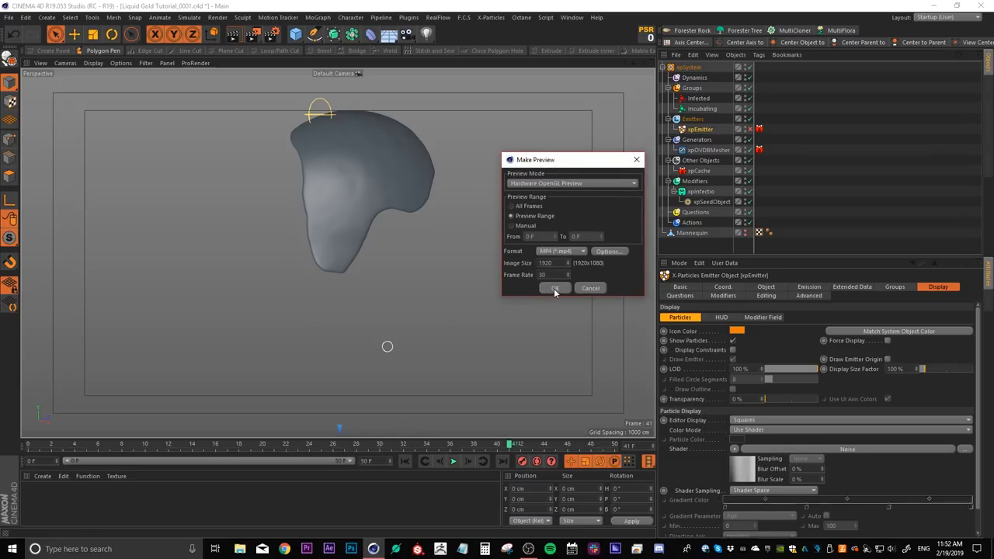
click(554, 288)
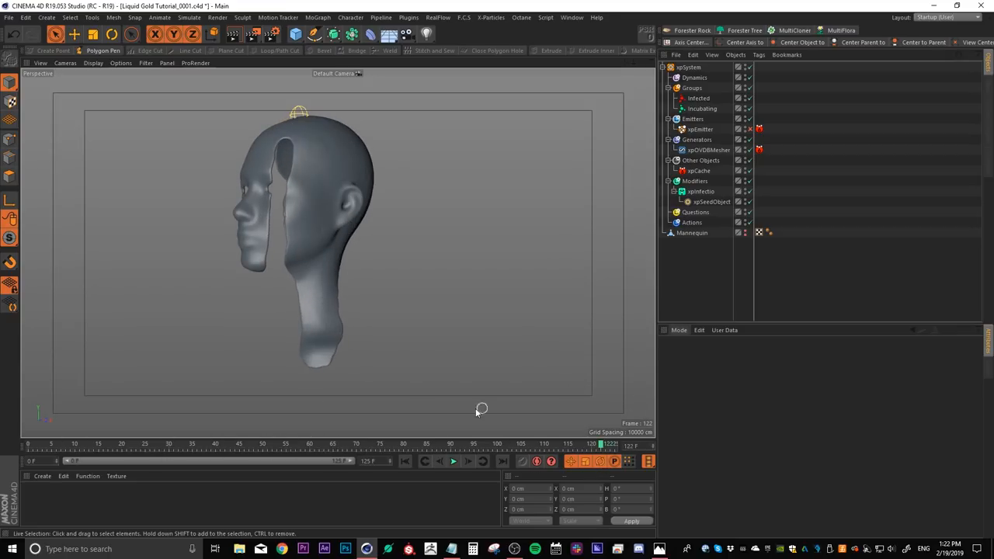
mouse_move(274, 292)
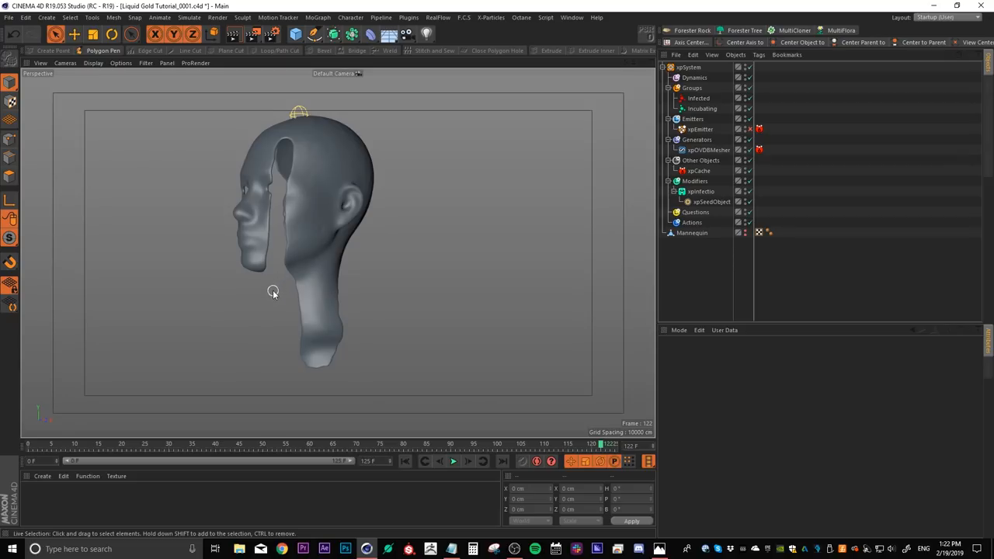
mouse_move(272, 239)
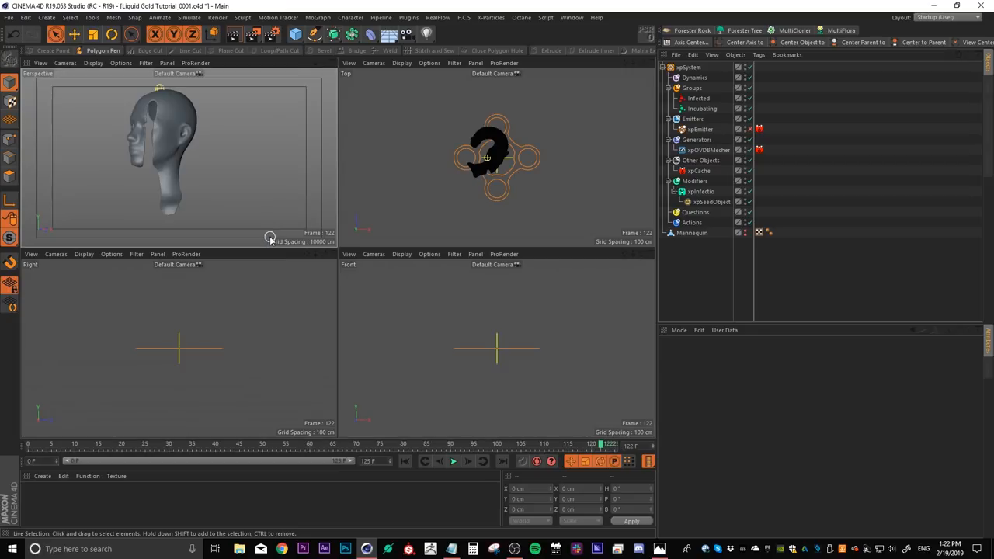
mouse_move(553, 186)
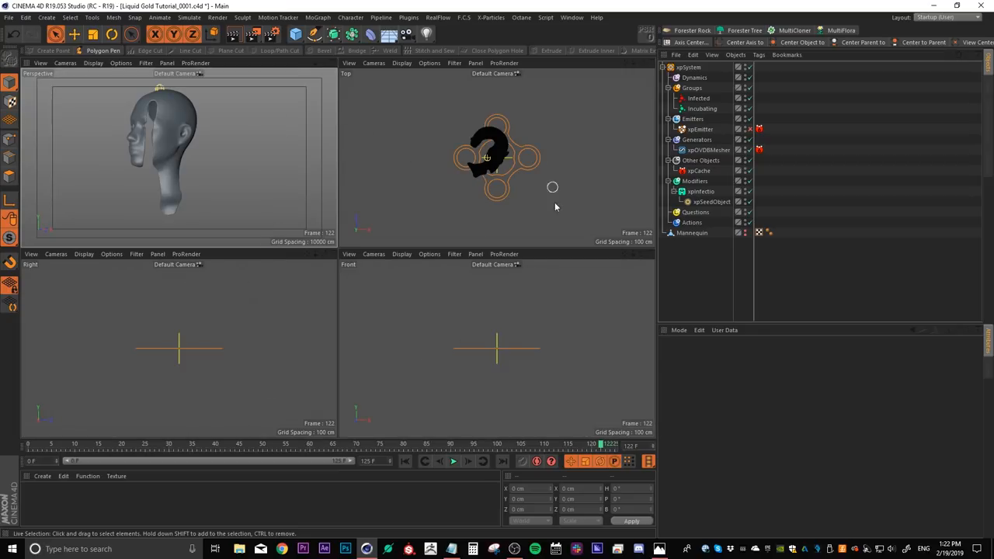
mouse_move(432, 244)
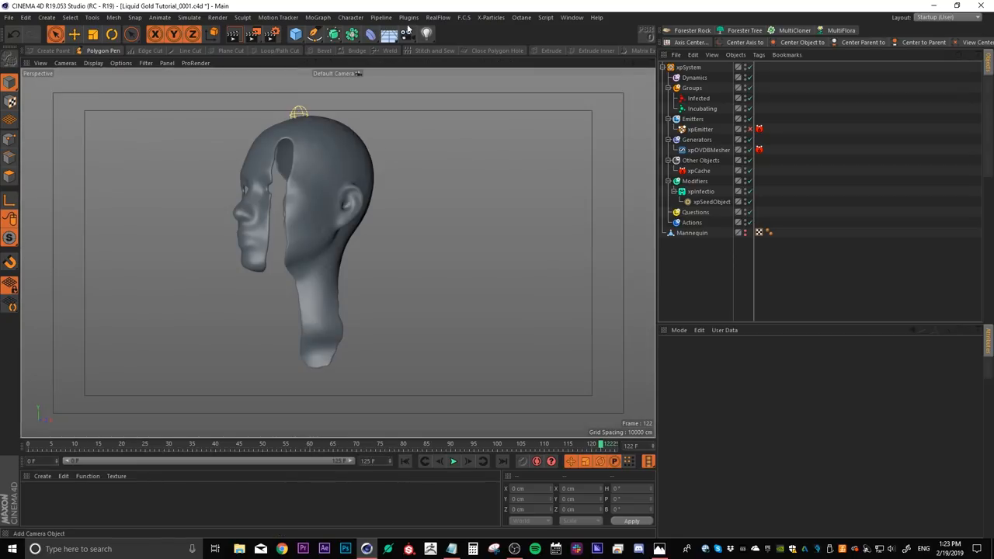
Add a new Camera object to the scene from the toolbar.
click(686, 67)
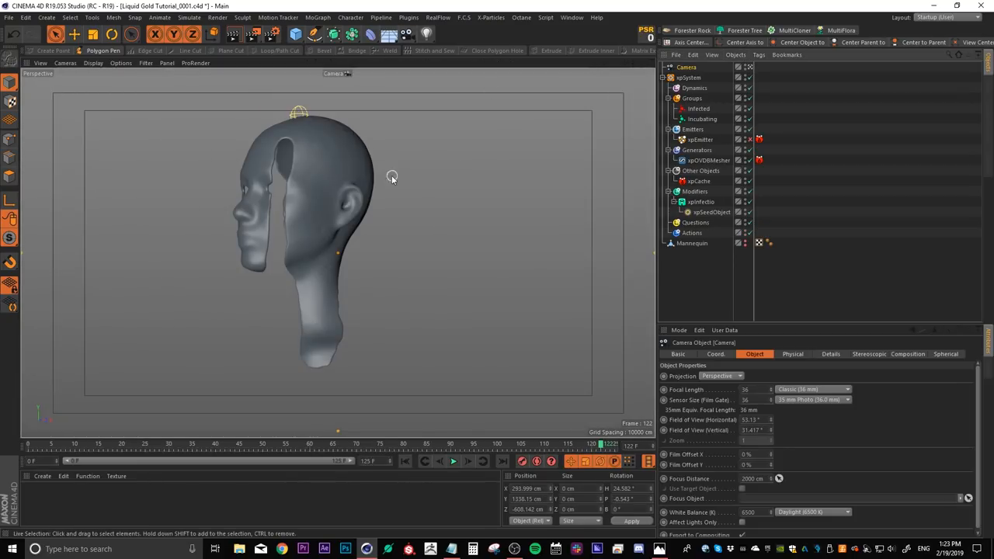
mouse_move(268, 205)
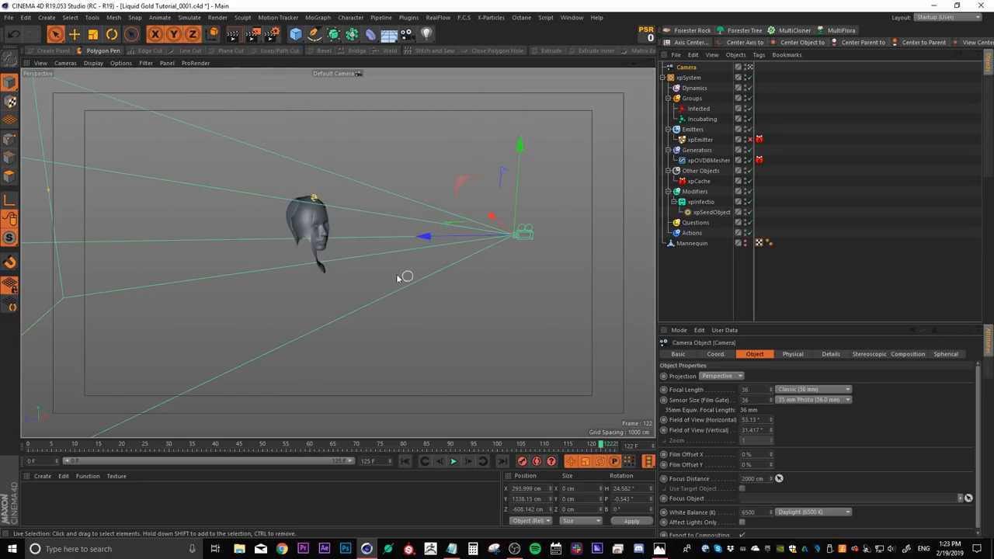
Start the Octane live viewer render and create an Octane Glossy Material.
click(940, 17)
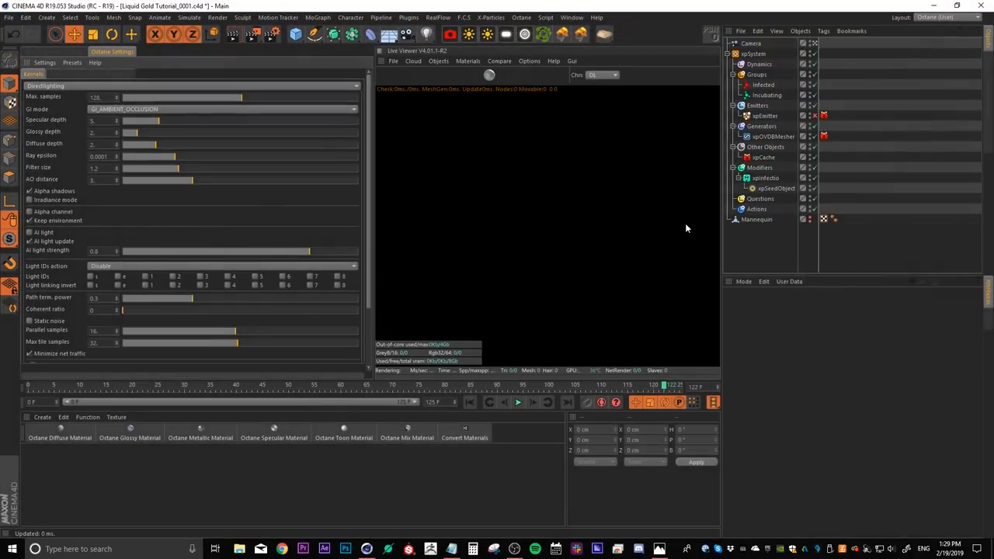
click(384, 75)
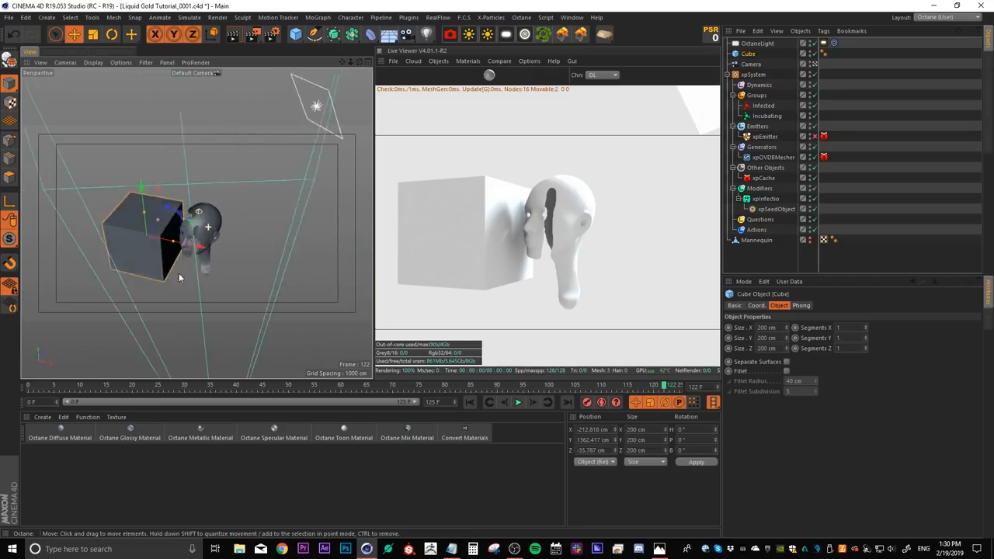
click(130, 438)
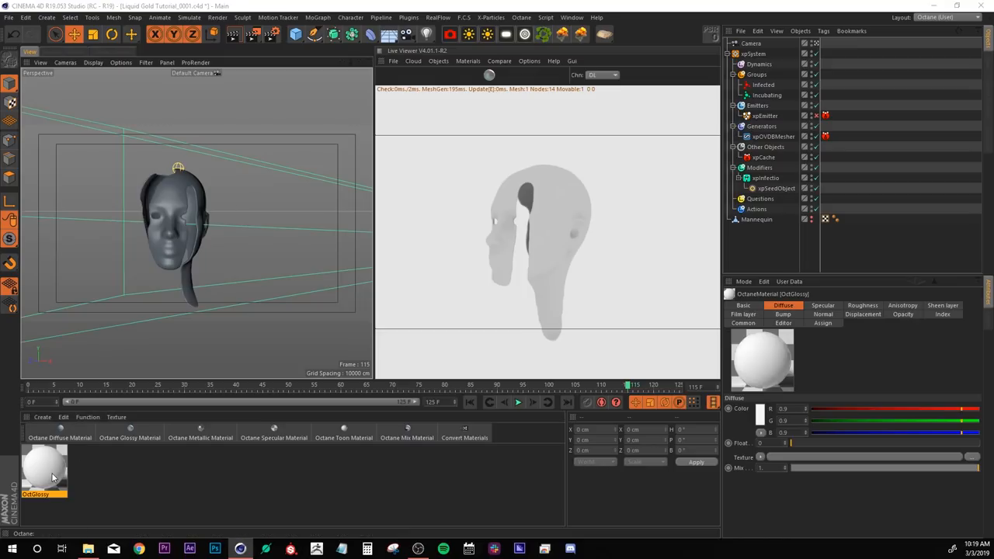
Give the OctaneGlossy material a warm gold specular colour and apply it to the mannequin head.
double_click(43, 466)
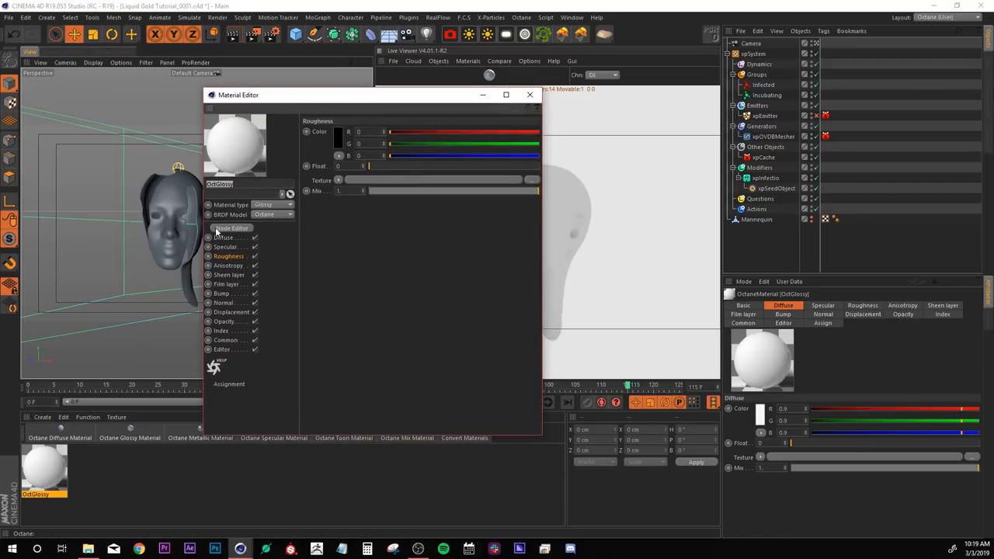
click(337, 130)
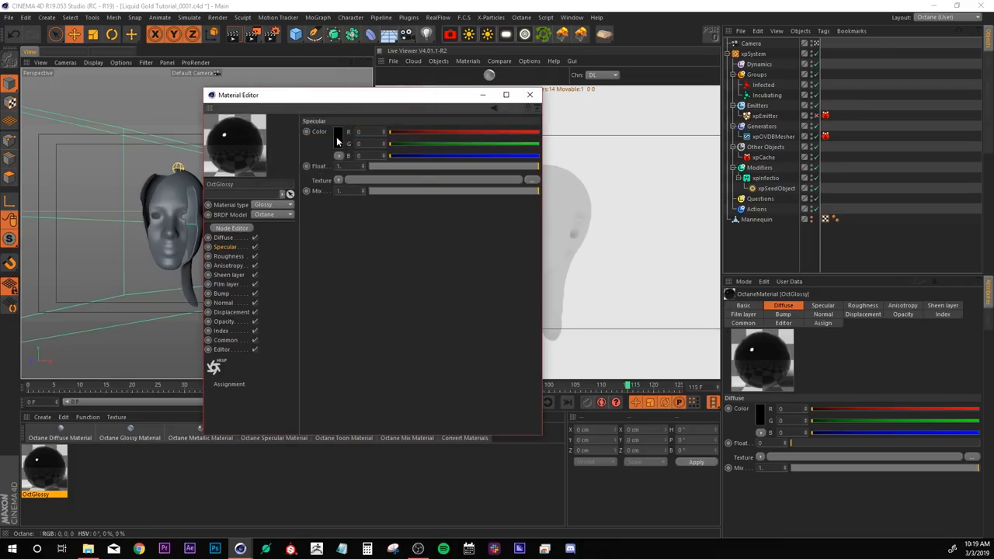
click(338, 131)
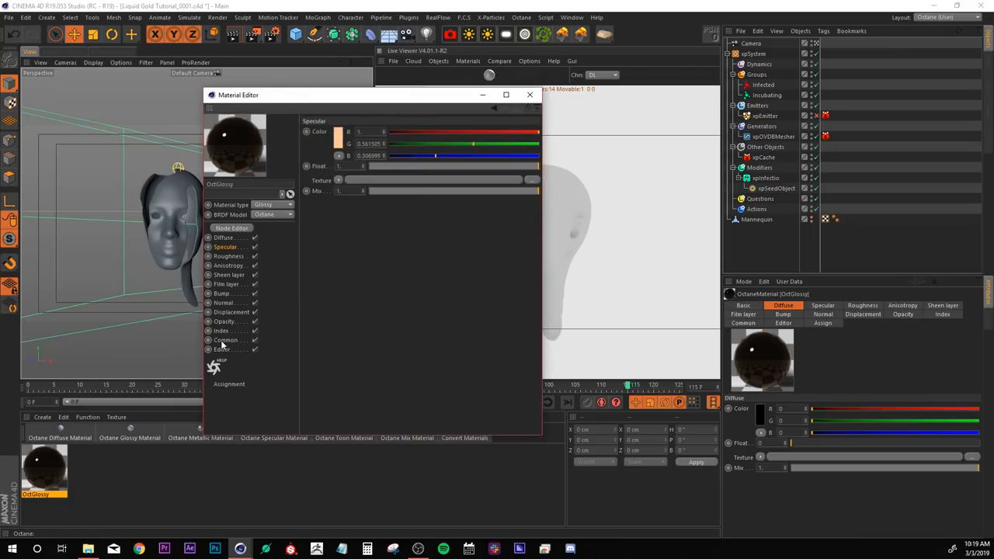
click(224, 331)
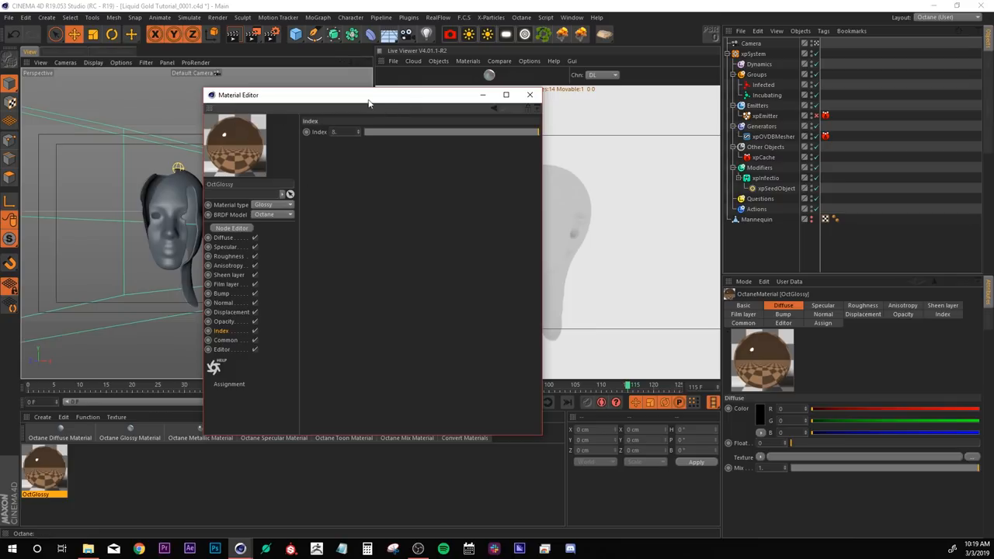
drag(370, 95, 438, 168)
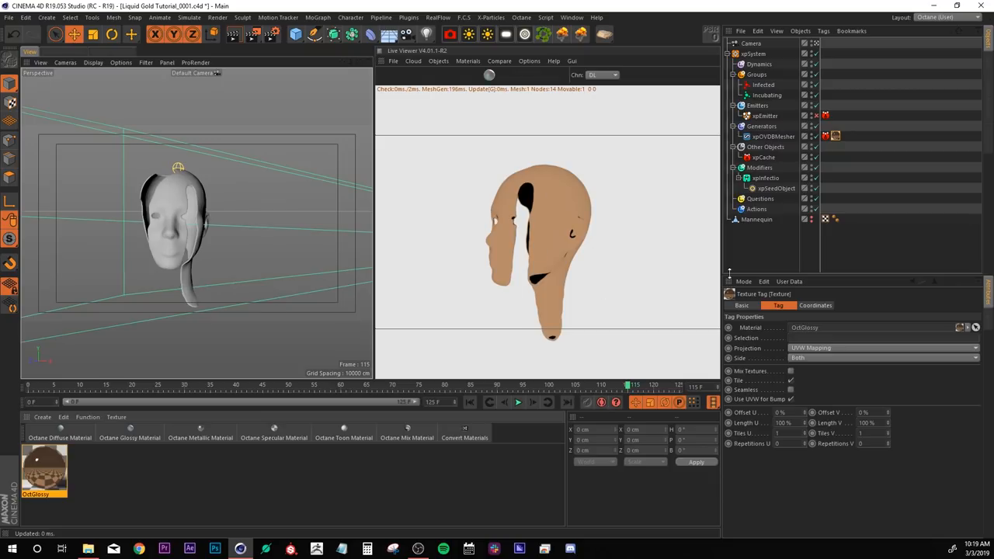
Load the HdrStudioReflectionsSkylights EXR as the HDRI environment texture.
click(438, 60)
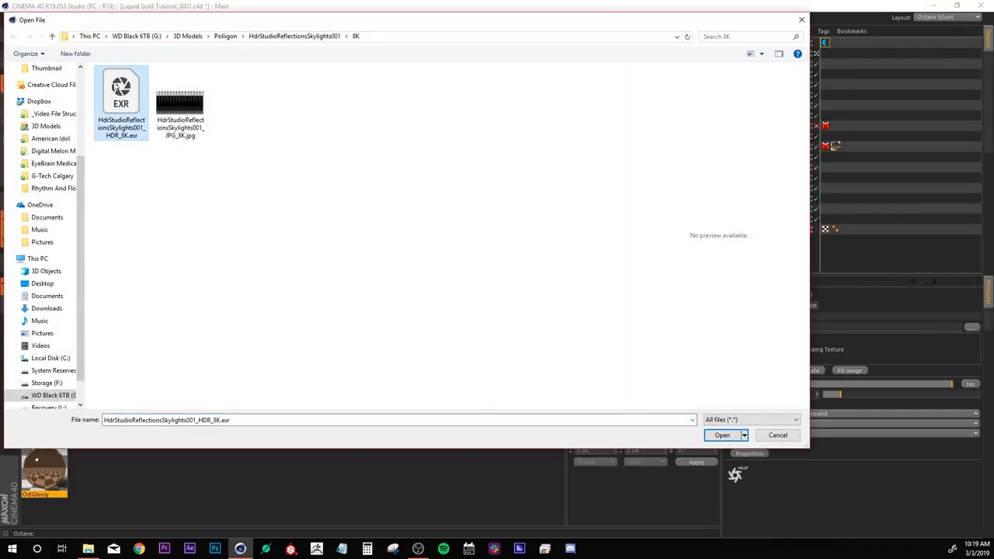
click(721, 435)
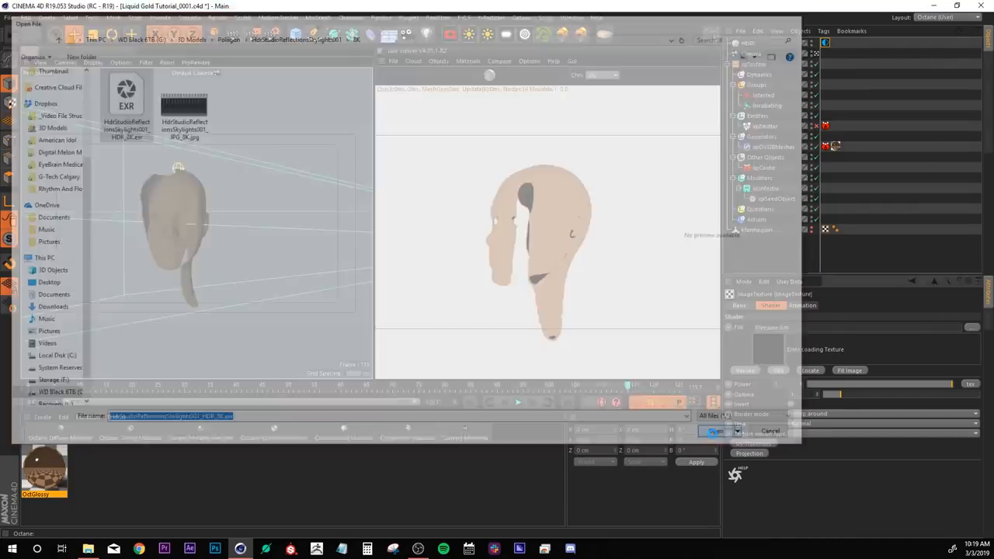
click(714, 432)
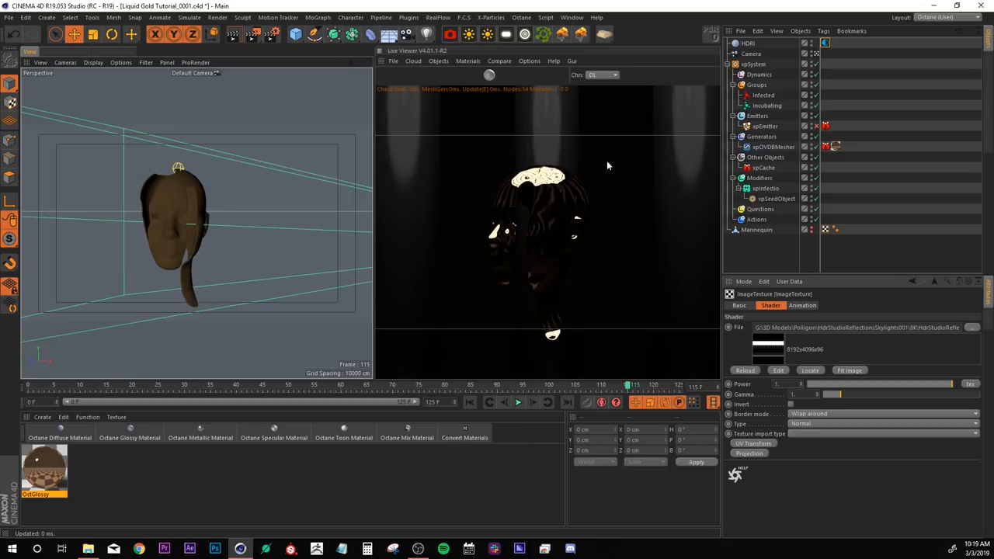
mouse_move(525, 330)
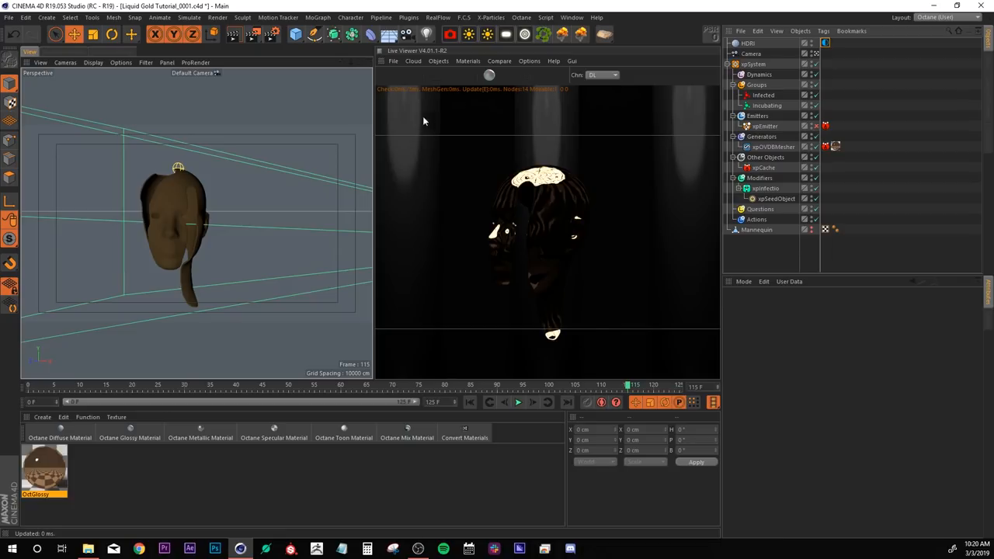
mouse_move(549, 276)
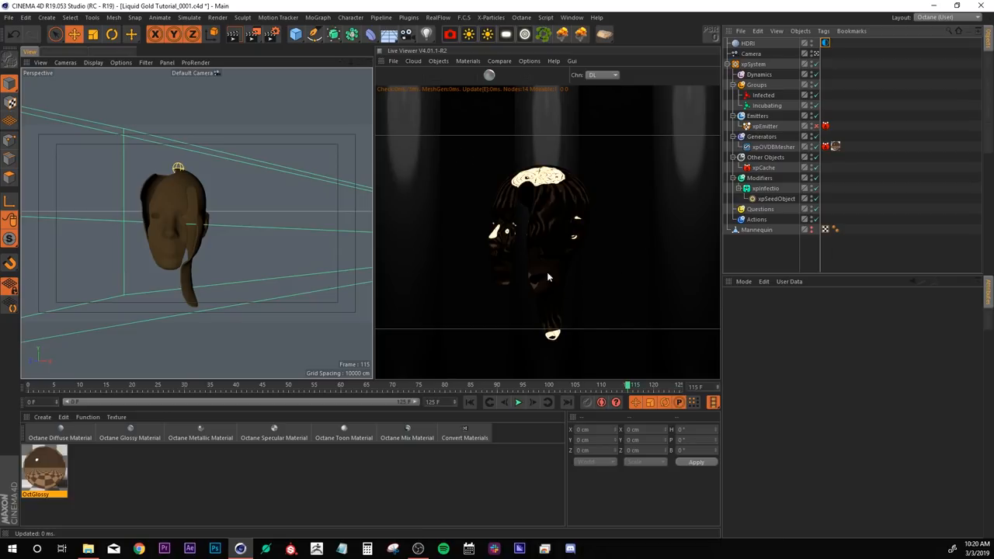
Add a second Octane HDRI environment and set its tag Type to Visible environment.
click(747, 43)
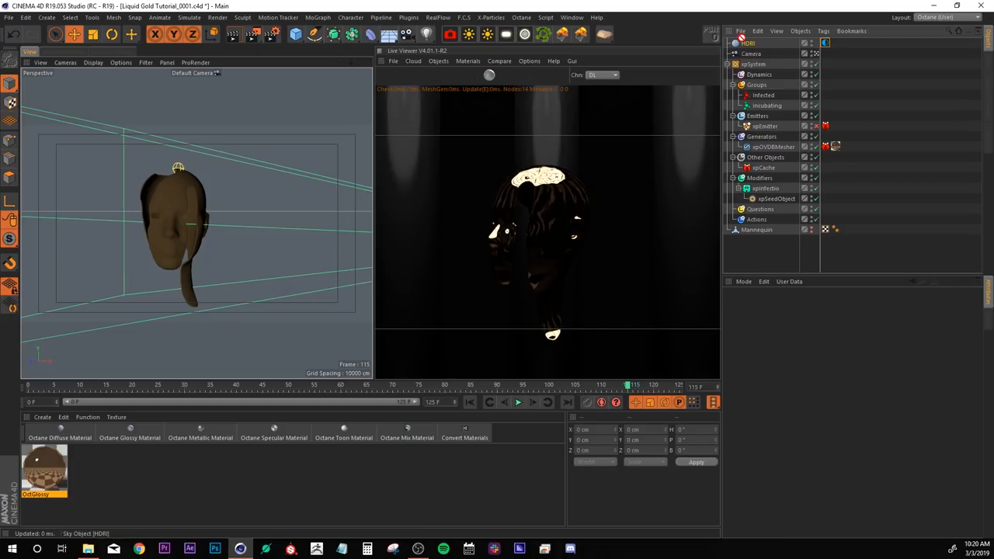
click(748, 44)
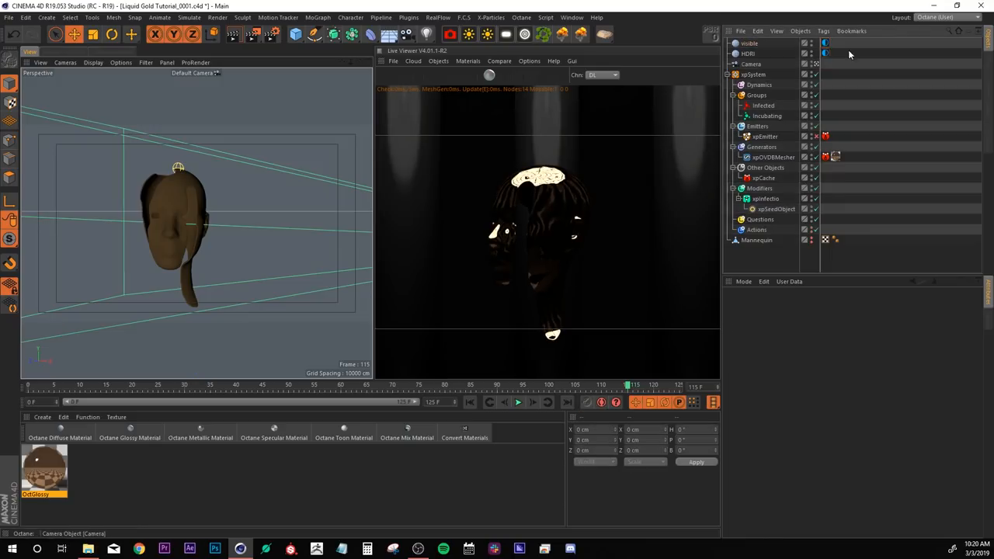
click(825, 44)
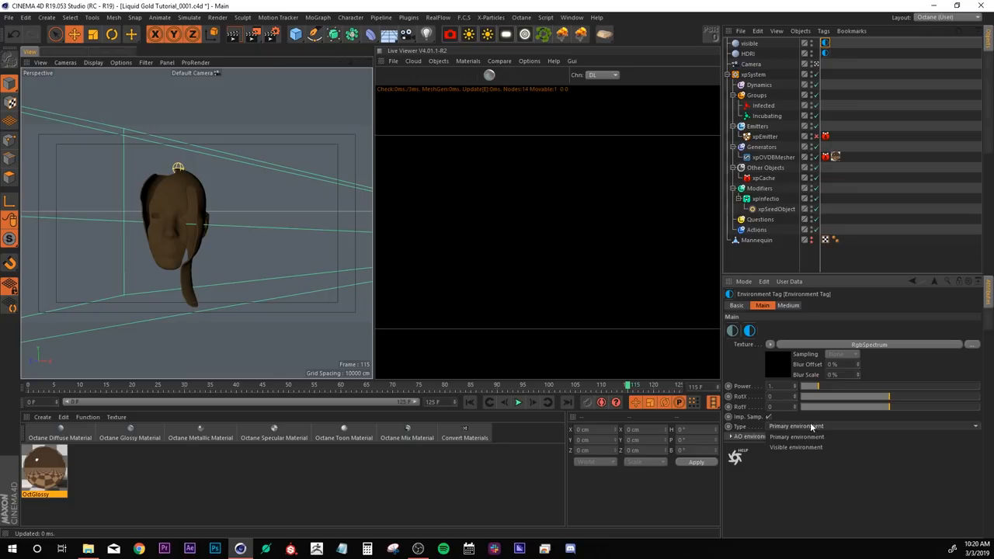
click(795, 425)
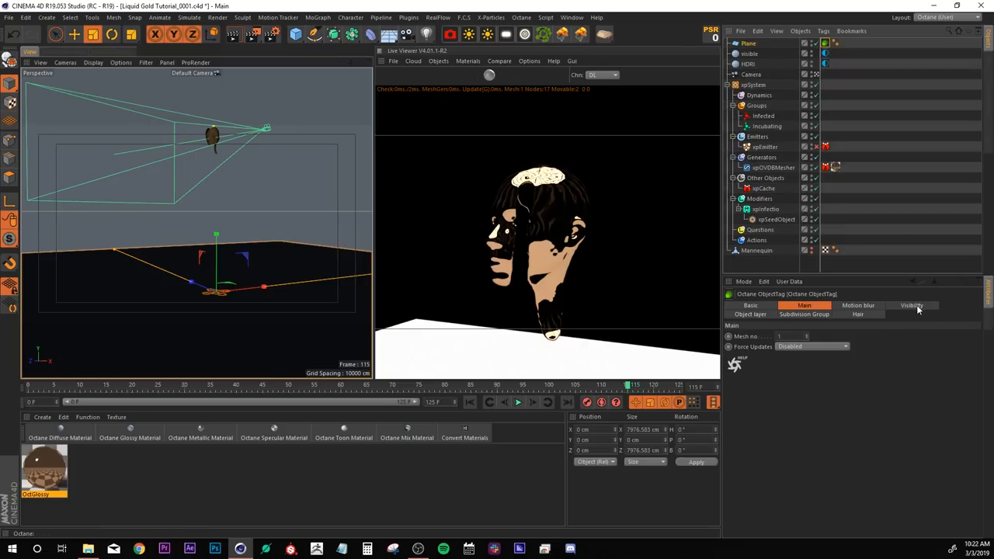
Uncheck Camera visibility on the floor plane's Octane Object tag.
click(910, 304)
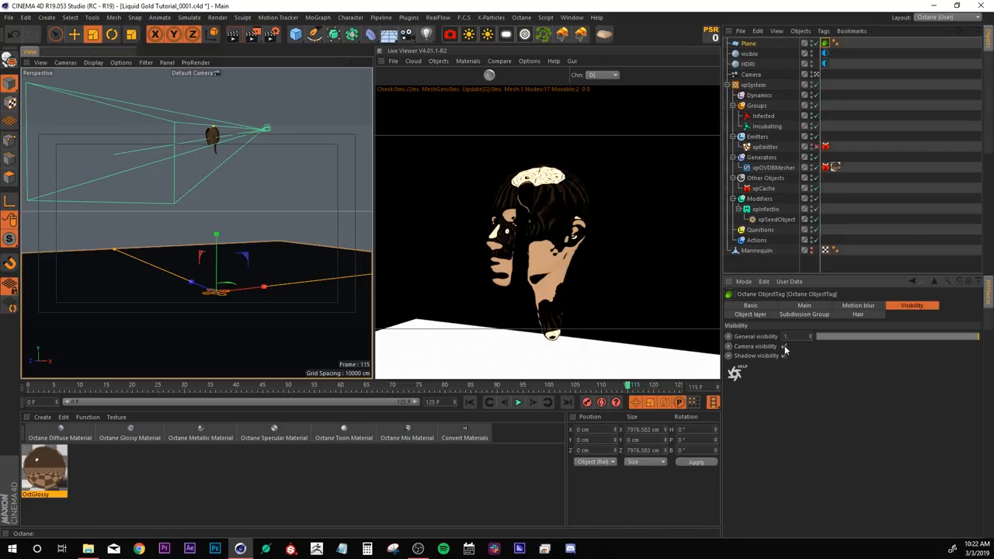
click(783, 355)
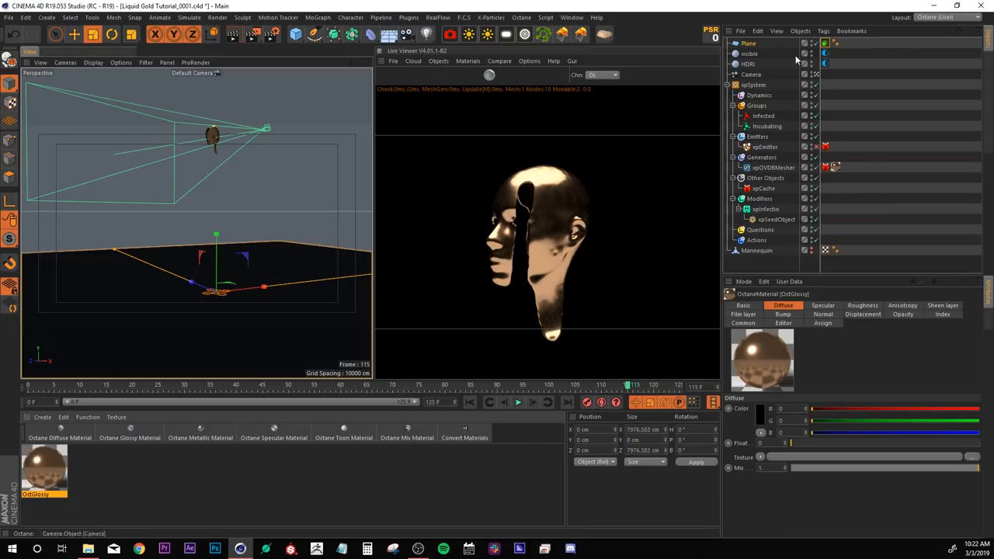
Enable post-processing in the camera's Octane Camera tag.
right_click(749, 74)
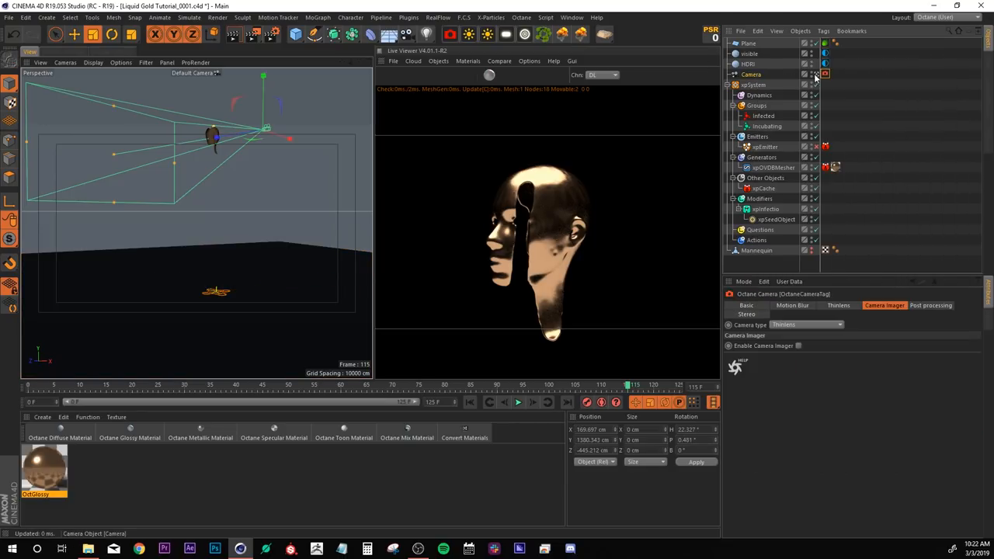
click(931, 305)
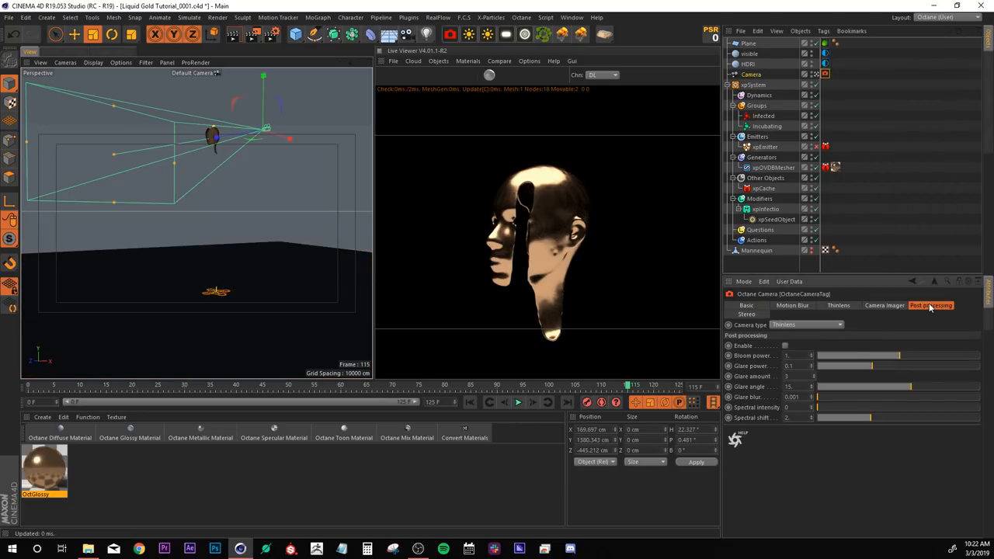
click(784, 344)
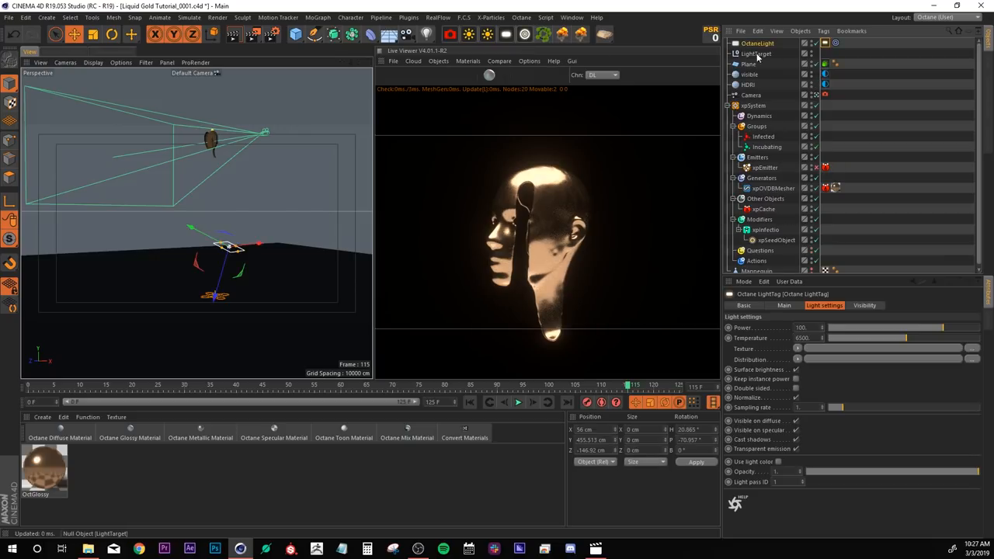
Select the Octane light's target and raise the light's Power.
click(756, 52)
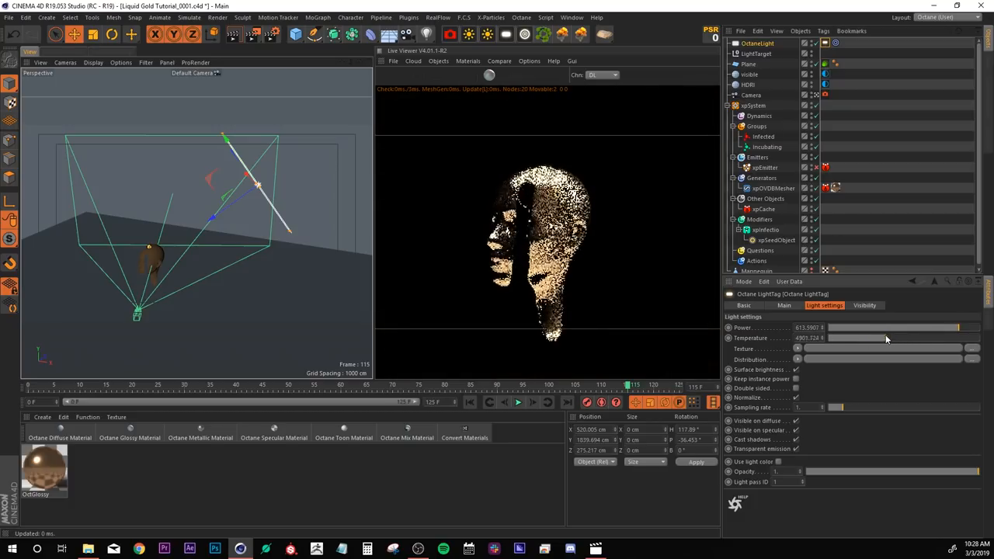
drag(893, 339, 870, 339)
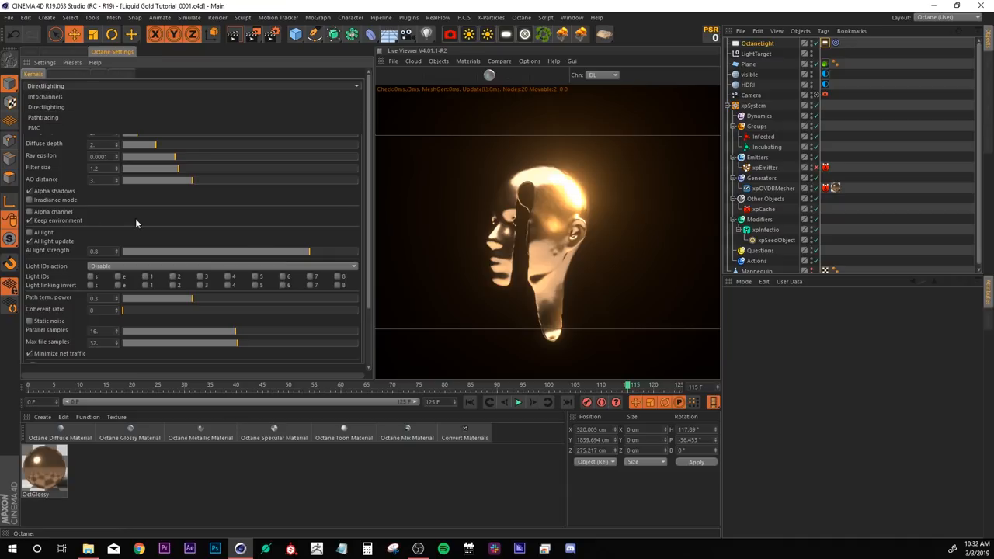
Switch the Octane kernel to Pathtracing and slide the Live Viewer before/after split to compare.
click(499, 61)
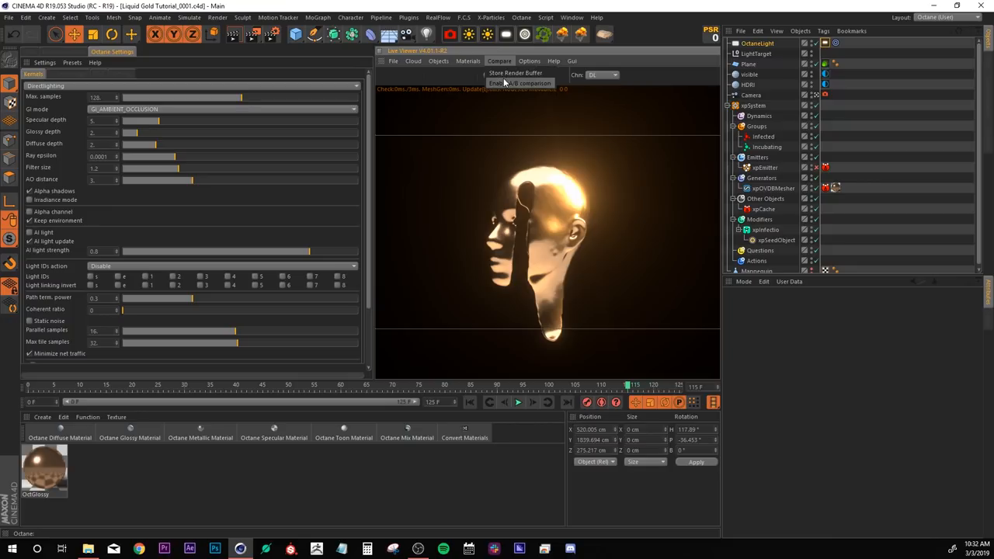
click(521, 83)
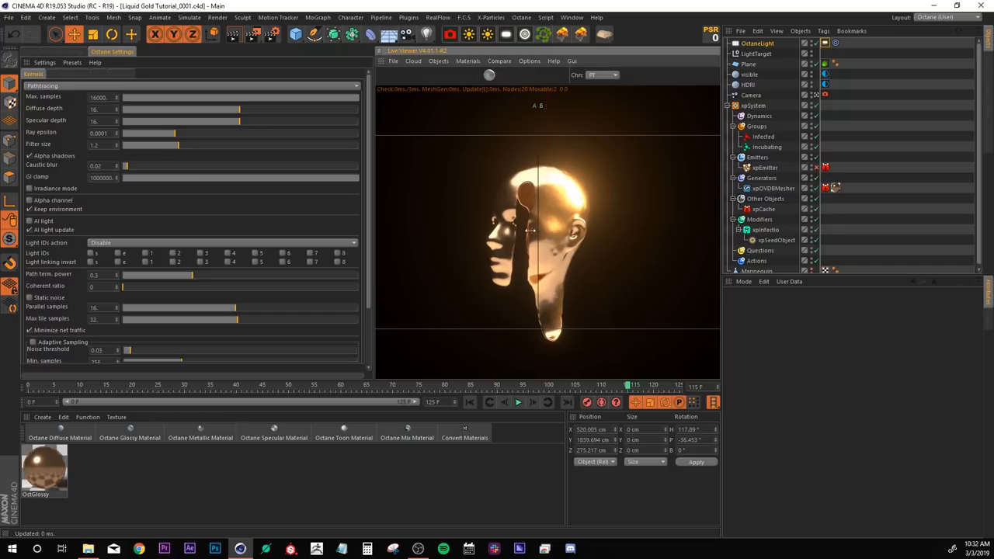
drag(536, 225, 416, 226)
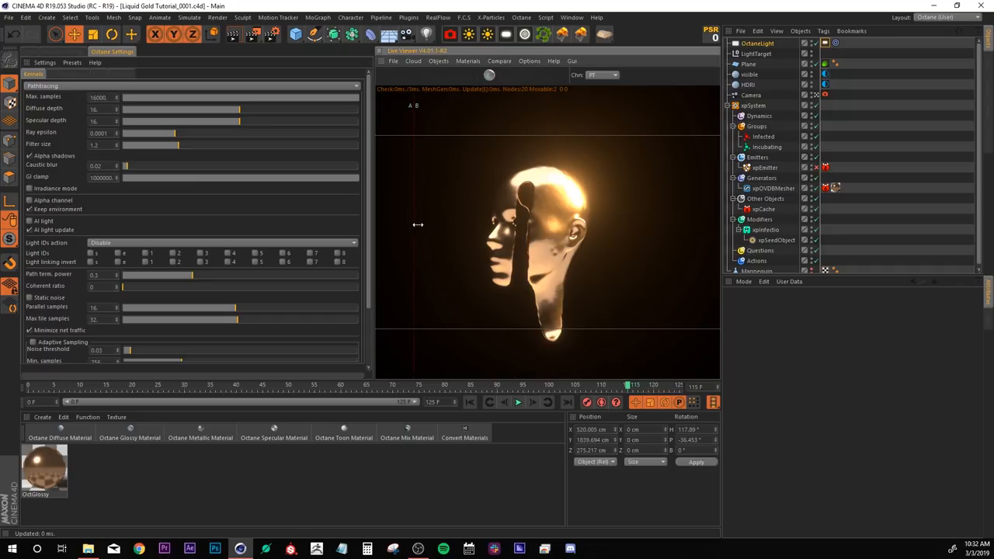
drag(420, 225, 674, 221)
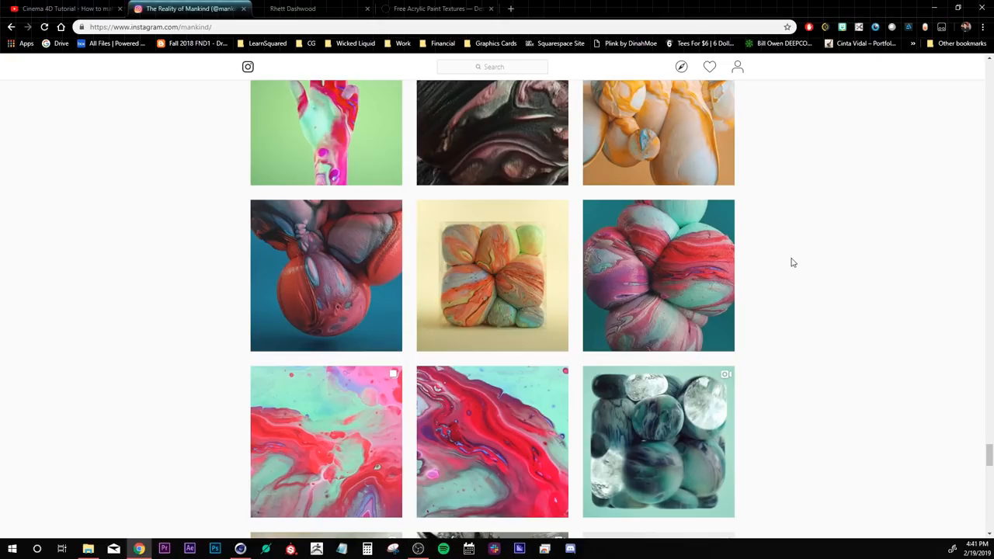
Browse the Instagram feed, the artist's site and Jan 2018 visual diary, then the Free Acrylic Paint Textures page.
scroll(down, 3)
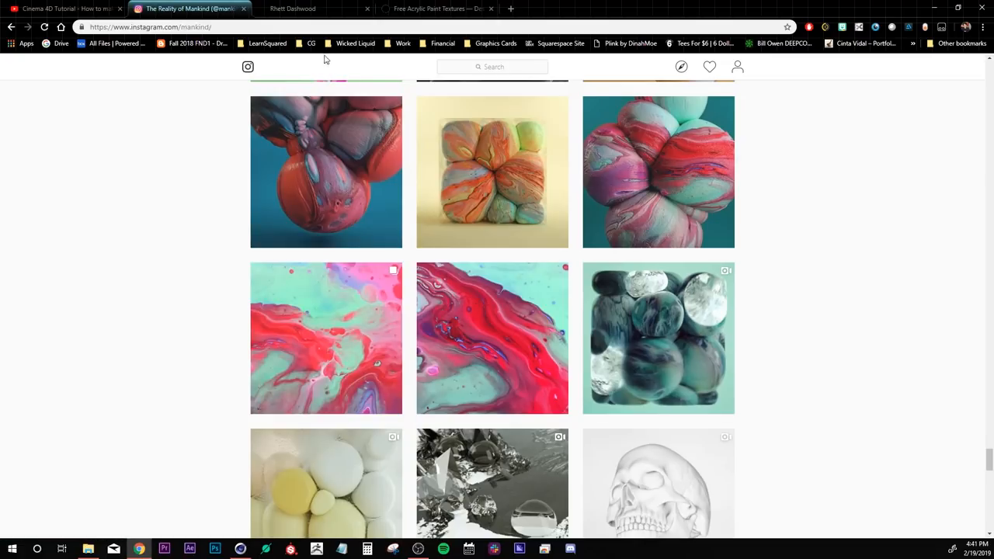
click(311, 10)
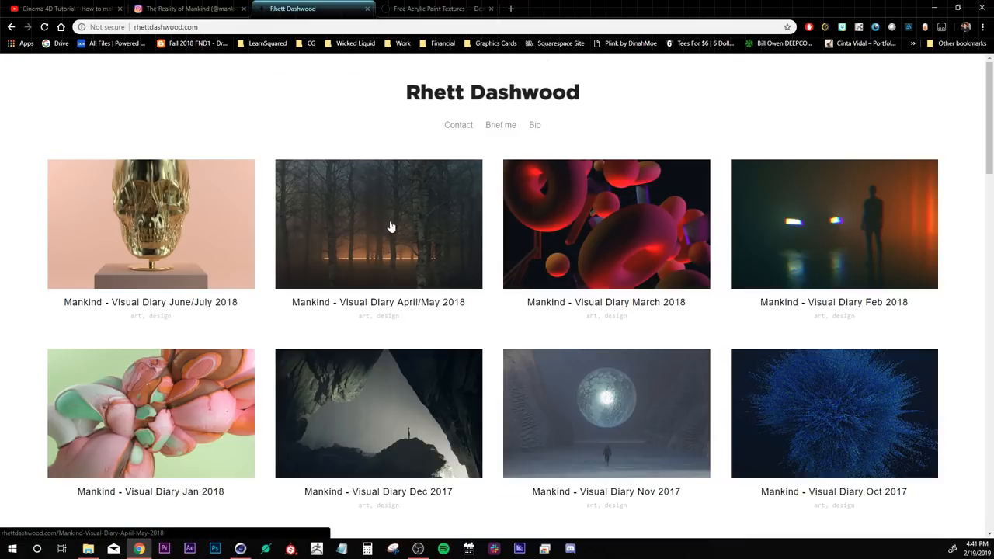
click(151, 413)
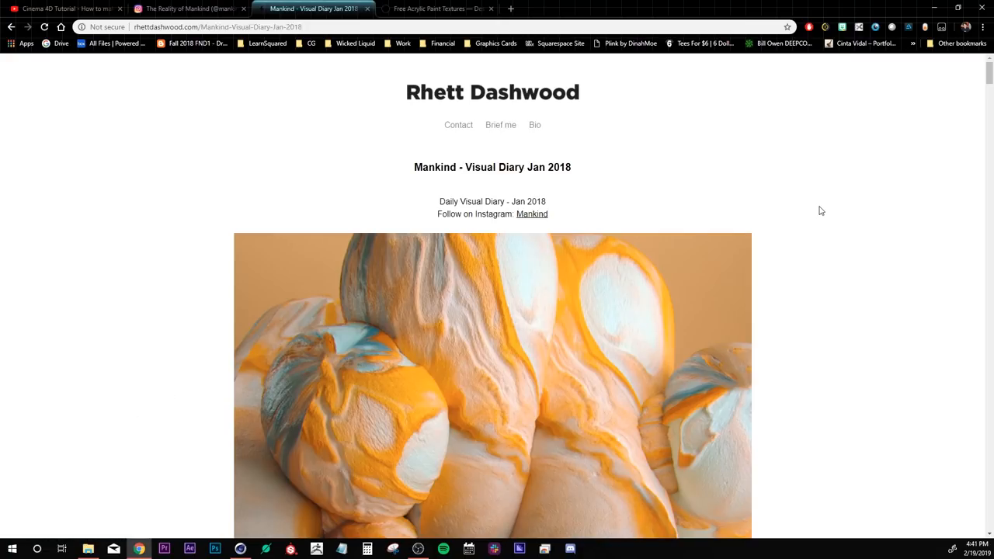
scroll(down, 3)
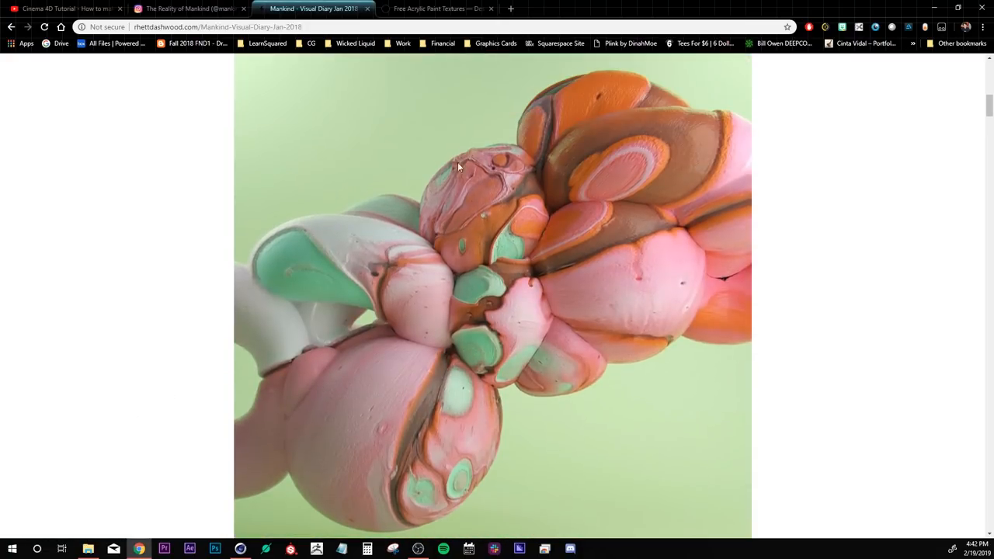
scroll(down, 3)
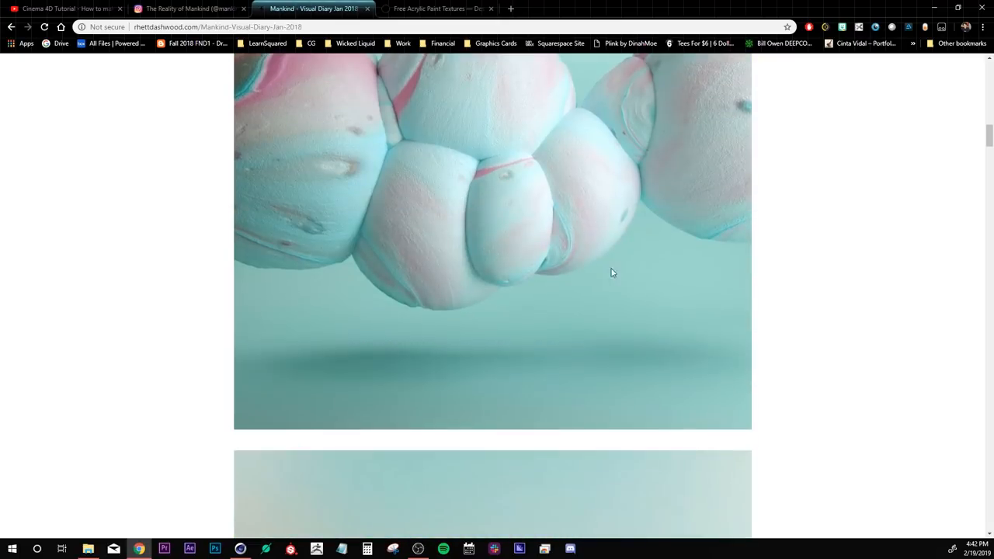
click(435, 9)
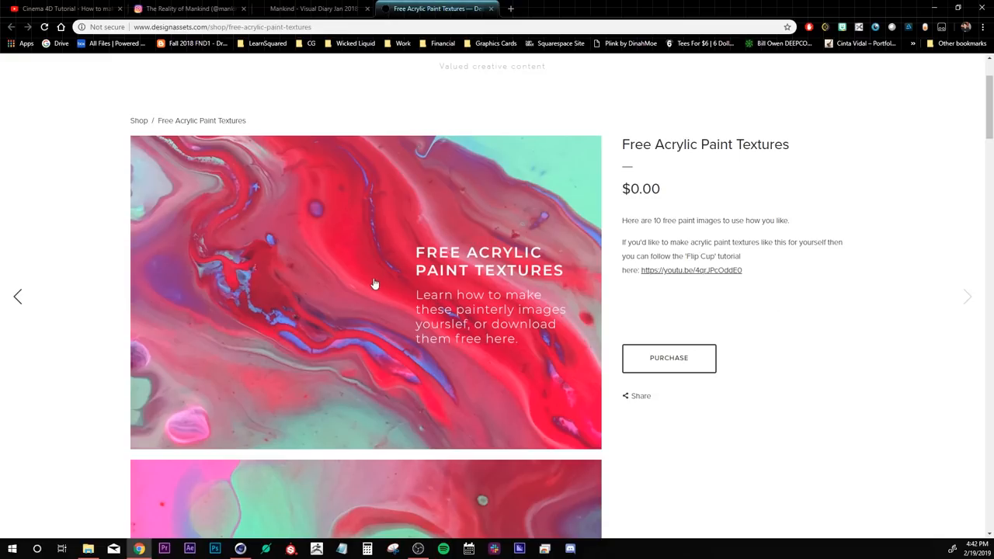
mouse_move(593, 392)
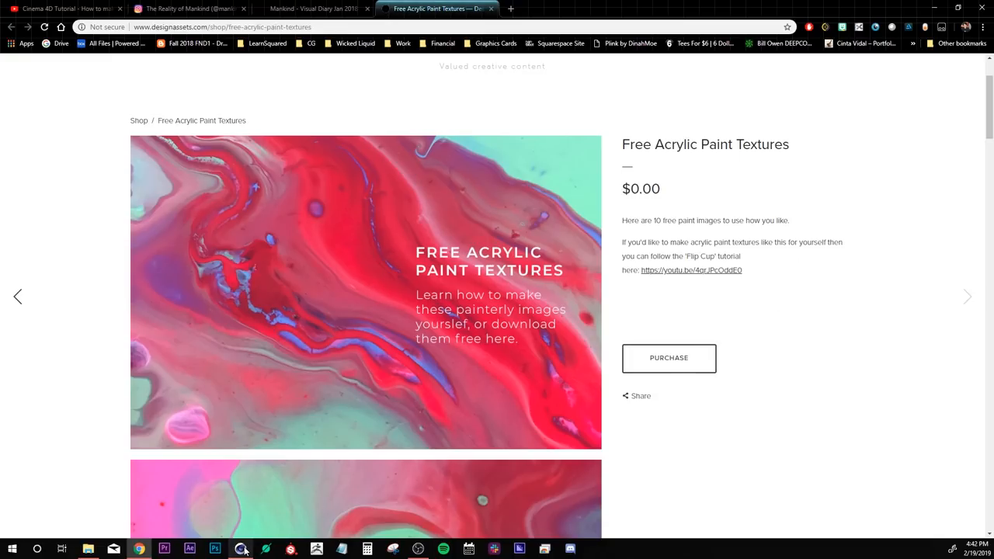
Preview IMG_2135.JPG from SorbetTumorTextures and search 'how to make a tileable te...'.
click(87, 550)
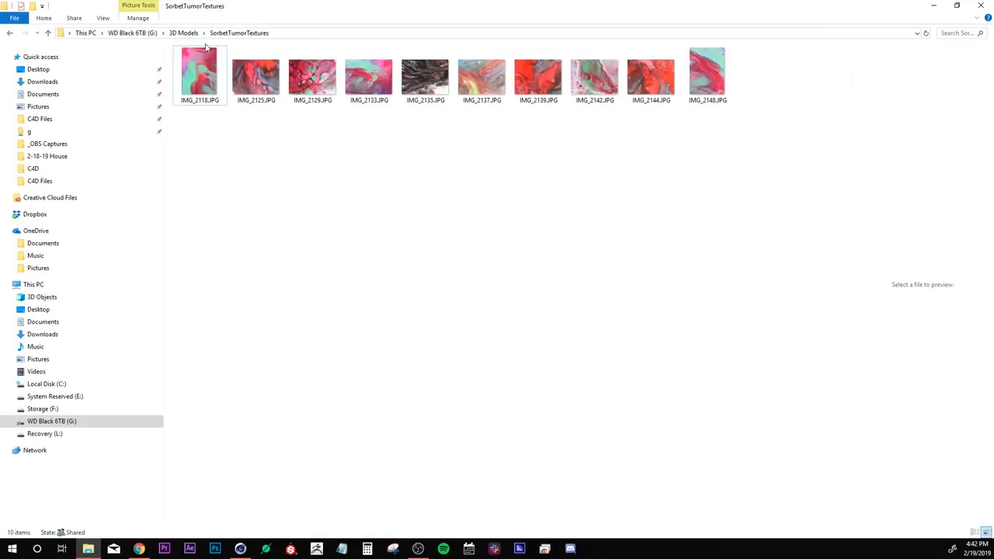
click(425, 76)
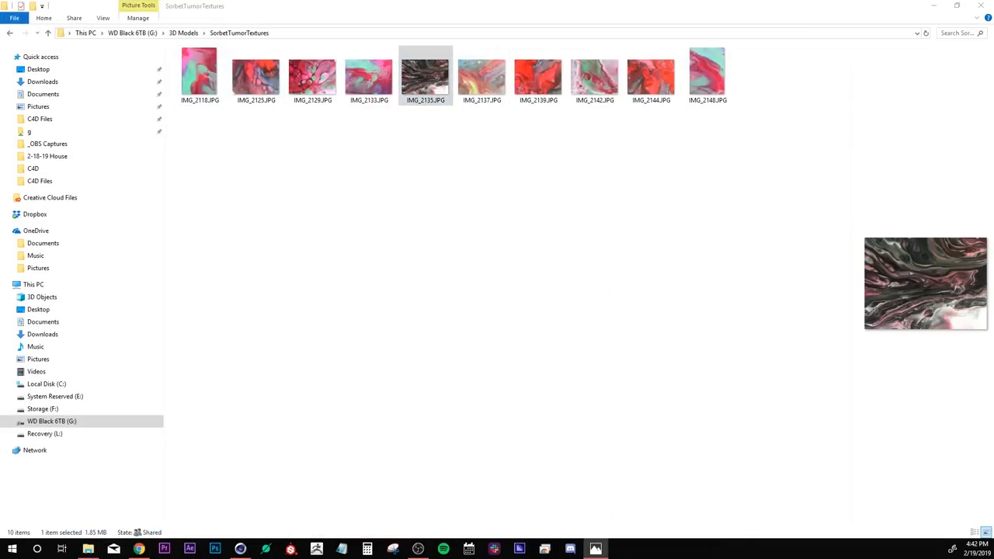
double_click(426, 76)
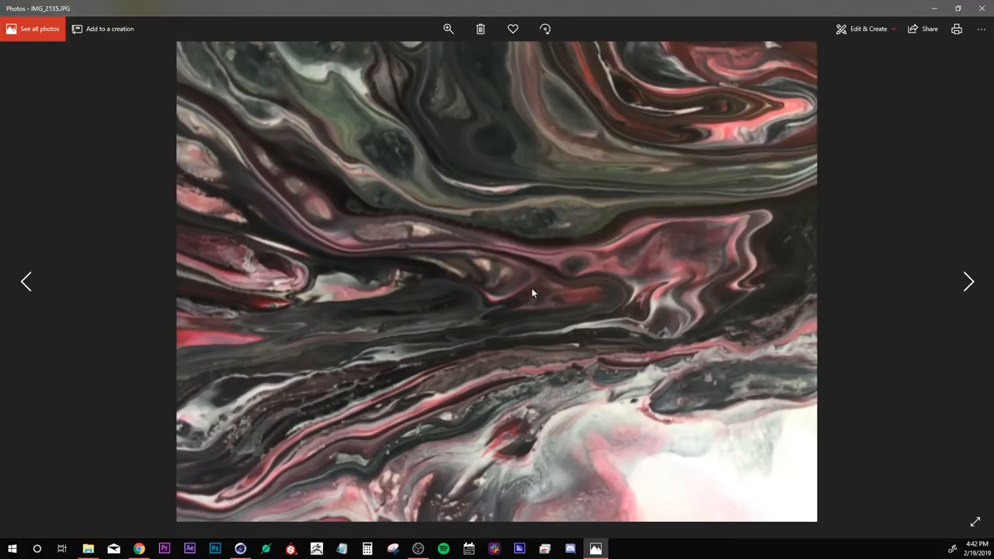
mouse_move(489, 370)
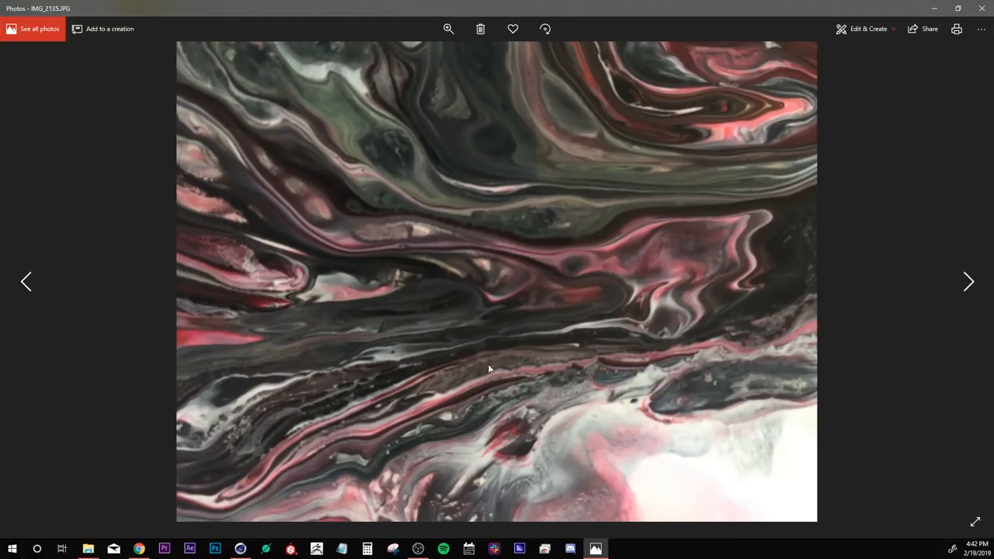
mouse_move(559, 325)
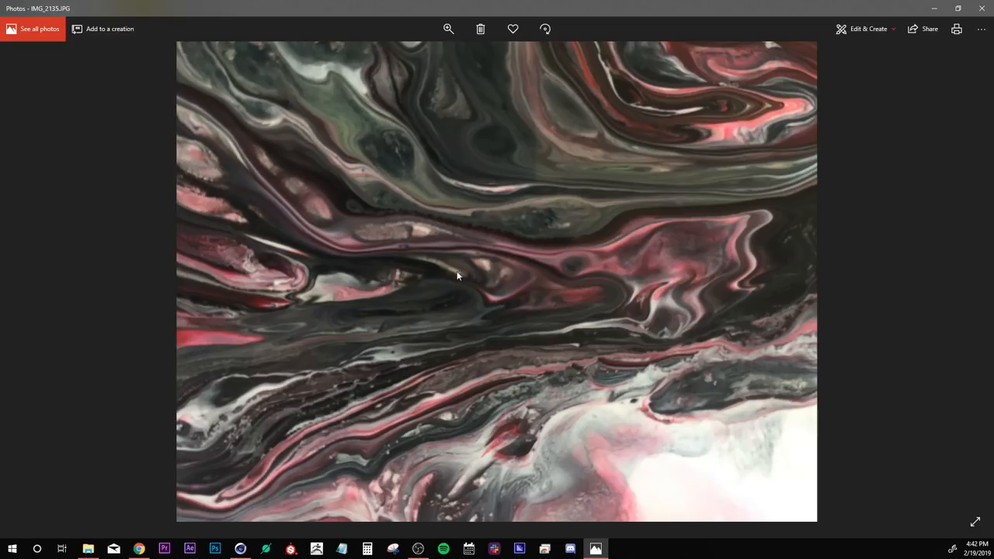
mouse_move(445, 278)
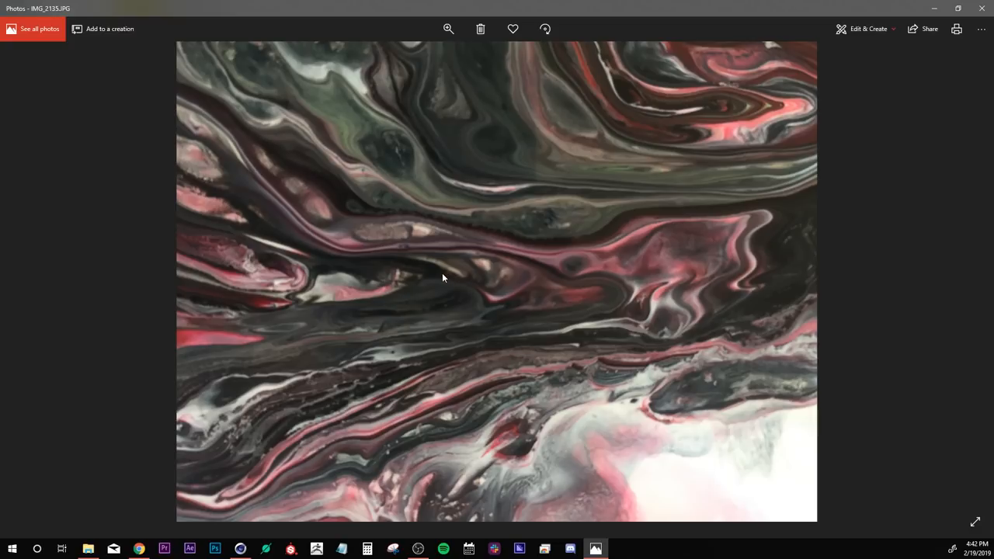
mouse_move(443, 283)
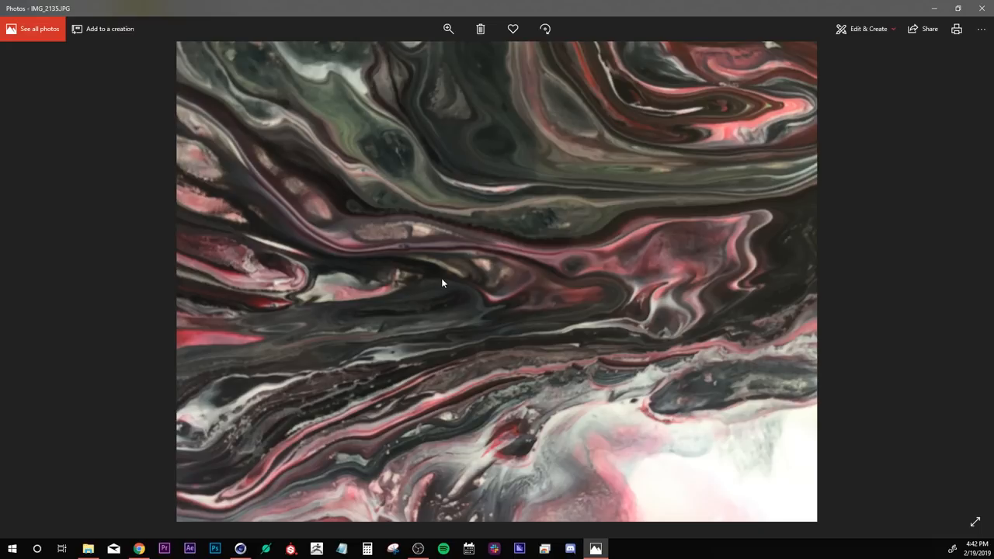
text(how to make a tileable te)
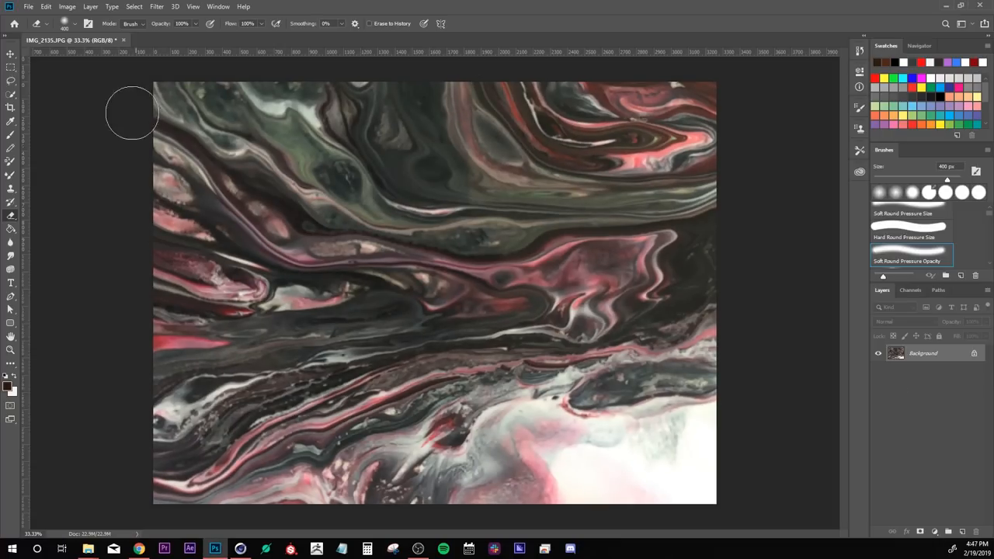
Apply Filter > Other > Offset by half the width and height with Wrap Around.
click(156, 6)
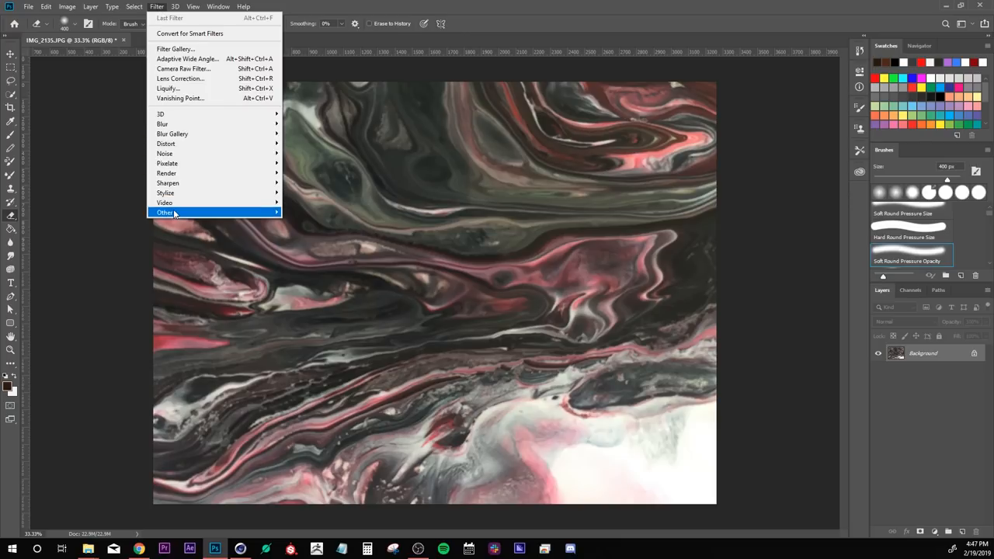
click(164, 211)
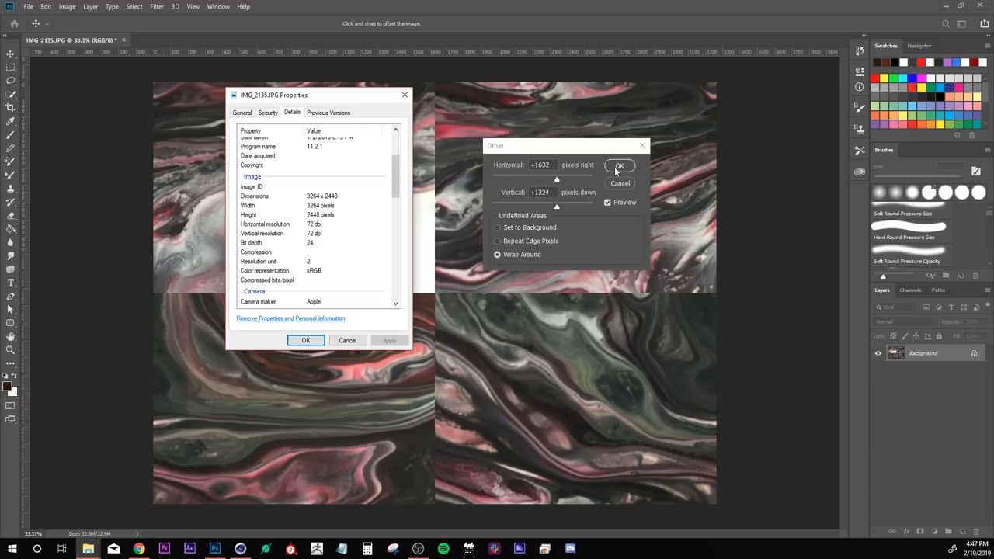
click(618, 165)
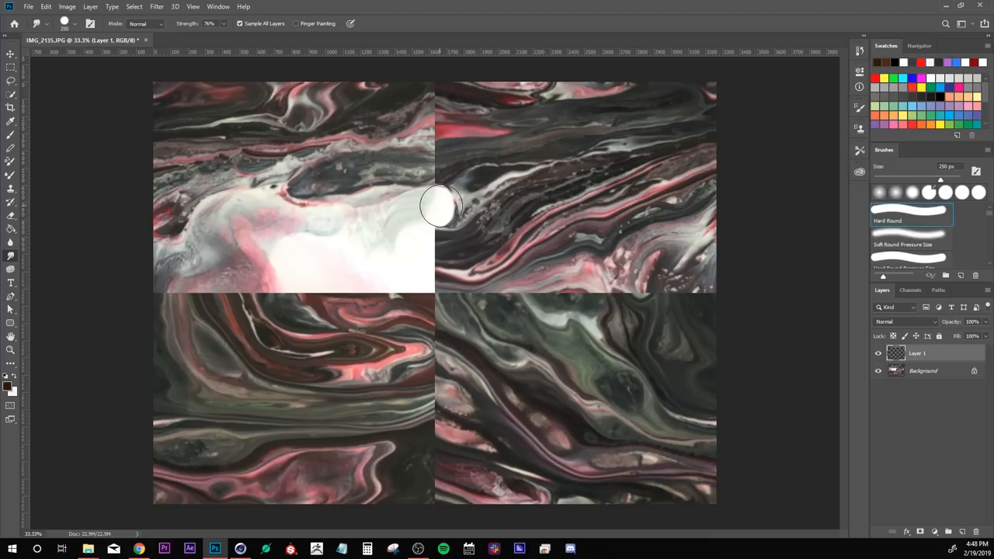
Smudge the bright swirl and pale streaks across the central seam until the texture reads seamless.
drag(442, 205, 417, 236)
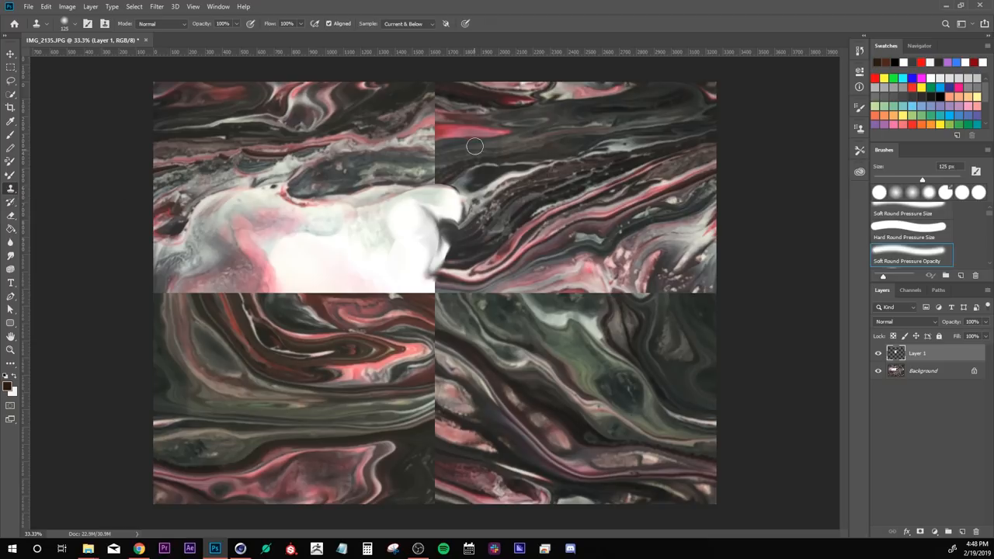
mouse_move(435, 163)
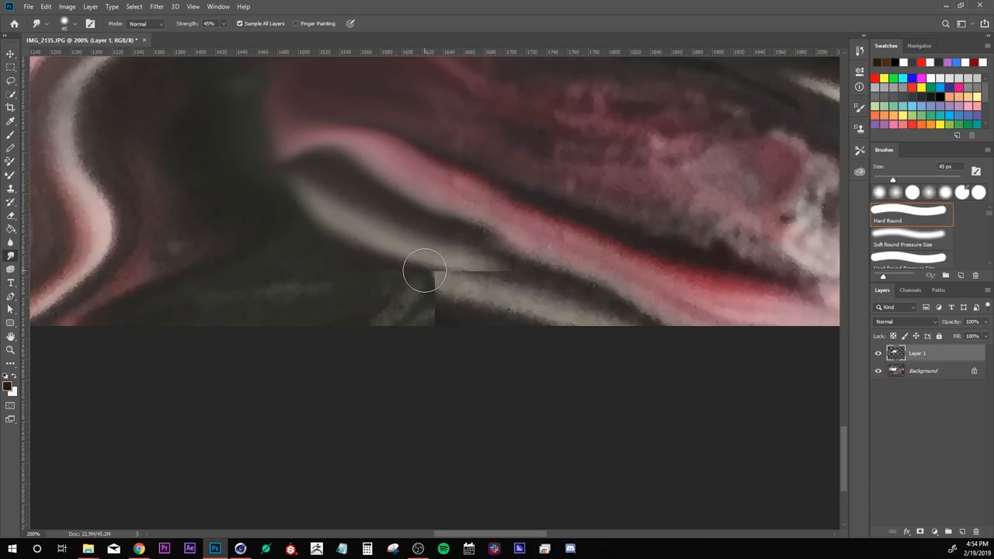
drag(426, 270, 382, 278)
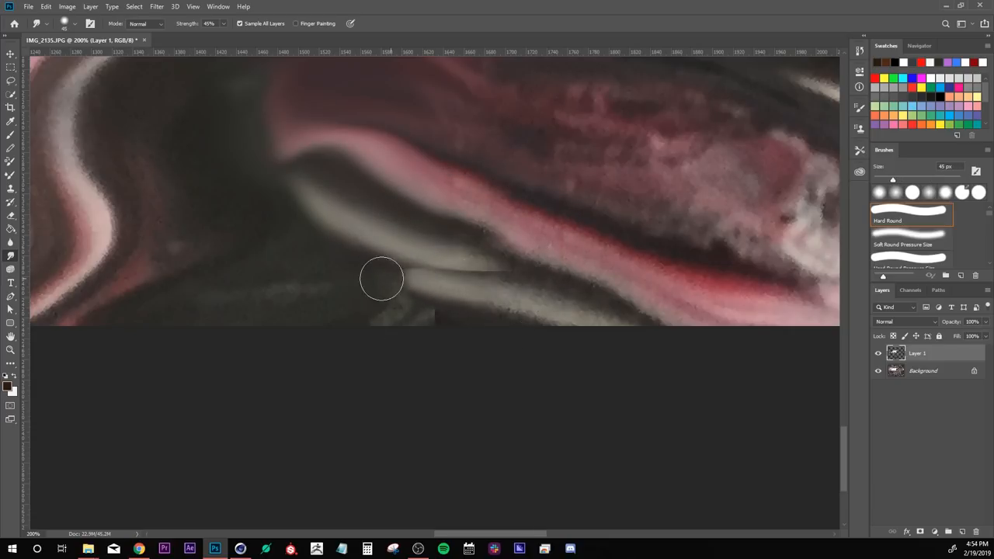
drag(381, 278, 553, 314)
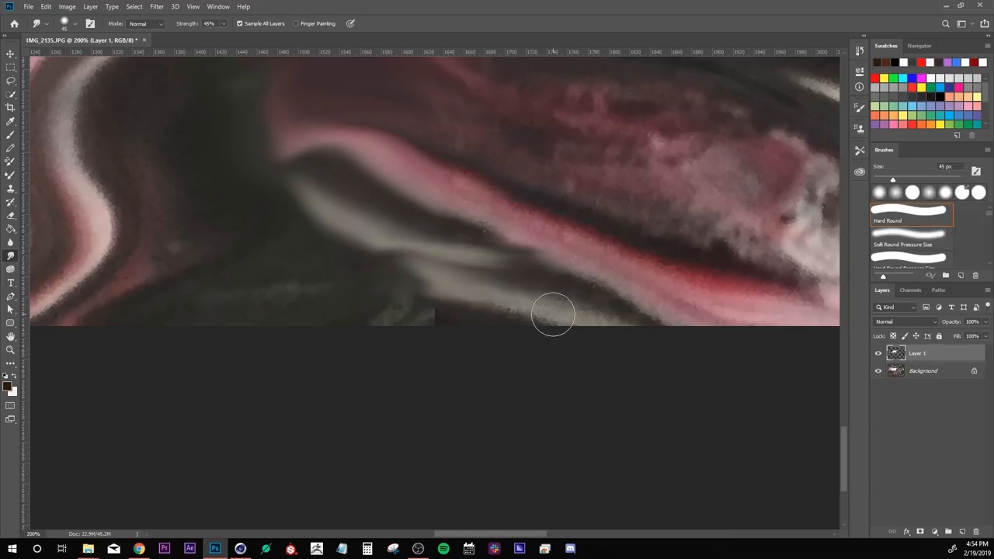
drag(553, 314, 441, 298)
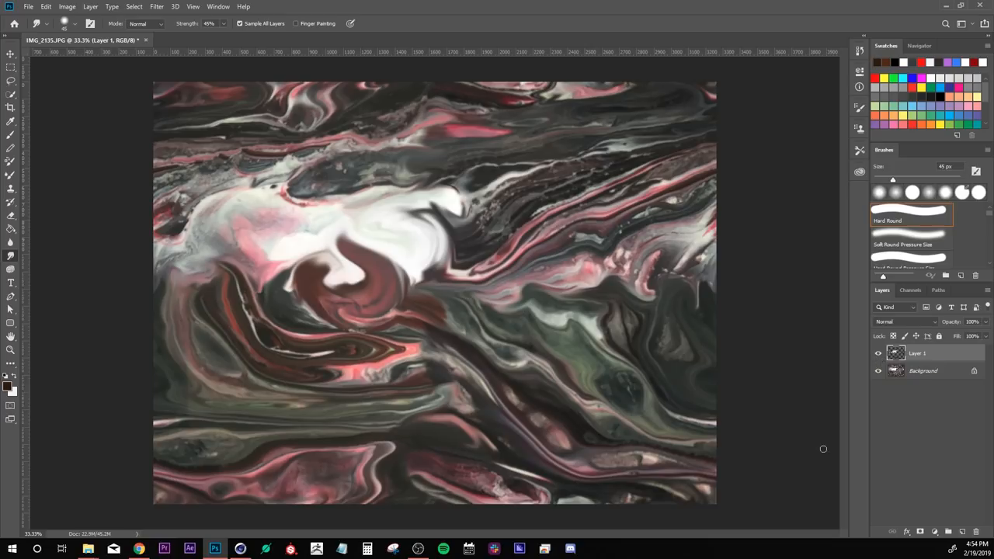
click(28, 6)
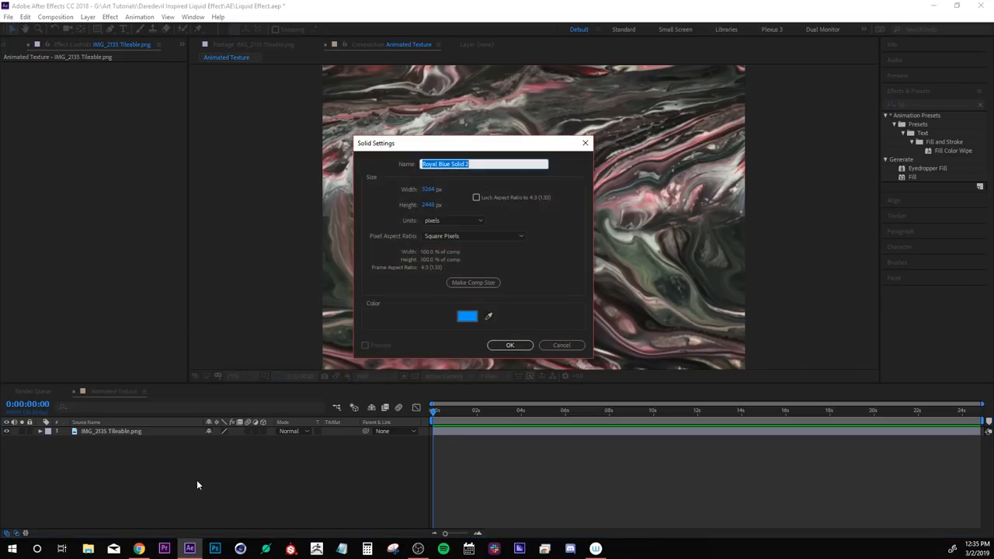
Create the blue solid and apply the Fractal Noise effect to it.
click(510, 345)
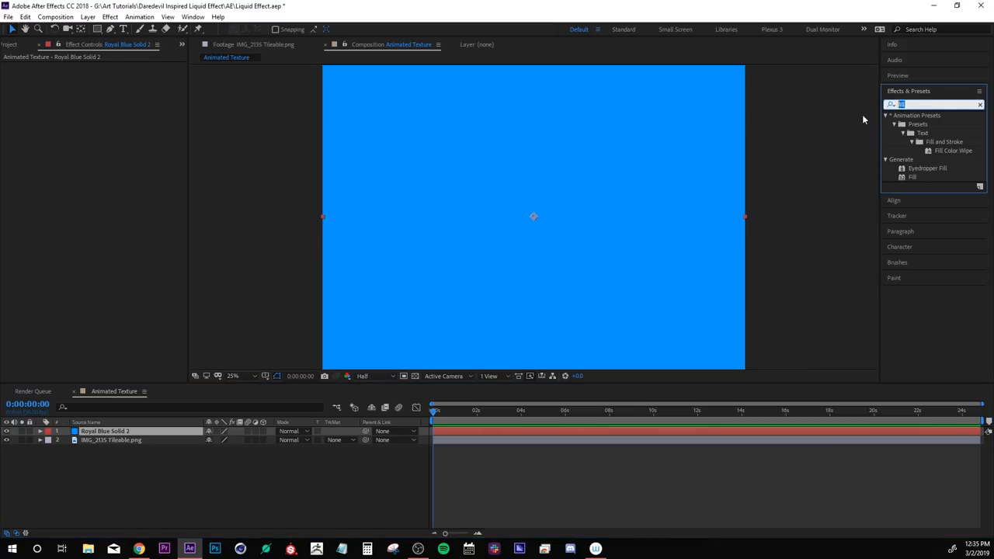
text(fractal)
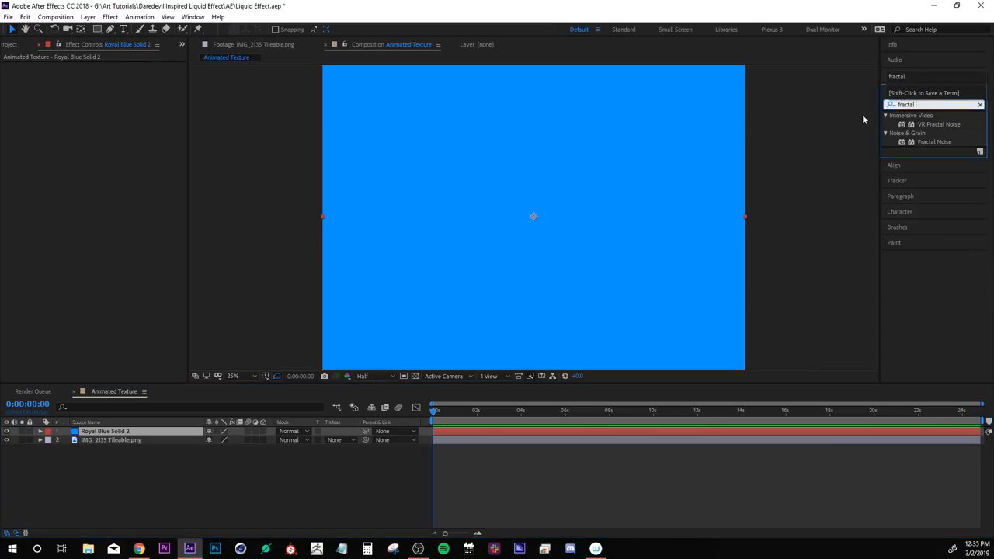
double_click(935, 142)
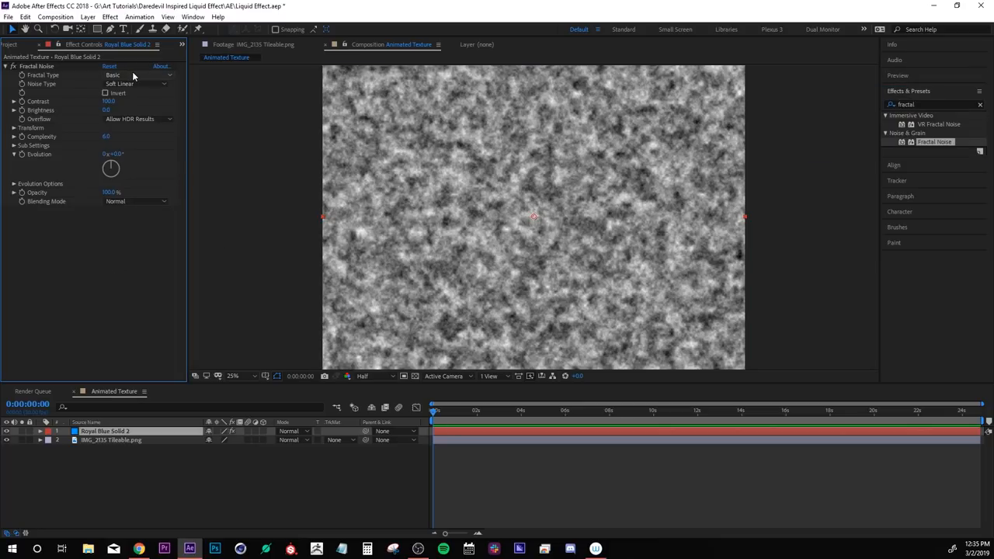
Set Fractal Type Swirly, Noise Type Spline, and adjust scale and turbulence offset for big soft blobs.
click(136, 74)
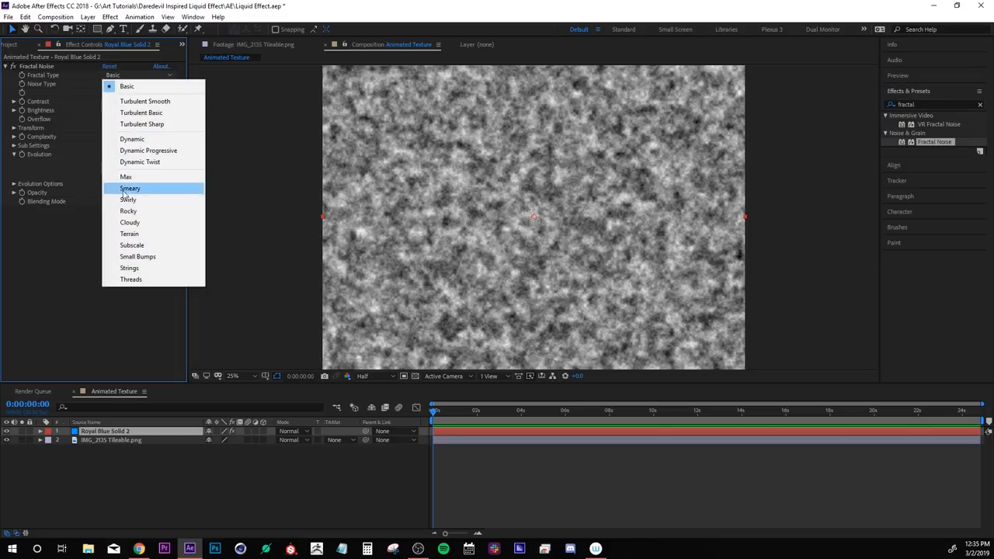
click(127, 198)
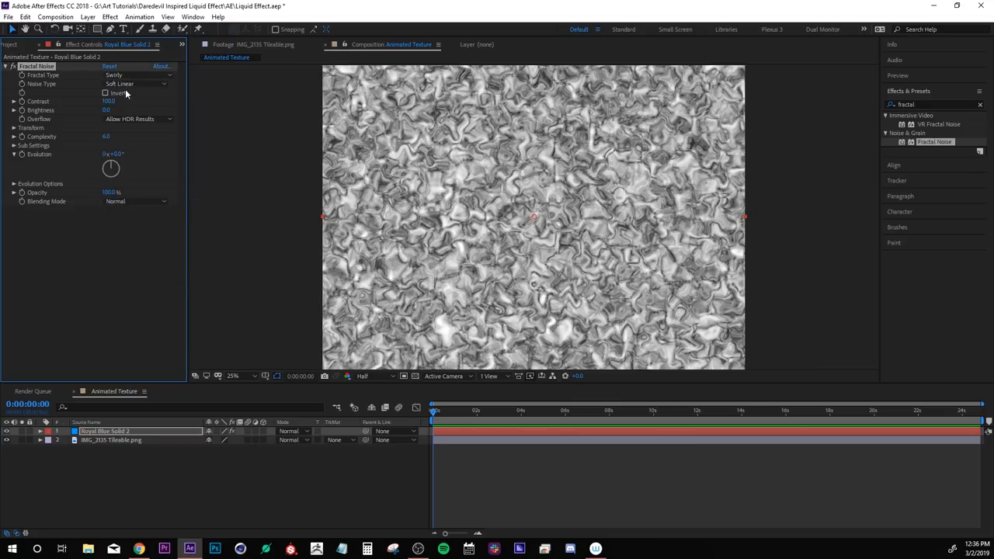
click(137, 84)
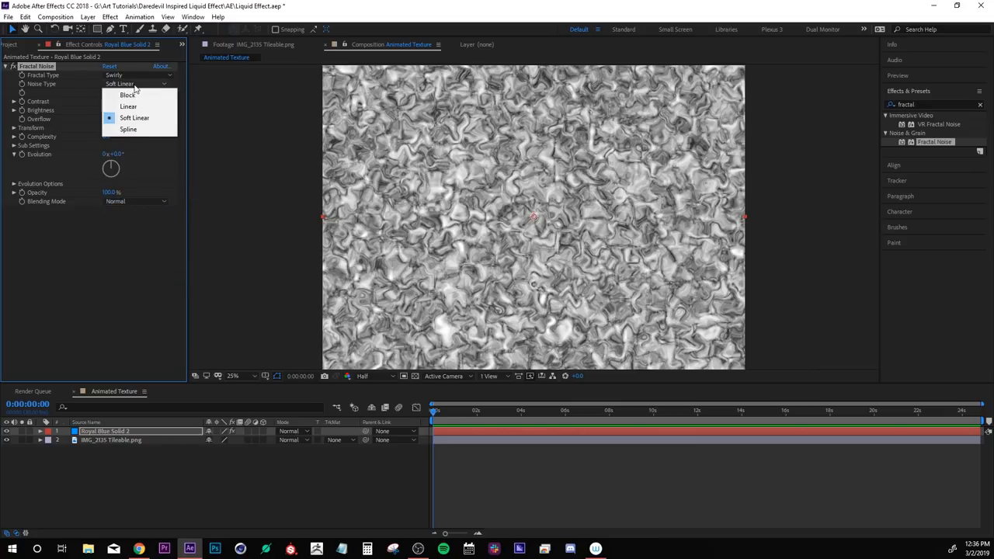
click(127, 129)
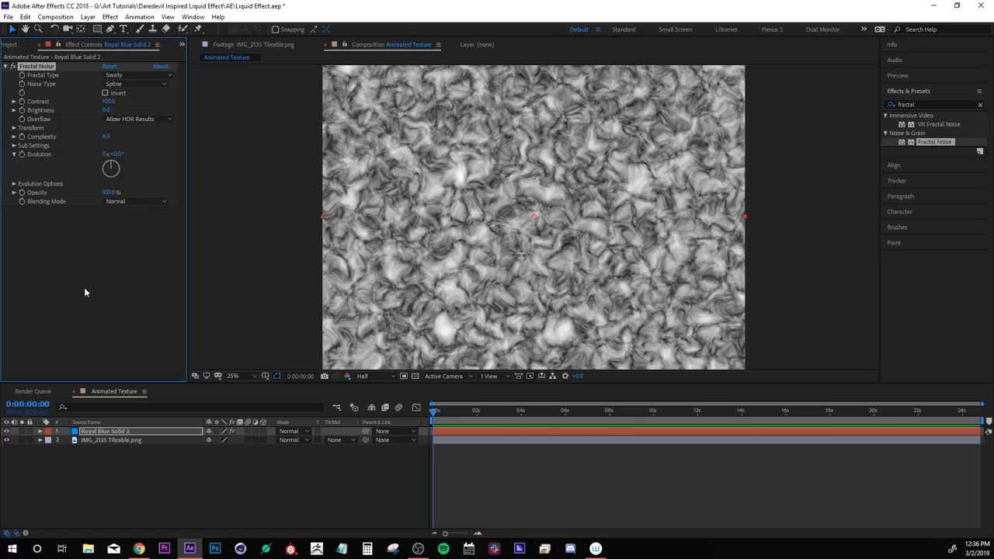
click(14, 127)
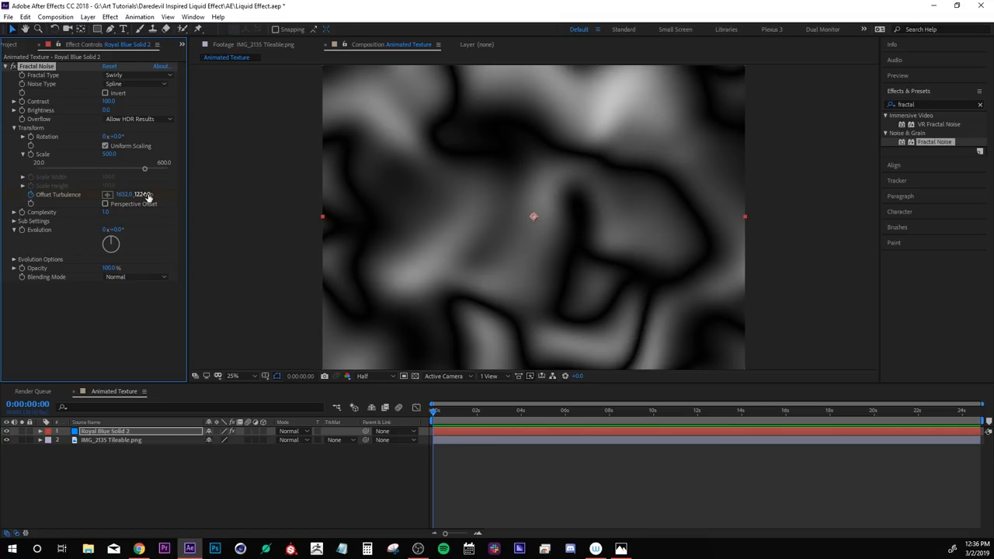
click(143, 194)
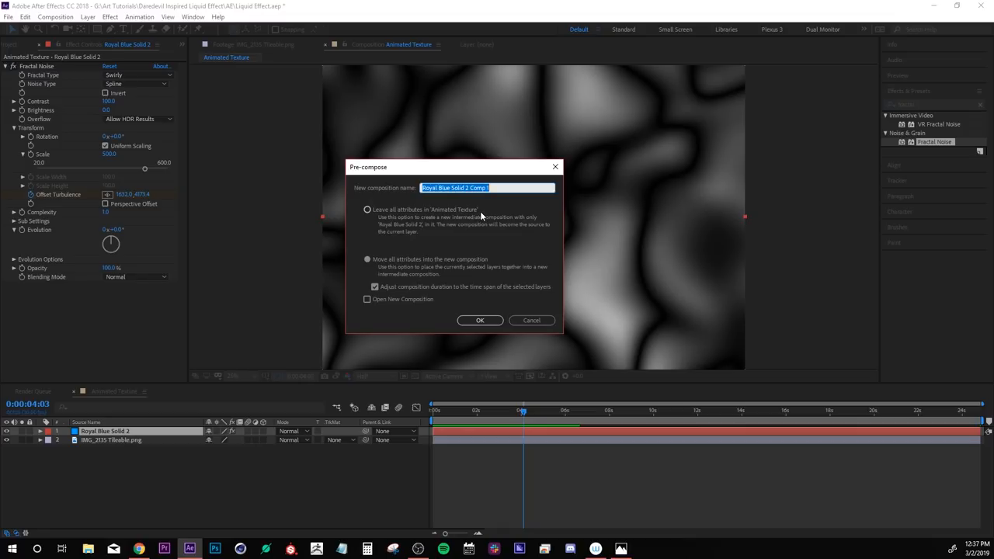
Pre-compose the noise layer into a 'Fractal' precomp and start a new solid with 'fl'.
text(Fractal Noise)
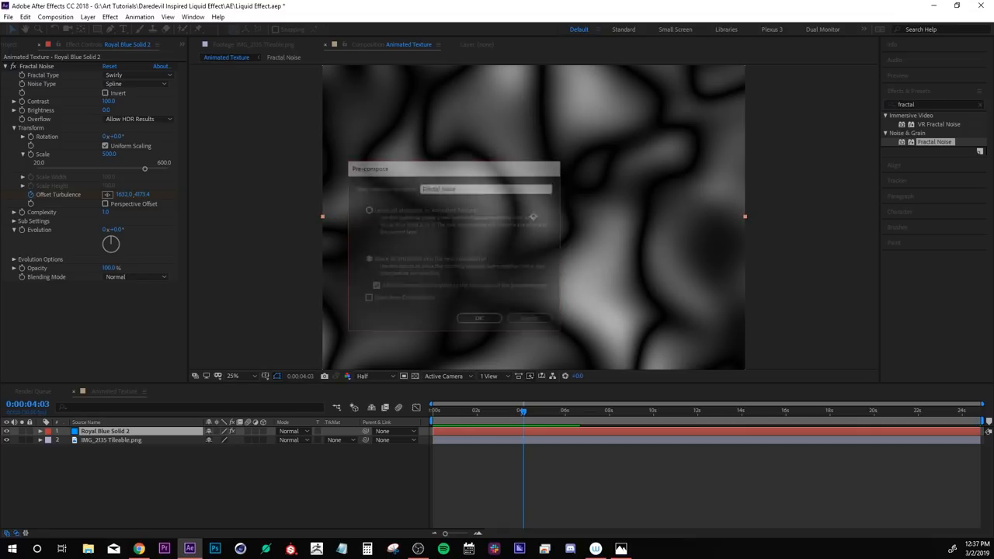
click(478, 316)
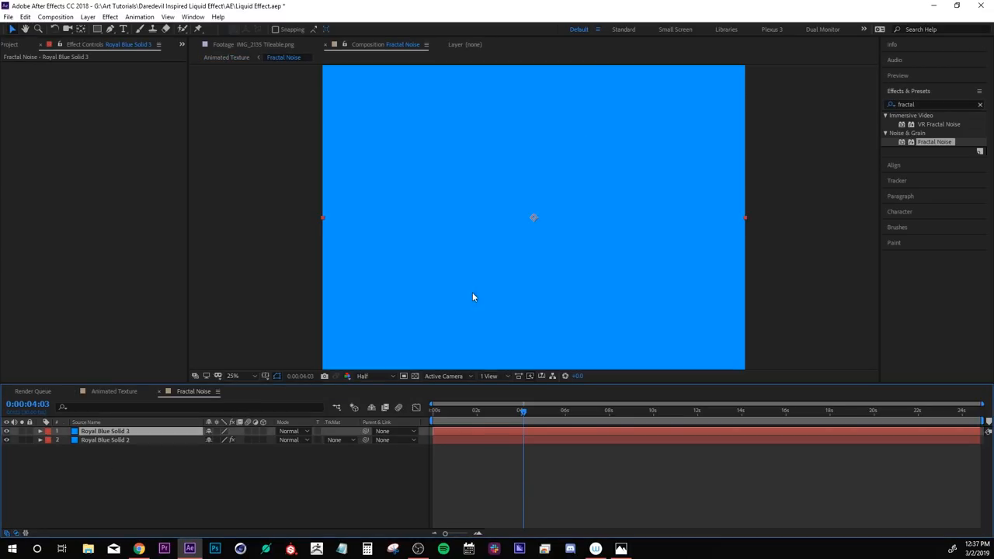
text(fl)
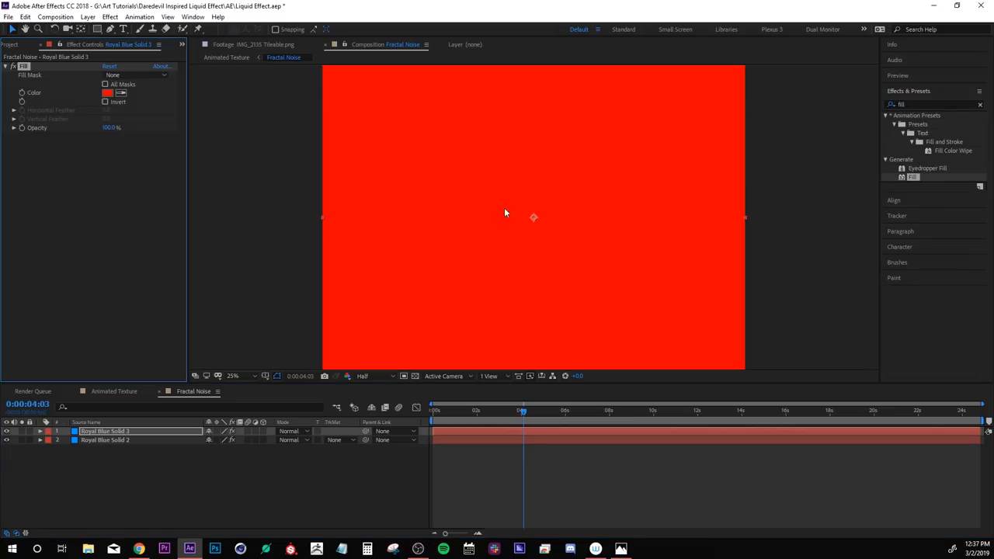
Fill the solid black and feather its inverted mask into a soft dark vignette.
click(109, 93)
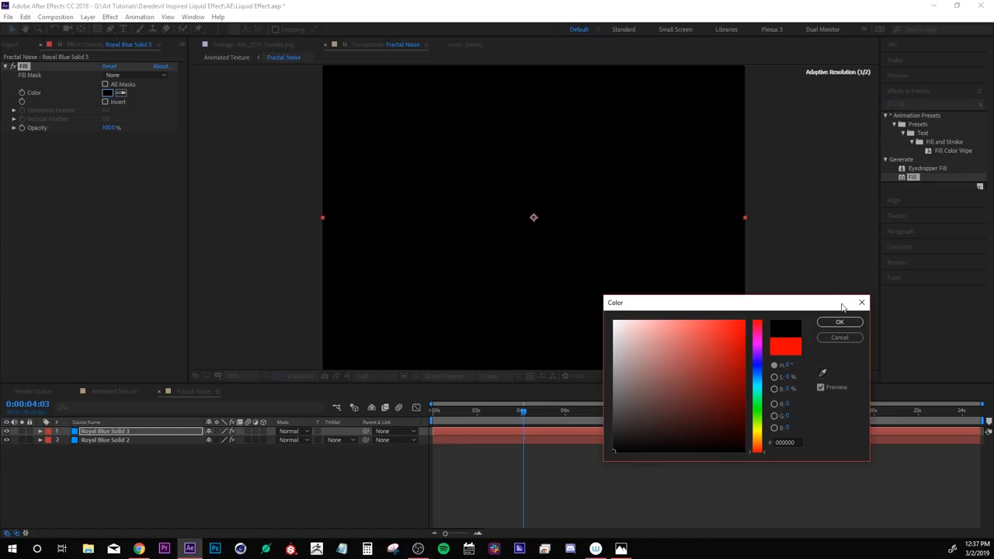
click(838, 321)
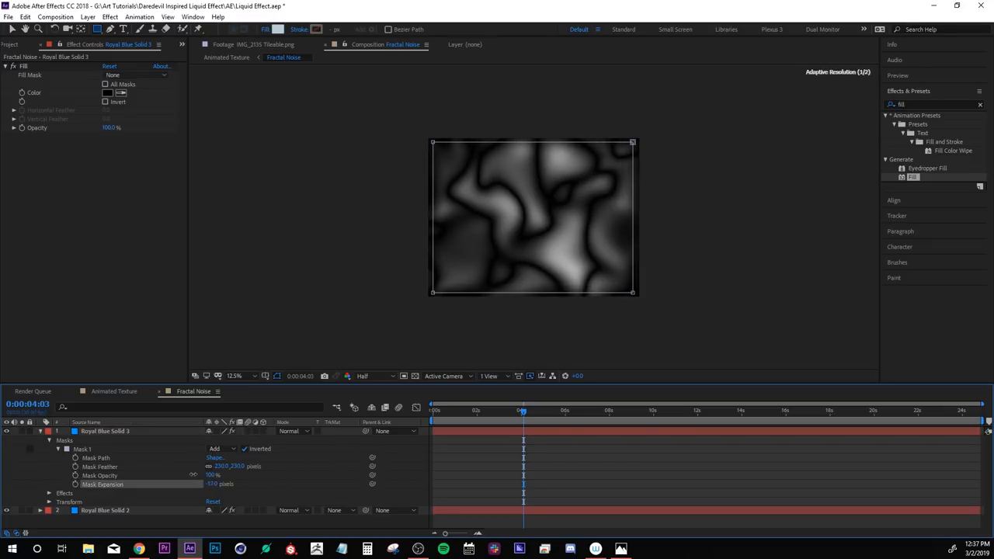
drag(226, 484, 128, 485)
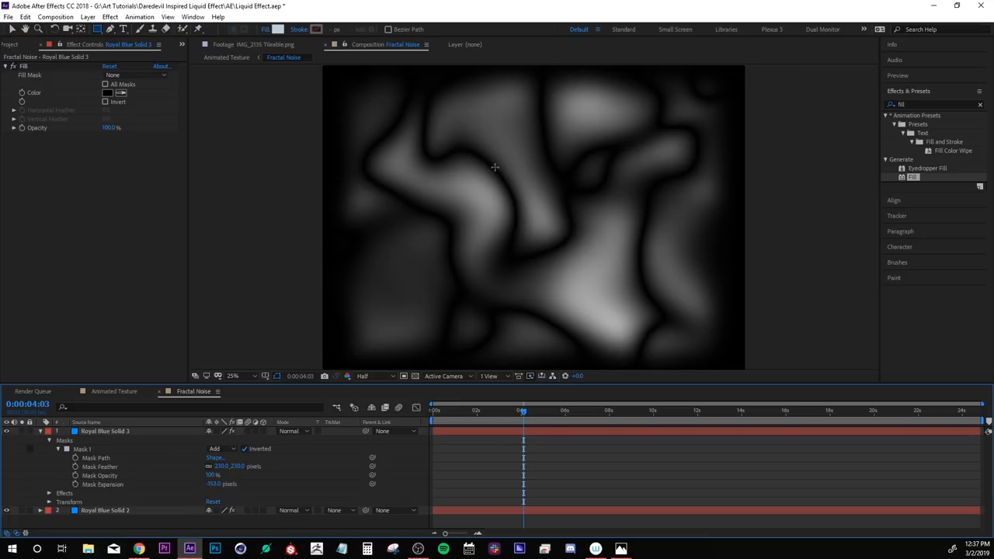
mouse_move(340, 249)
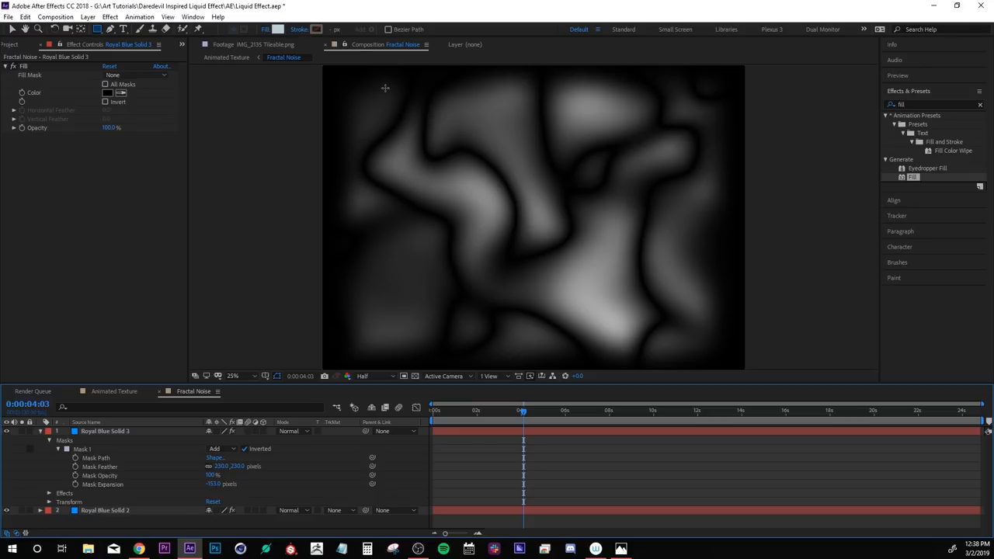
mouse_move(567, 208)
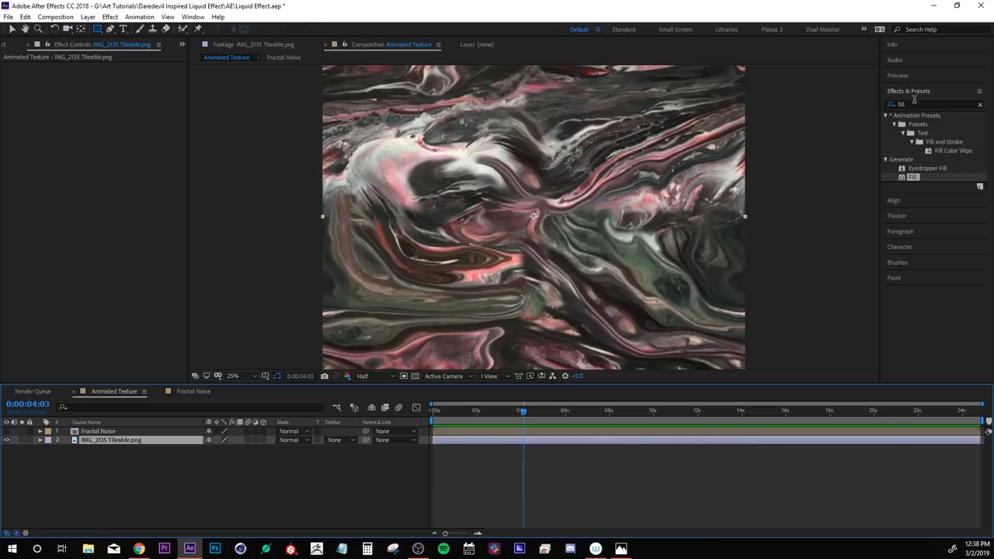
Apply Displacement Map to the texture, driven by the Fractal Noise layer's Effects & Masks.
text(displac)
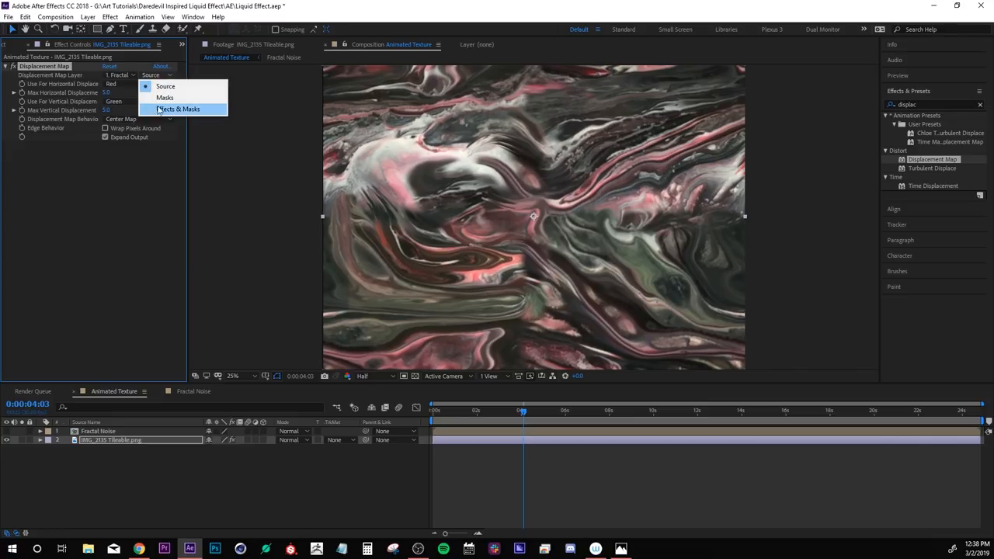
click(180, 109)
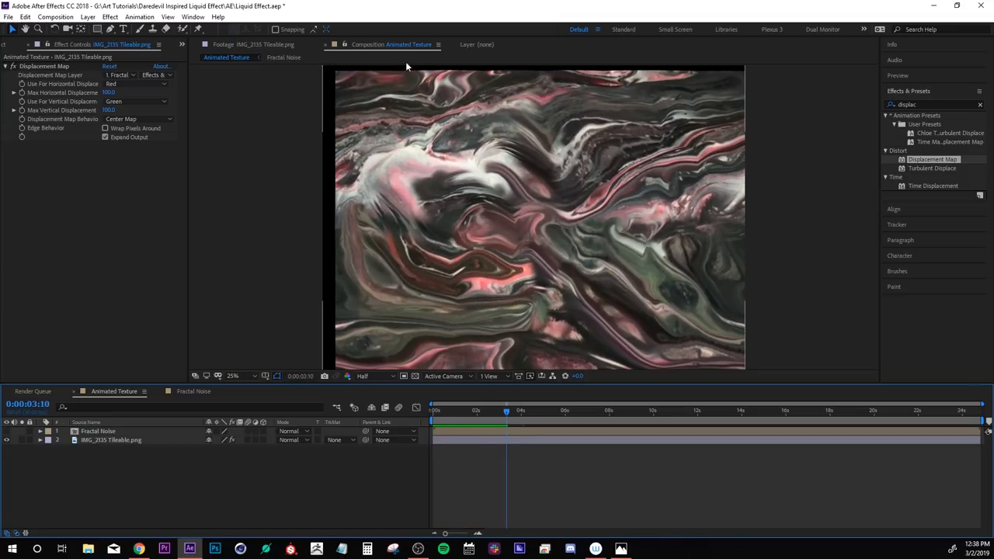
mouse_move(310, 231)
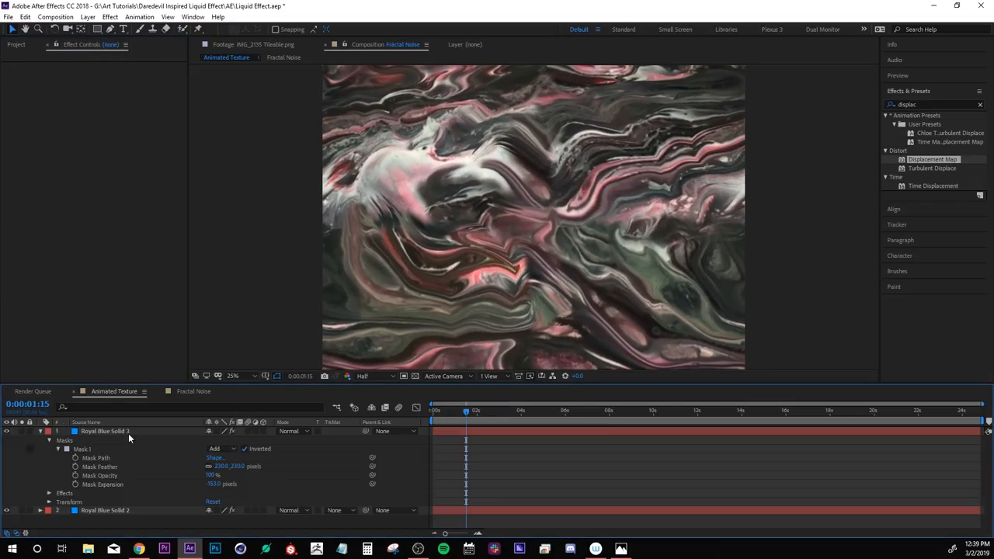
Add a new Royal Blue solid and apply Fast Blur (Legacy) to it.
click(283, 56)
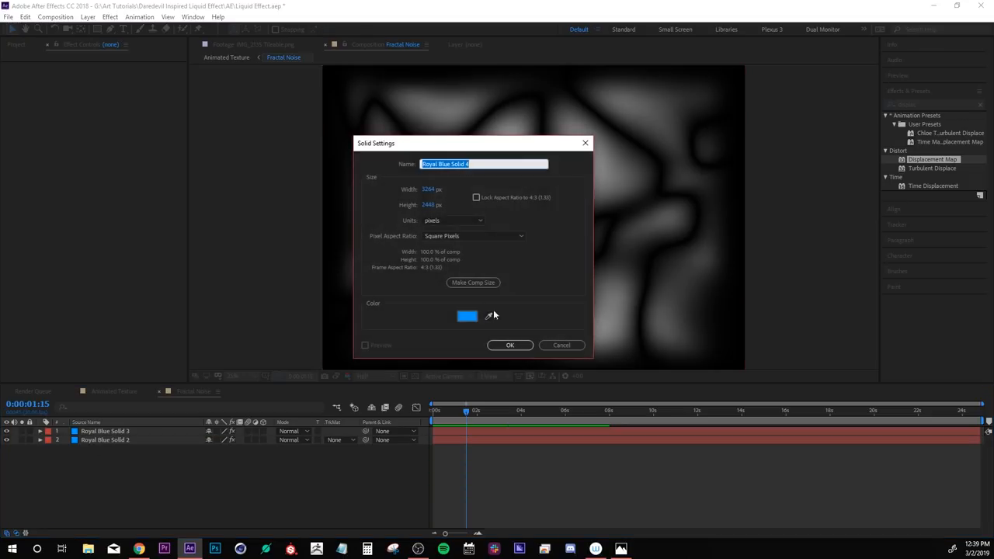
click(509, 345)
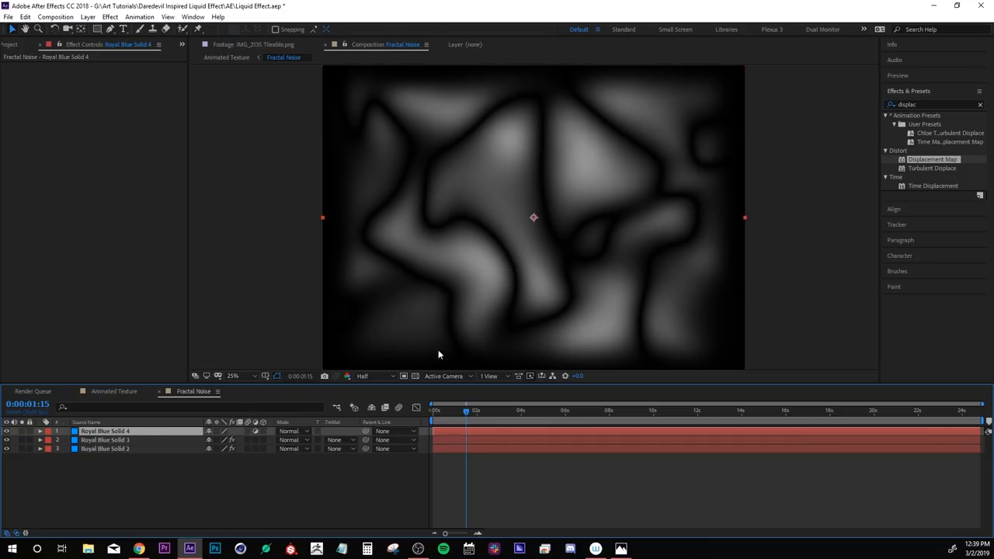
text(fast)
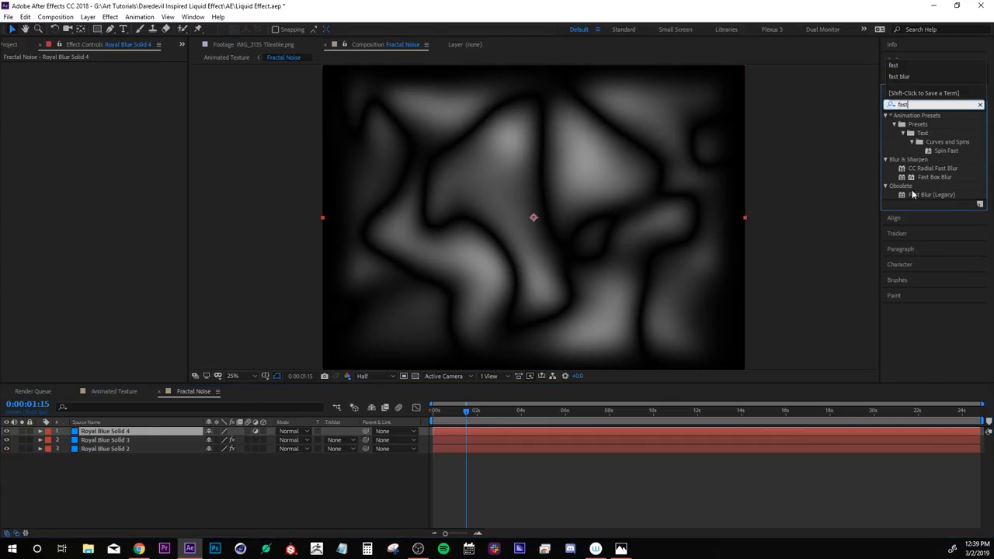
double_click(932, 195)
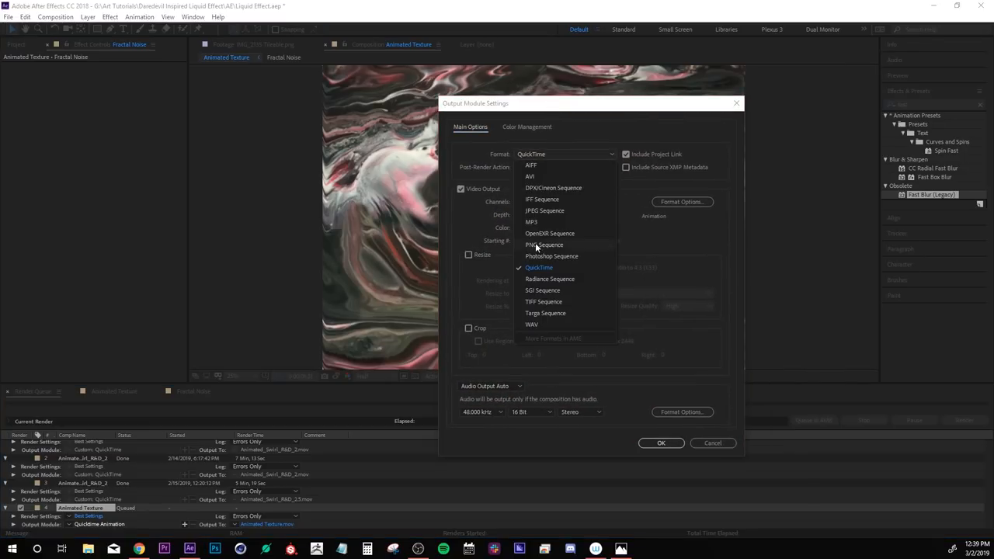
Change the Animated Texture output module format from QuickTime to an image sequence and confirm.
click(543, 245)
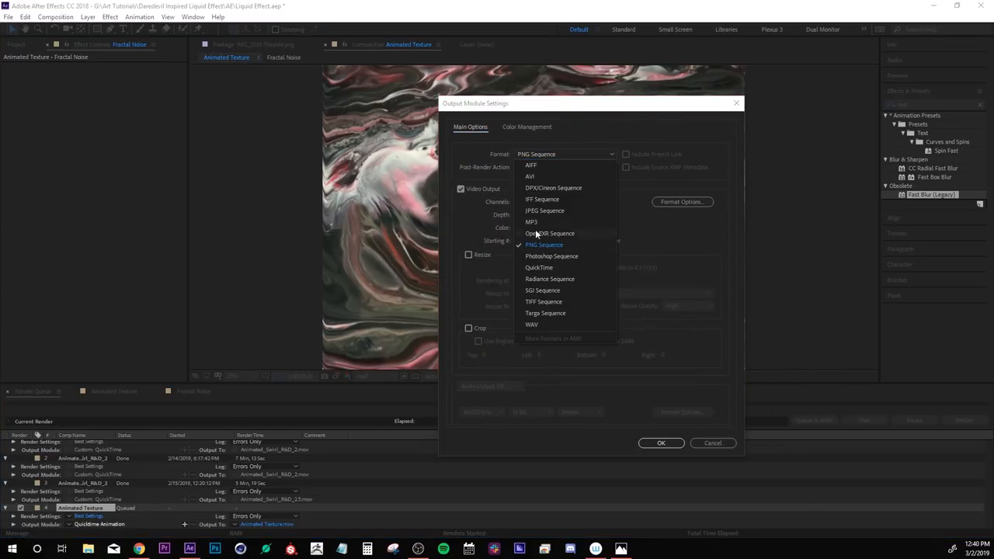
click(544, 211)
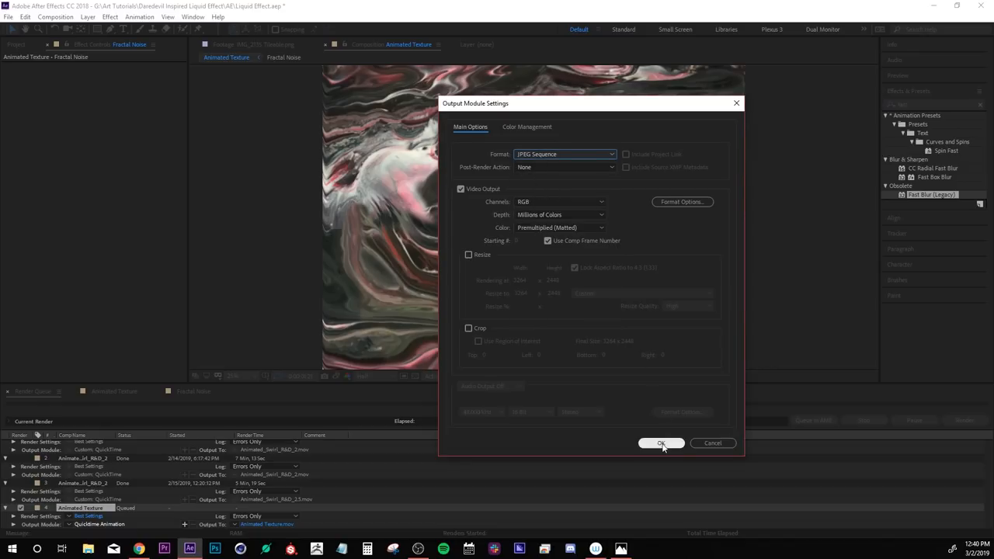
click(662, 443)
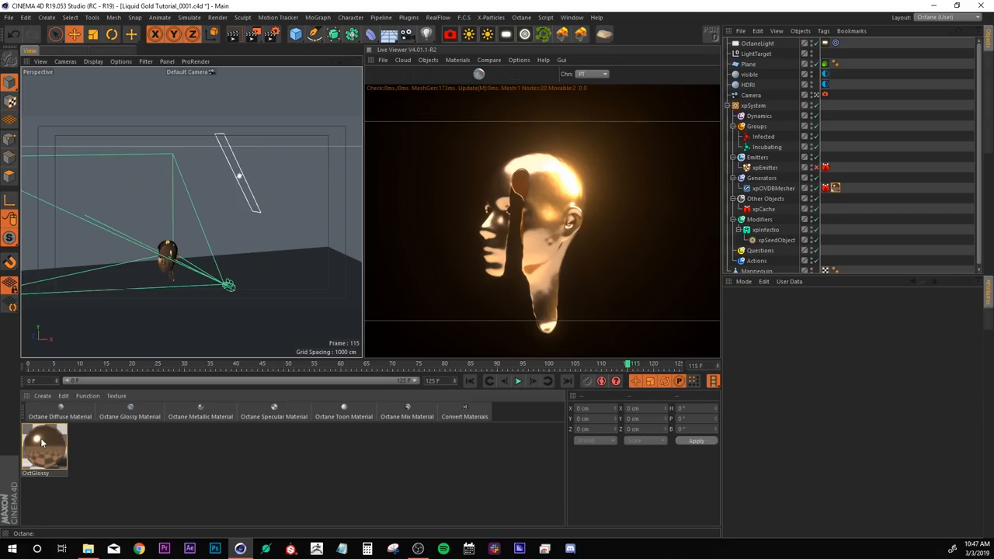
Give OctGlossy's ImageTexture an animation frame range (7, 719) and feed it into Roughness.
double_click(44, 444)
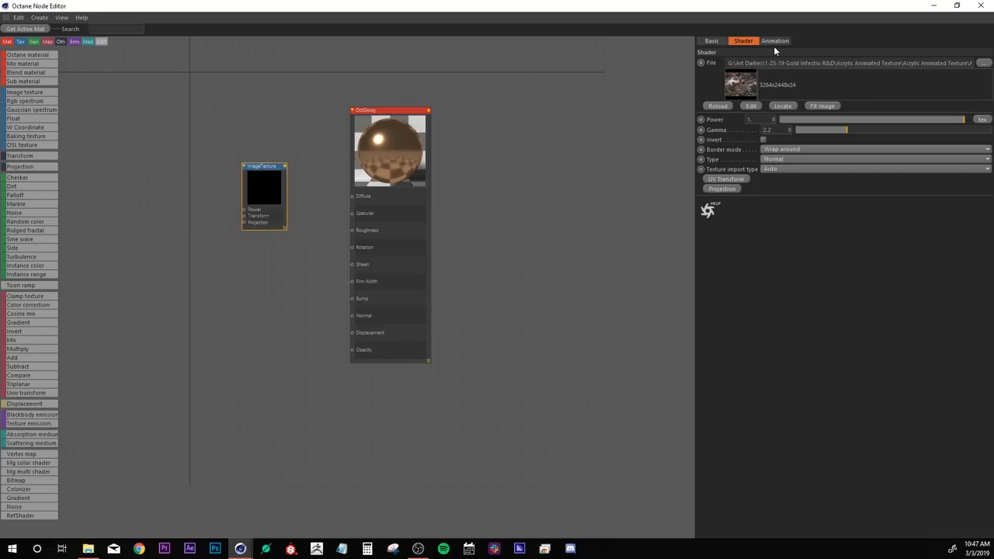
click(774, 41)
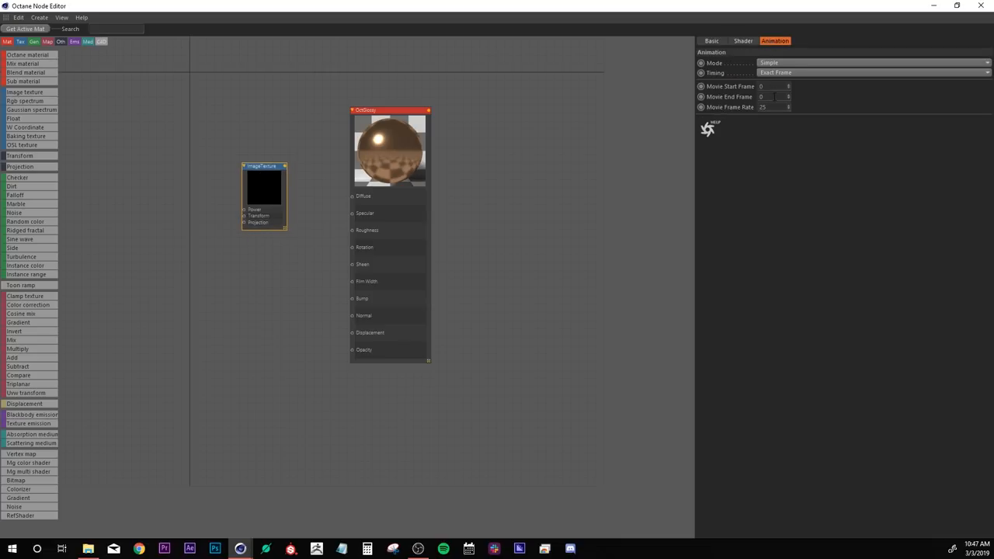
text(7)
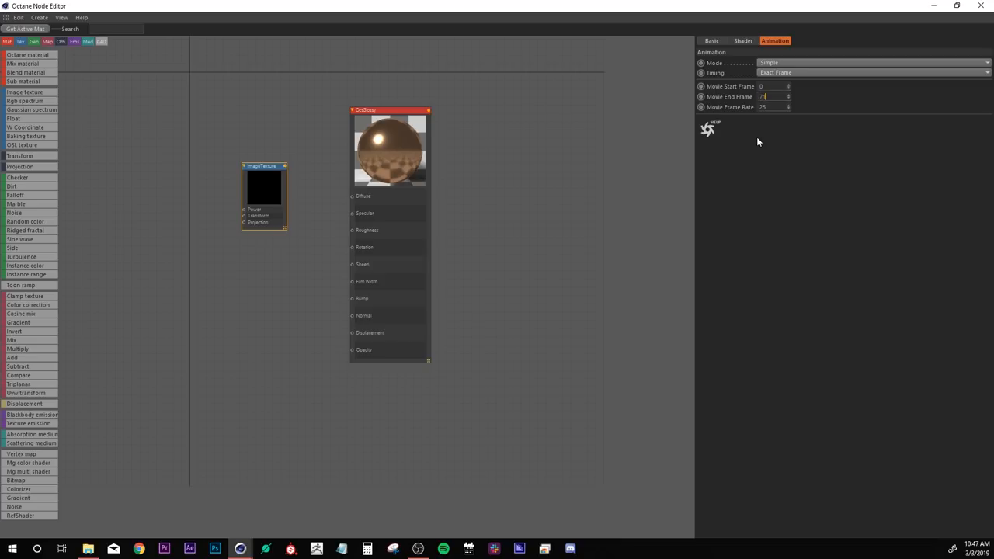
text(719)
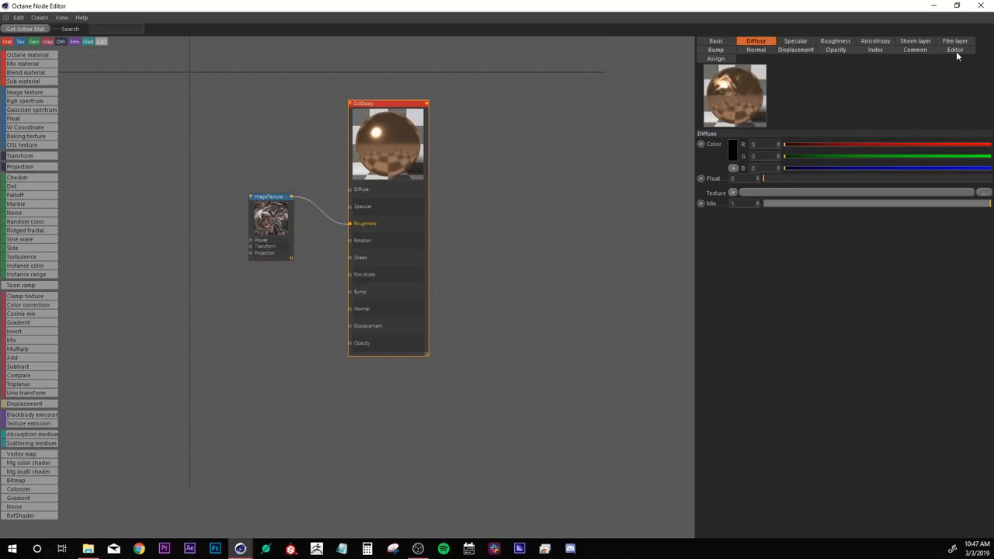
click(956, 48)
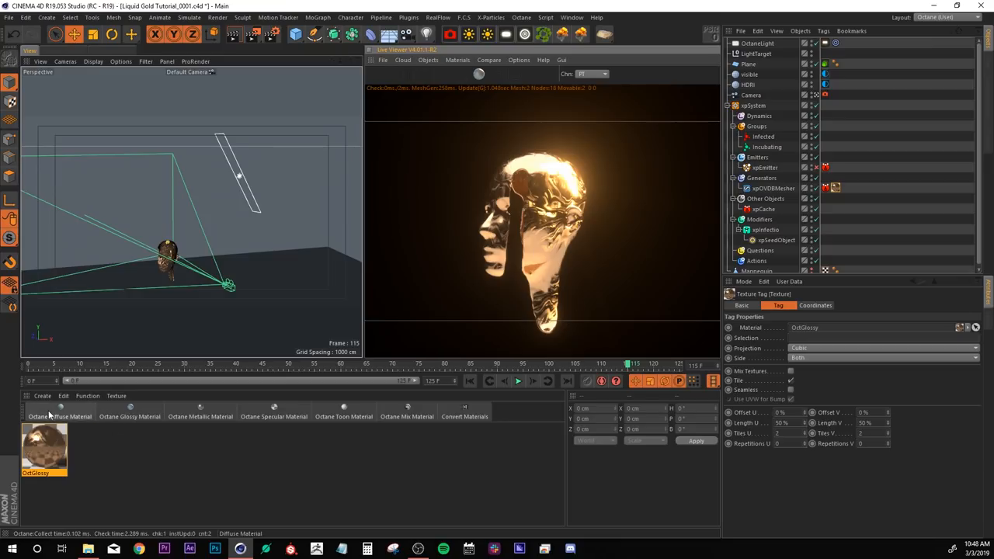
Create OctDiffuse, pick its diffuse colour and assign it to an object.
click(59, 407)
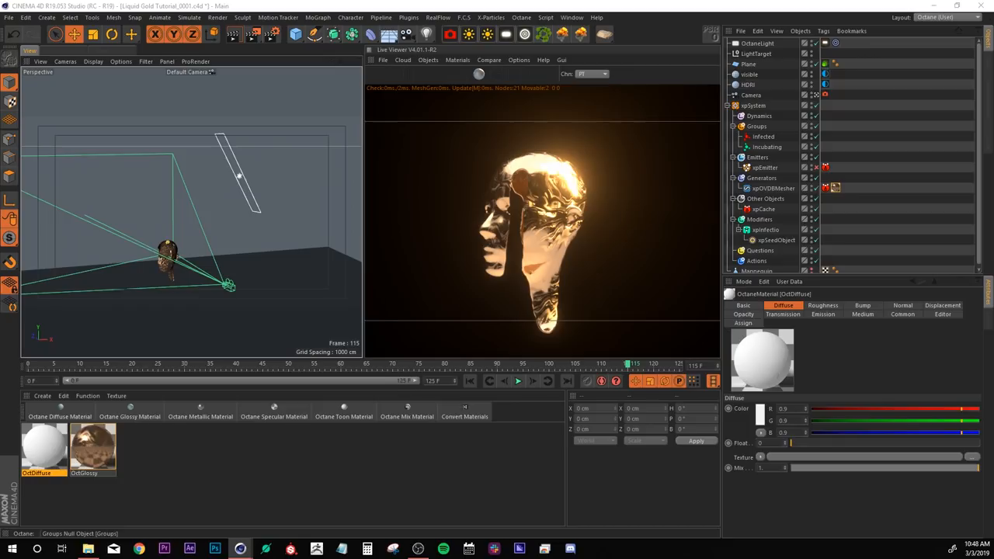
double_click(44, 447)
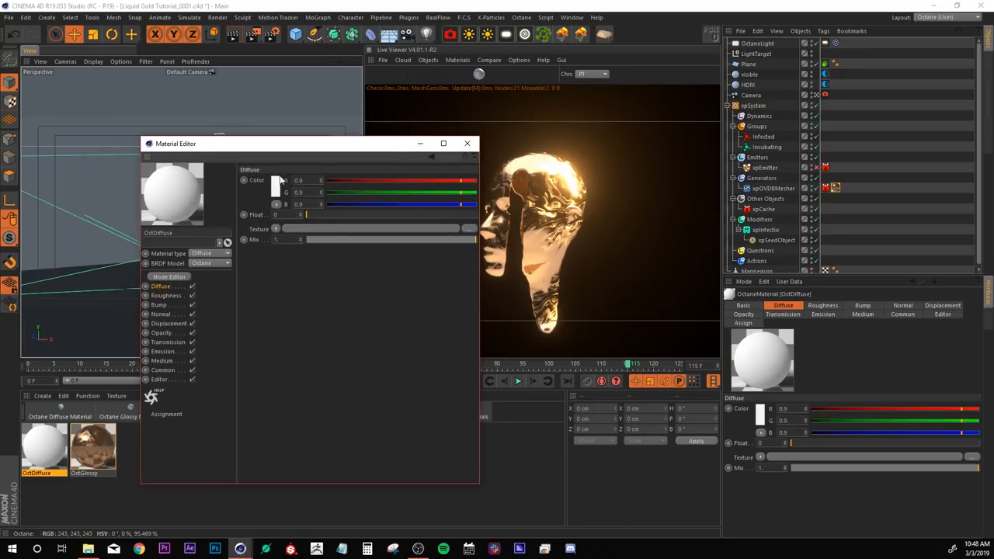
click(276, 180)
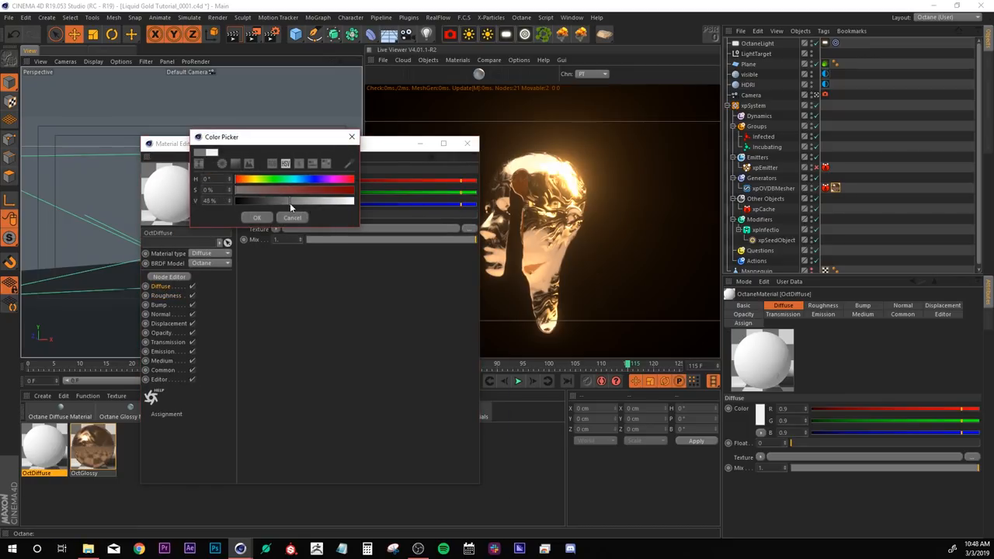
click(258, 218)
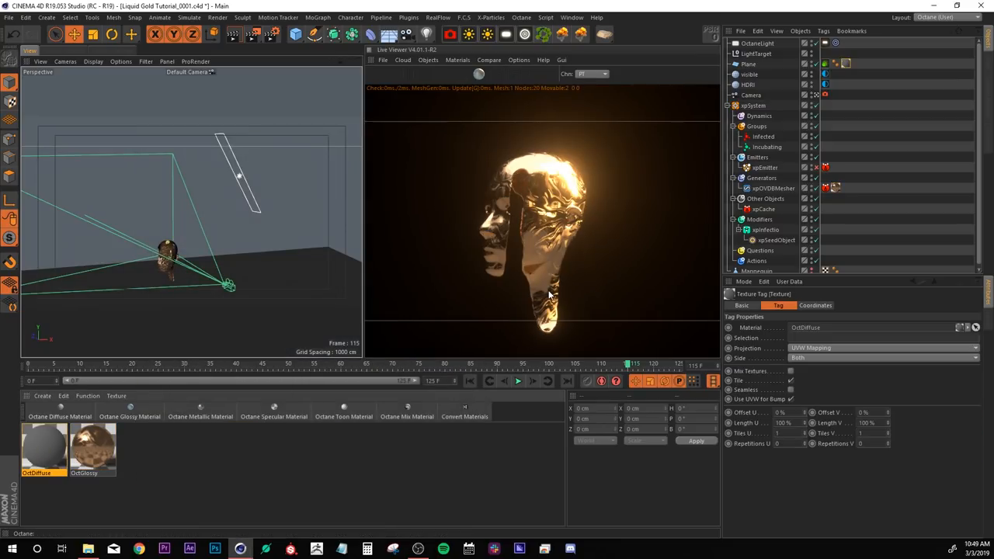
click(91, 451)
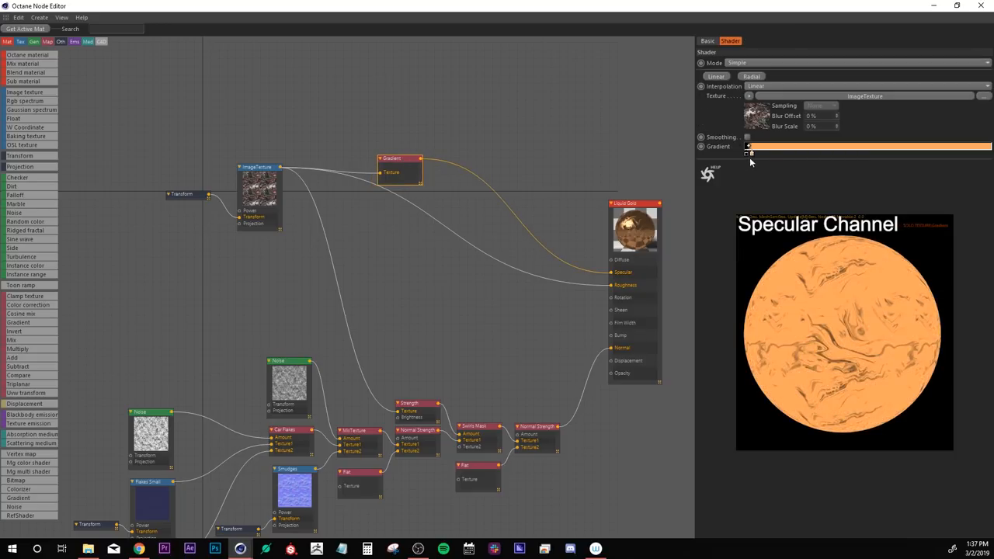
mouse_move(609, 275)
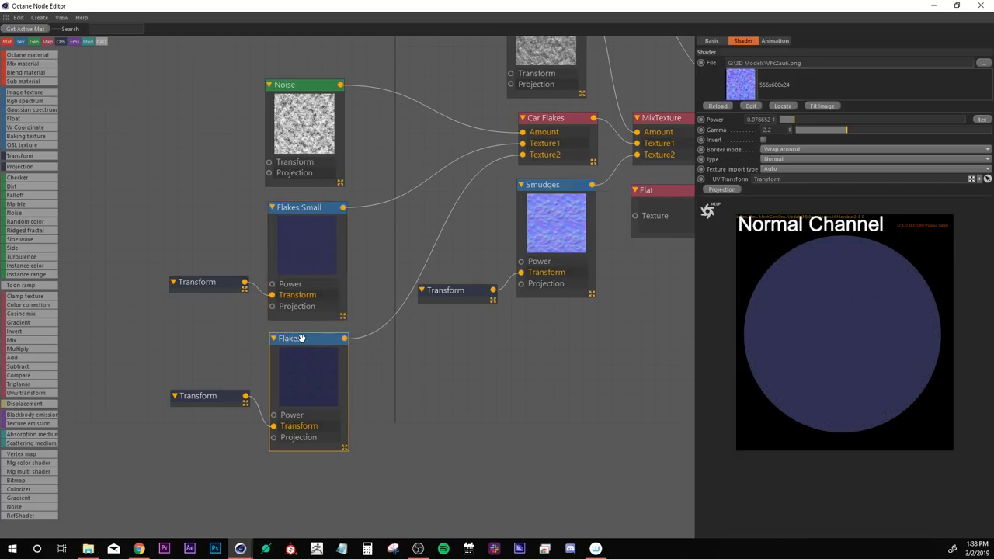
Rename the lower flakes image texture node to 'Flakes Large'.
double_click(289, 338)
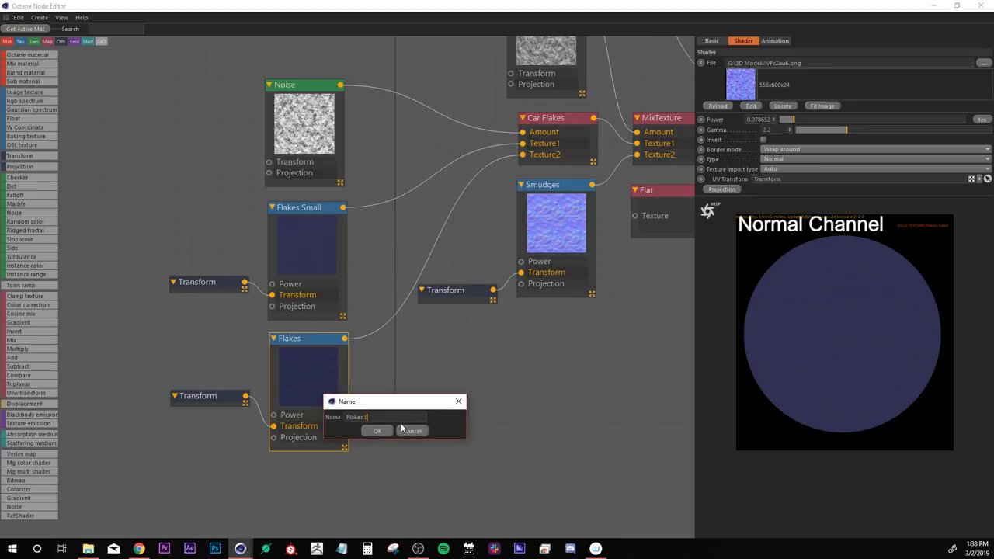
text(arge)
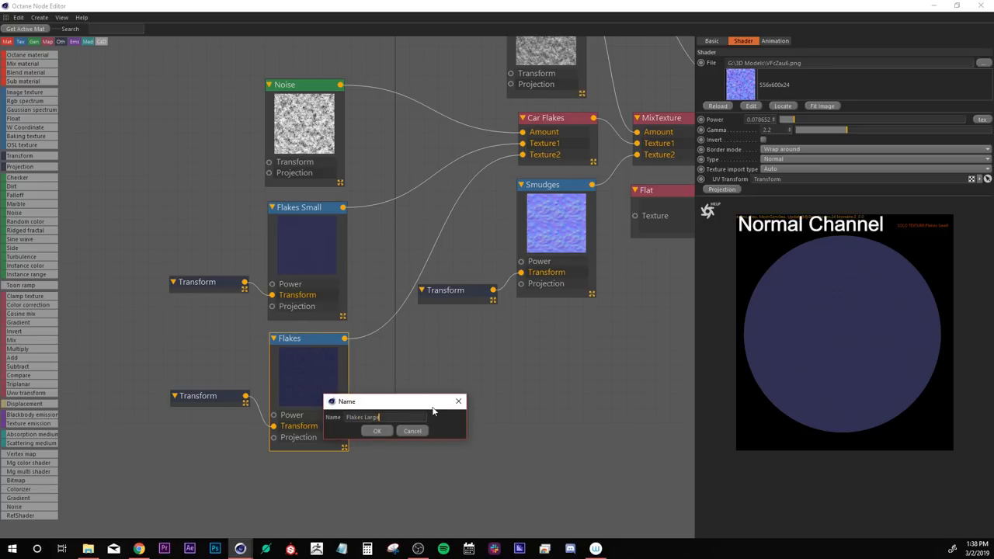
click(376, 430)
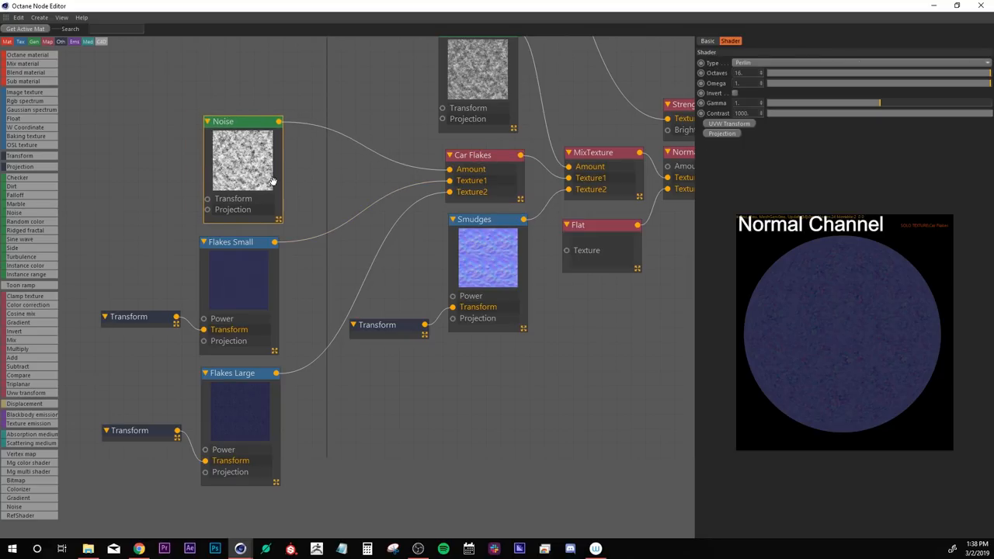
Review the Noise and Flakes nodes, then load a smudge normal map into the Smudges node.
click(240, 244)
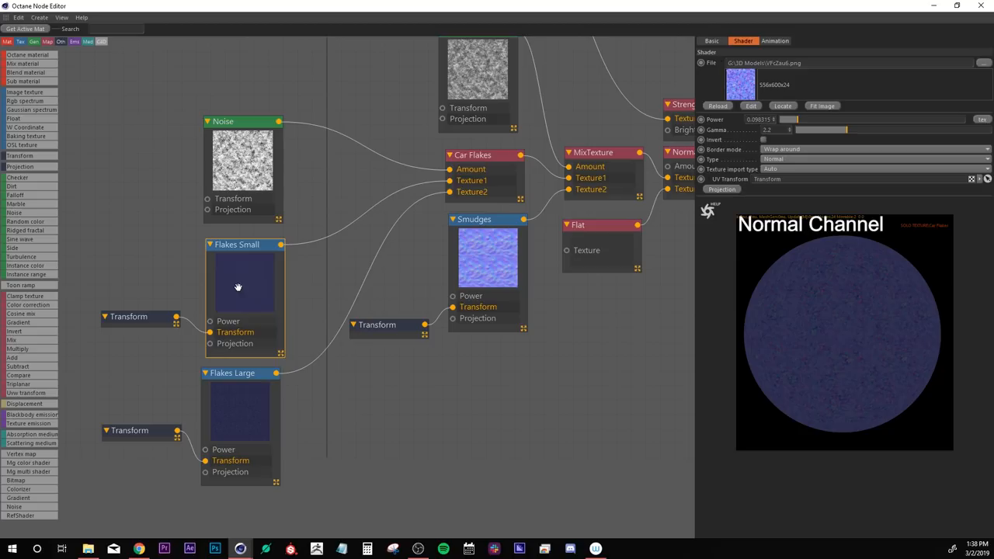
click(241, 110)
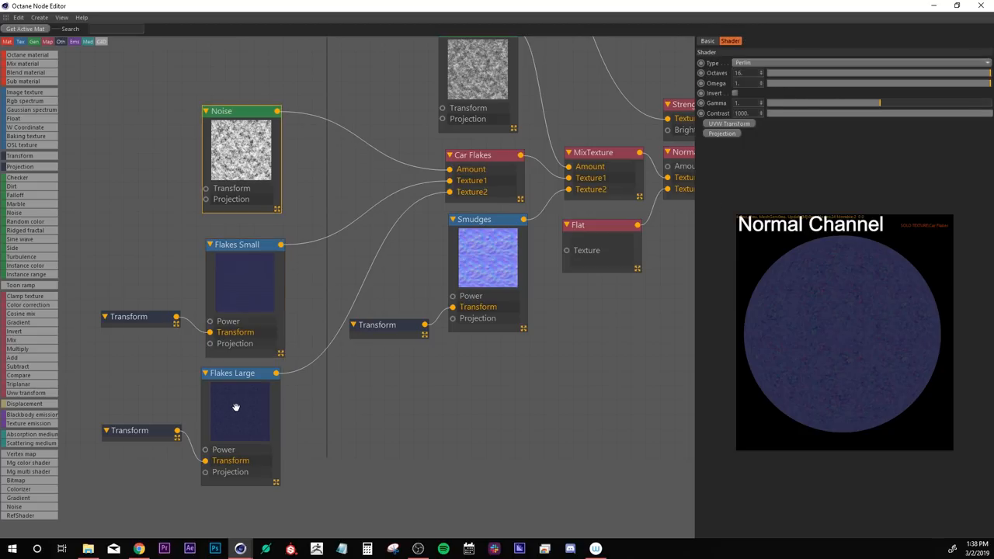
click(241, 373)
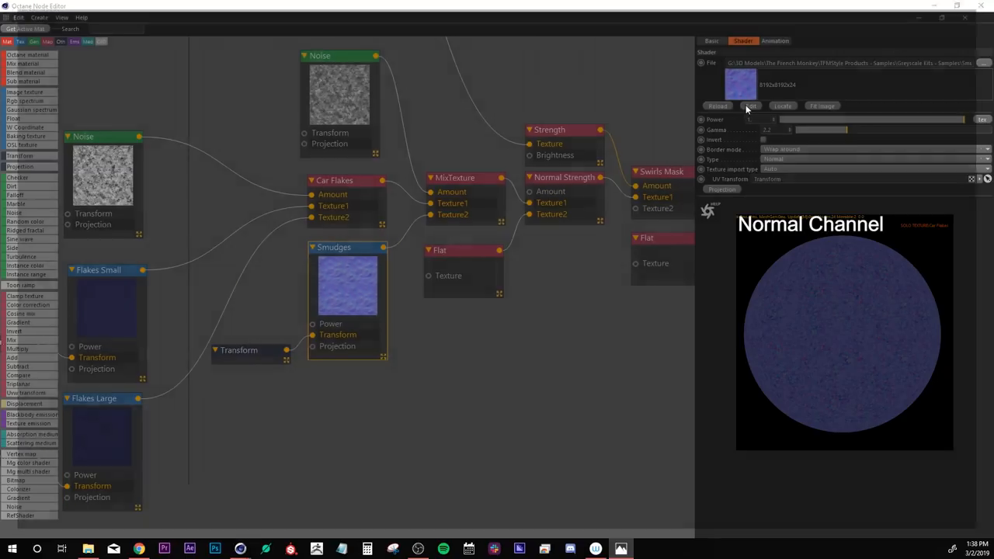
click(750, 106)
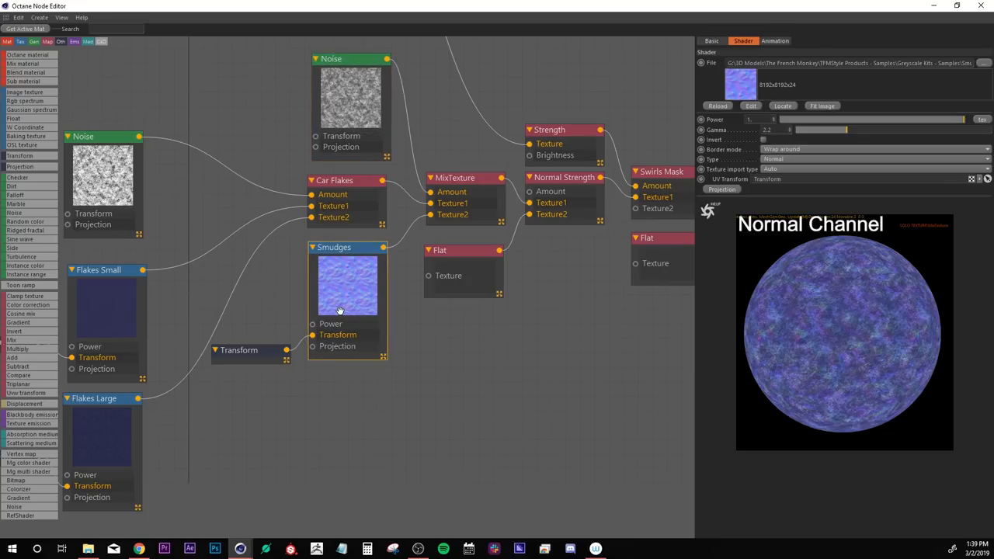
mouse_move(342, 299)
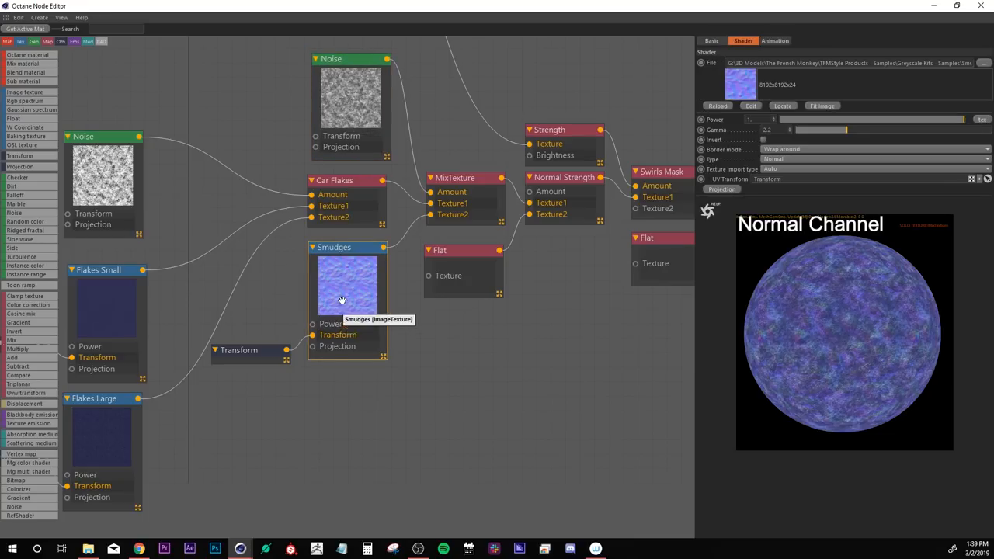
click(334, 64)
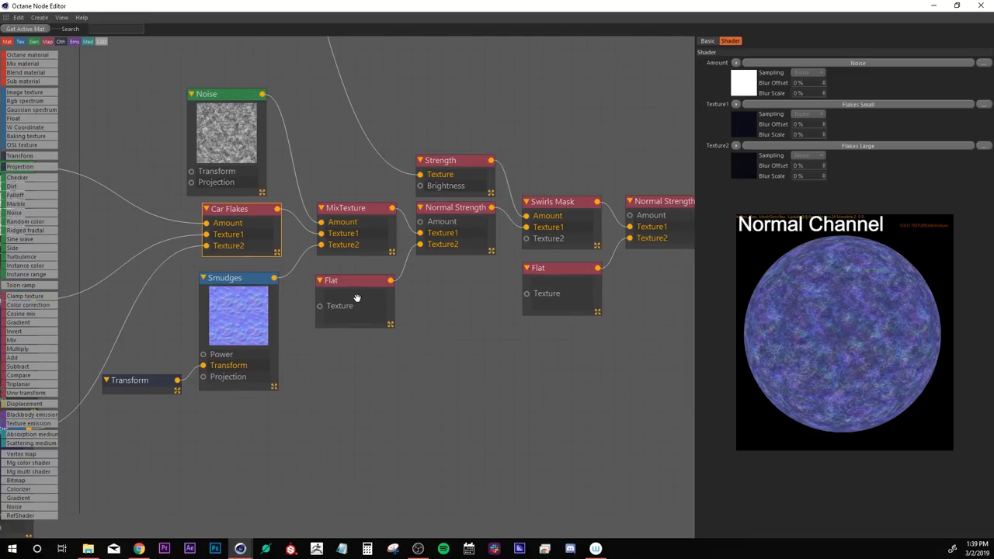
Select the Flat texture node and close its colour picker.
click(354, 280)
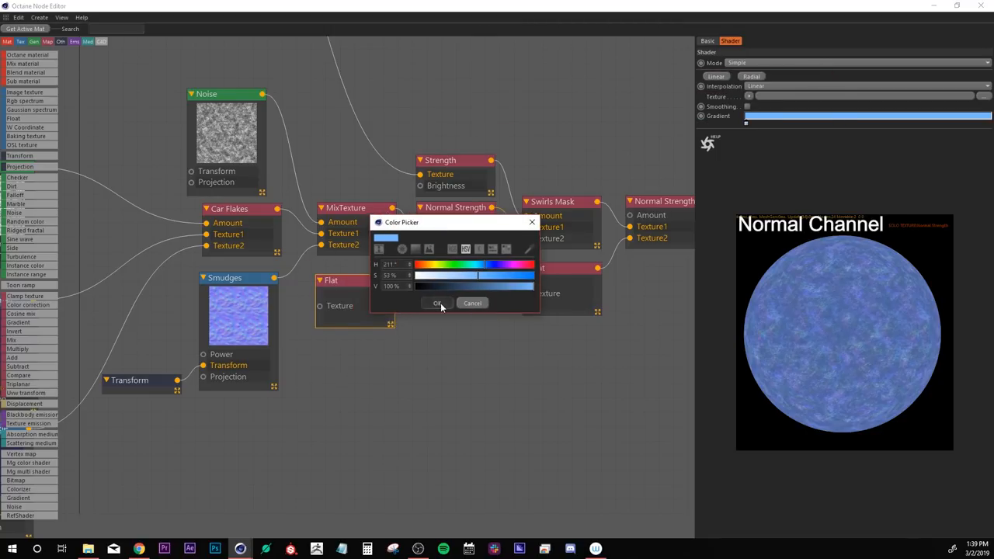
click(438, 303)
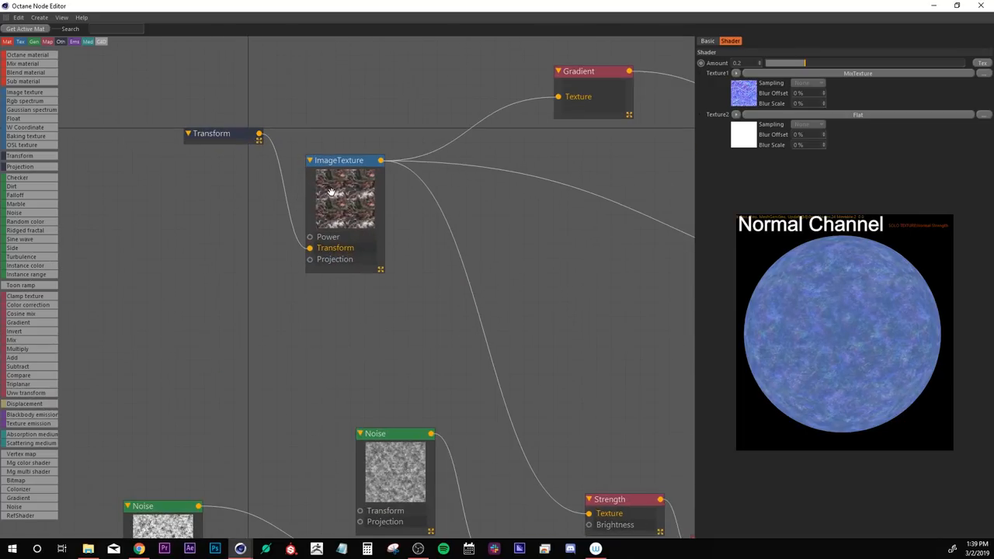
click(338, 160)
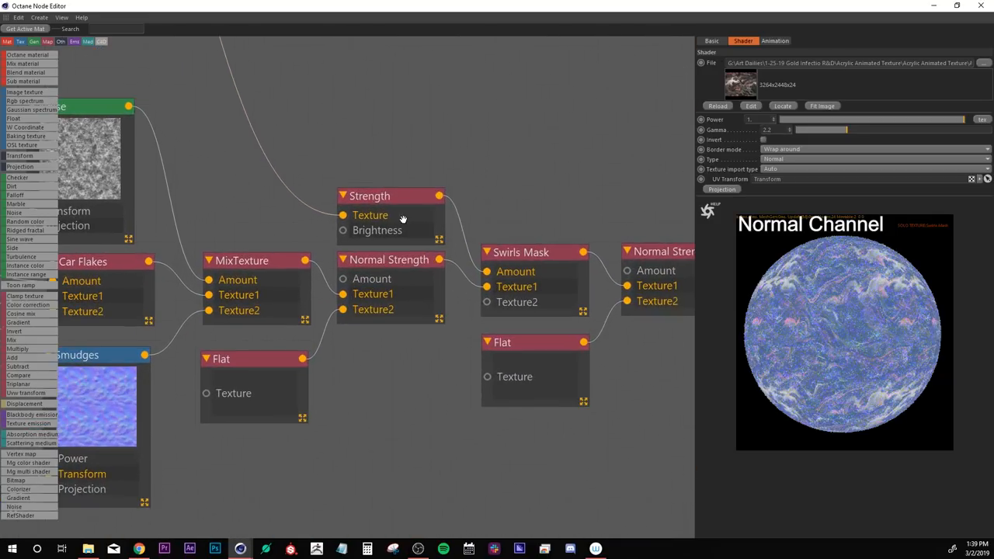
click(370, 196)
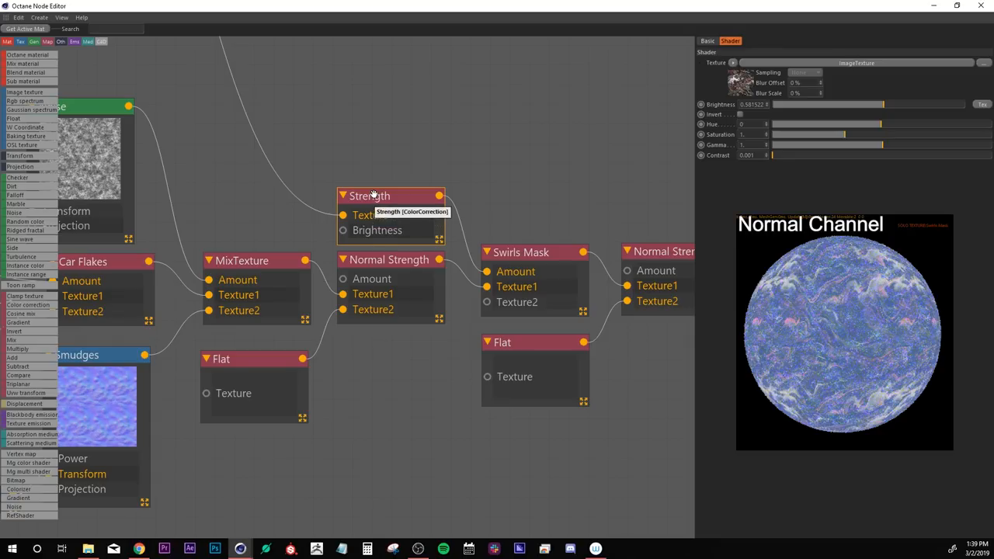
mouse_move(388, 196)
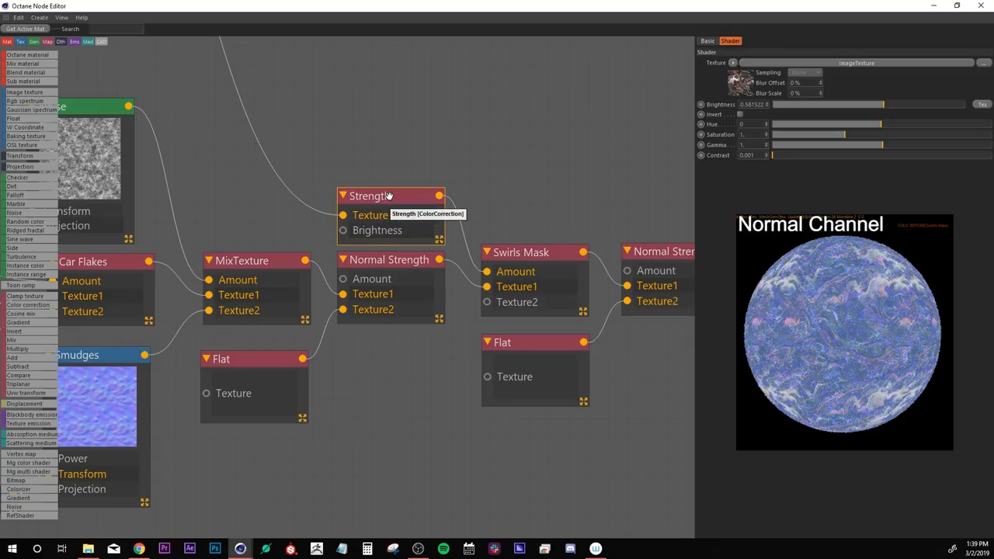
mouse_move(879, 112)
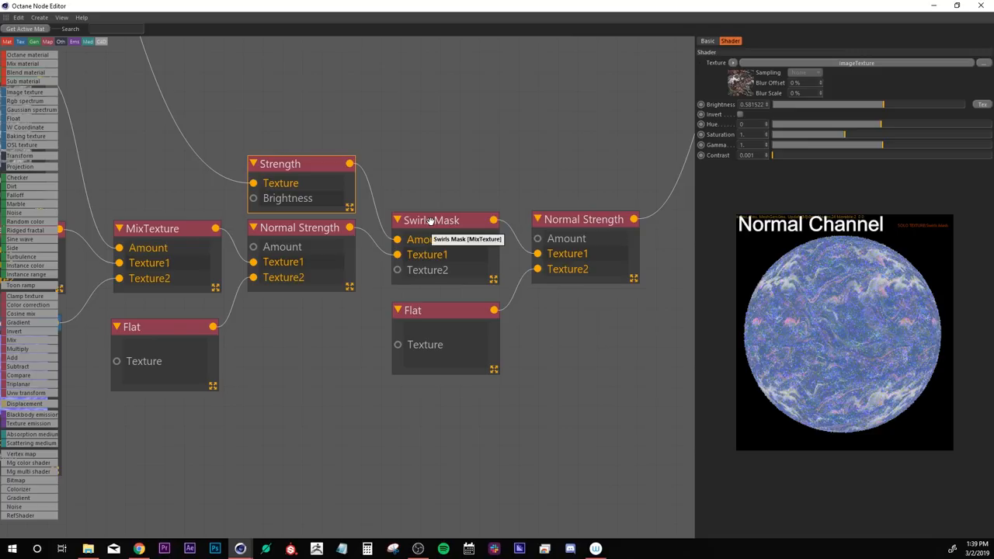
mouse_move(419, 281)
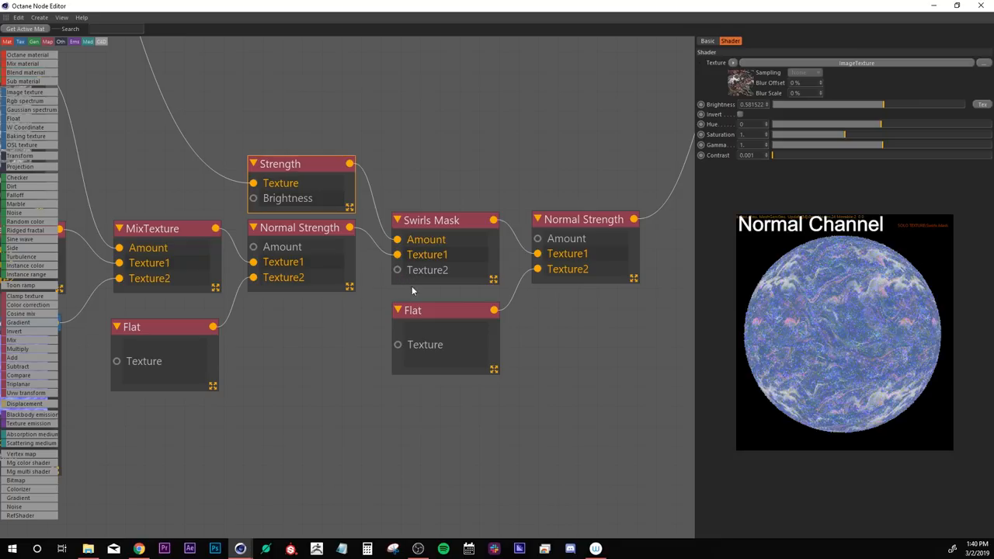
mouse_move(303, 253)
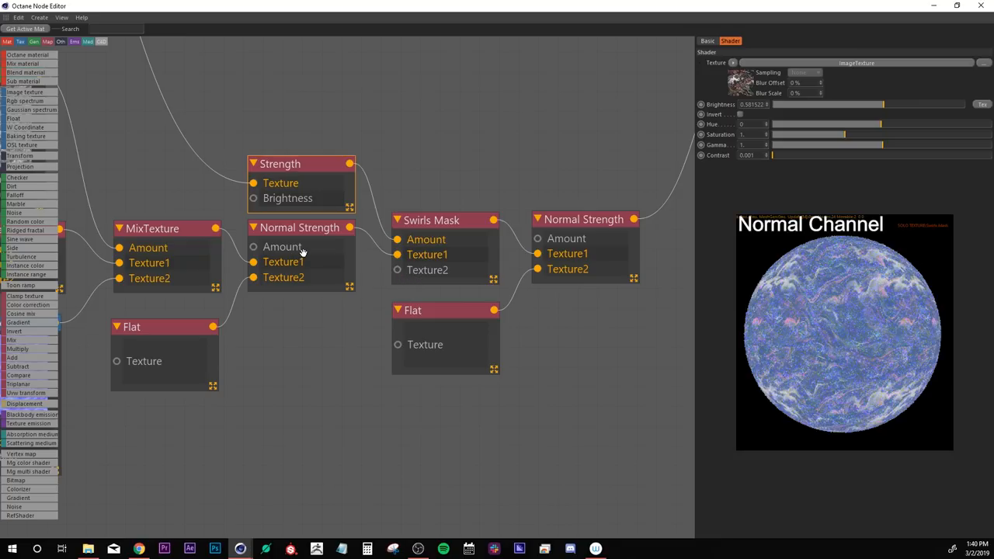
mouse_move(320, 180)
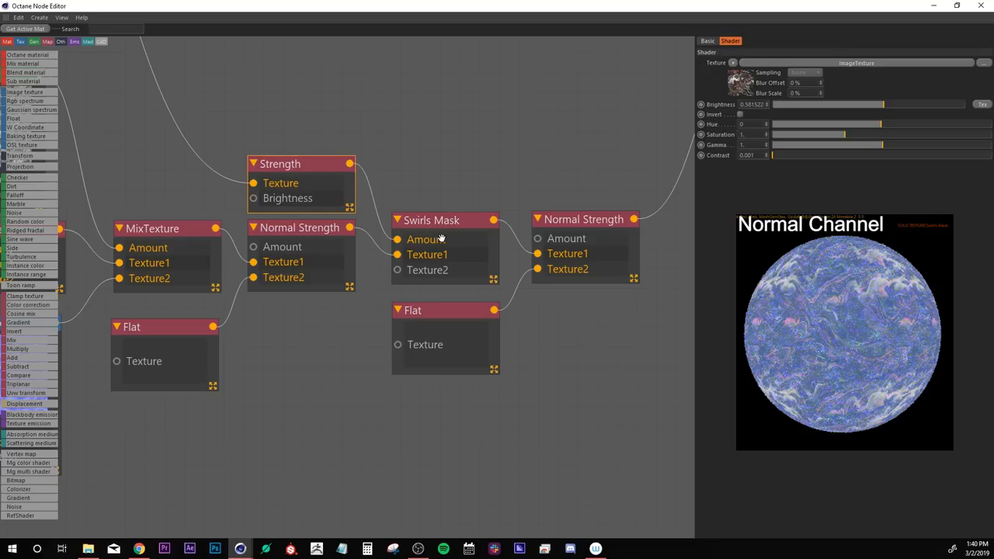
mouse_move(441, 239)
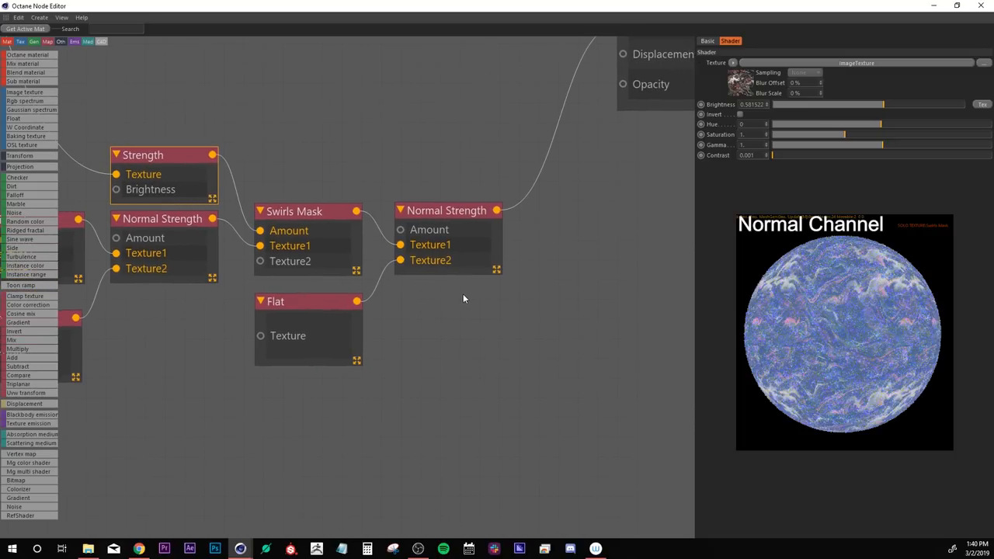
mouse_move(351, 320)
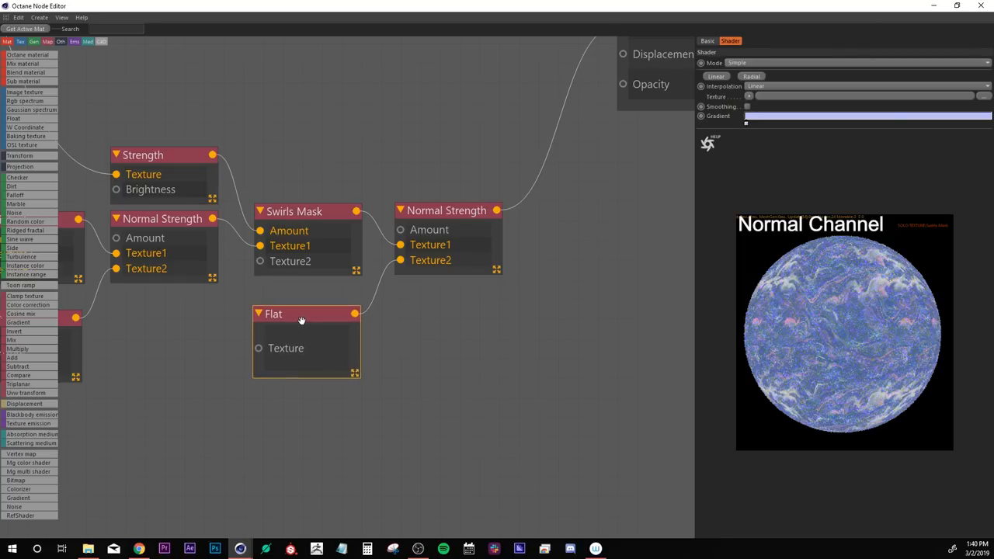
mouse_move(744, 127)
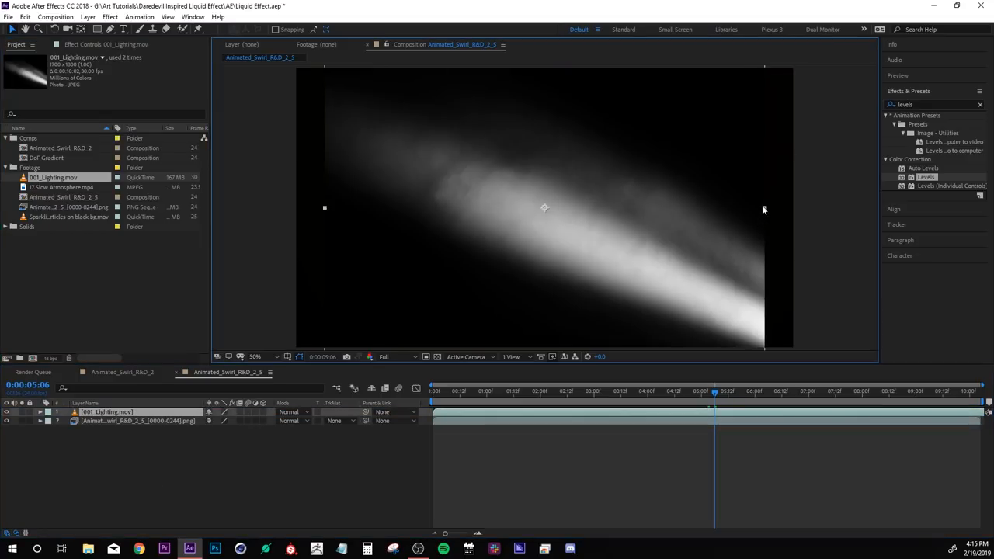
Layer 001_Lighting.mov over the head render in Screen blending mode.
click(294, 411)
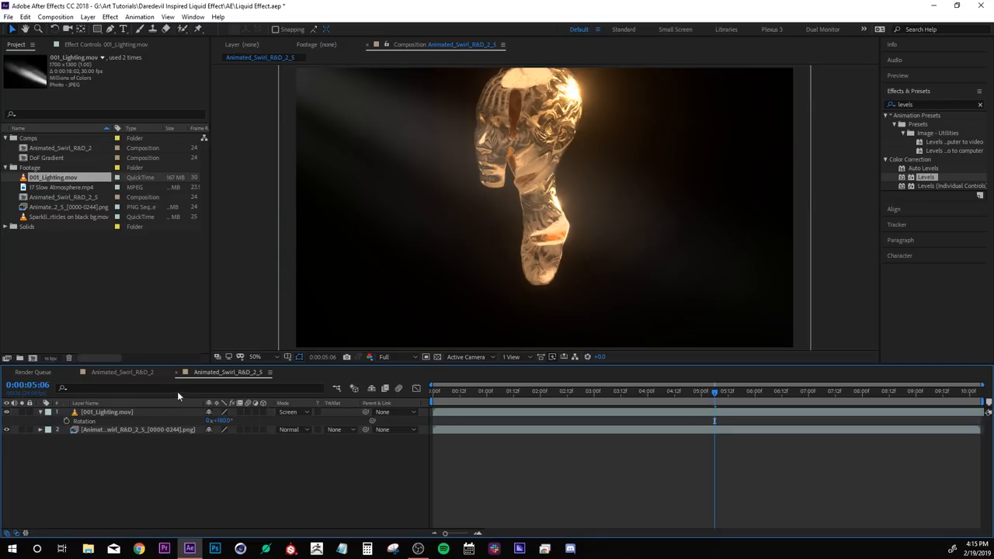
click(68, 217)
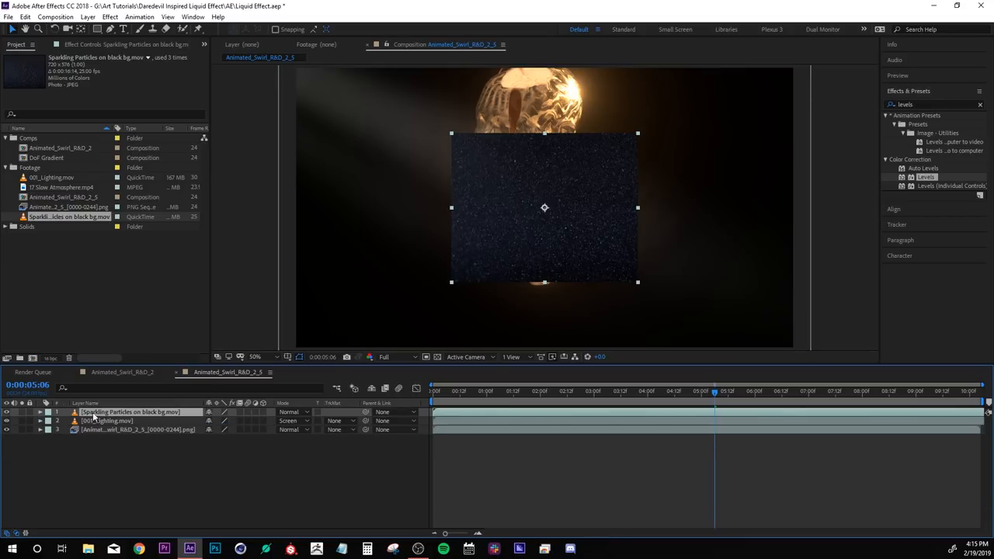
mouse_move(474, 326)
text(camera)
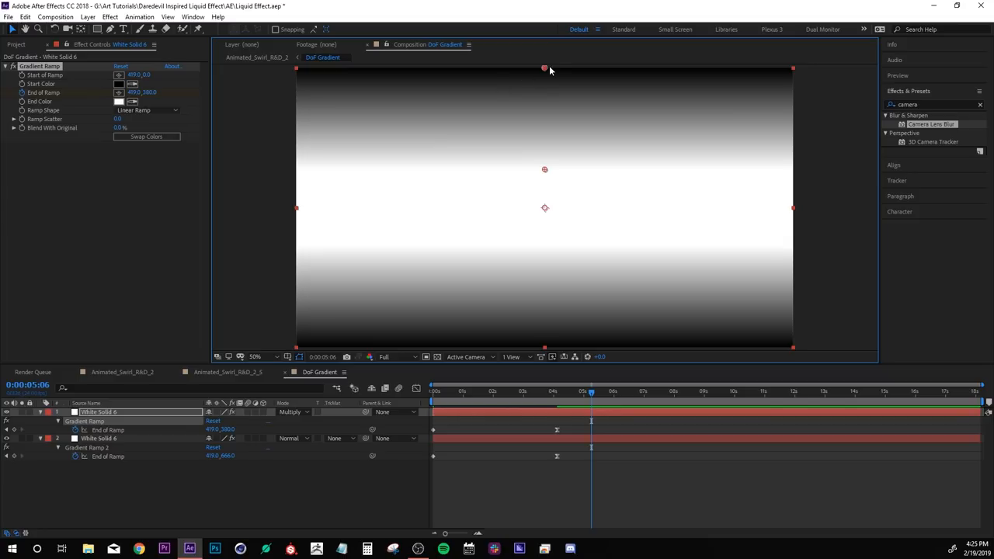
mouse_move(137, 378)
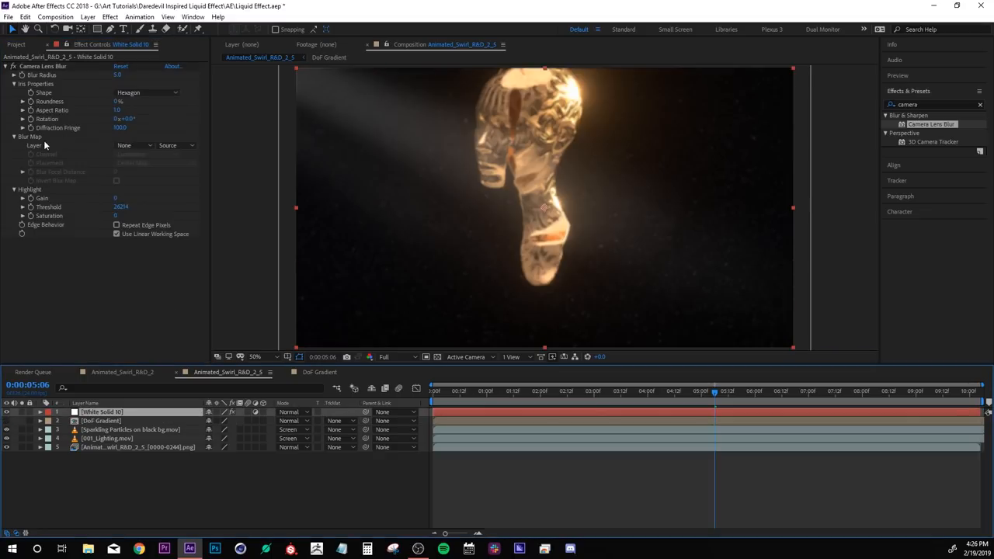
Drive Camera Lens Blur with the inverted DoF Gradient map, raise the blur radius and choose an iris shape.
click(132, 146)
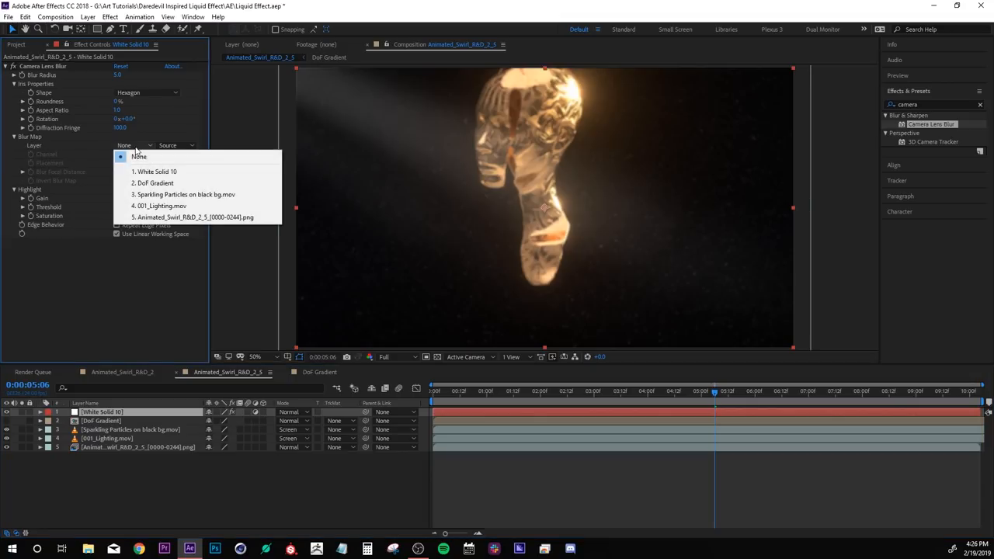
click(154, 183)
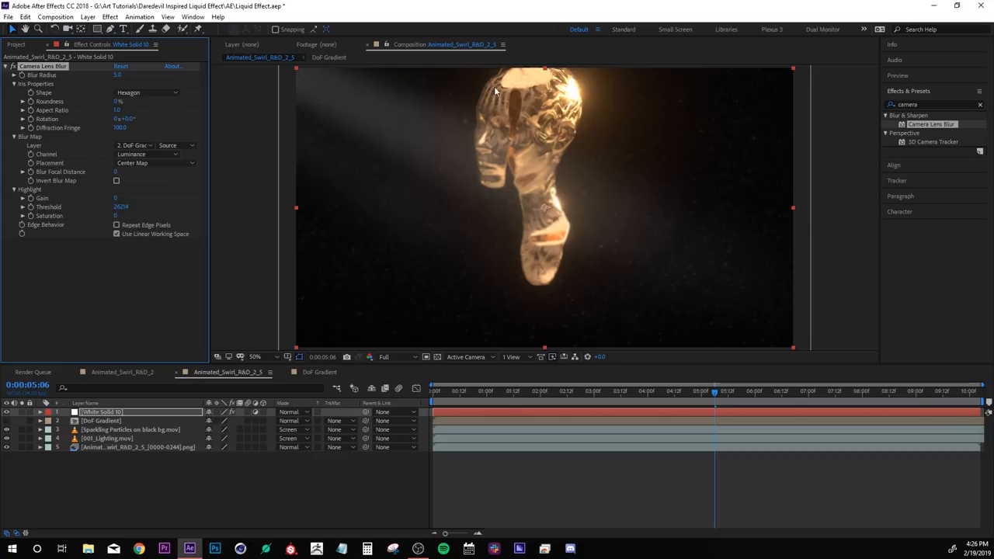
mouse_move(186, 123)
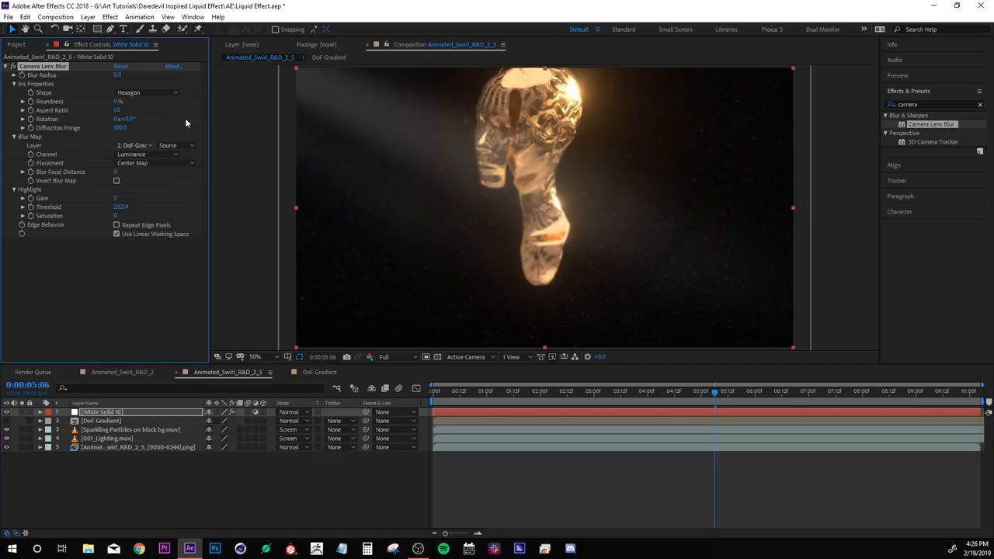
mouse_move(24, 247)
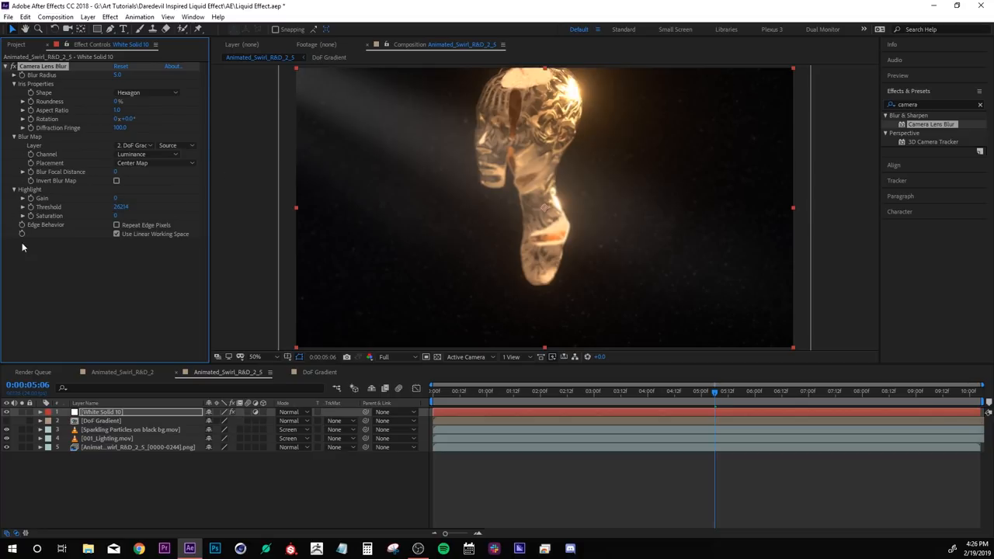
click(117, 180)
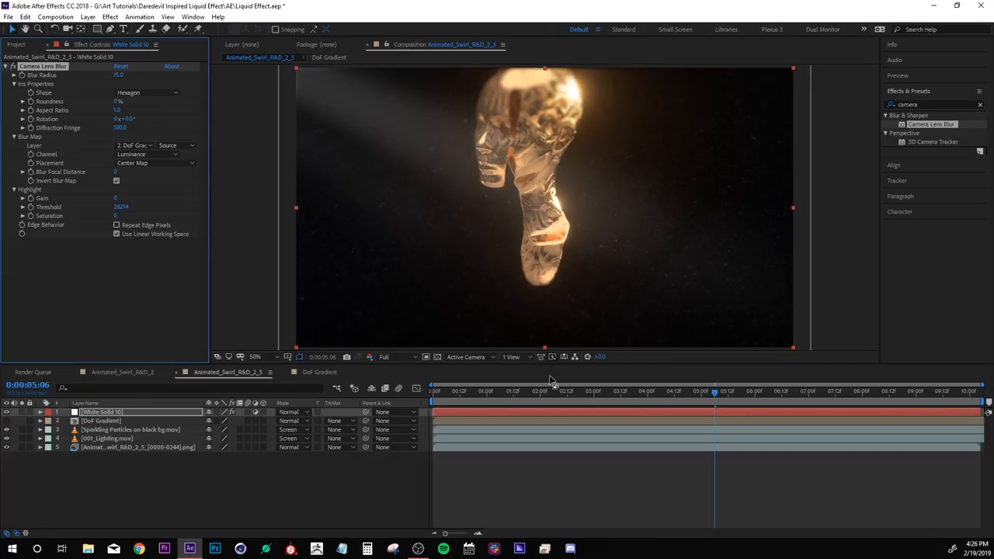
mouse_move(503, 177)
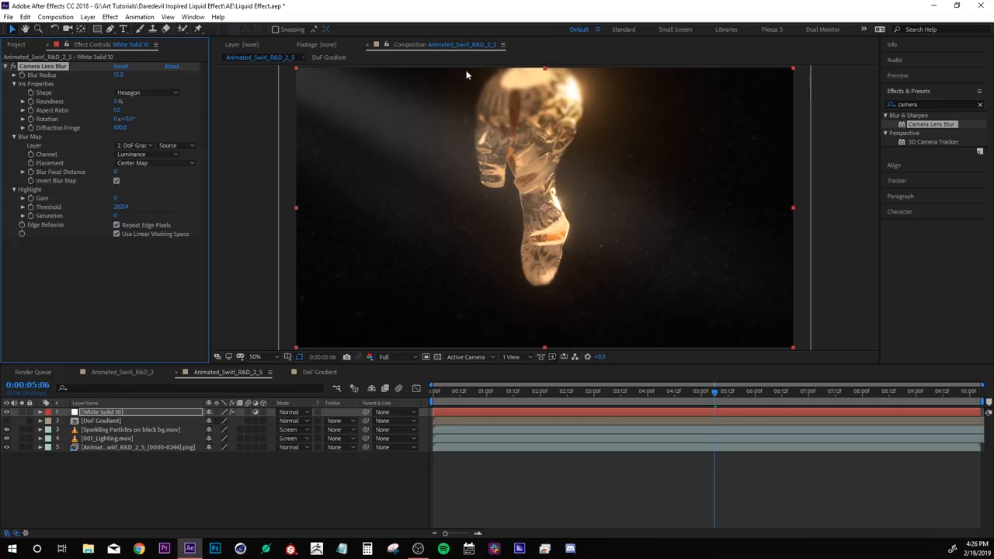
mouse_move(219, 199)
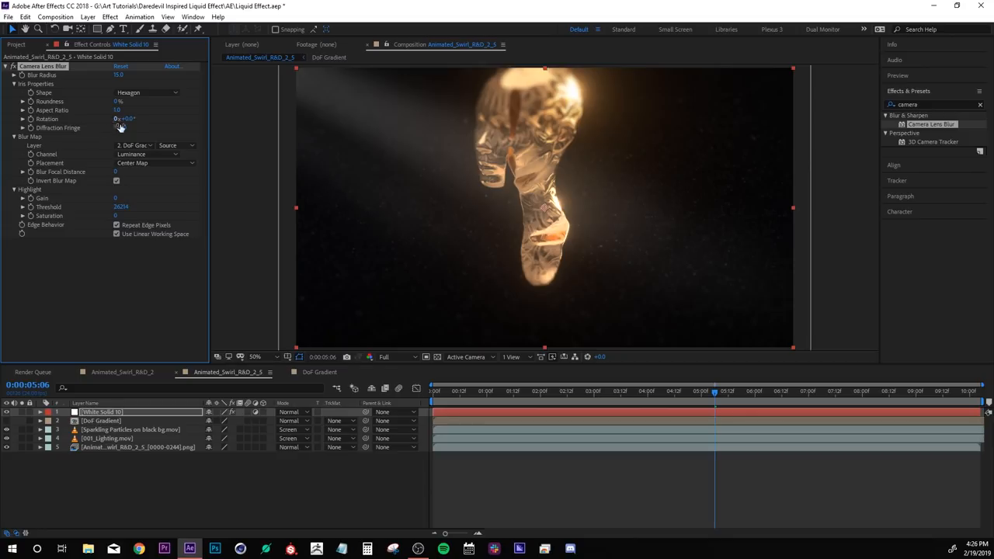
double_click(123, 108)
text(0.5)
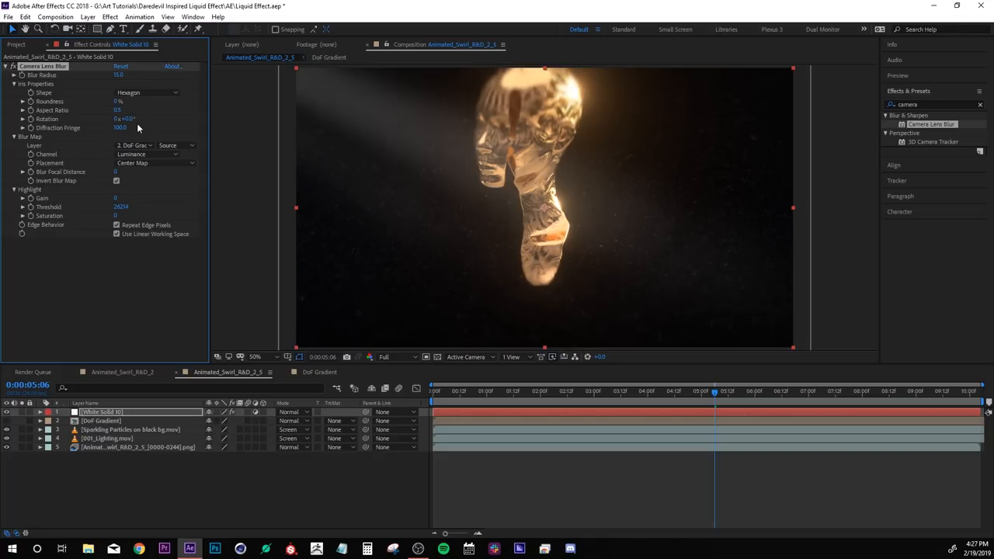
mouse_move(482, 320)
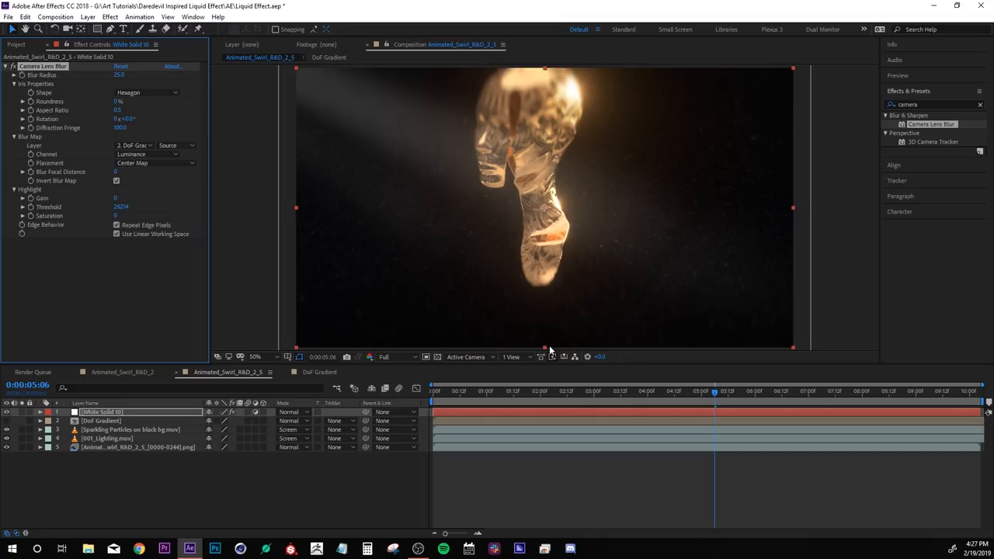
click(147, 94)
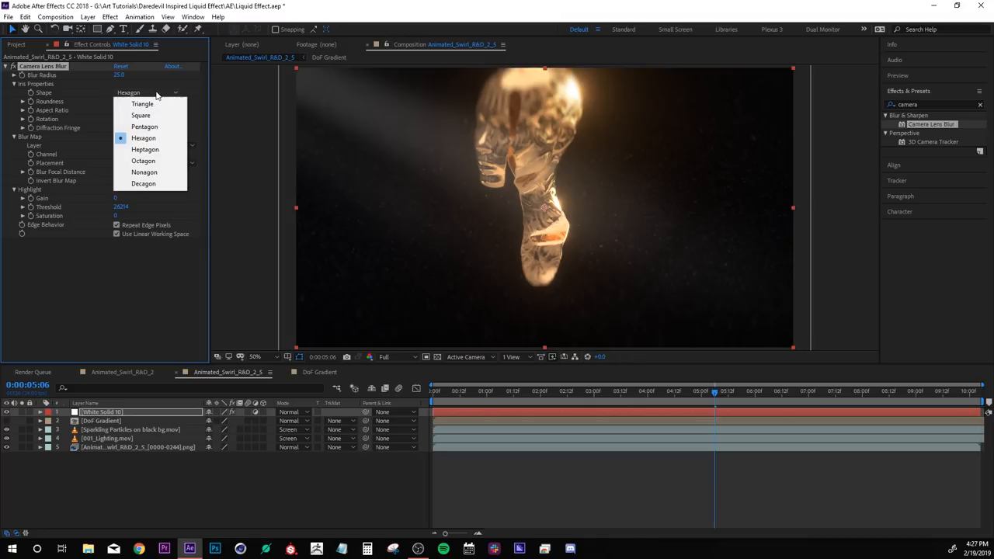